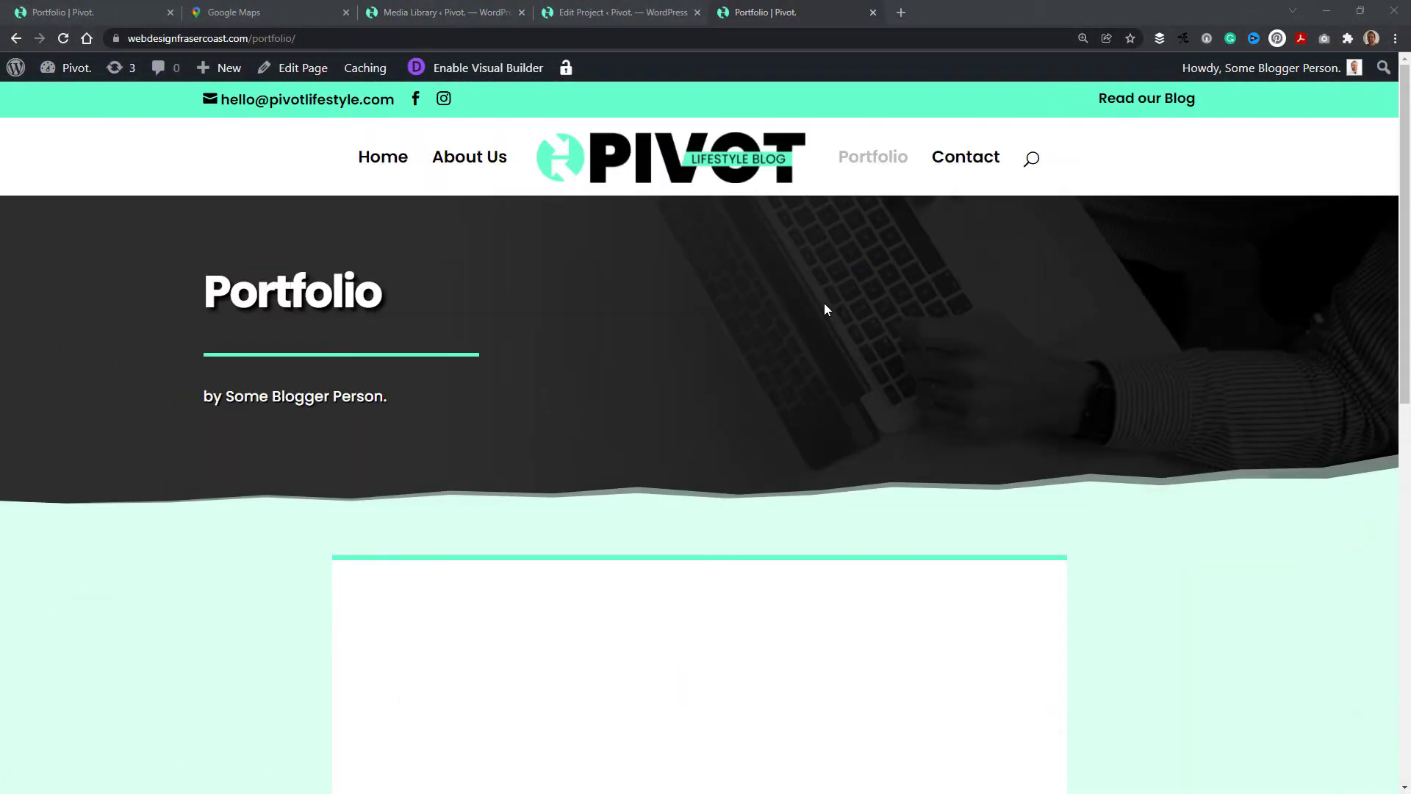
Scroll the Portfolio page and enable the Visual Builder from the admin bar
scroll("down", 3)
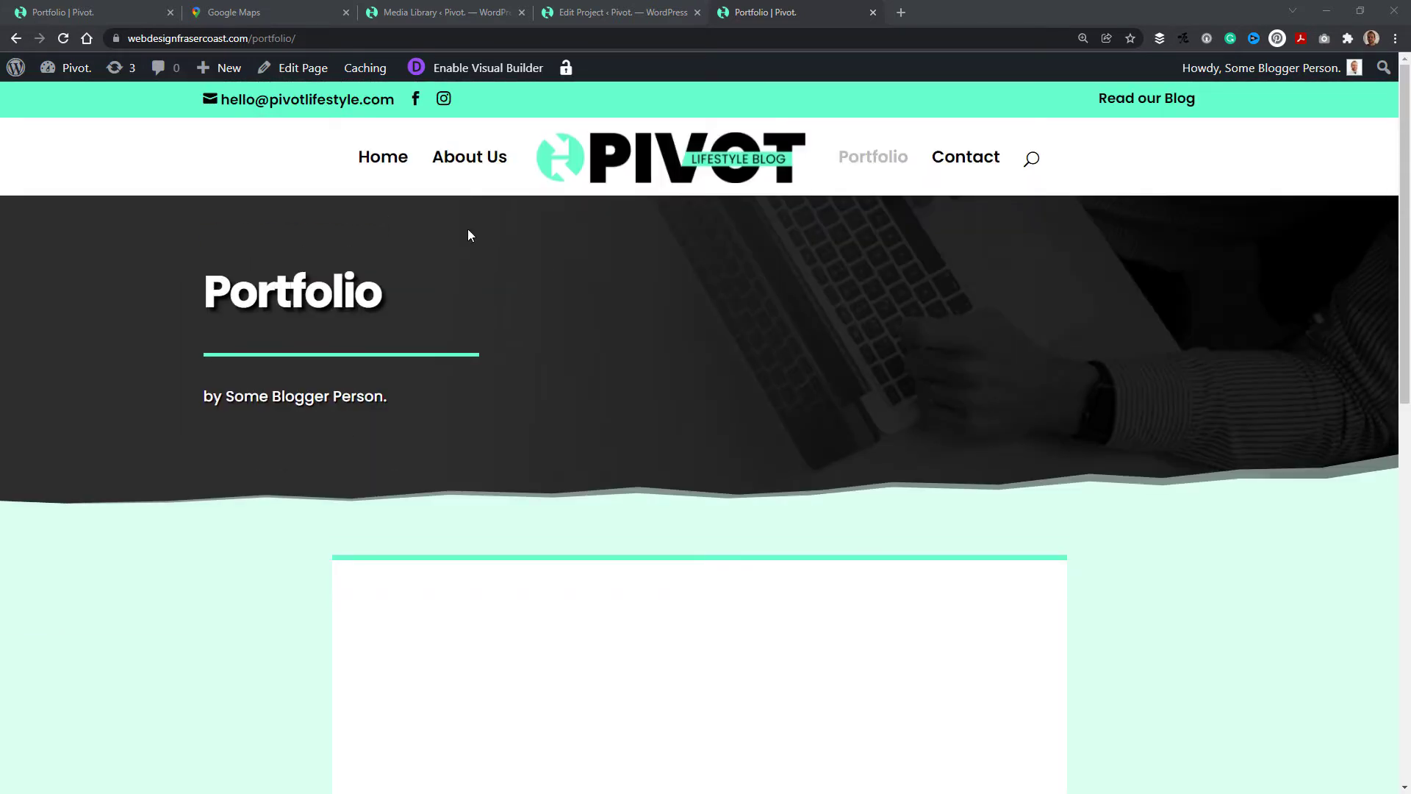
mouse_move(203, 293)
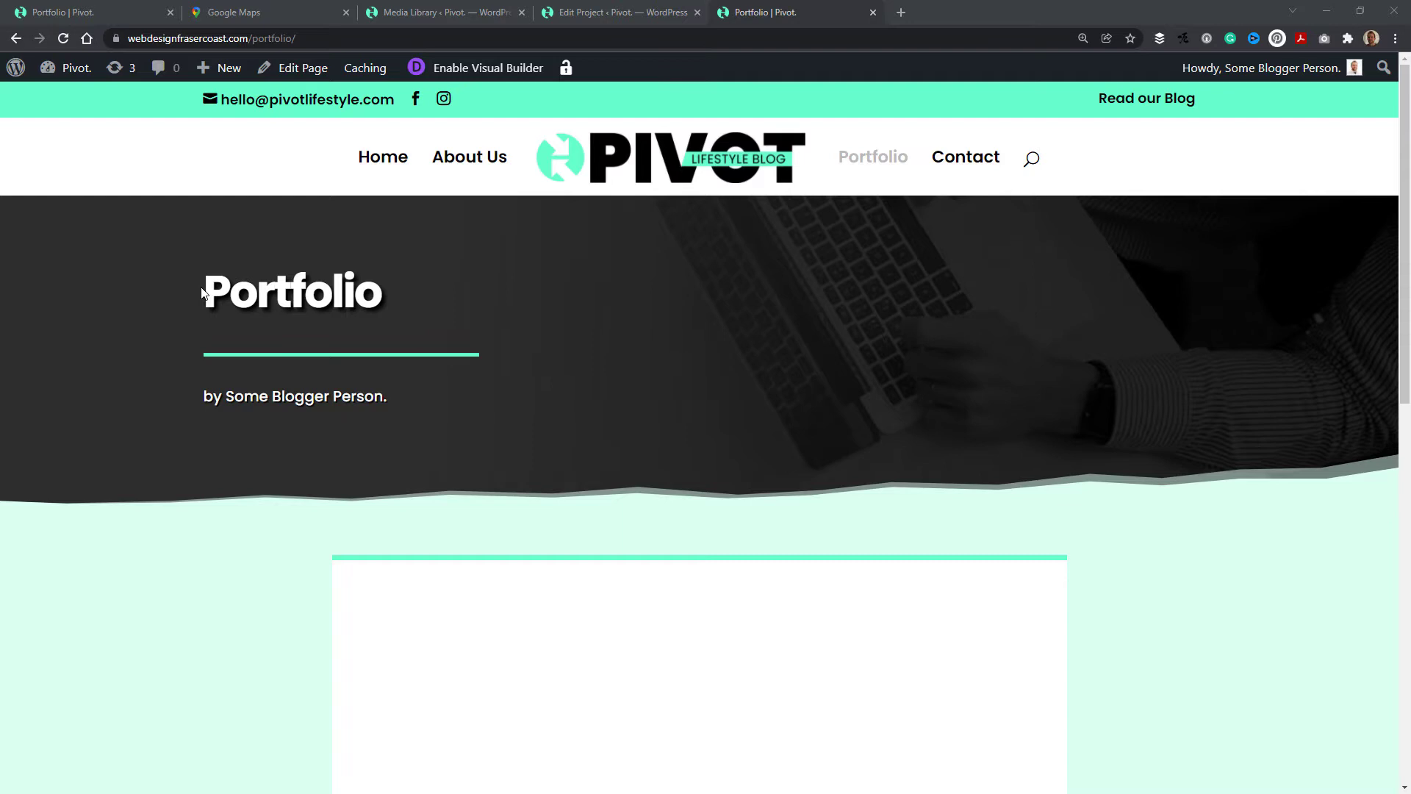
scroll("down", 3)
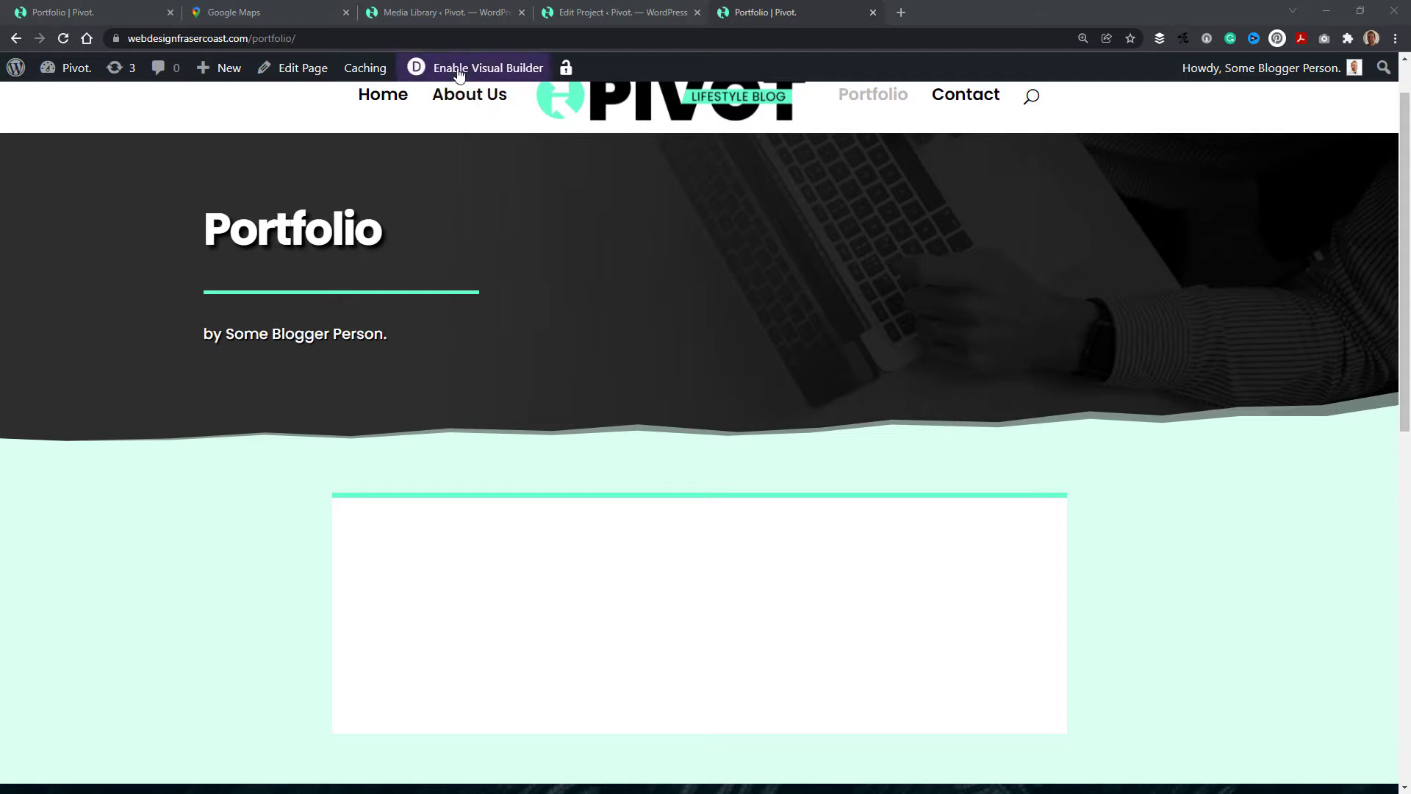
left_click(488, 67)
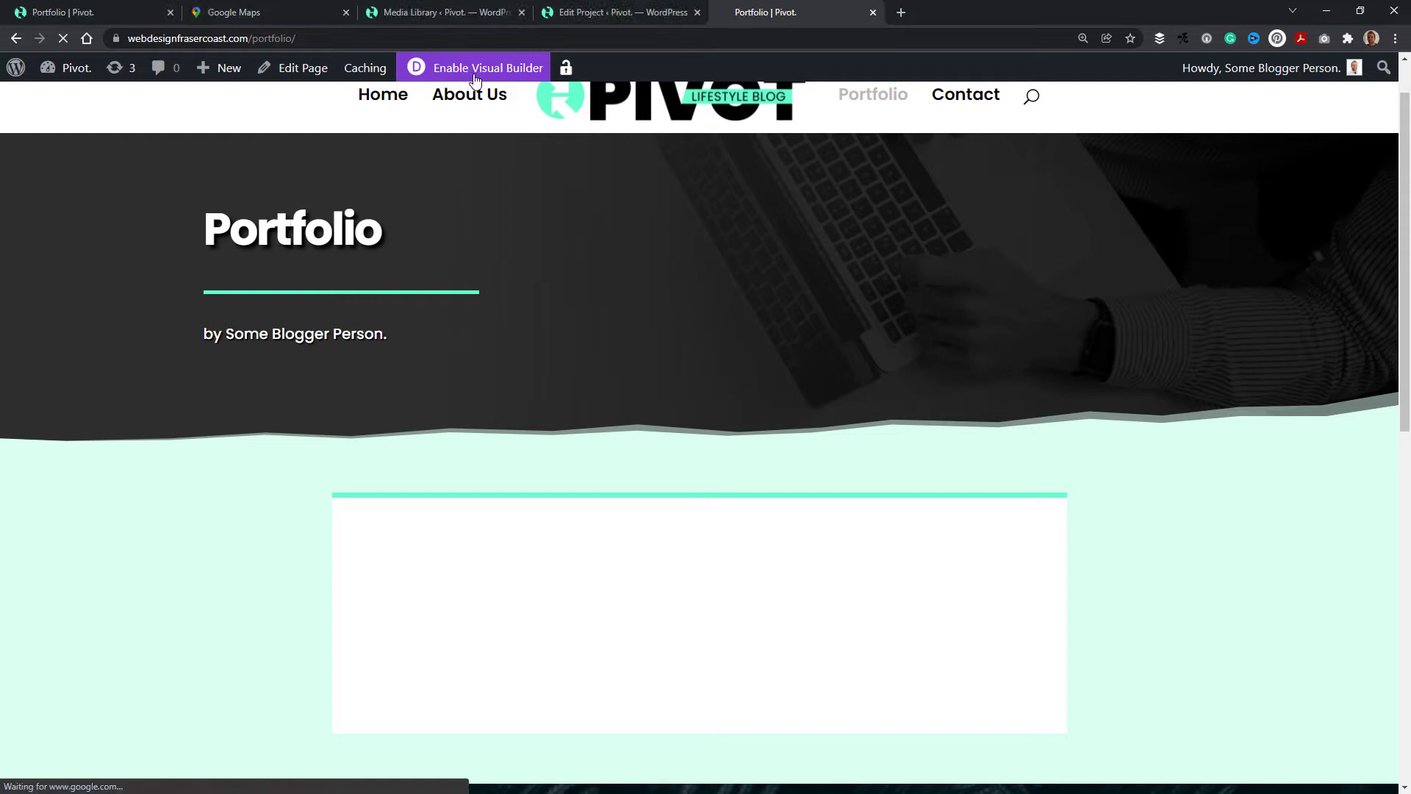
left_click(488, 67)
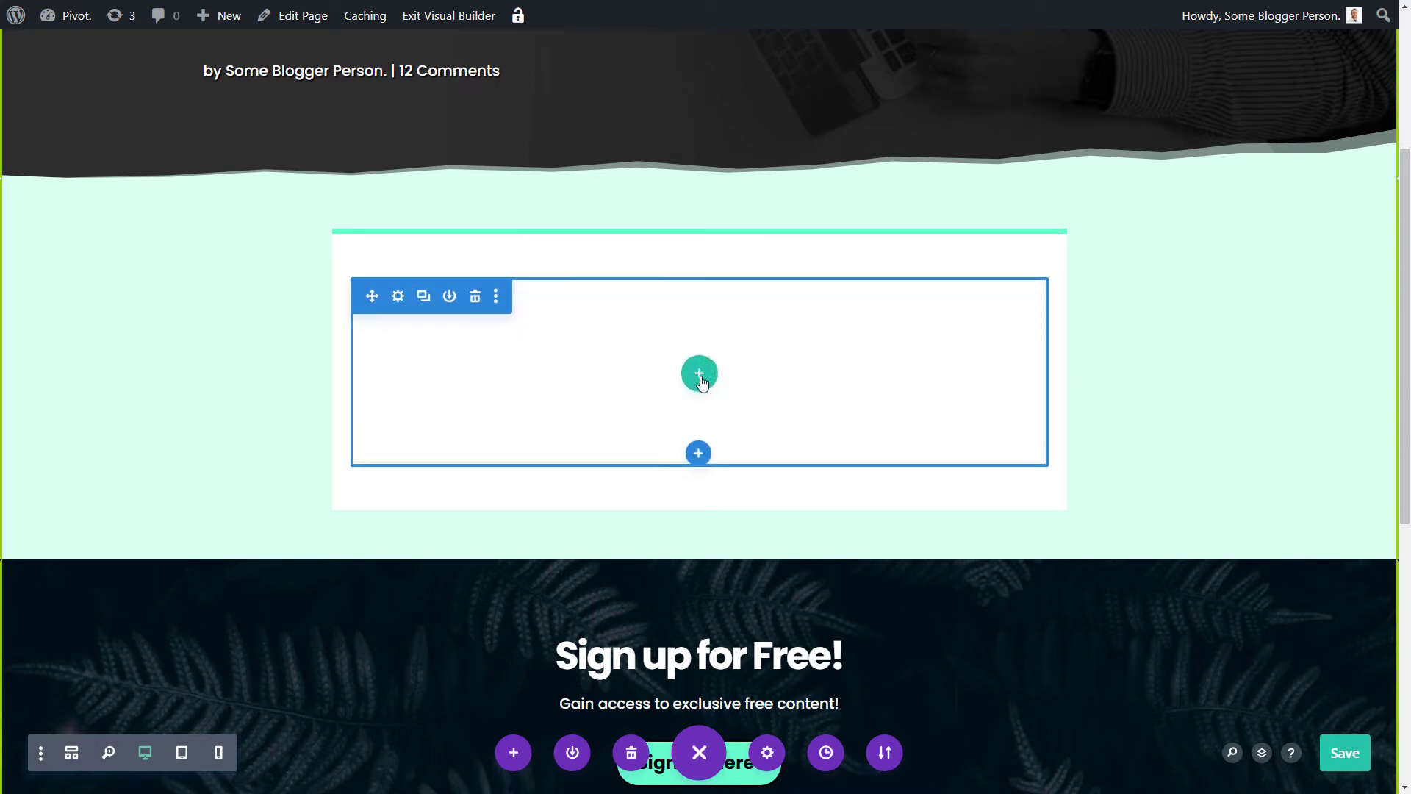
Insert a one-column row with text 'Below you can see some of the work we've done in the past.'
left_click(698, 372)
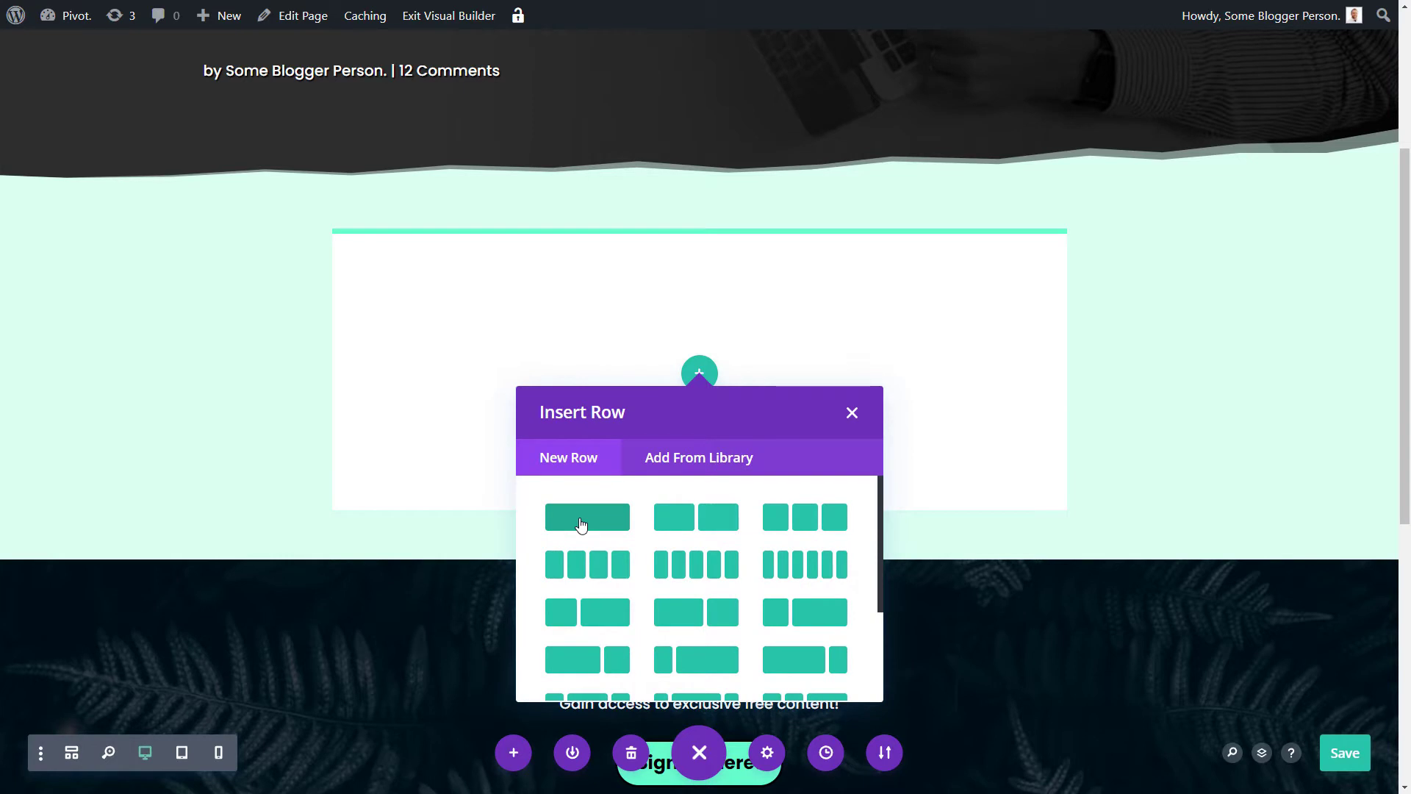
left_click(586, 516)
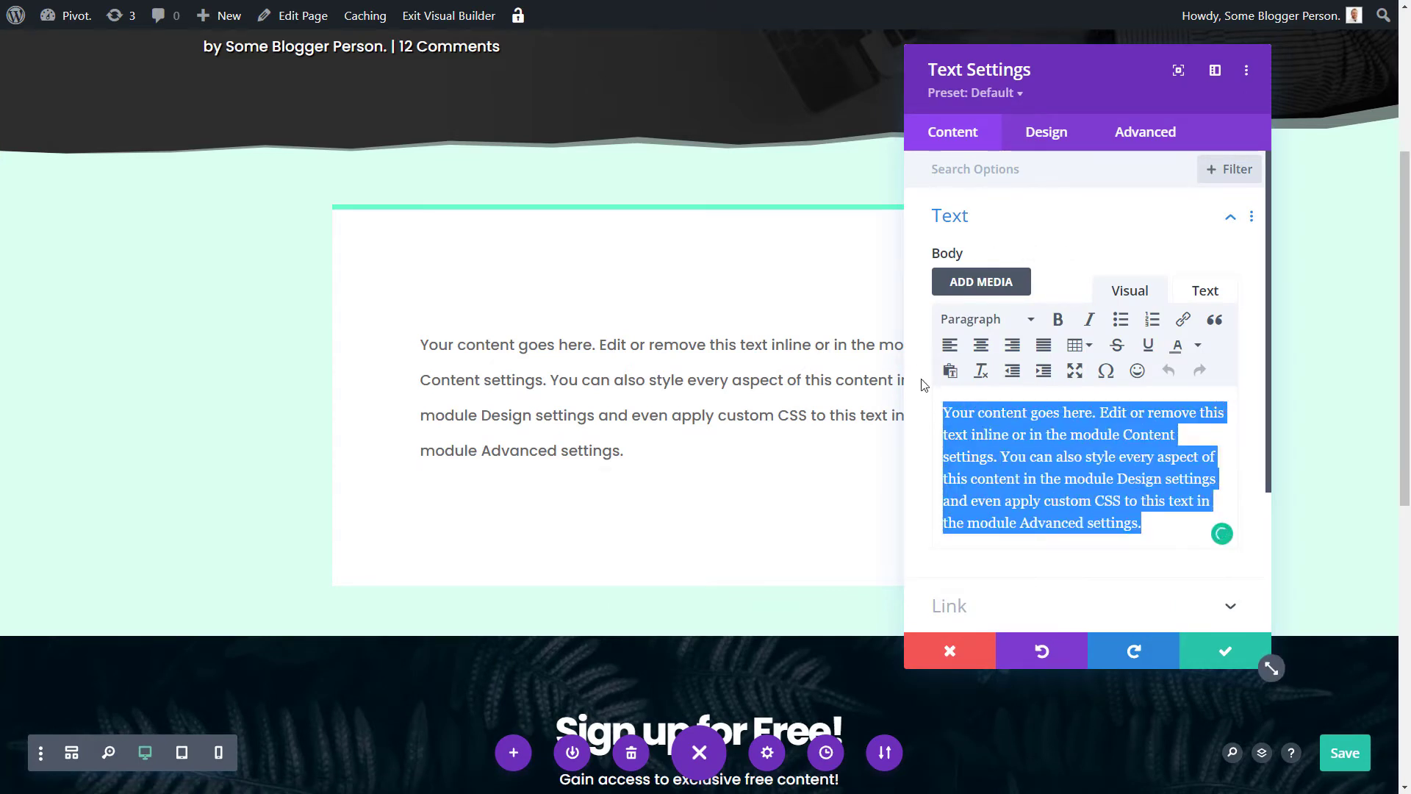
type("Below you can see some of the work we;ve done in the past.")
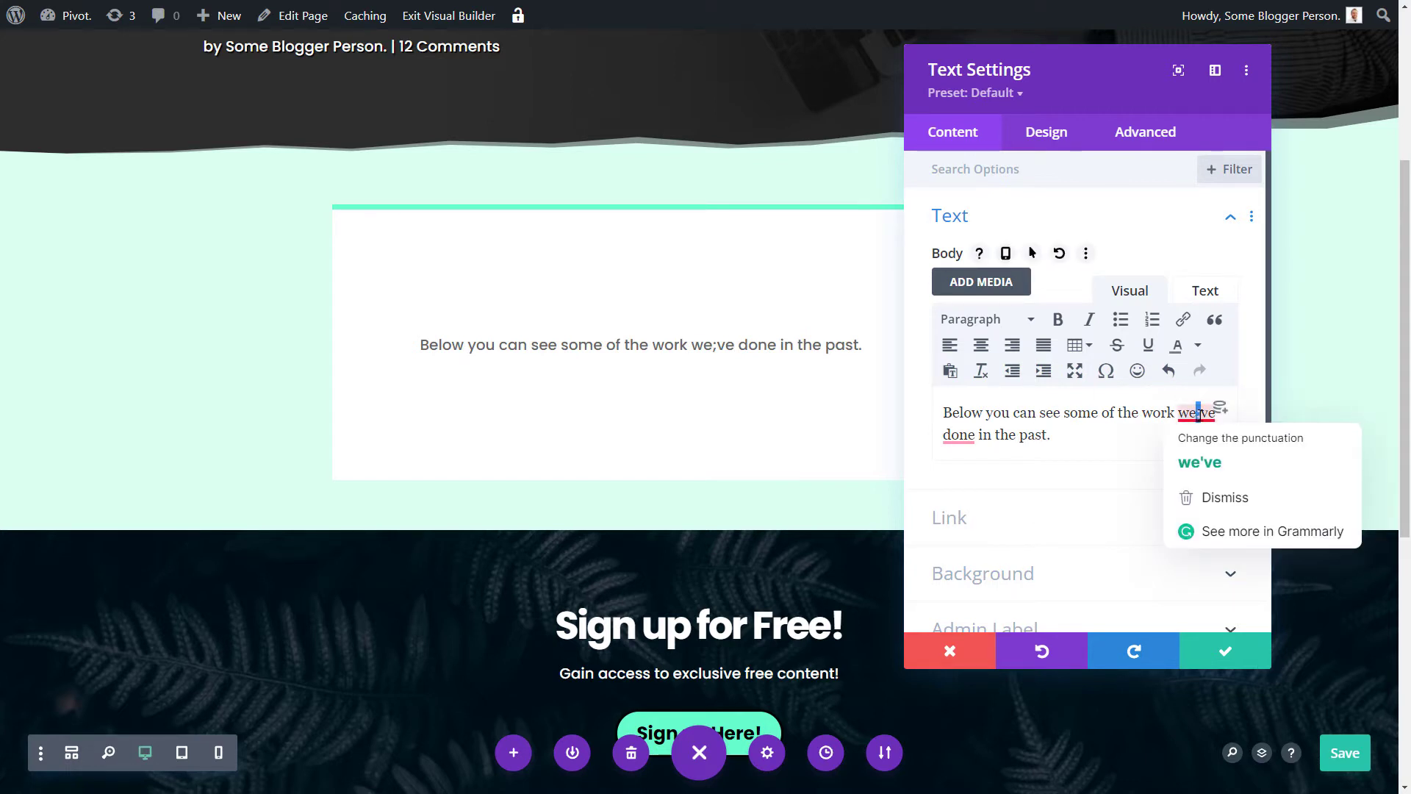
left_click(1199, 462)
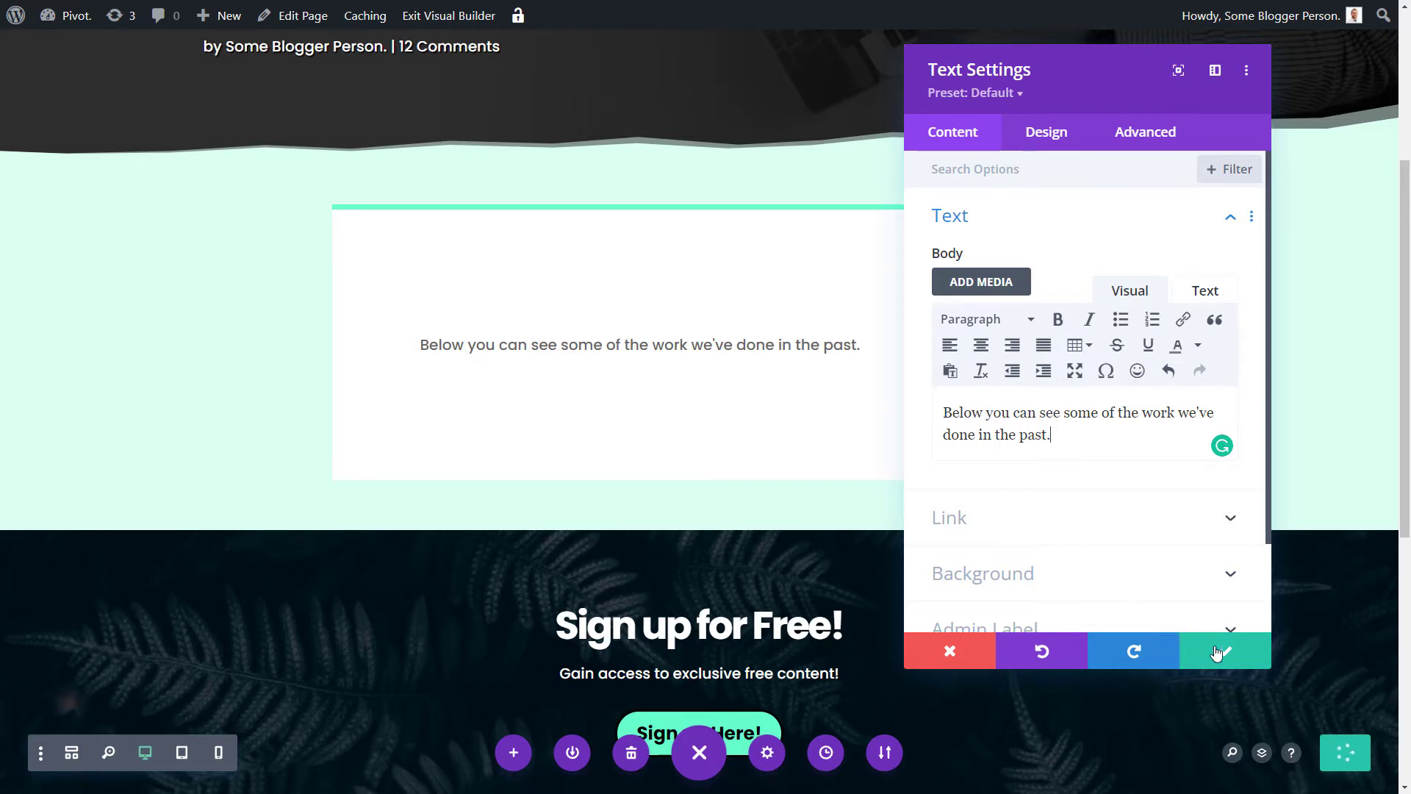
left_click(1219, 650)
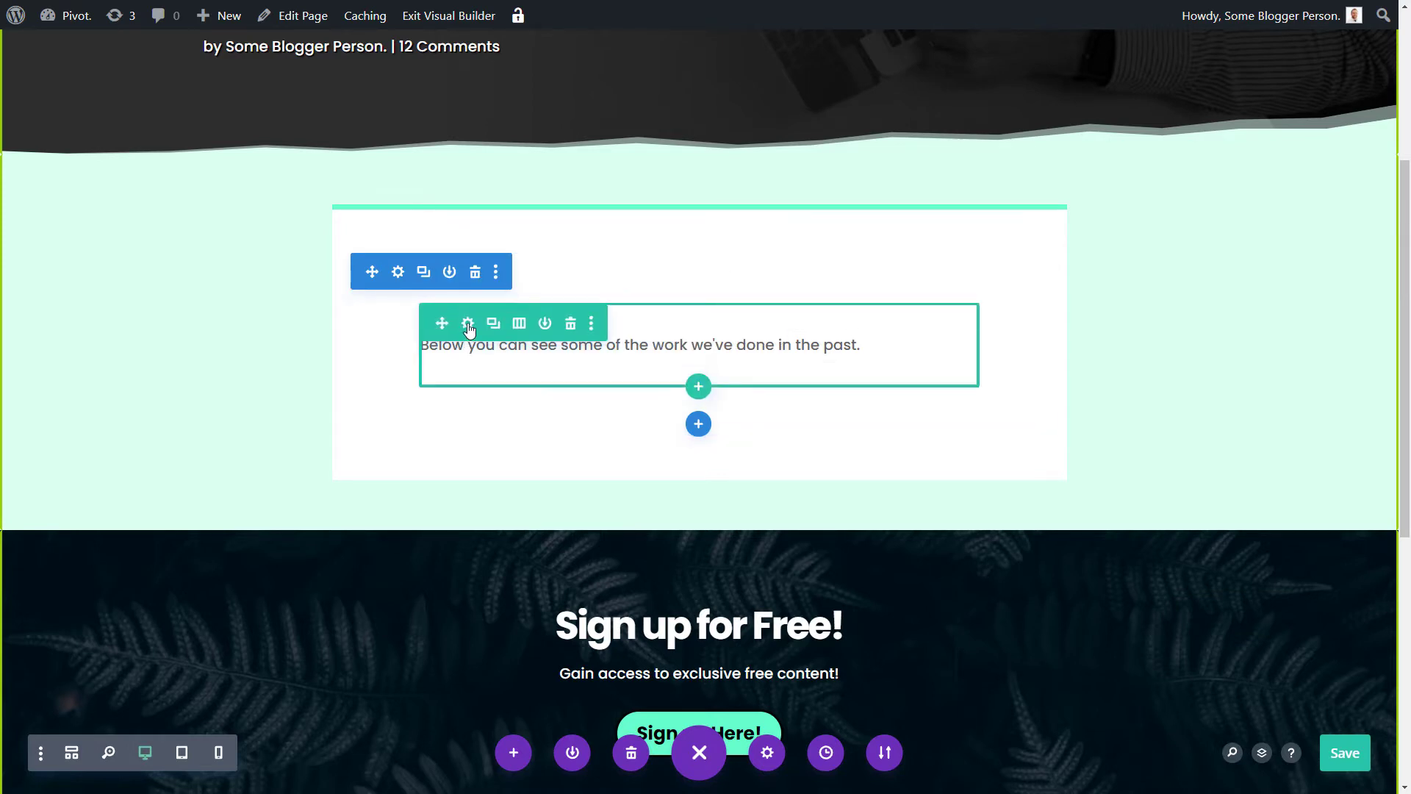
Set the intro text row's Design > Sizing width to 92% and save
left_click(467, 324)
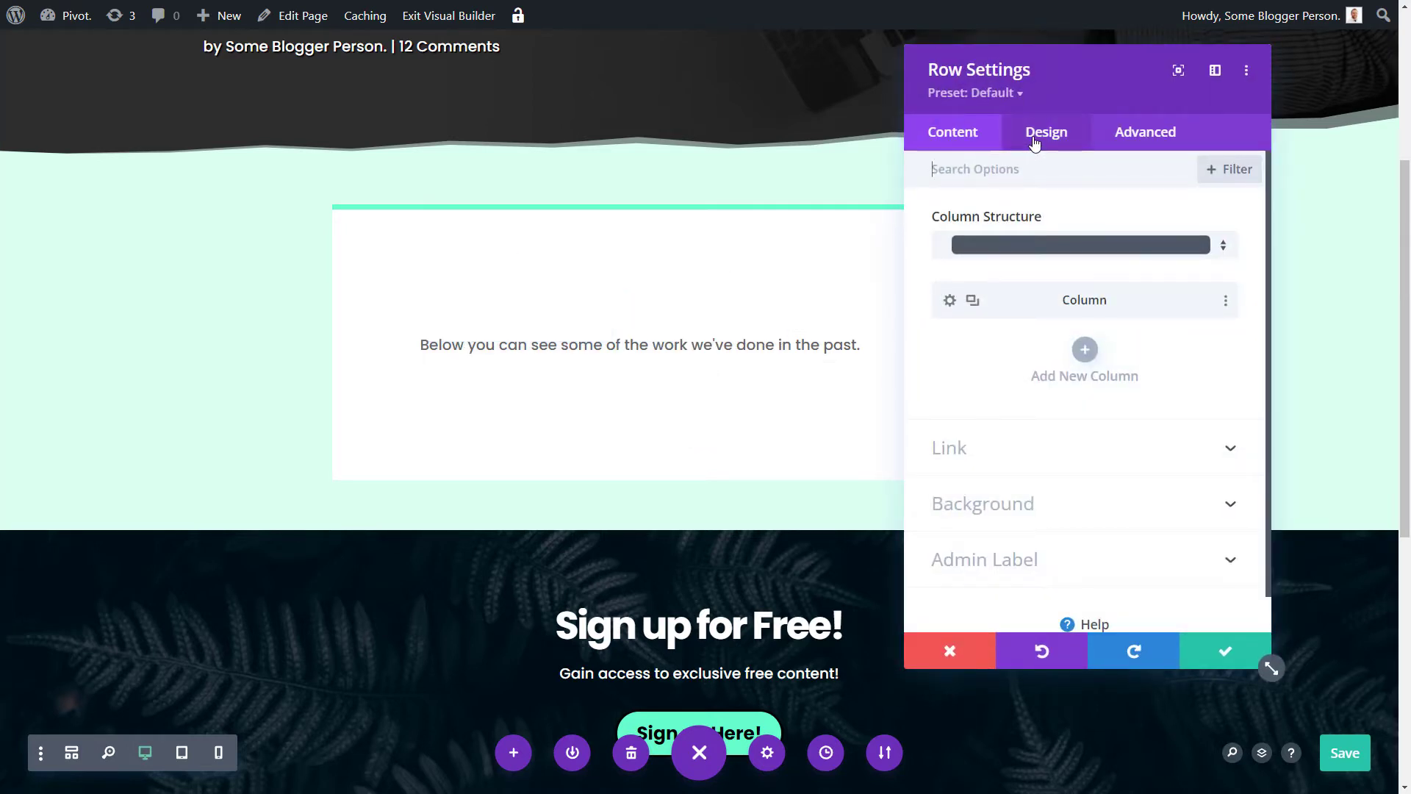
left_click(1046, 132)
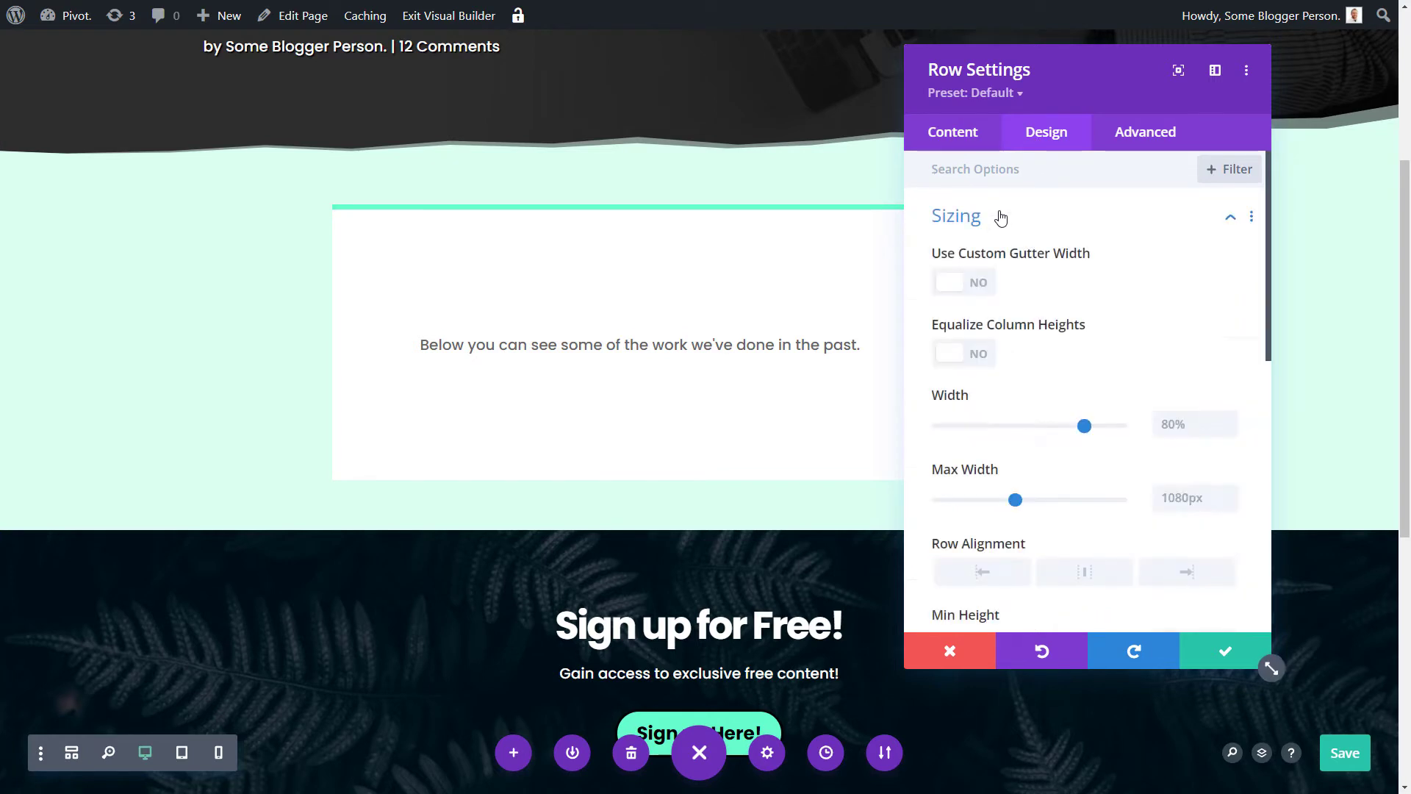
left_click_drag(1085, 425, 1086, 278)
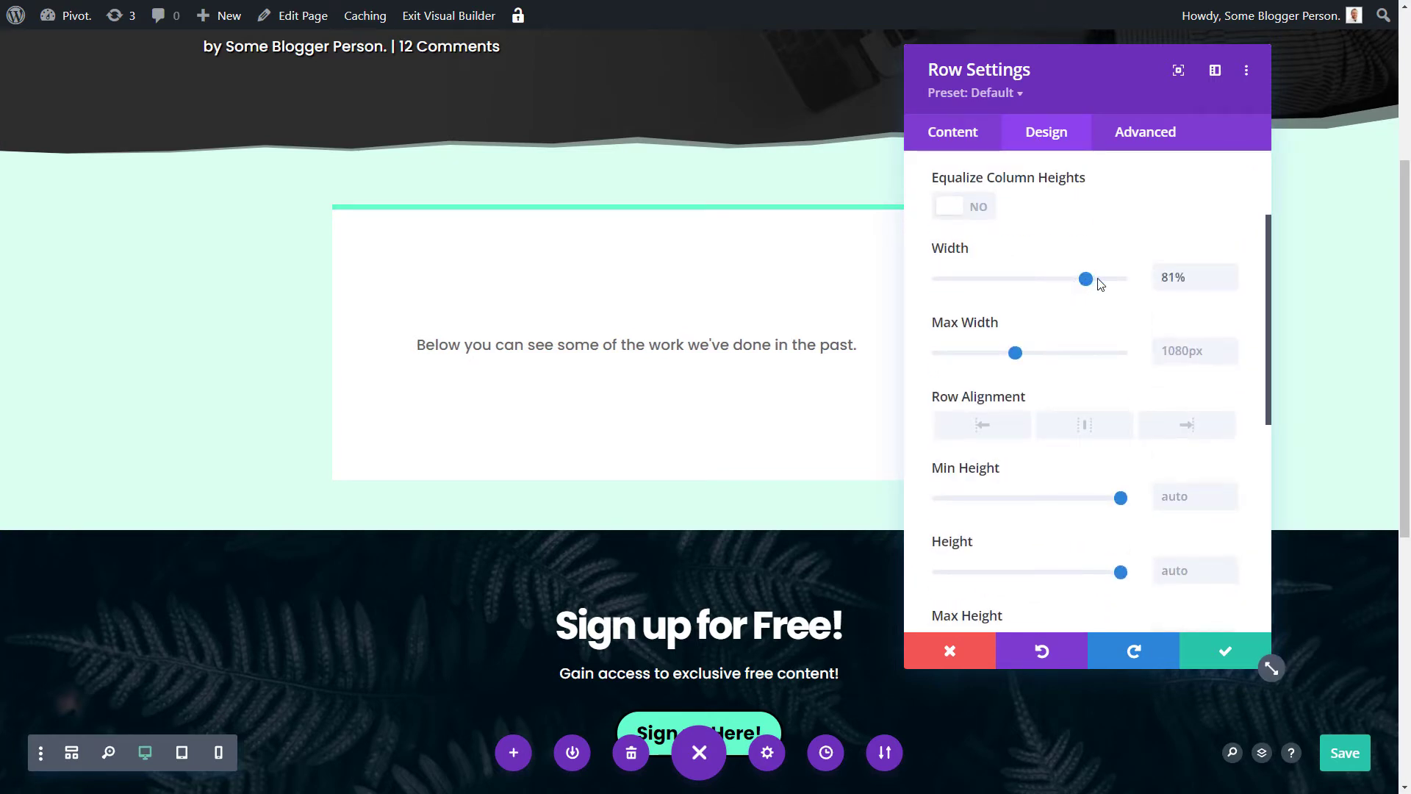
left_click_drag(1087, 278, 1120, 277)
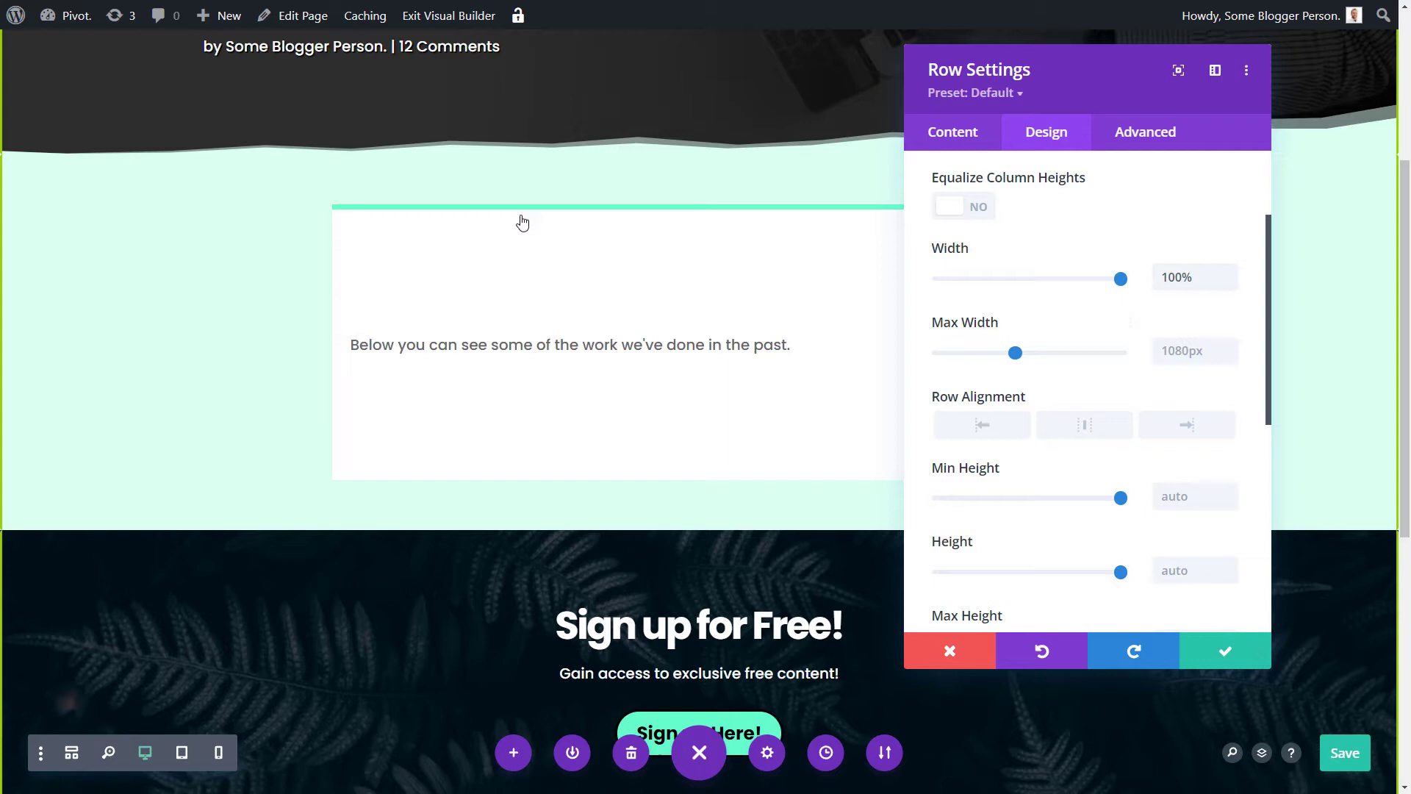
left_click_drag(1121, 278, 1107, 278)
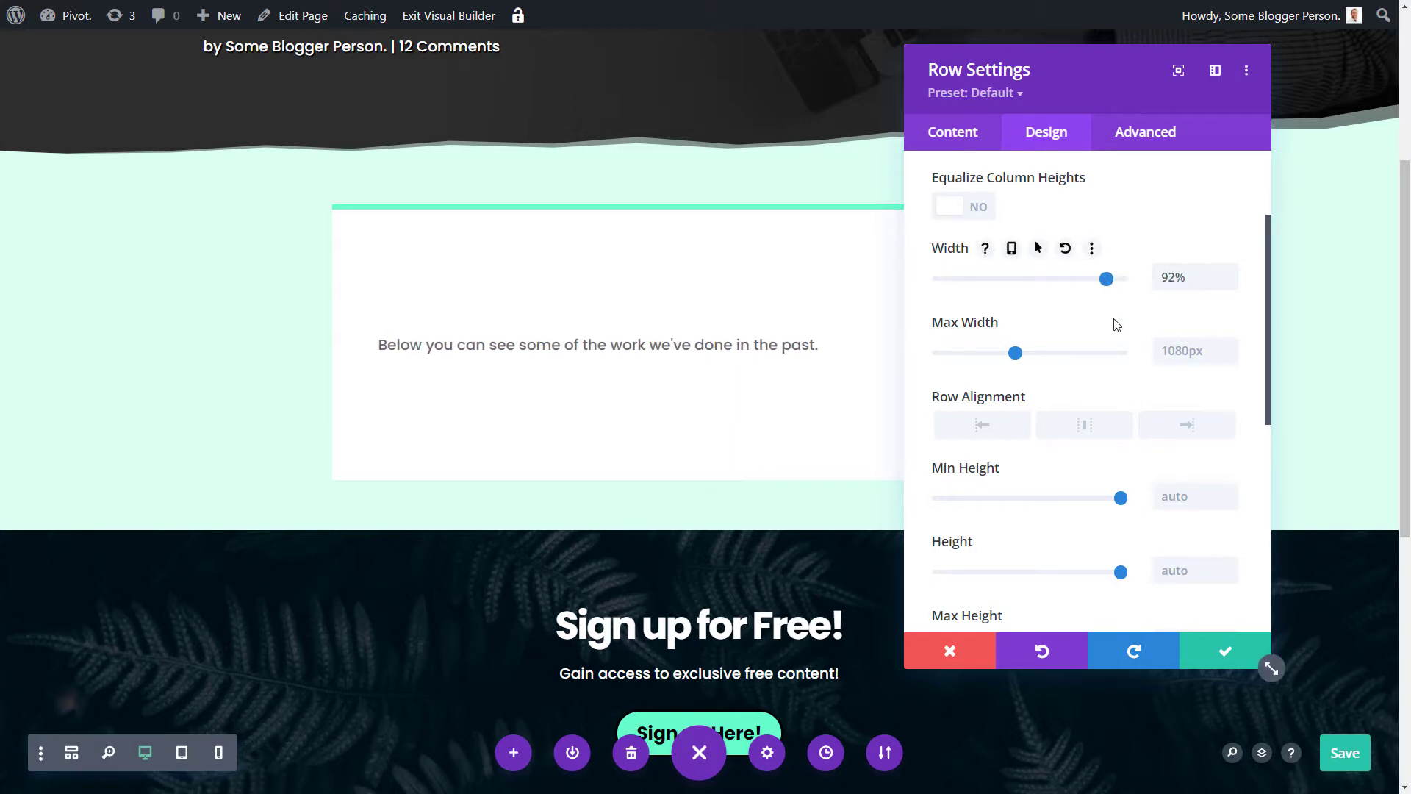
left_click(950, 651)
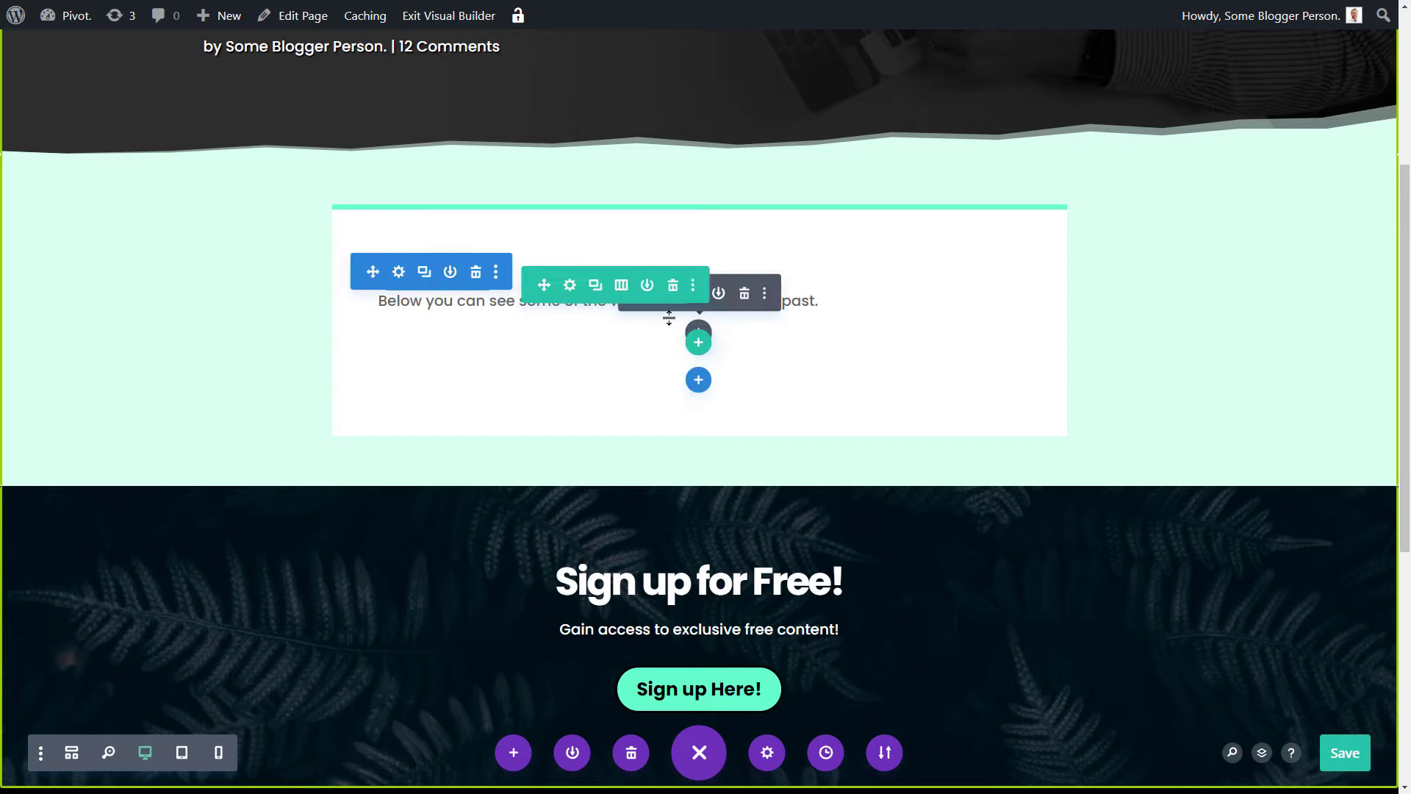
mouse_move(807, 223)
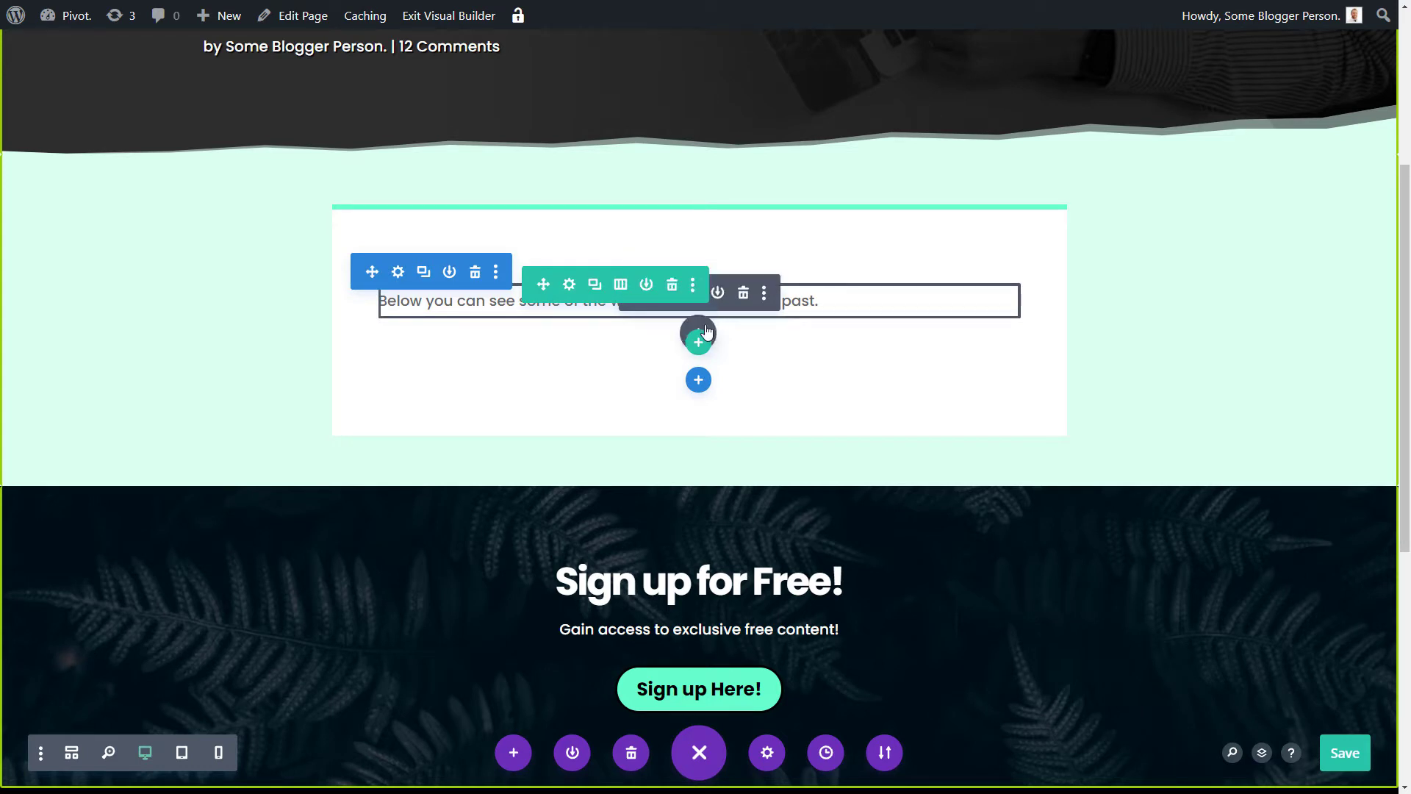
Add a Gallery module below the intro text and pick project images from the Media Library
left_click(697, 341)
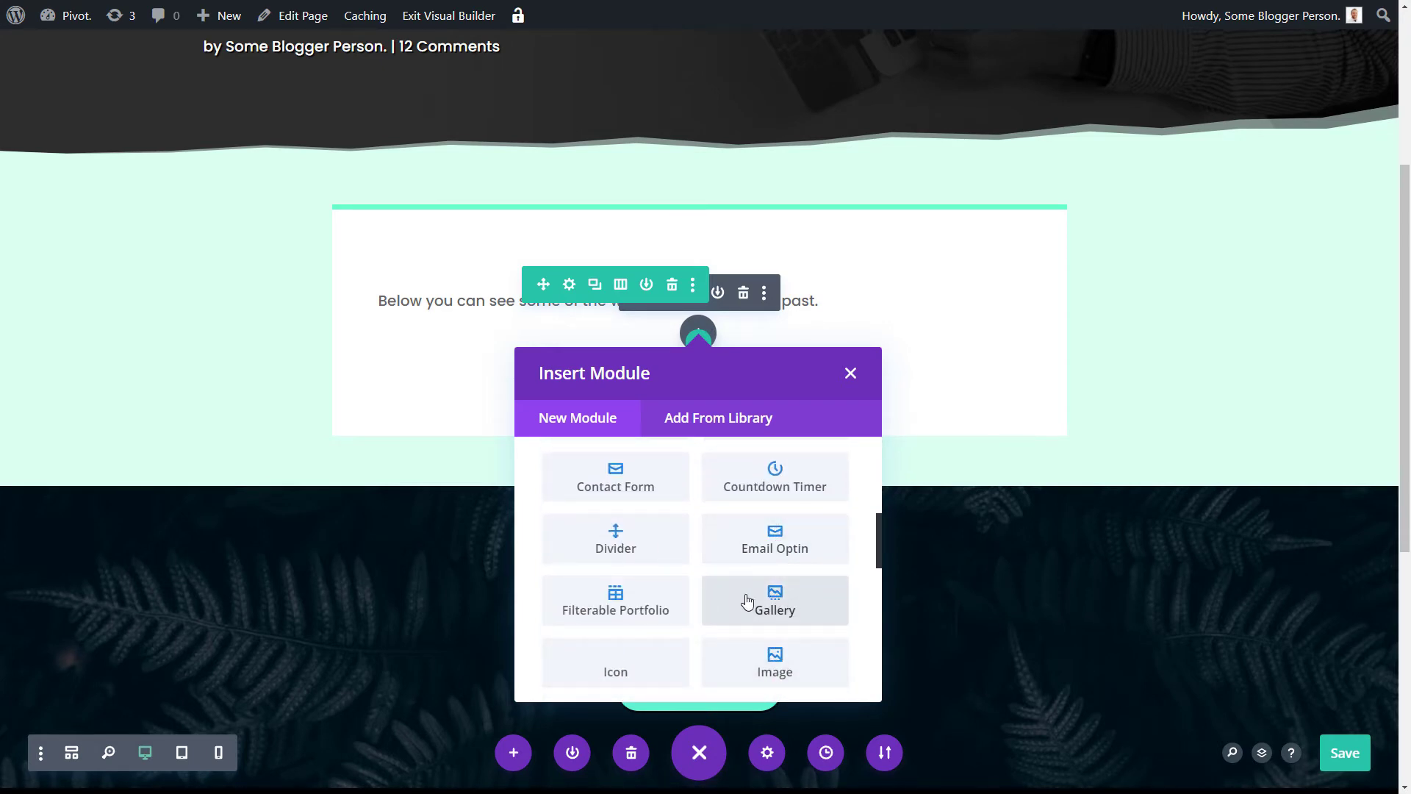
left_click(774, 600)
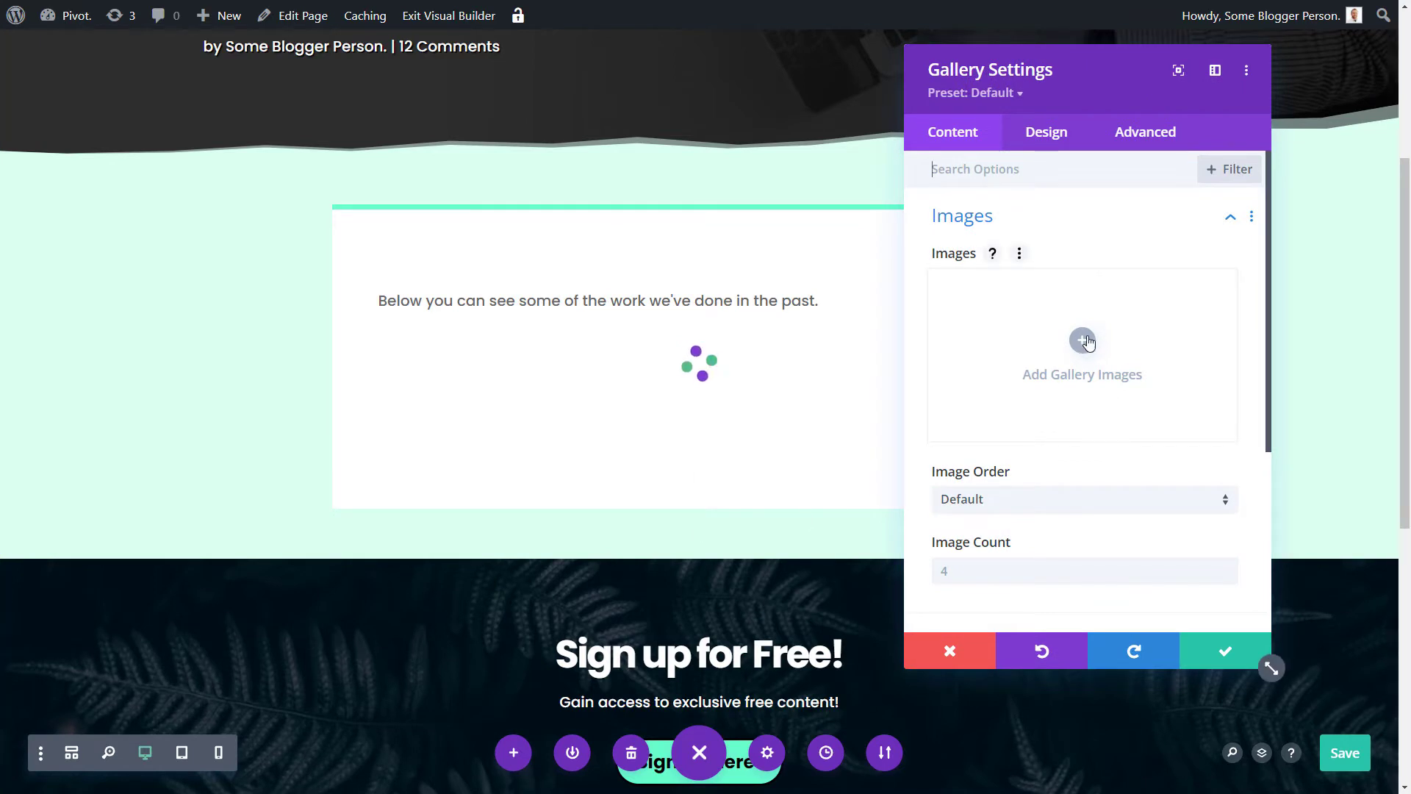
left_click(1082, 342)
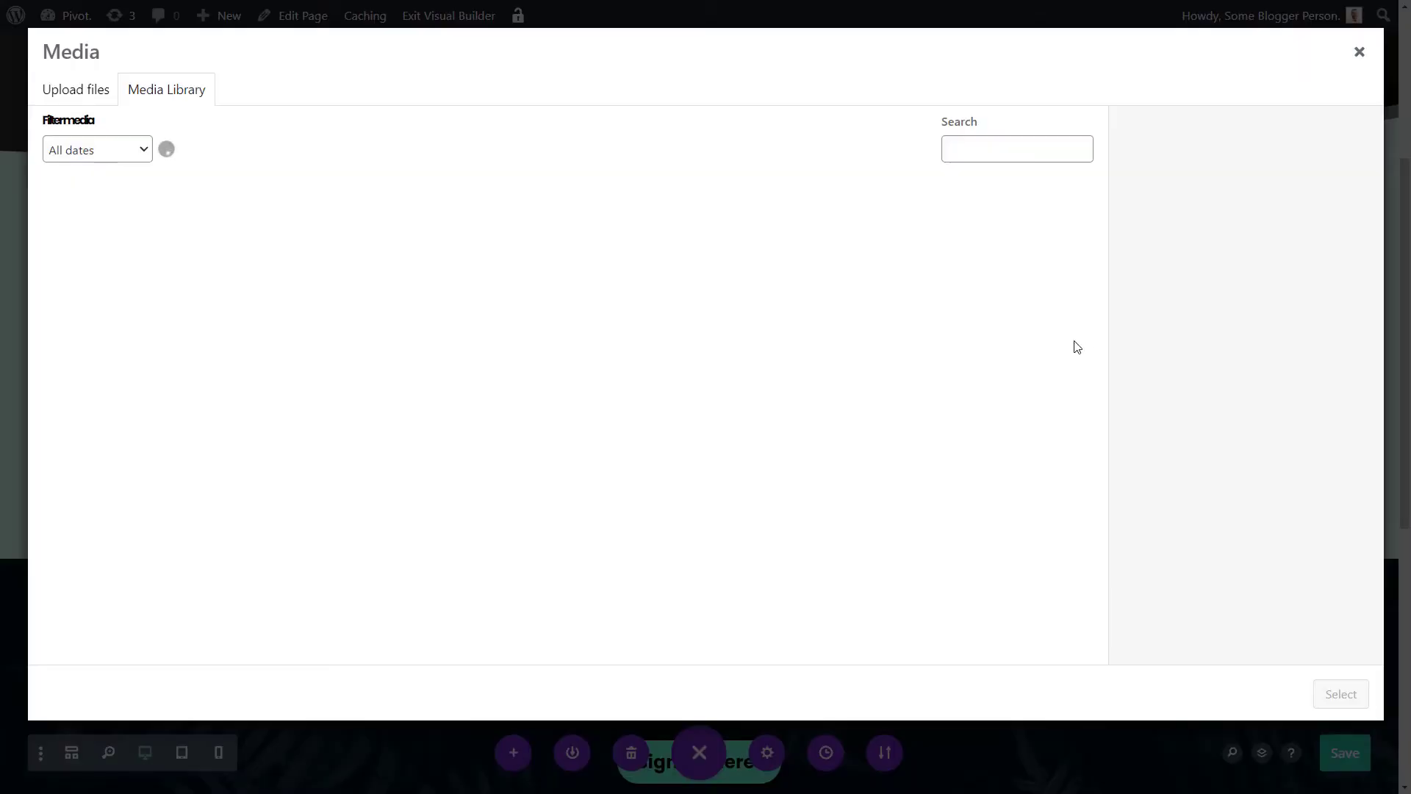
mouse_move(554, 160)
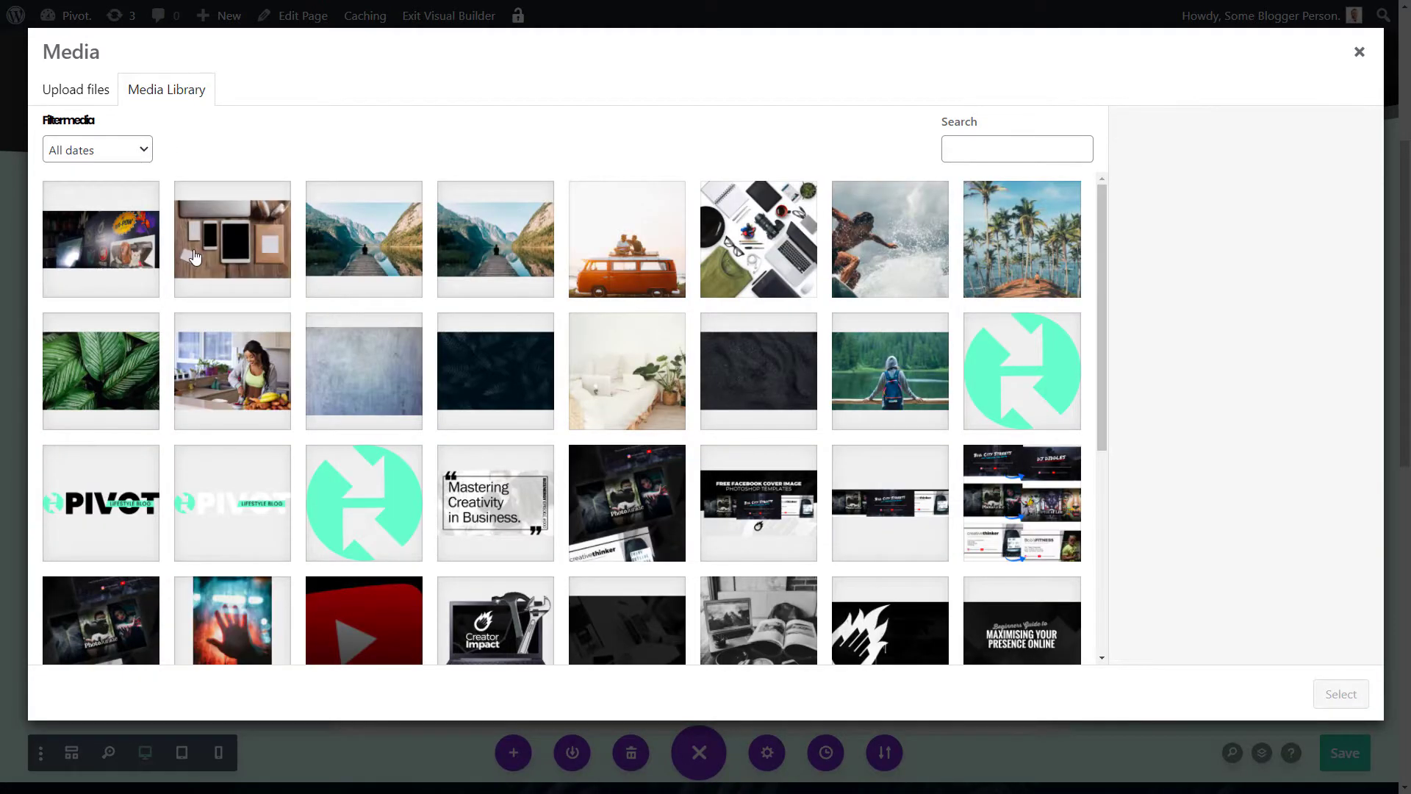
left_click(364, 238)
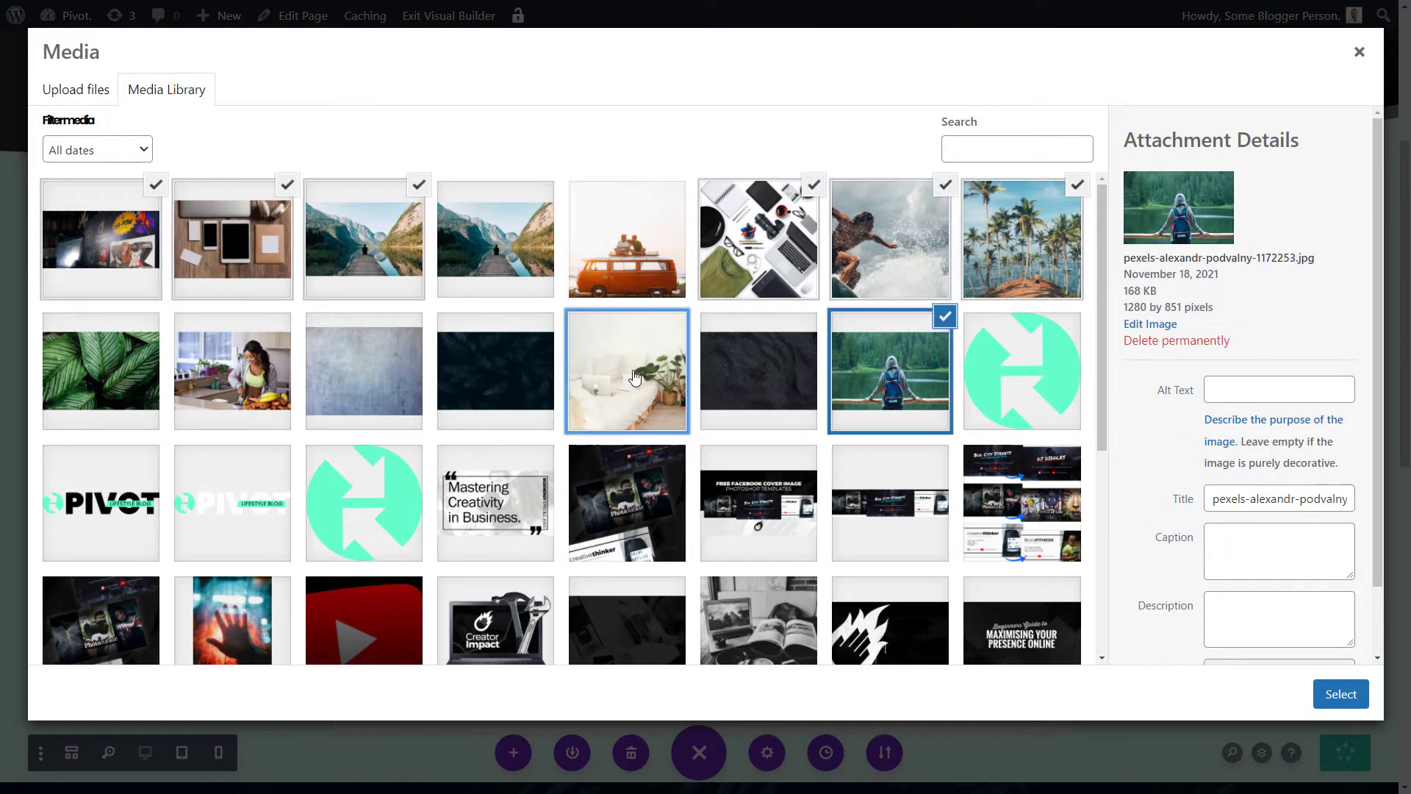
left_click(494, 371)
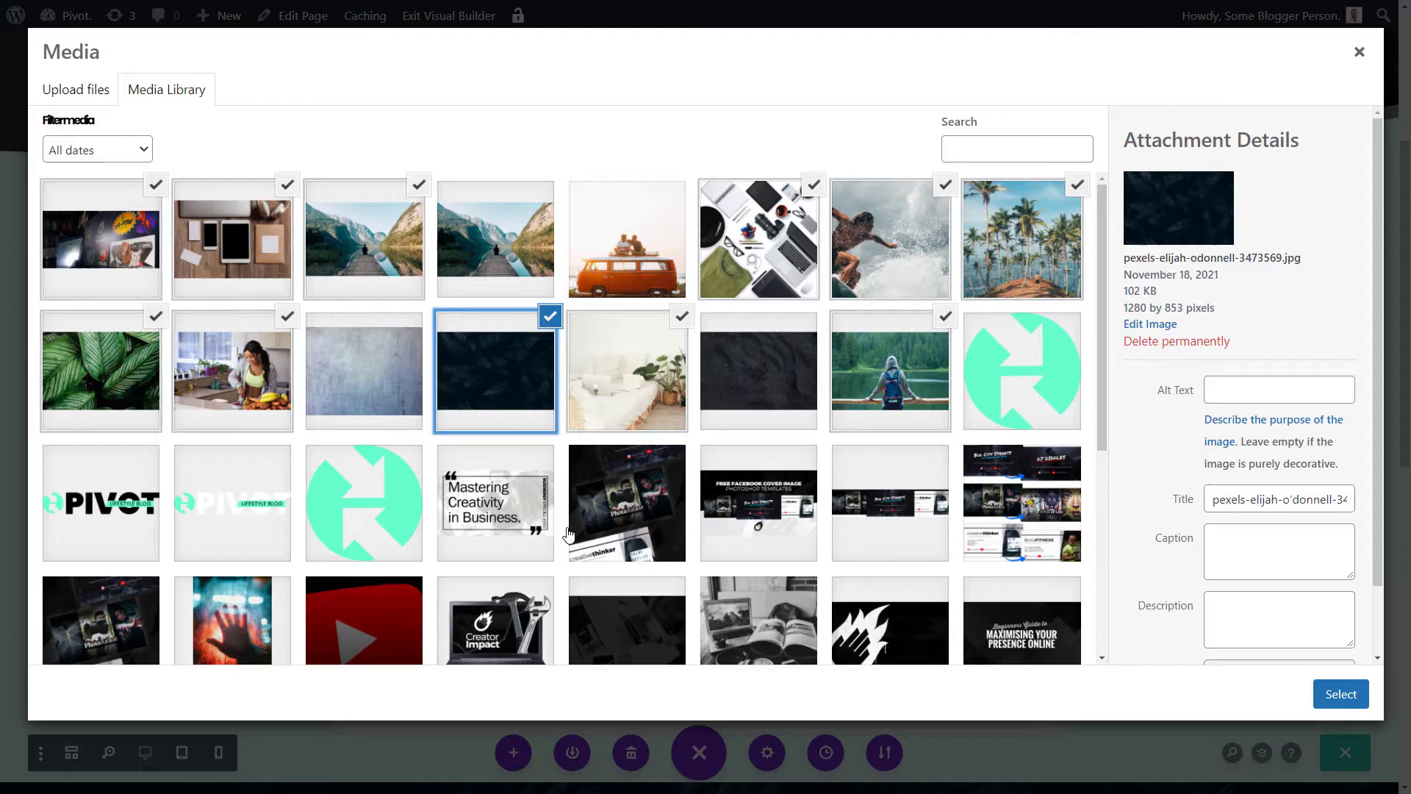
left_click(1339, 694)
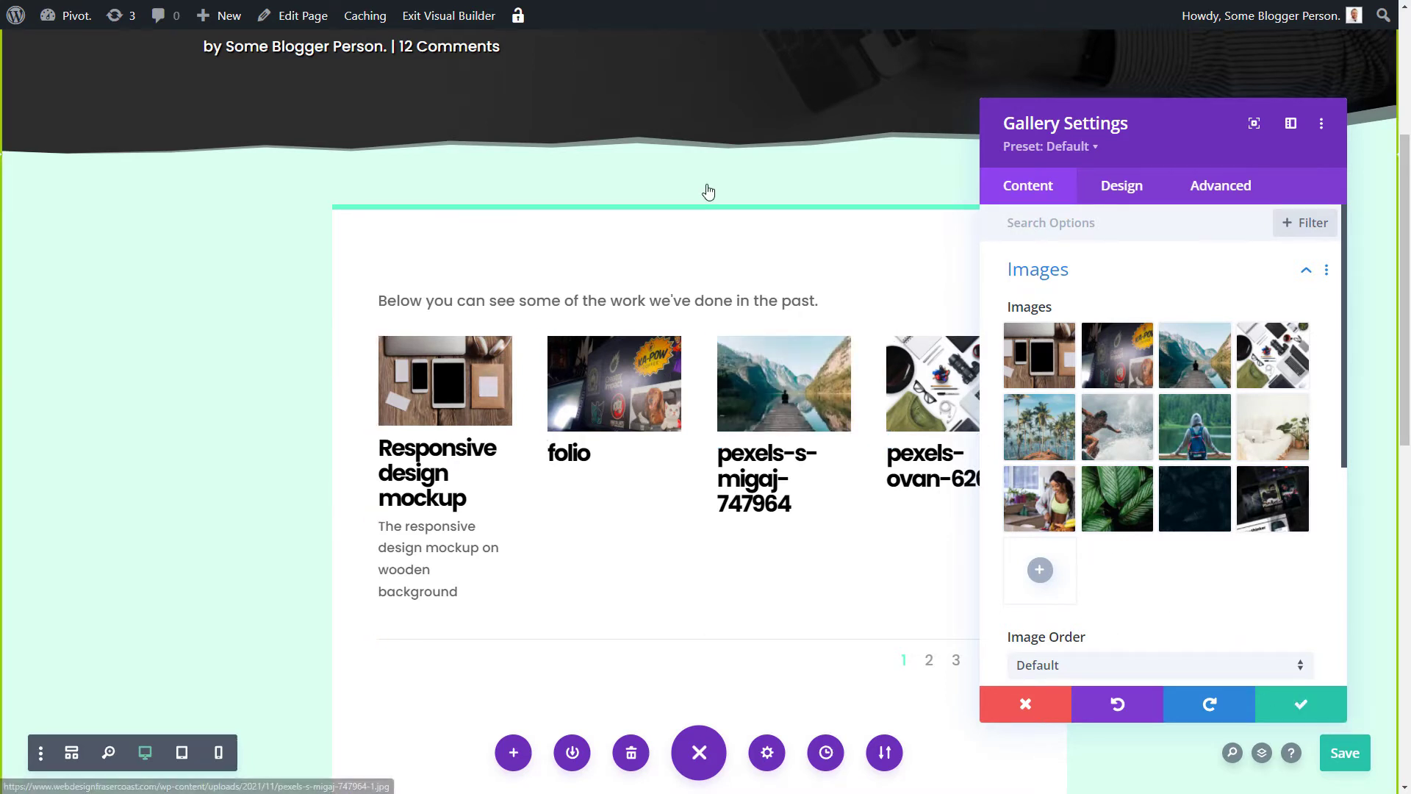
Save the gallery settings and preview one image in the lightbox on the live page
scroll("down", 3)
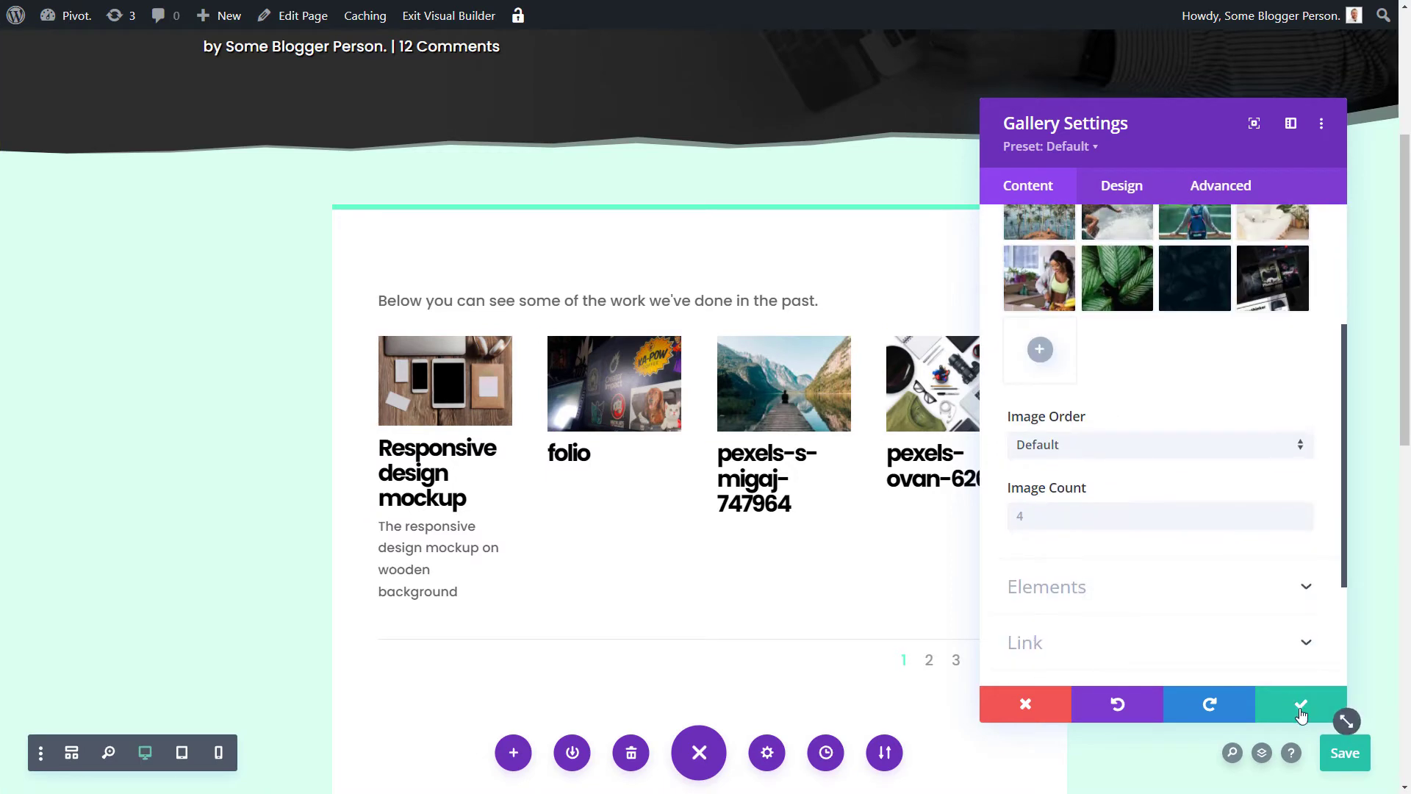
left_click(1299, 705)
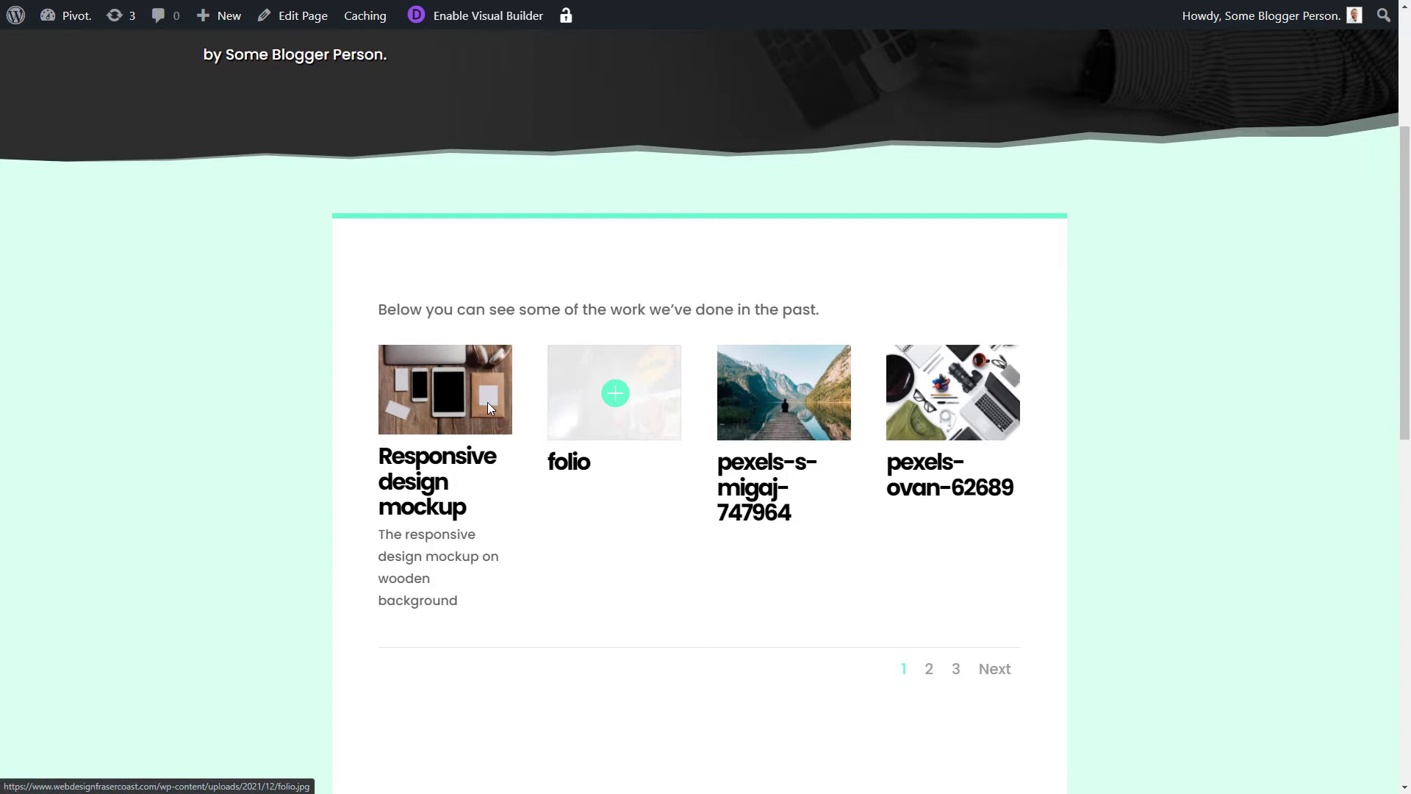
left_click(783, 392)
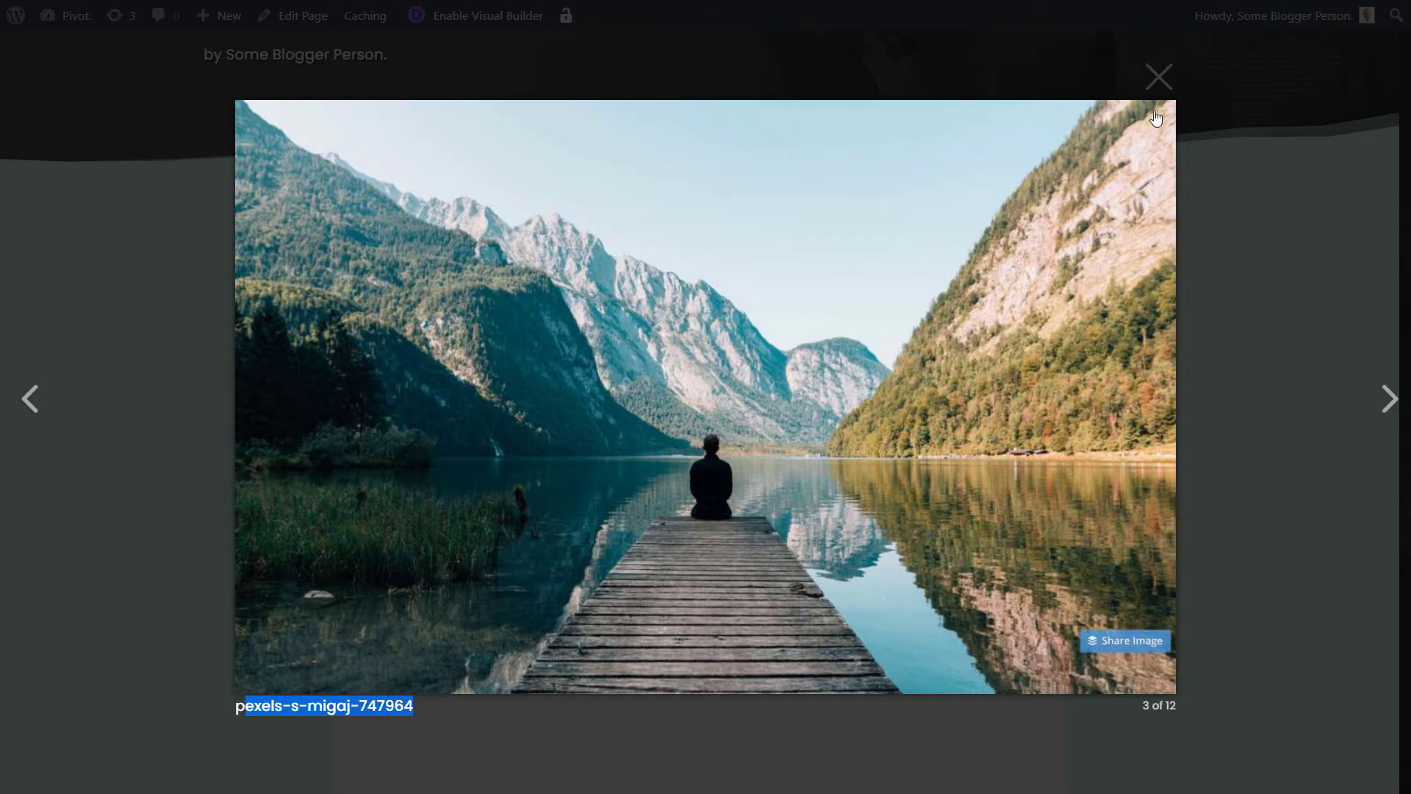
left_click(1159, 76)
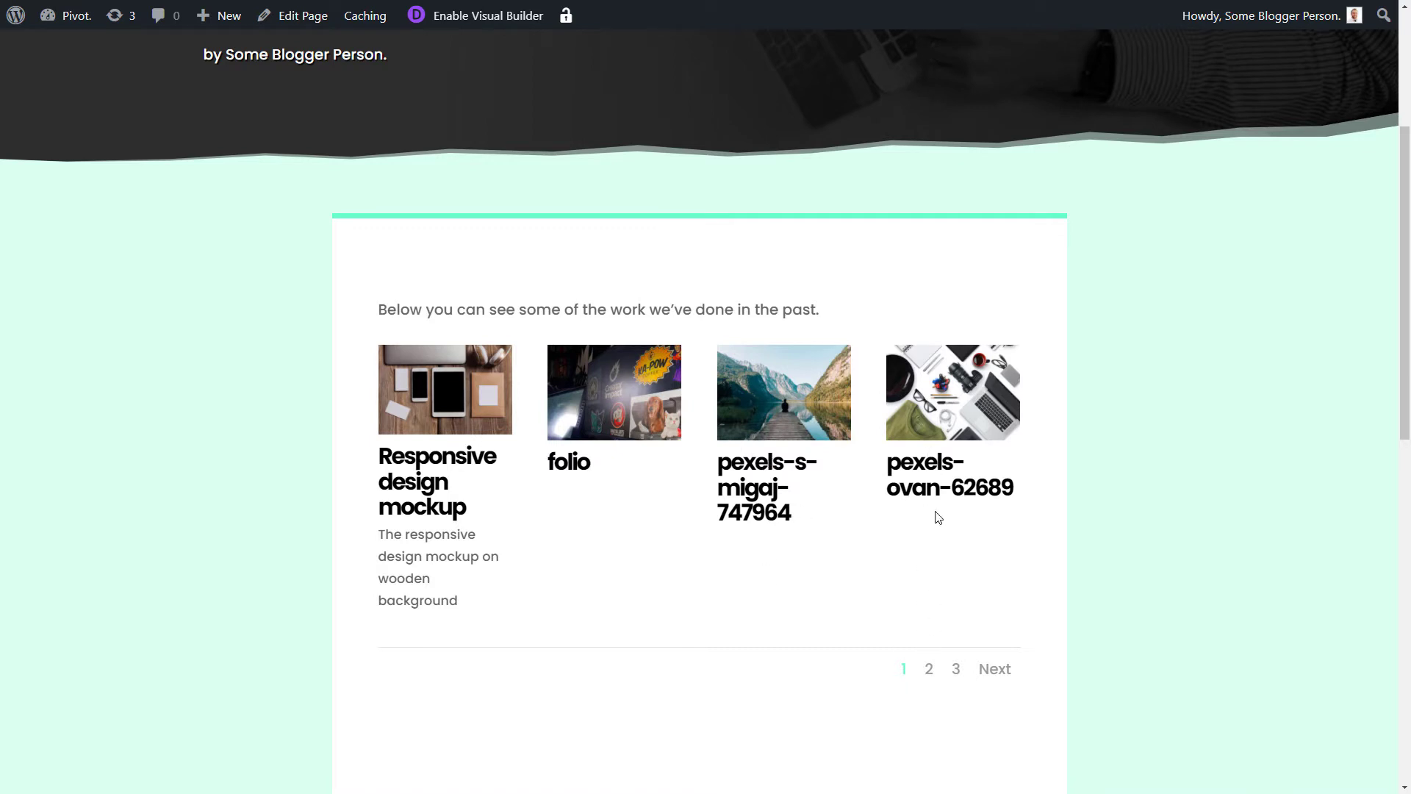
Page through gallery pages 2 and 3, enlarging and closing one image
left_click(929, 669)
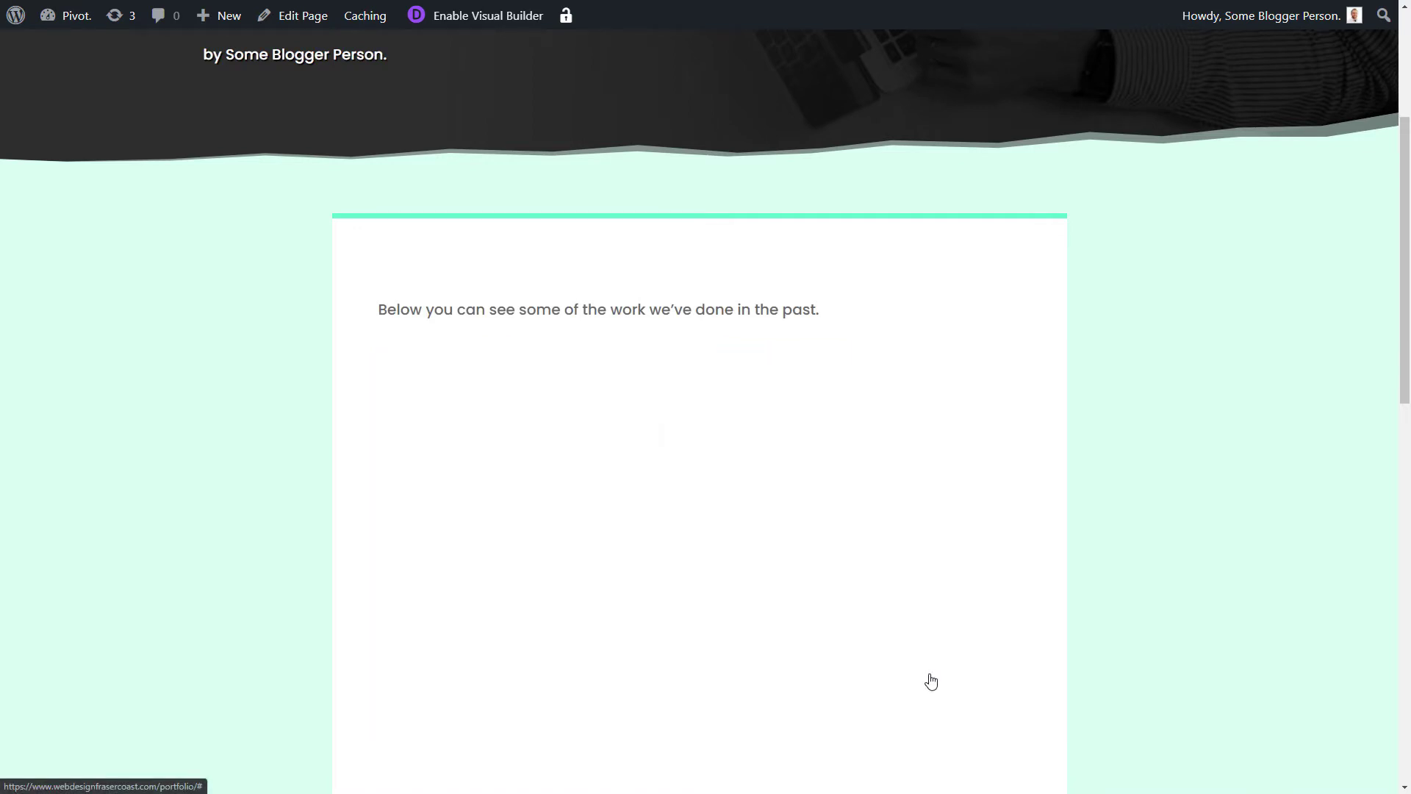
left_click(927, 606)
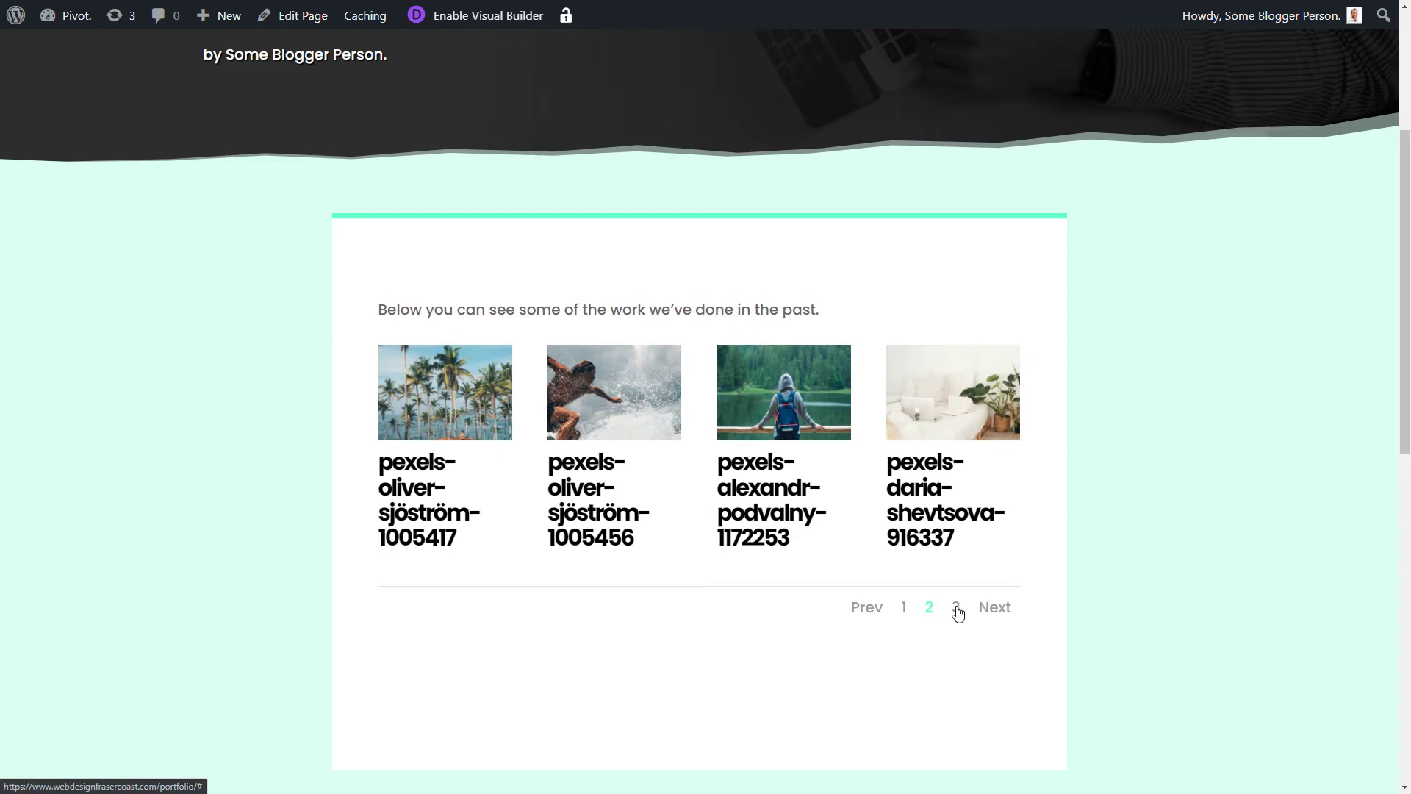
left_click(994, 606)
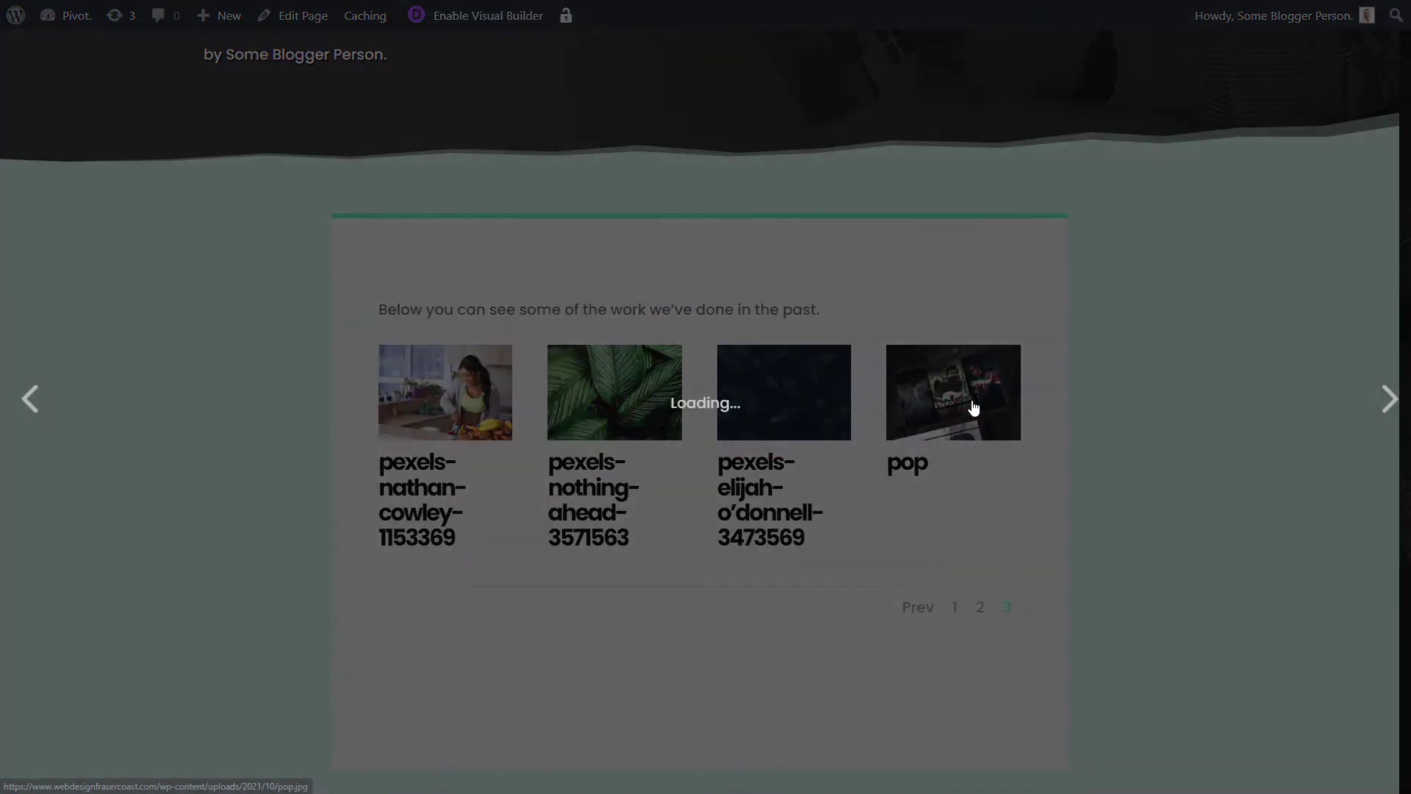
left_click(953, 392)
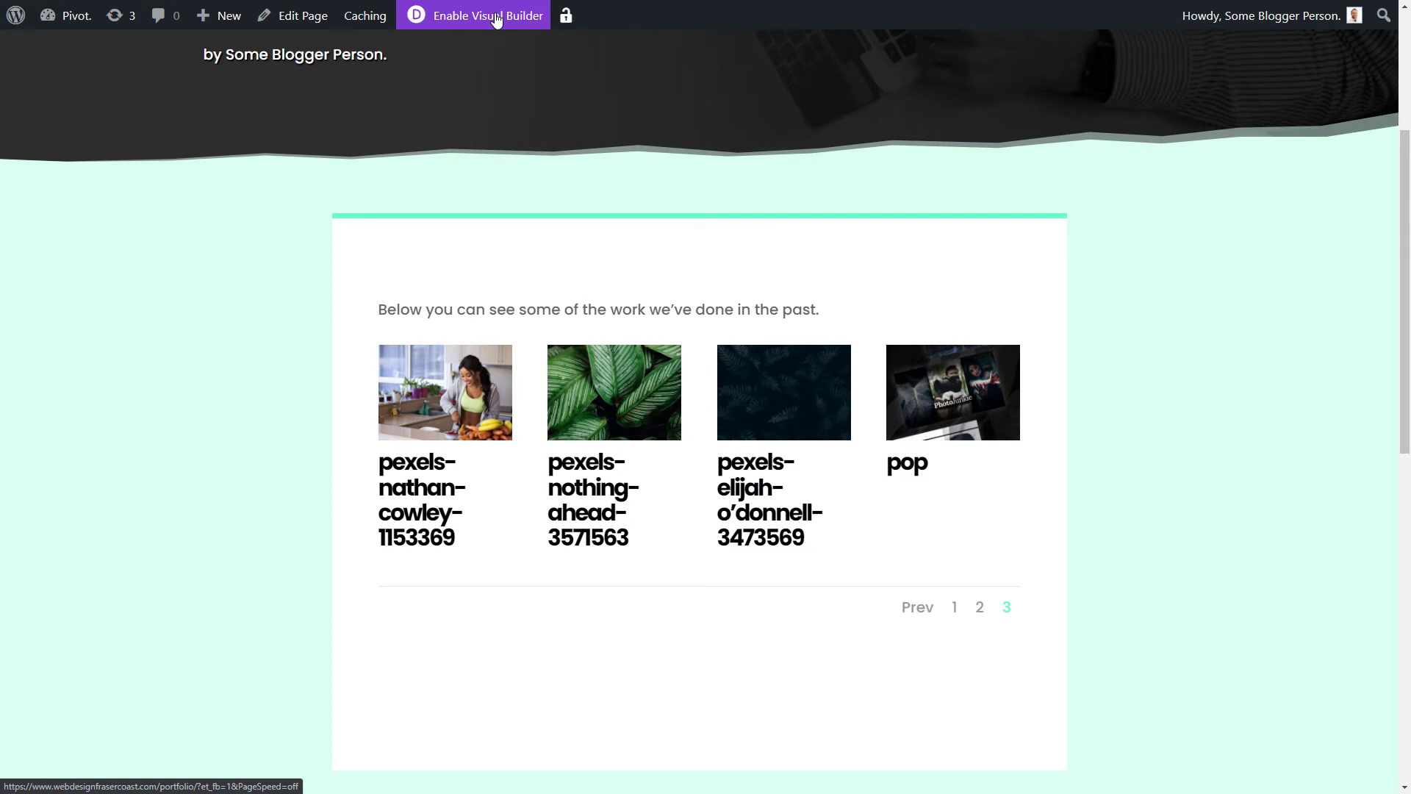
Re-enable the Visual Builder and scroll down to the gallery module
left_click(473, 16)
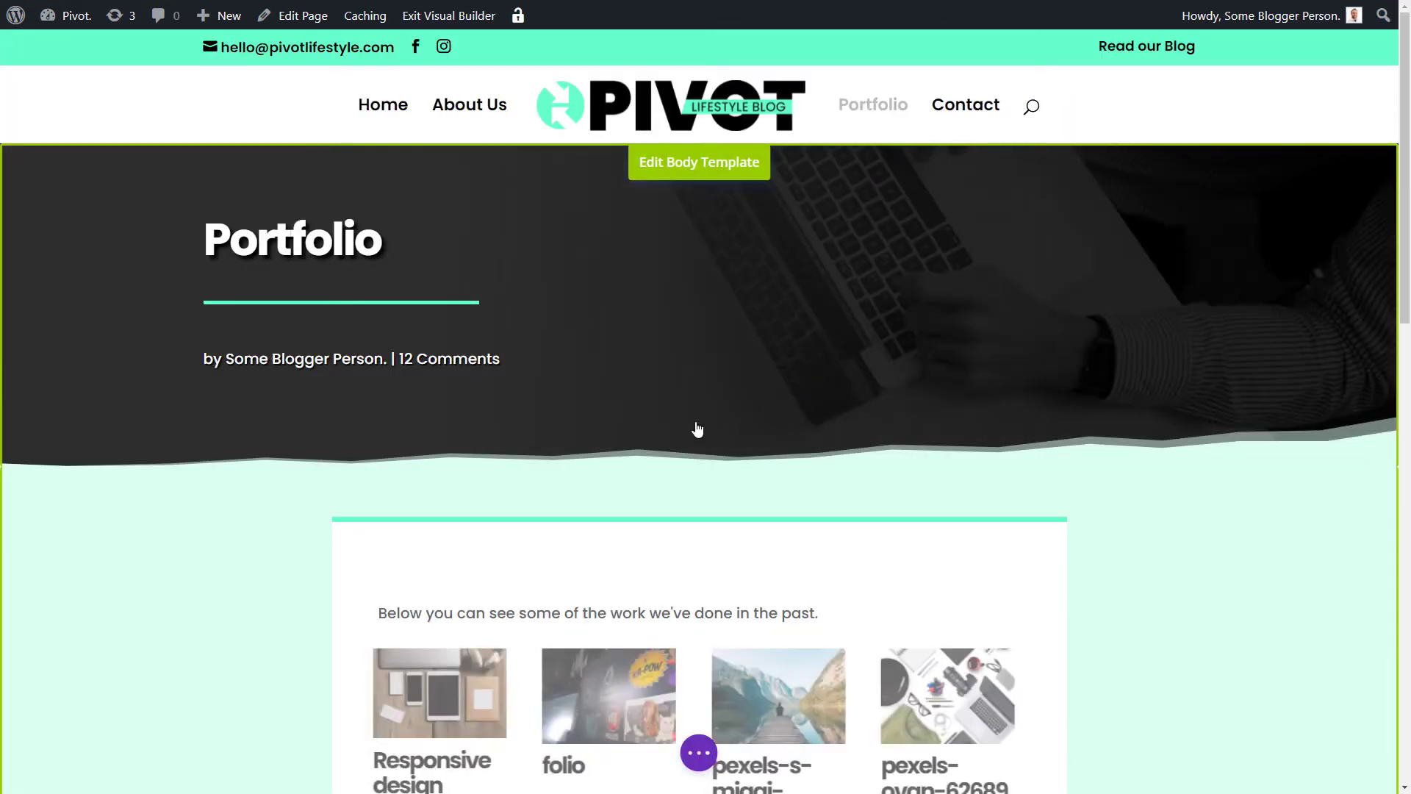
scroll("down", 3)
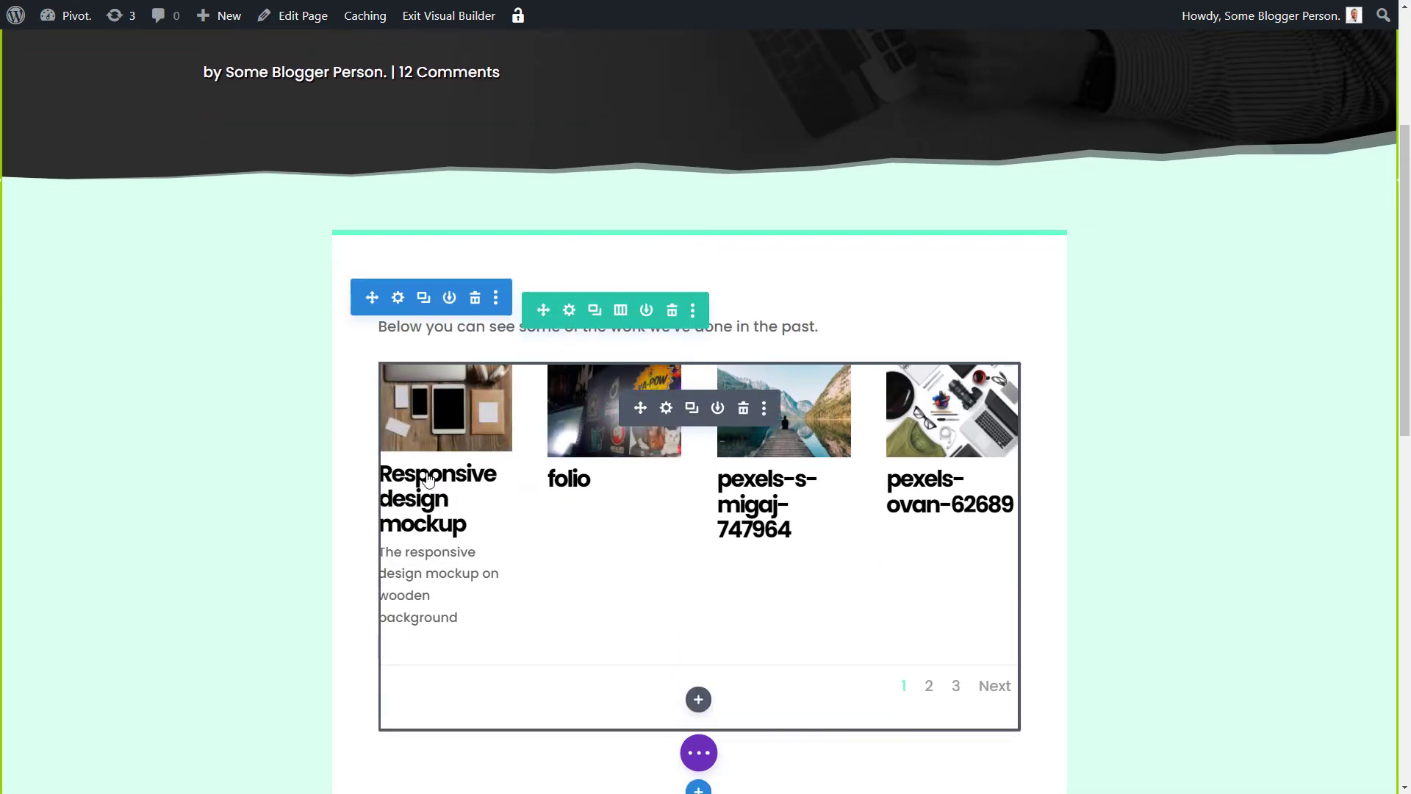
mouse_move(592, 505)
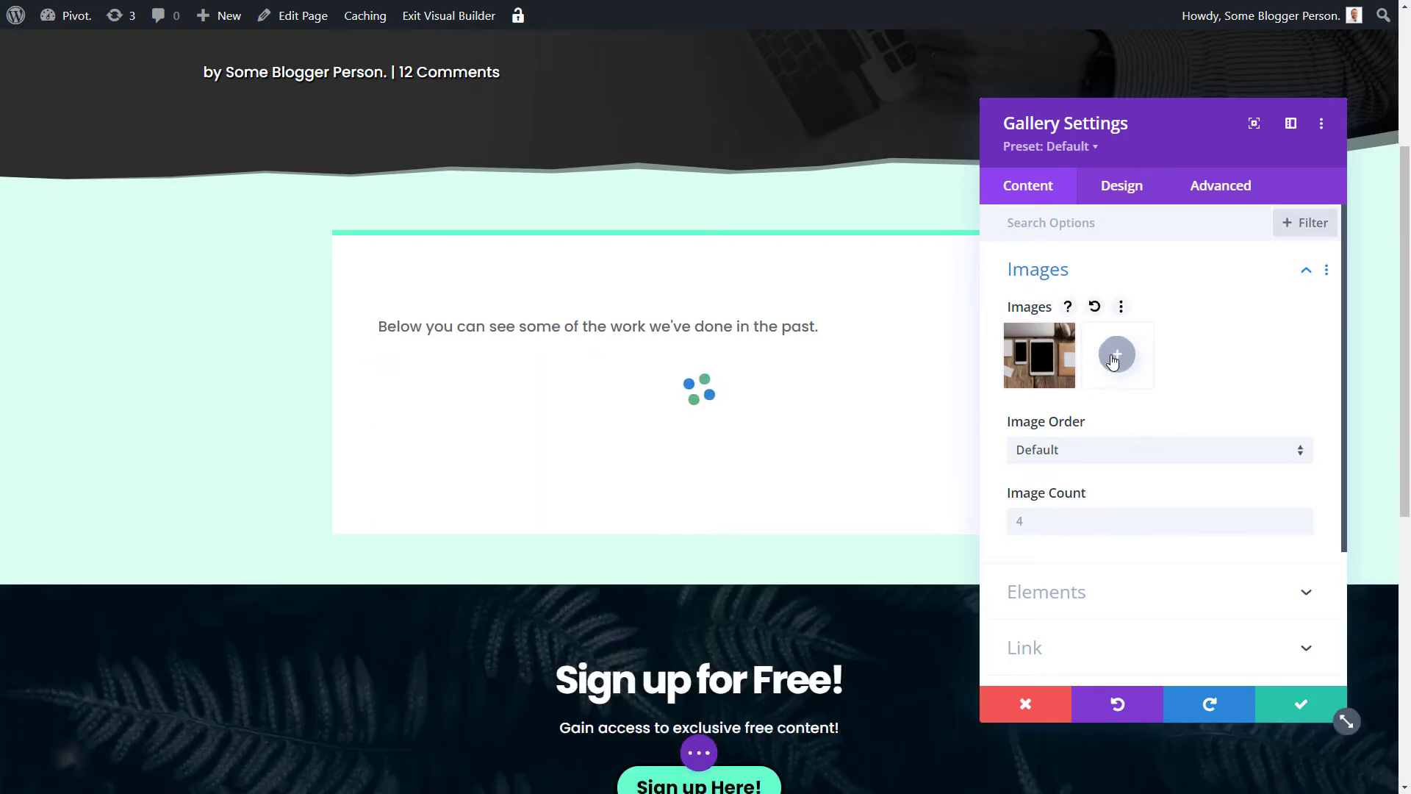
Add the folio image titled 'Samples of my Logos', captioned 'Logos created in the past 10'
left_click(1116, 354)
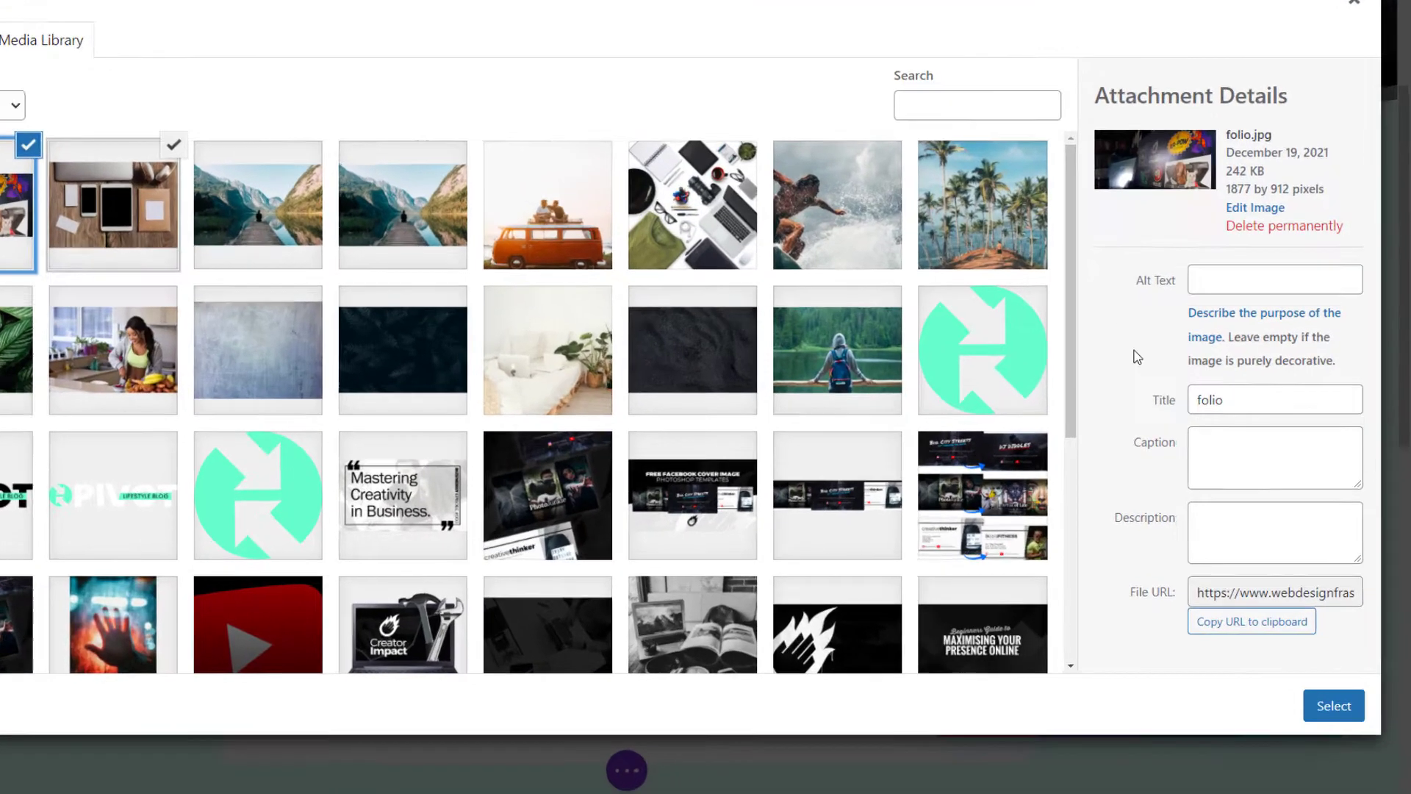
type("S")
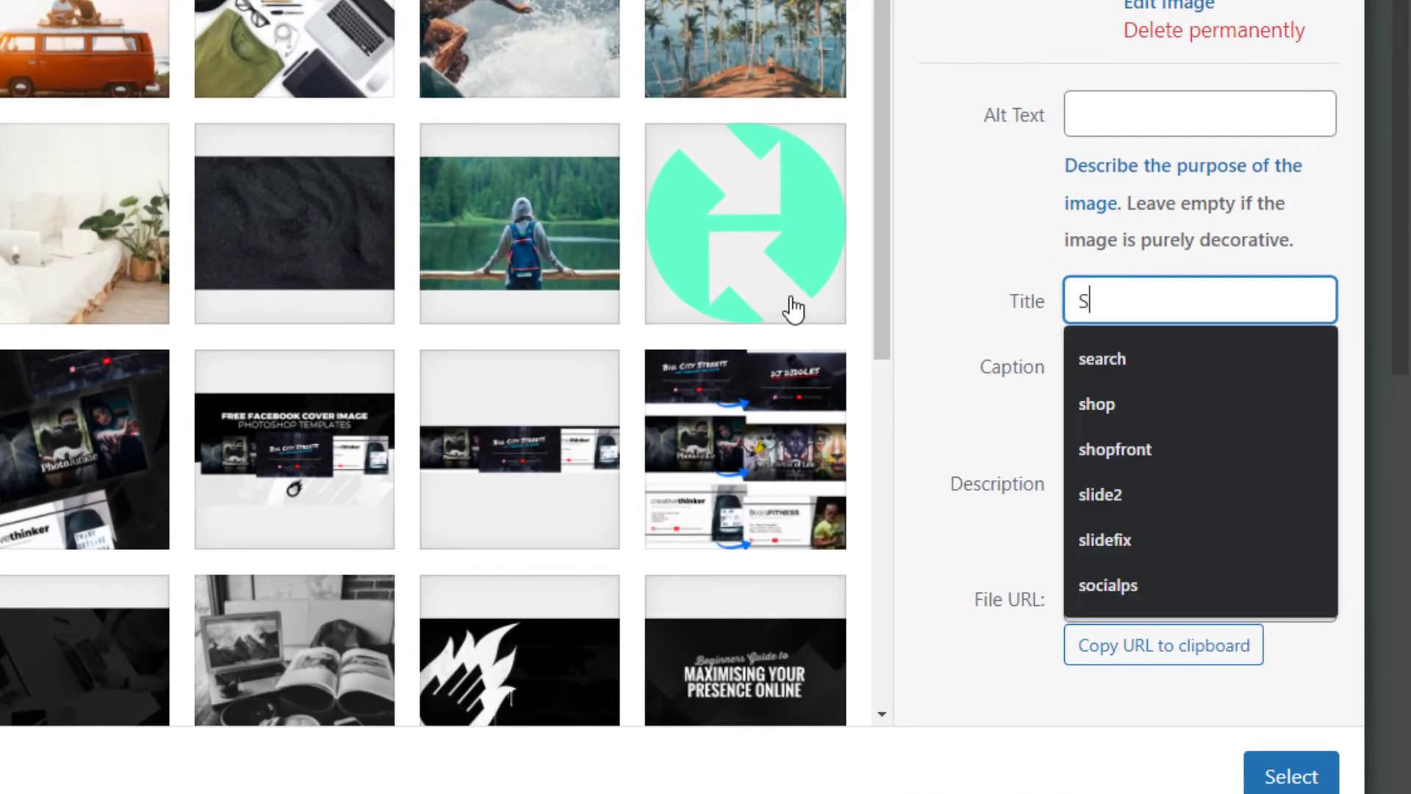
type("amples of my")
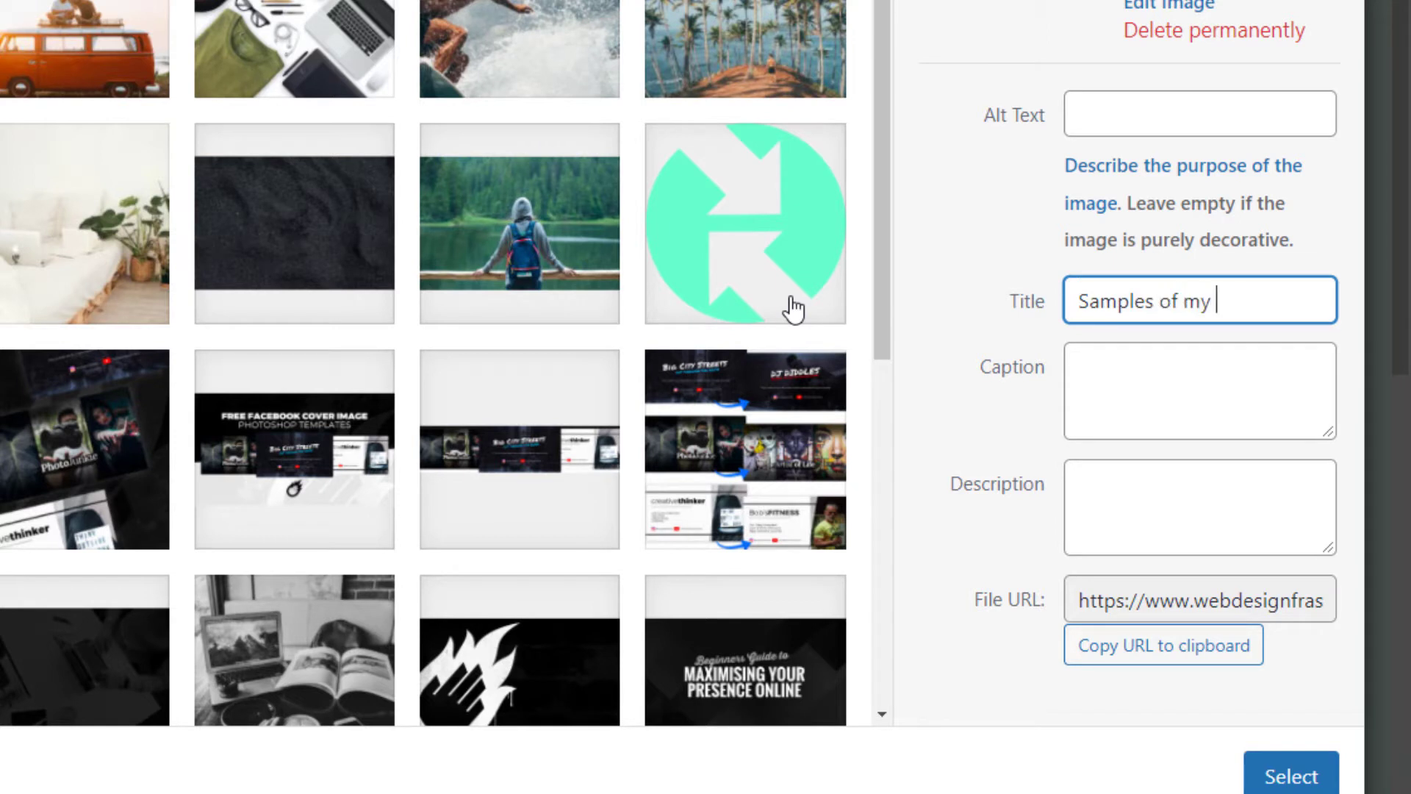
type("Logos")
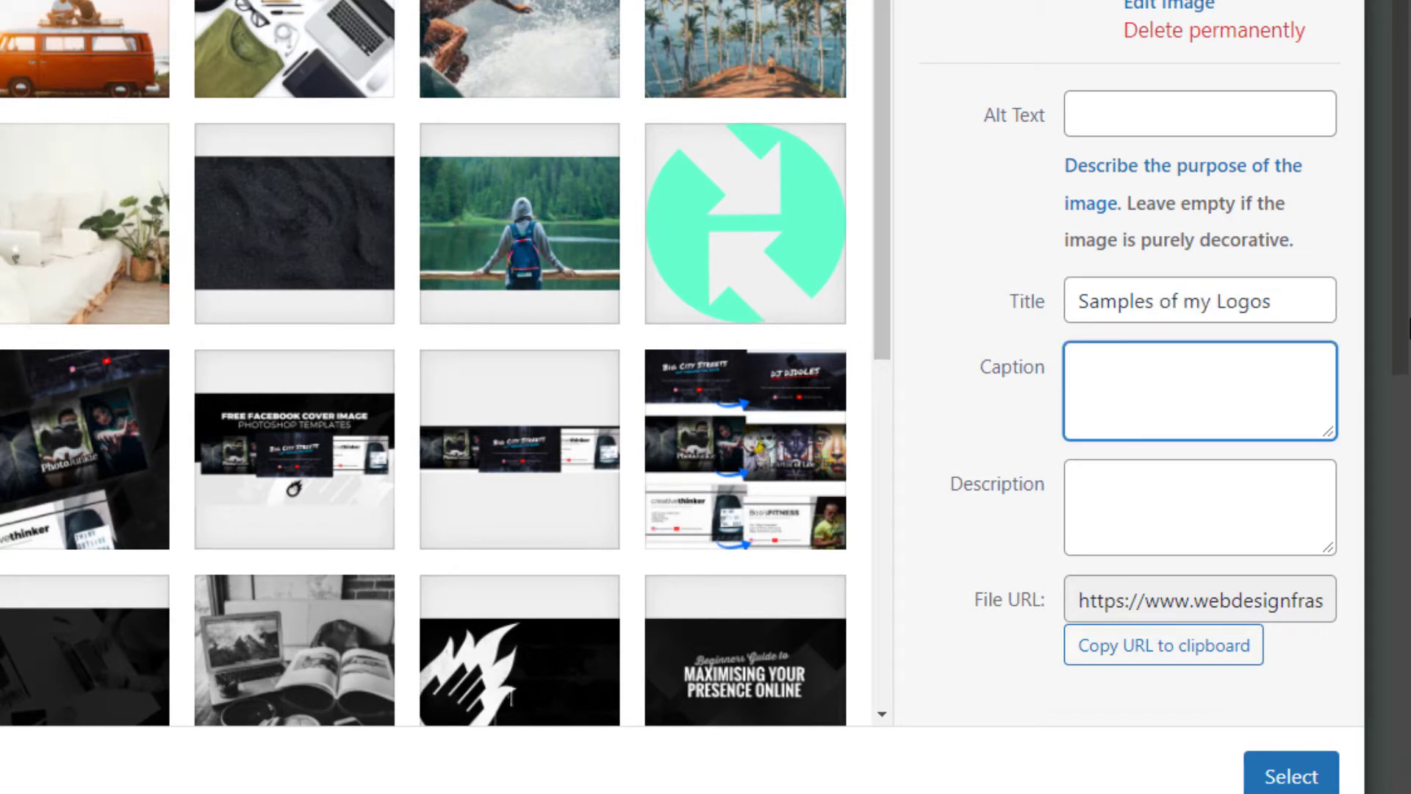
type("Logos created in the past 10")
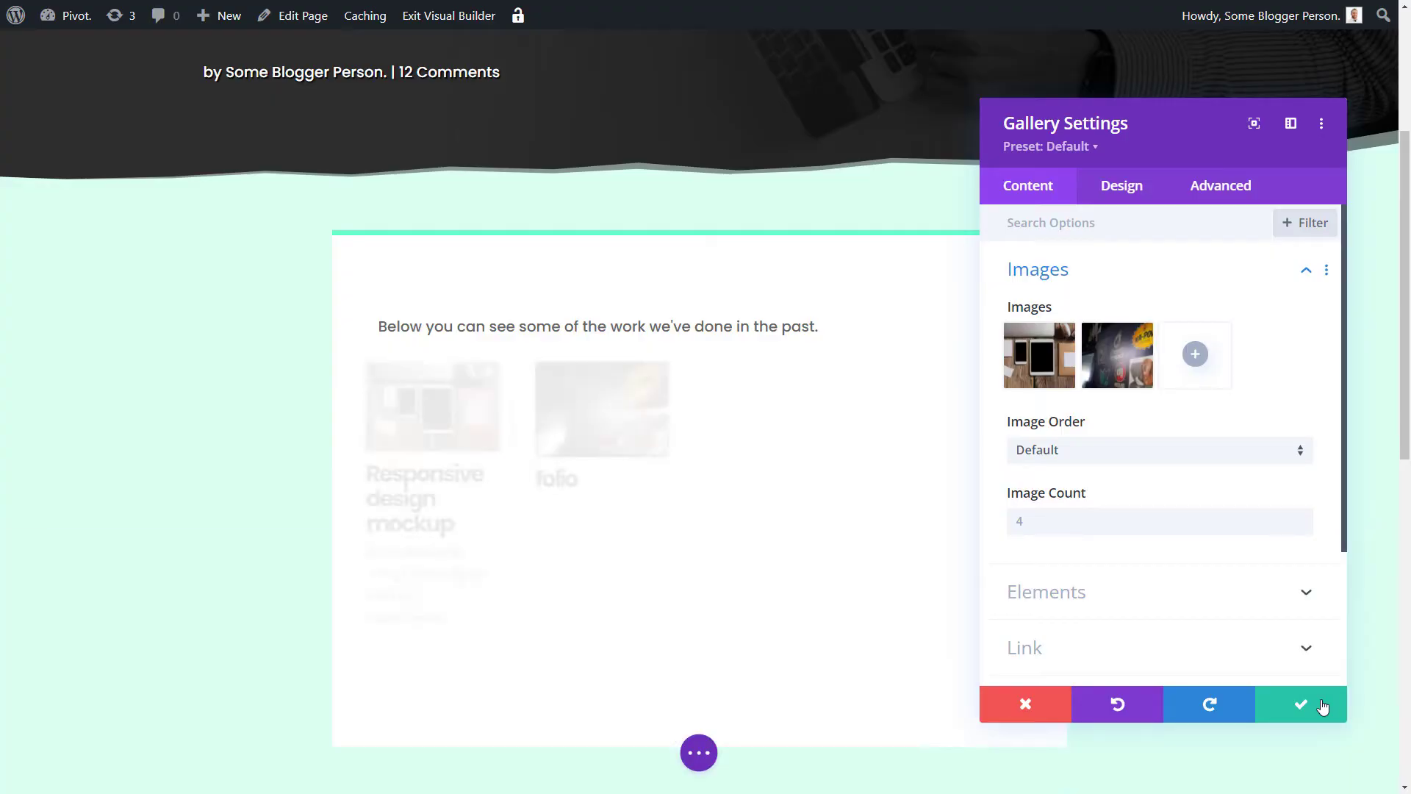
Save the gallery changes and exit to the live Portfolio page
left_click(1300, 705)
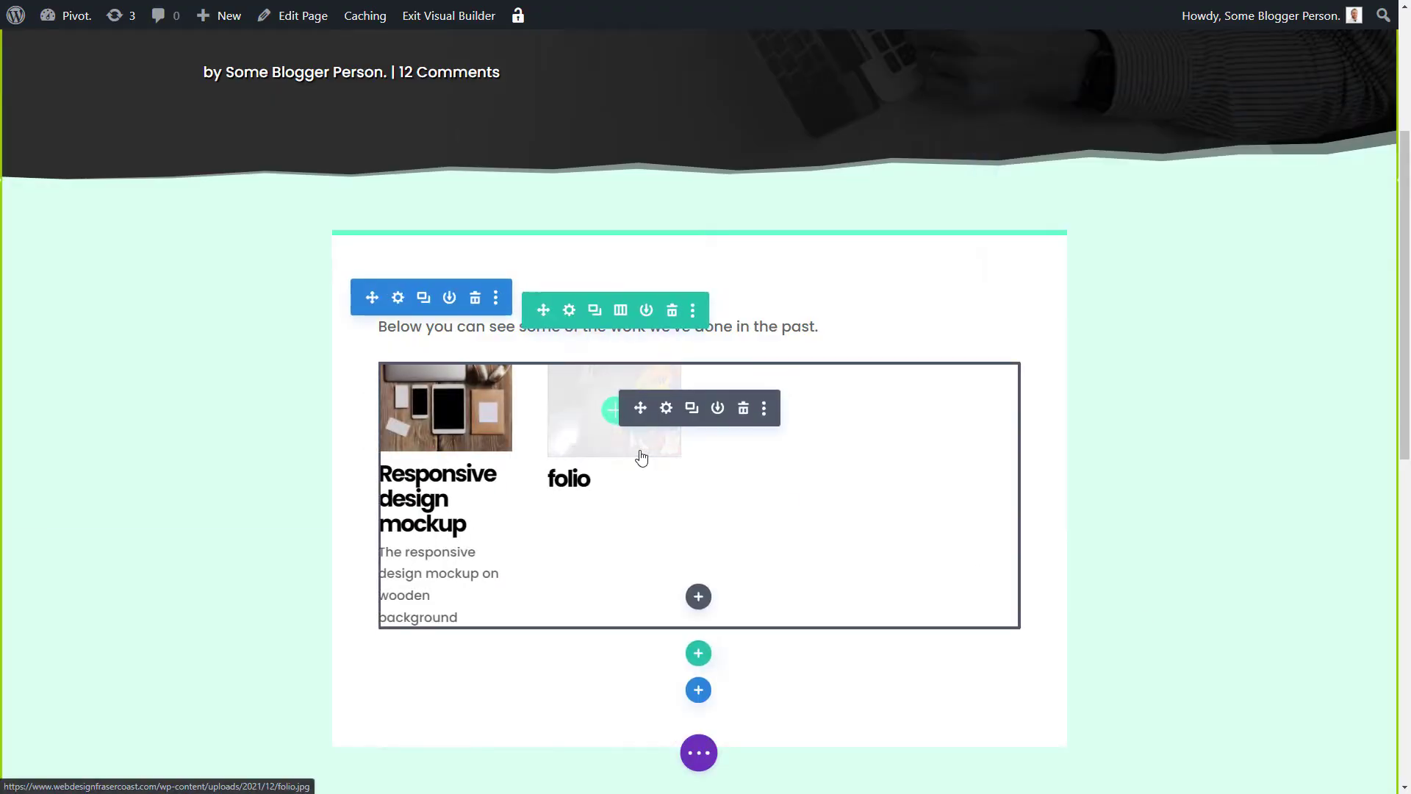
left_click(448, 16)
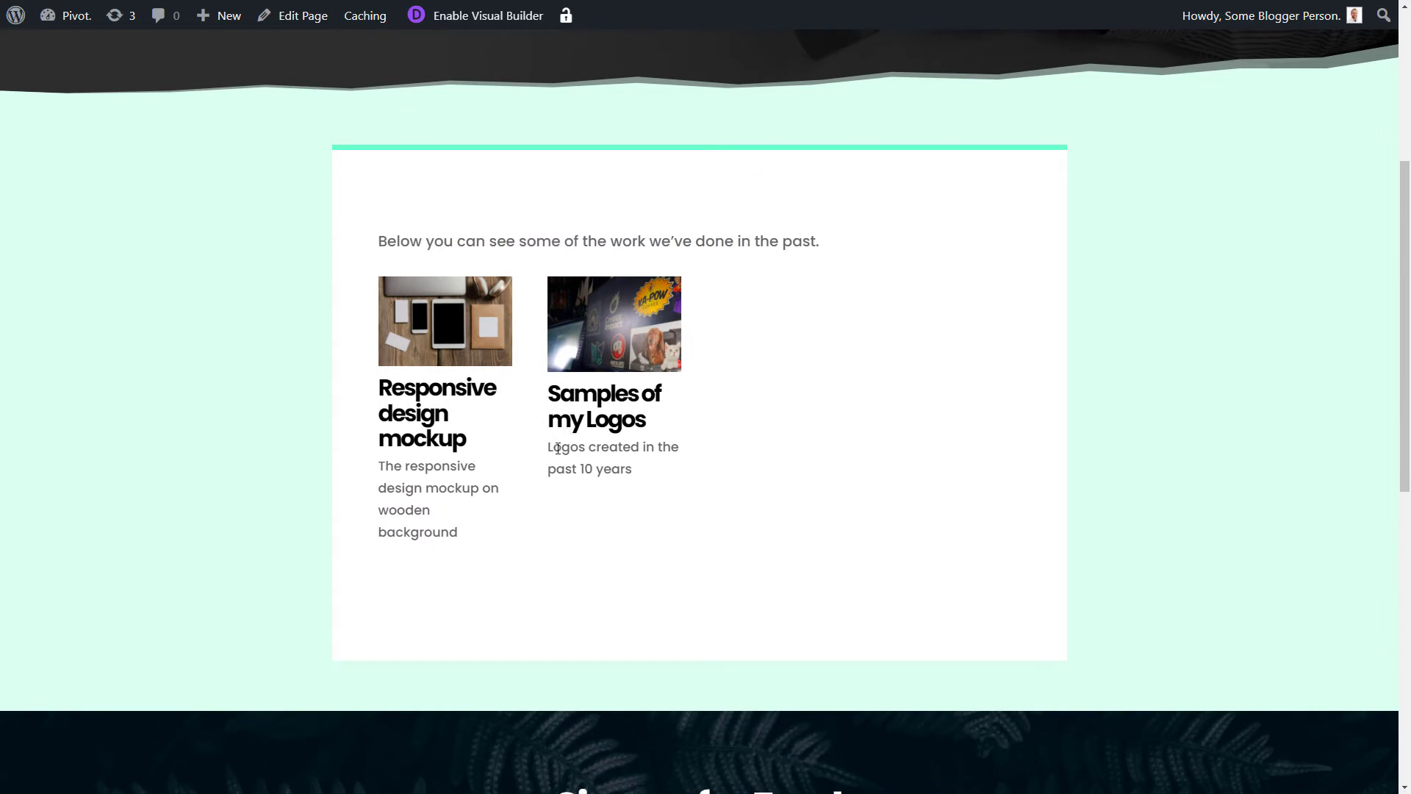
mouse_move(759, 442)
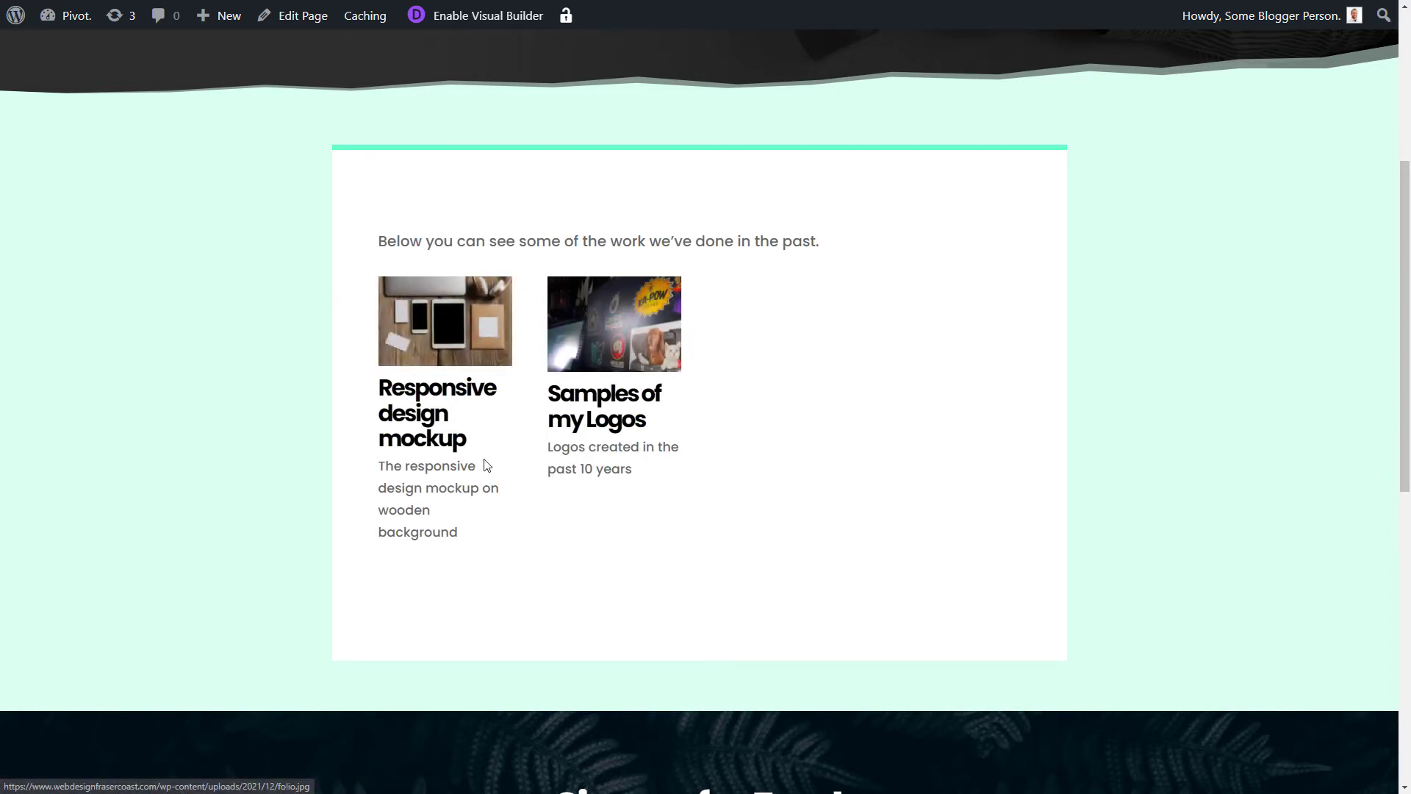
scroll("up", 3)
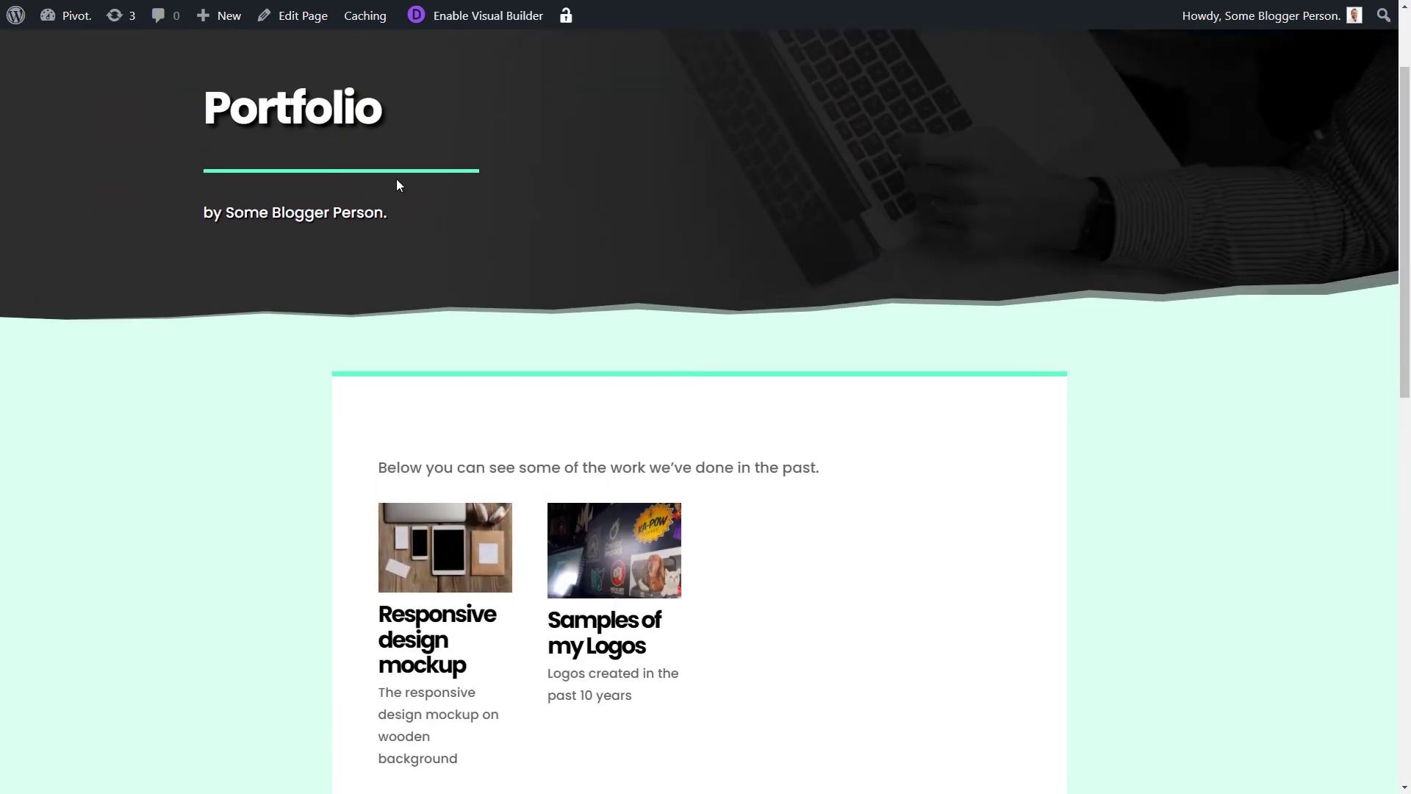
Re-enable the Visual Builder and switch the gallery's Show Title and Caption to NO
left_click(486, 15)
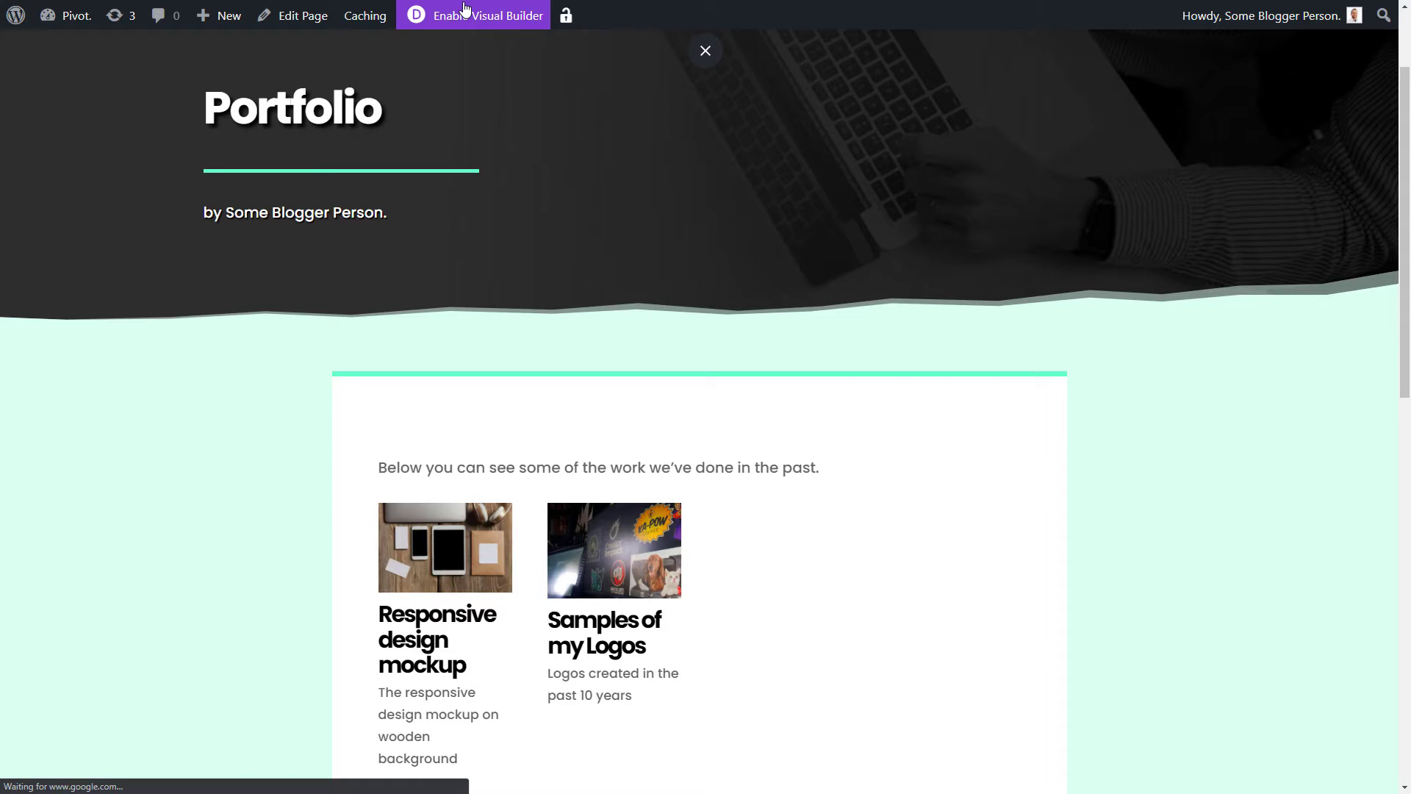
left_click(472, 16)
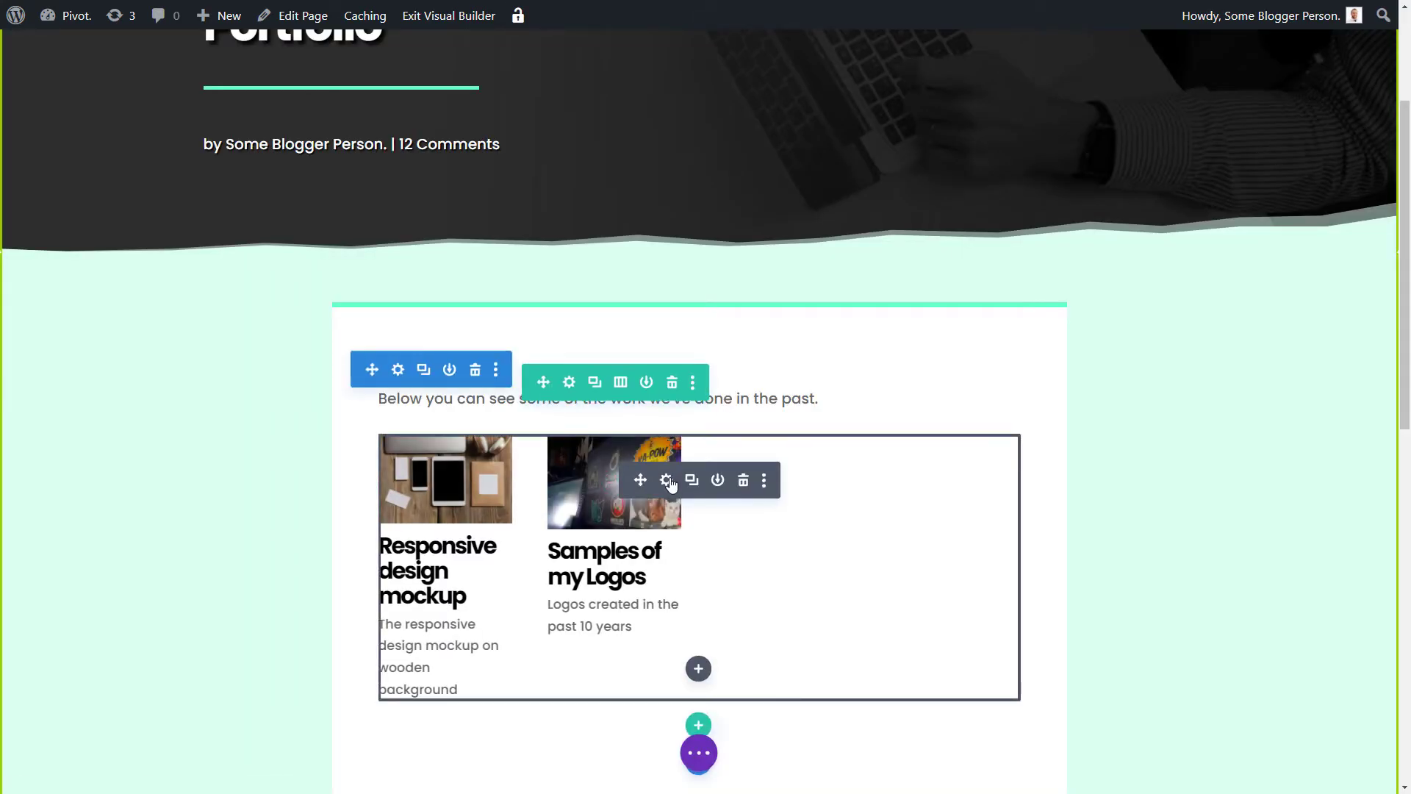
left_click(666, 480)
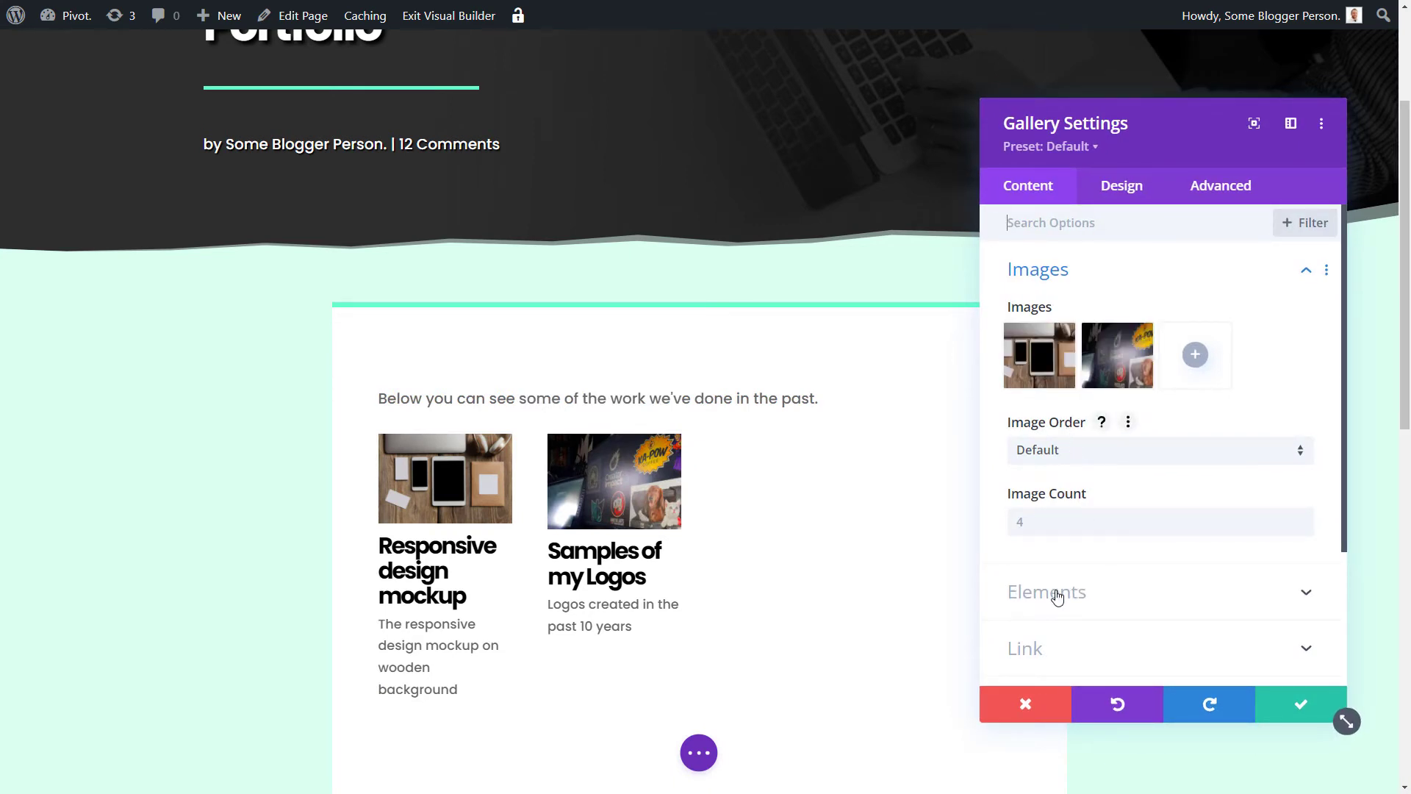
left_click(1046, 591)
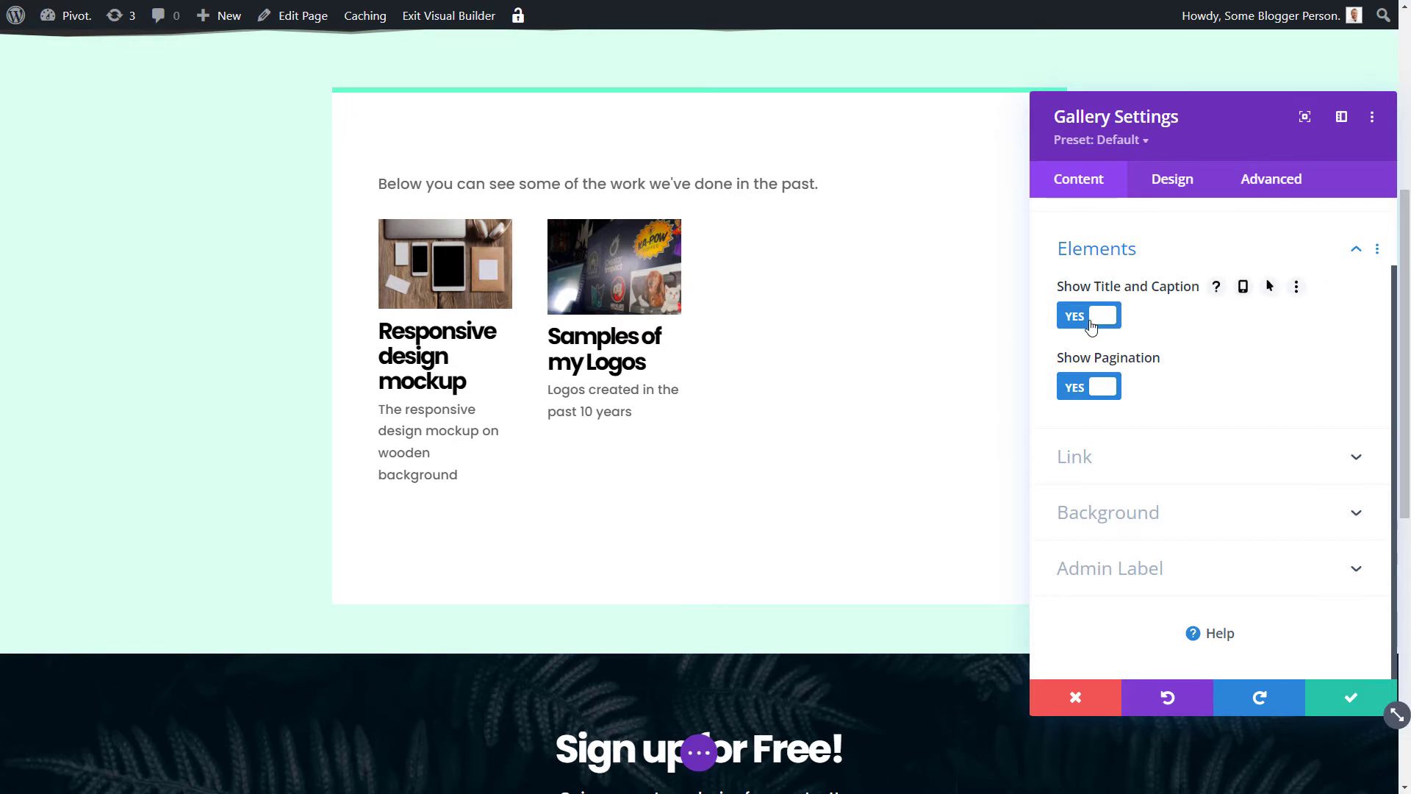
left_click(1088, 316)
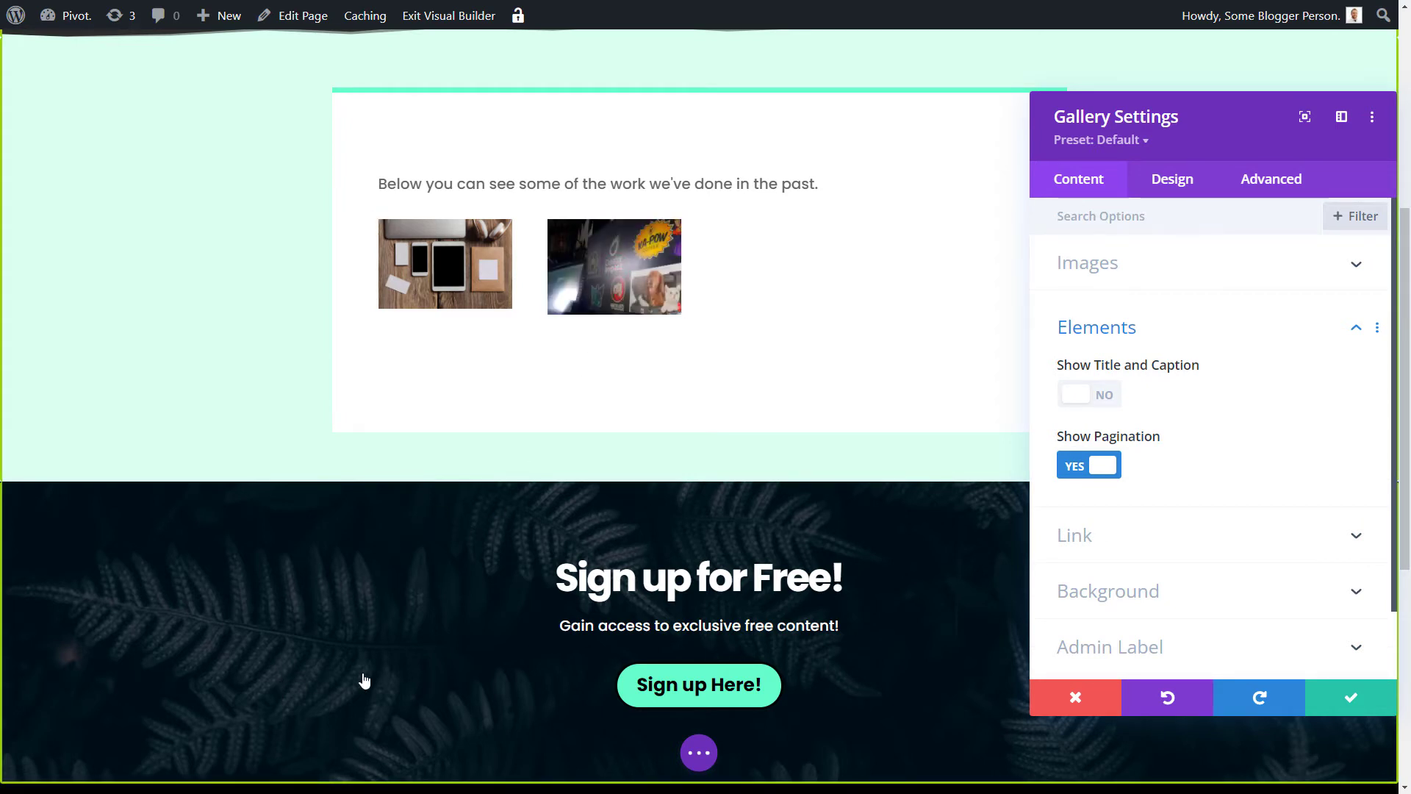
left_click(1087, 262)
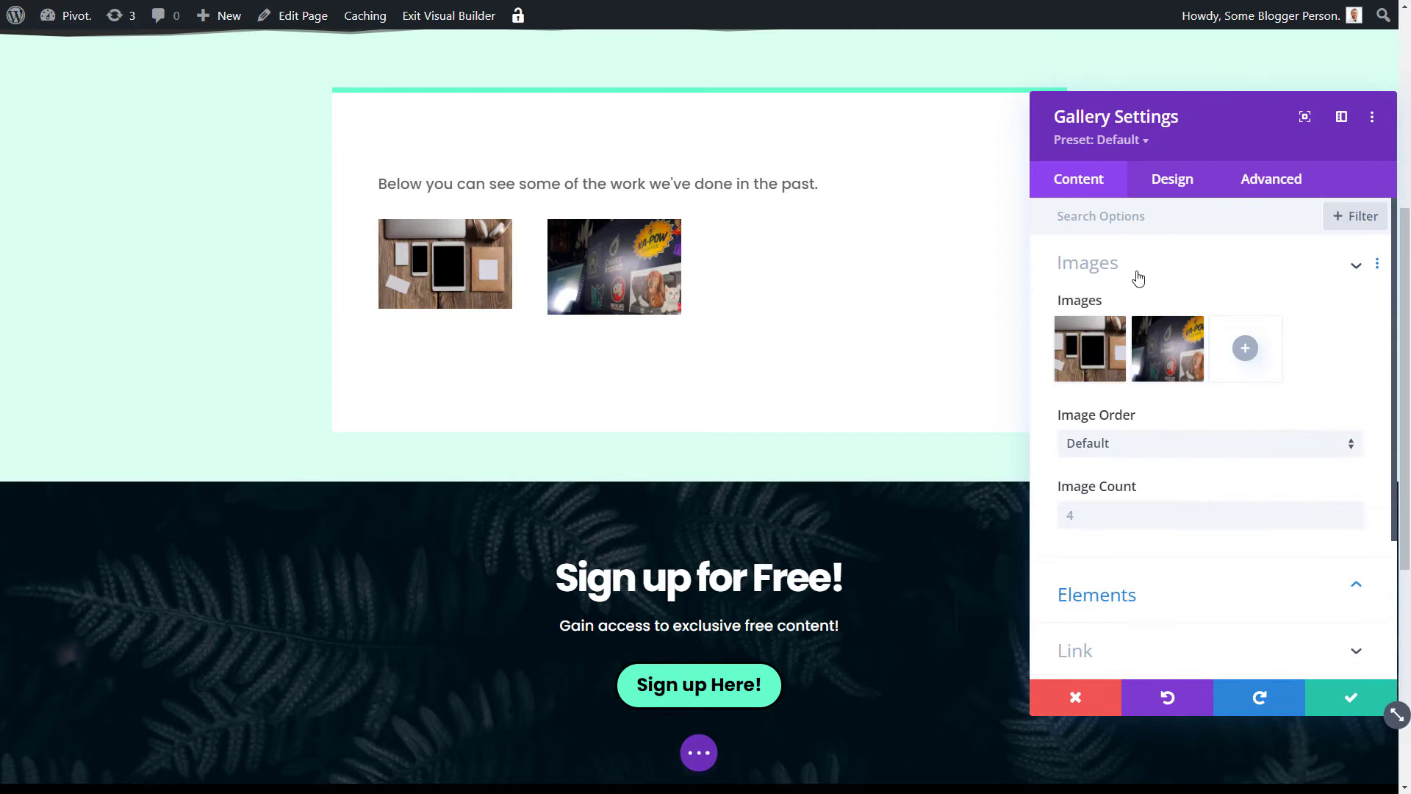
Add ten more images to the gallery, preview a later page, and toggle pagination off and on
left_click(1245, 347)
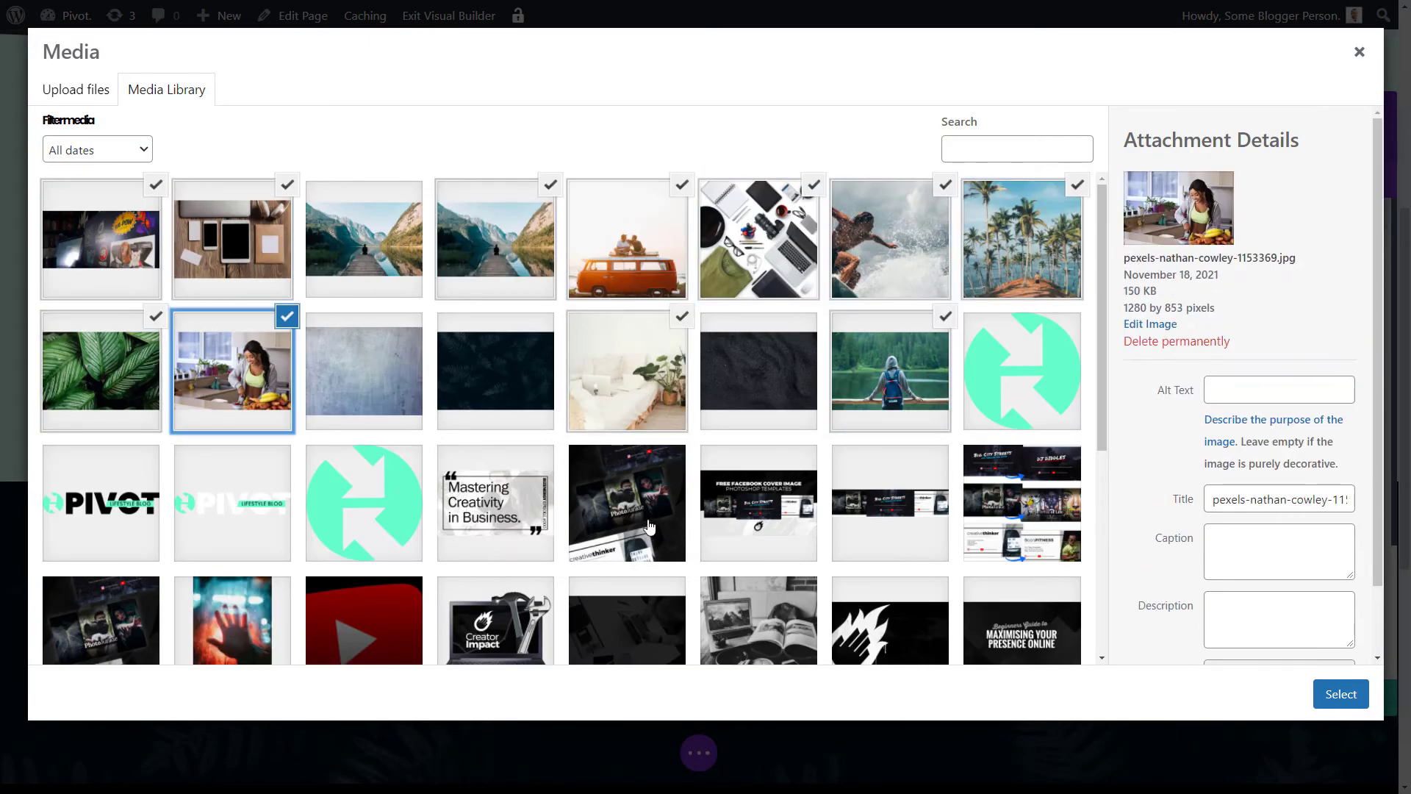
left_click(1340, 694)
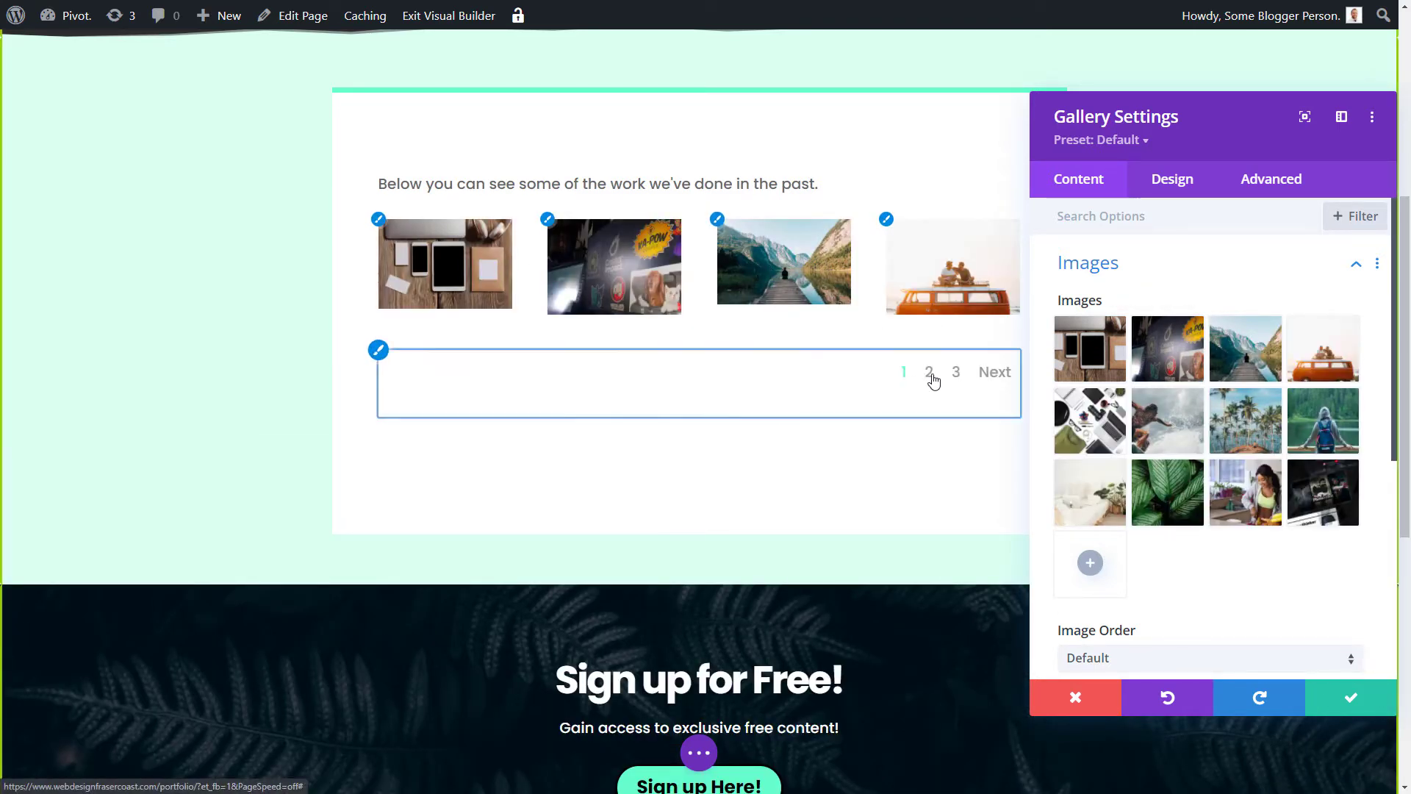
left_click(955, 372)
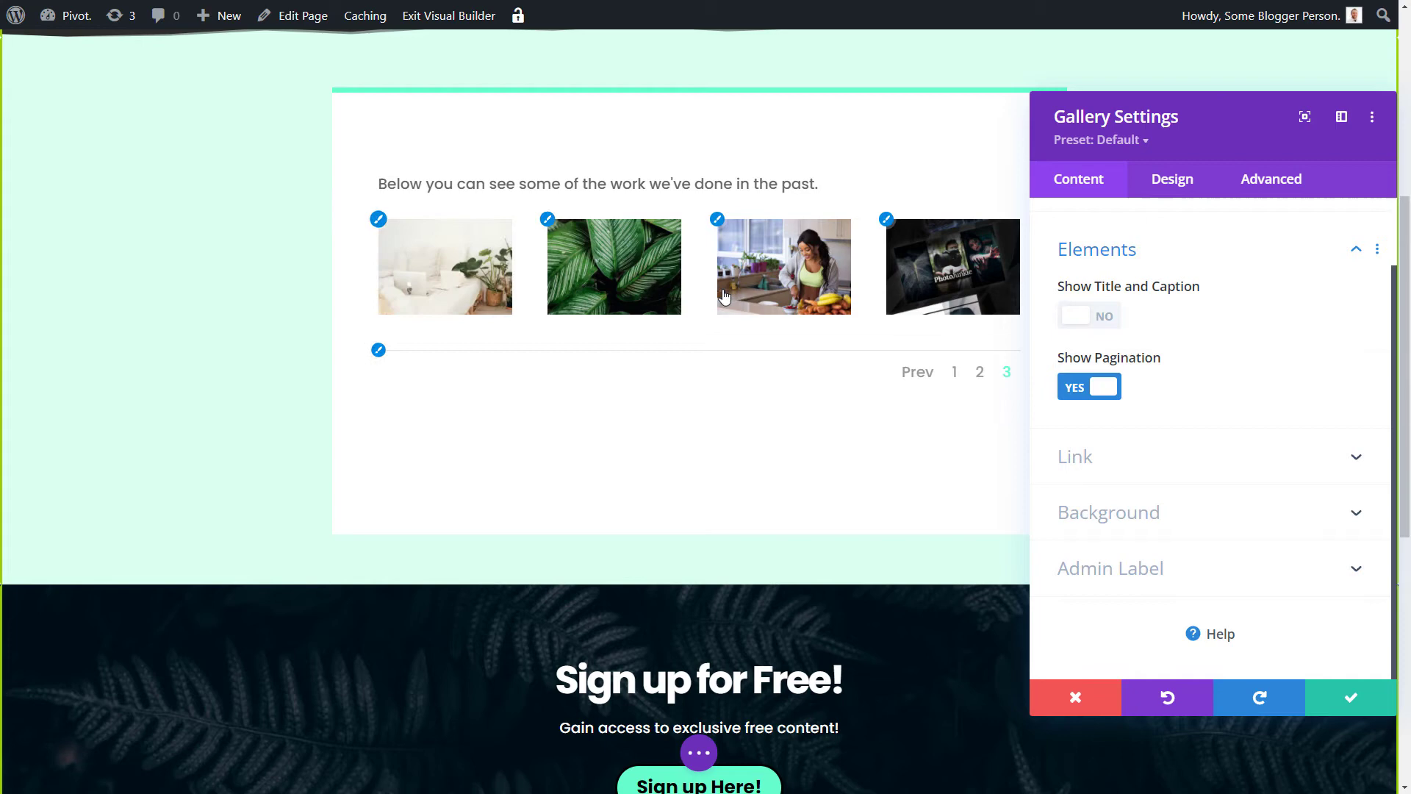
left_click(1089, 386)
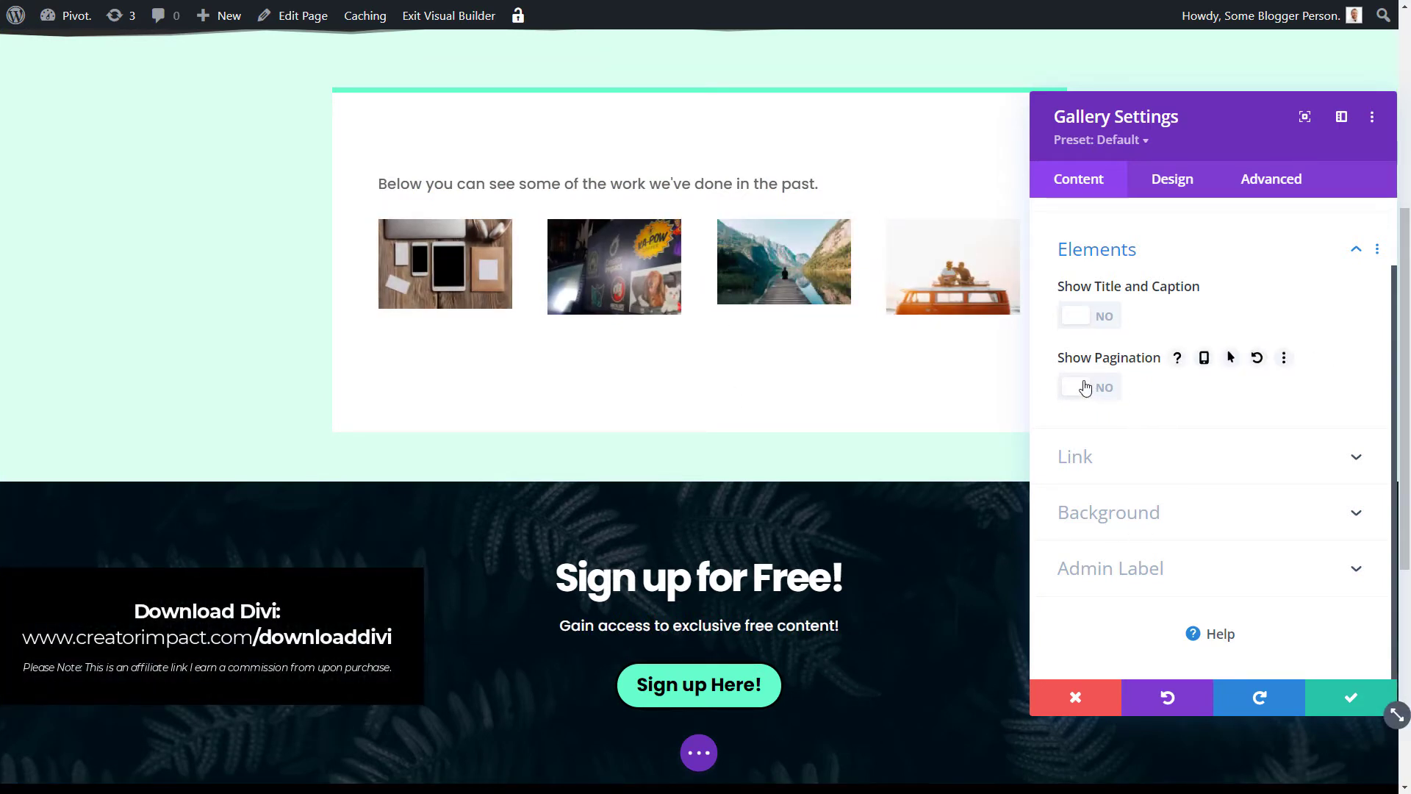
left_click(1089, 388)
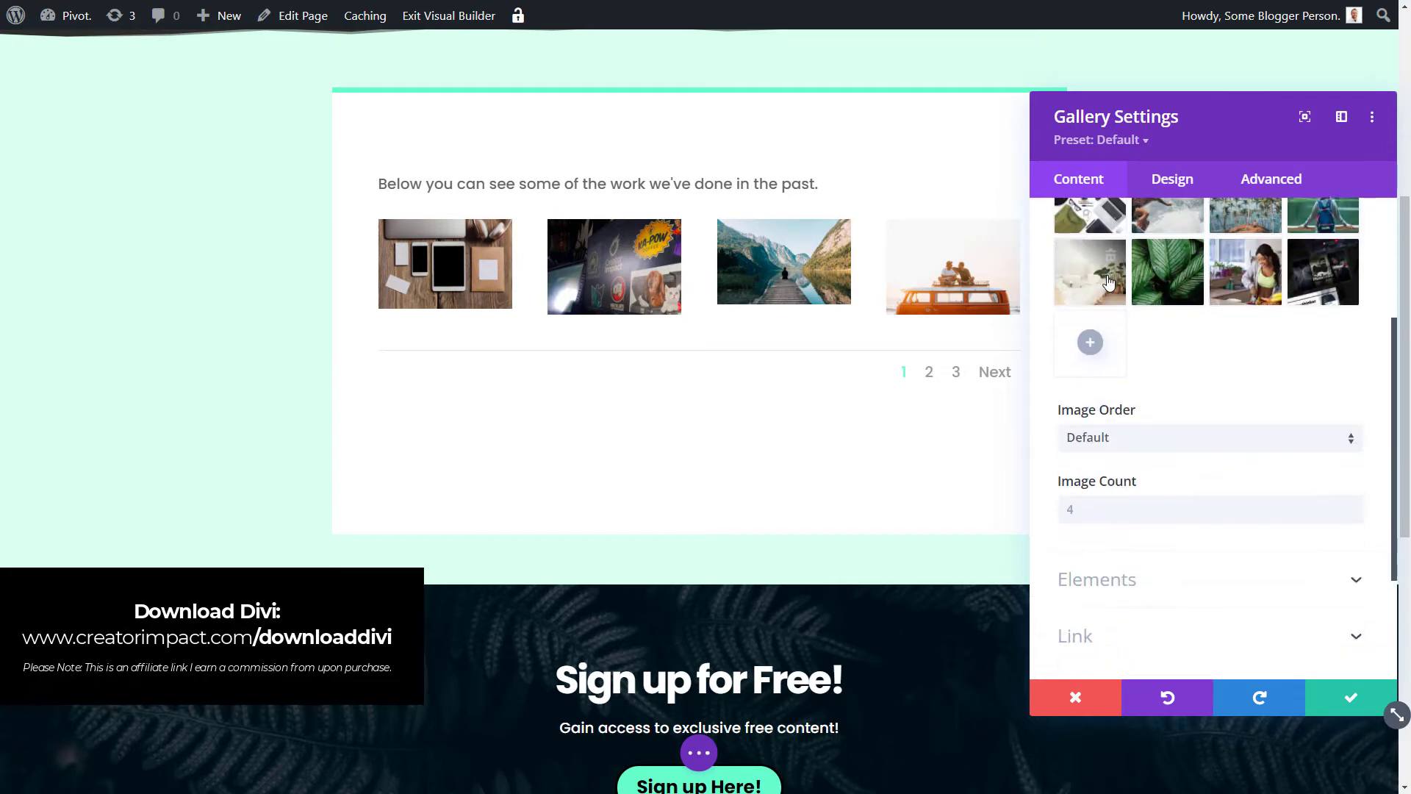
Change the gallery image count from 8 to 12, then save and close the settings
type("8")
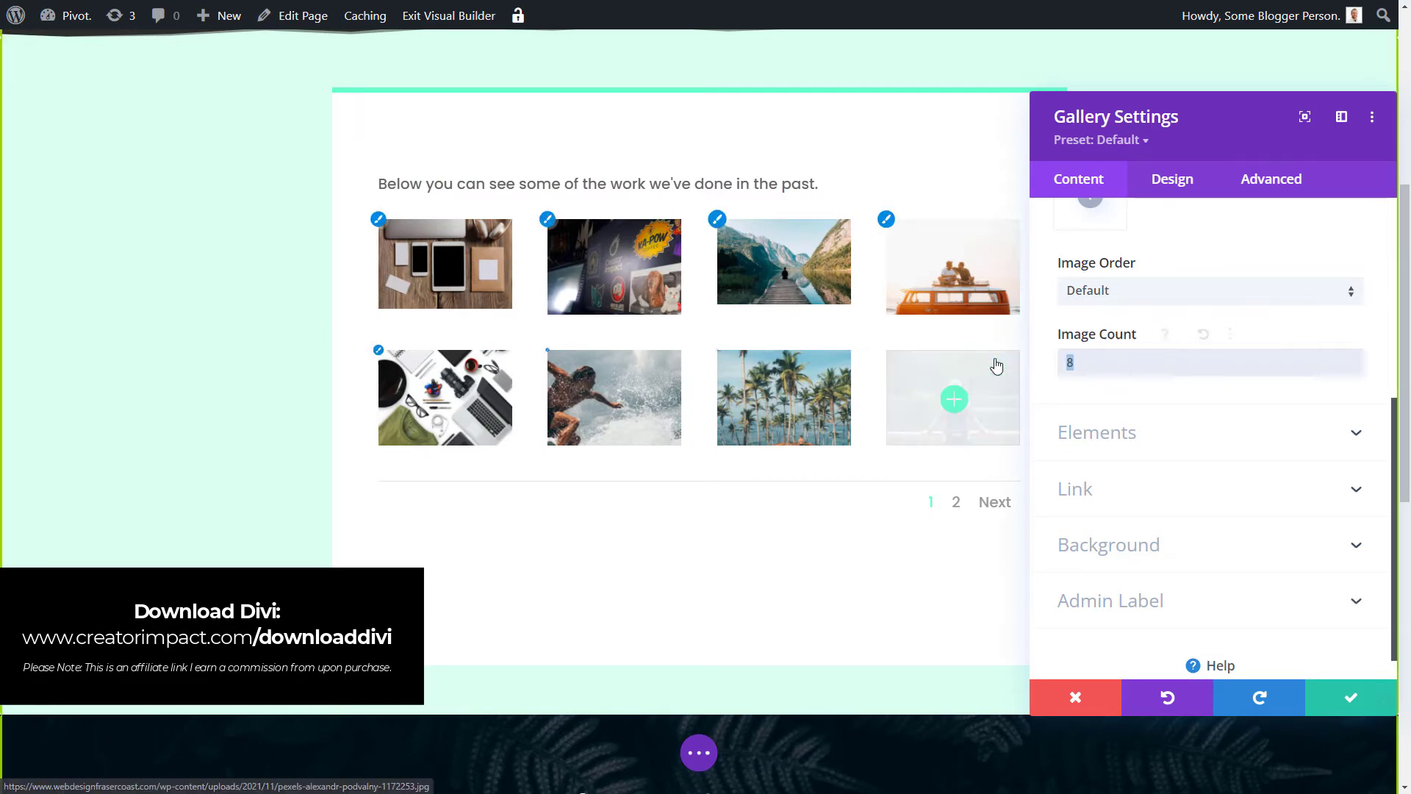
type("12")
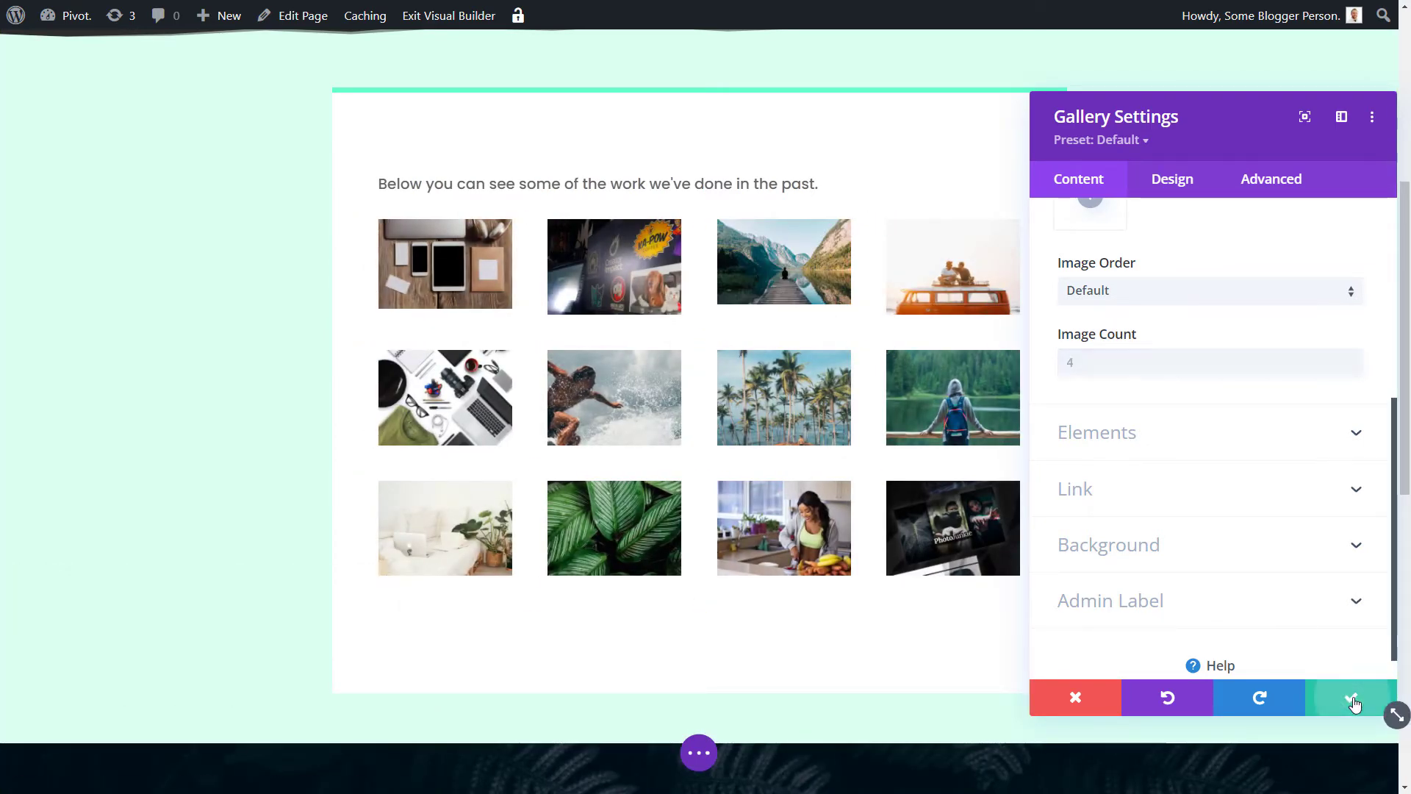
left_click(1352, 698)
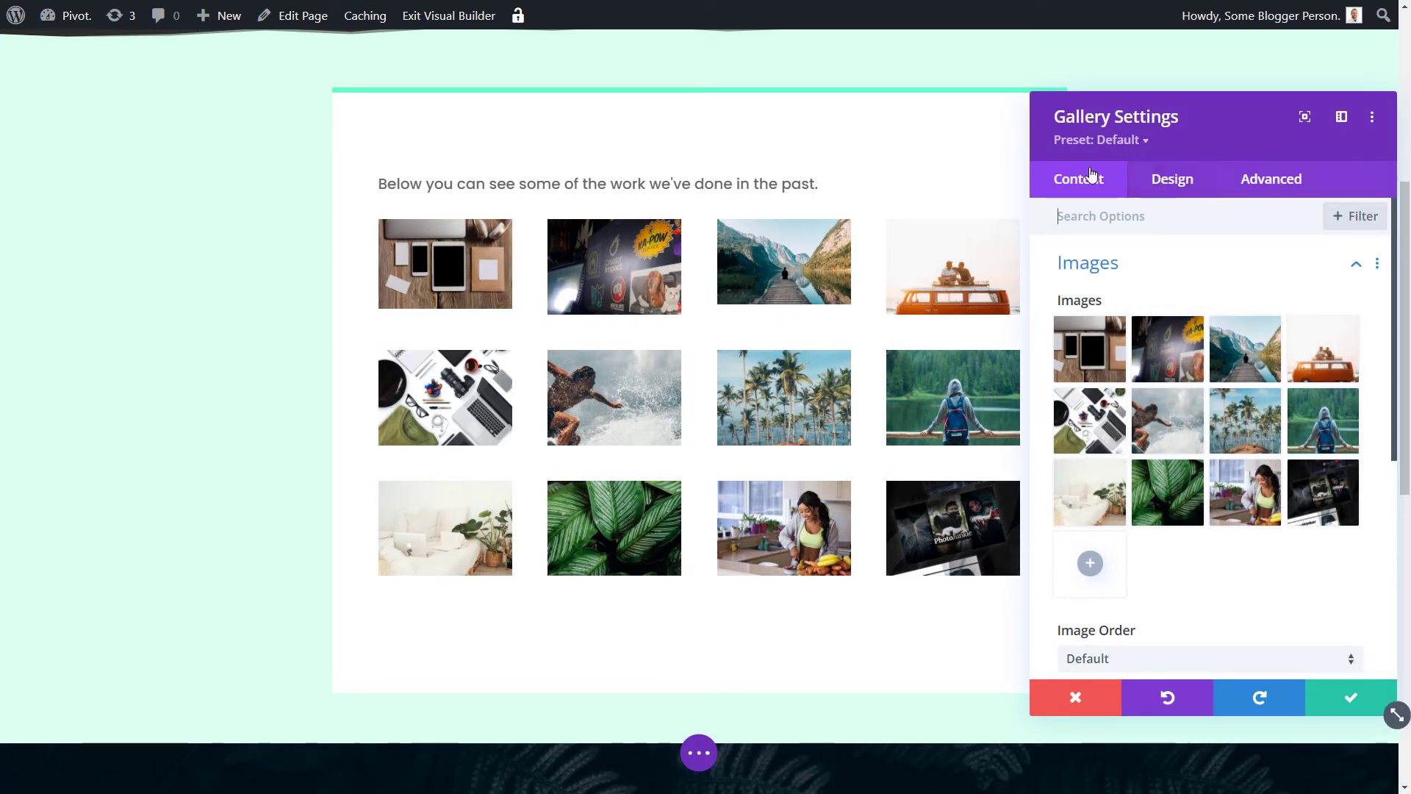
left_click(1074, 696)
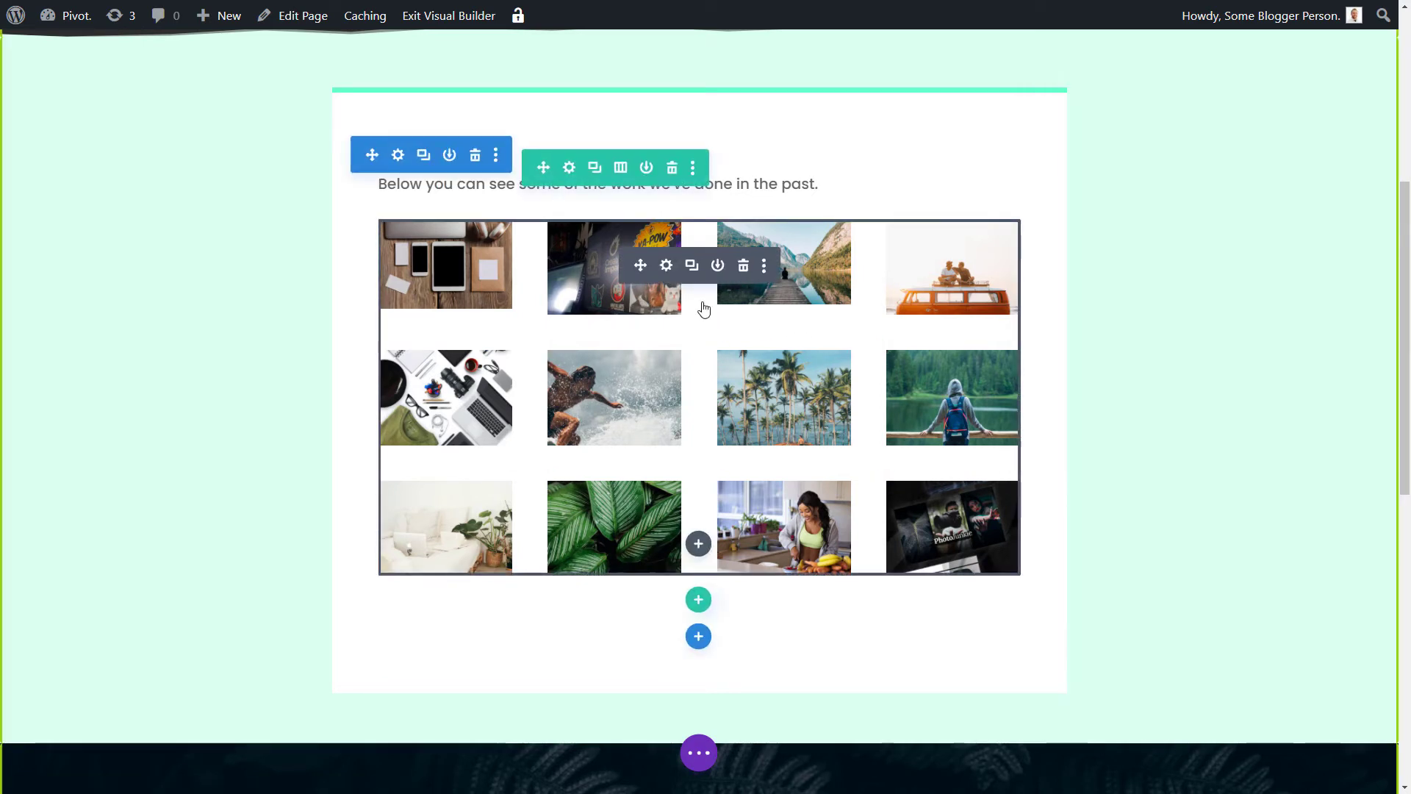
Set the gallery's Thumbnail Orientation to Portrait in its Design > Layout settings
left_click(398, 155)
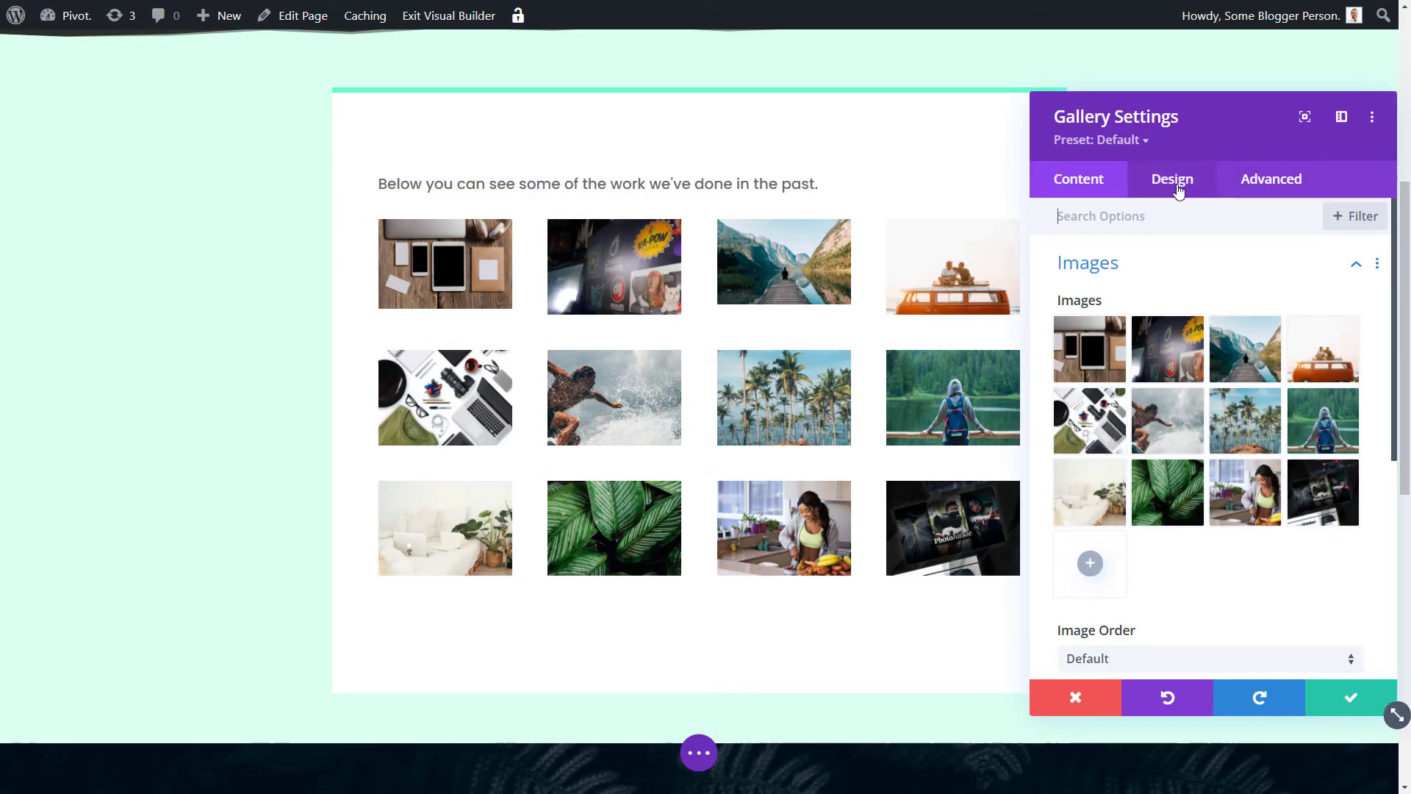
left_click(1171, 178)
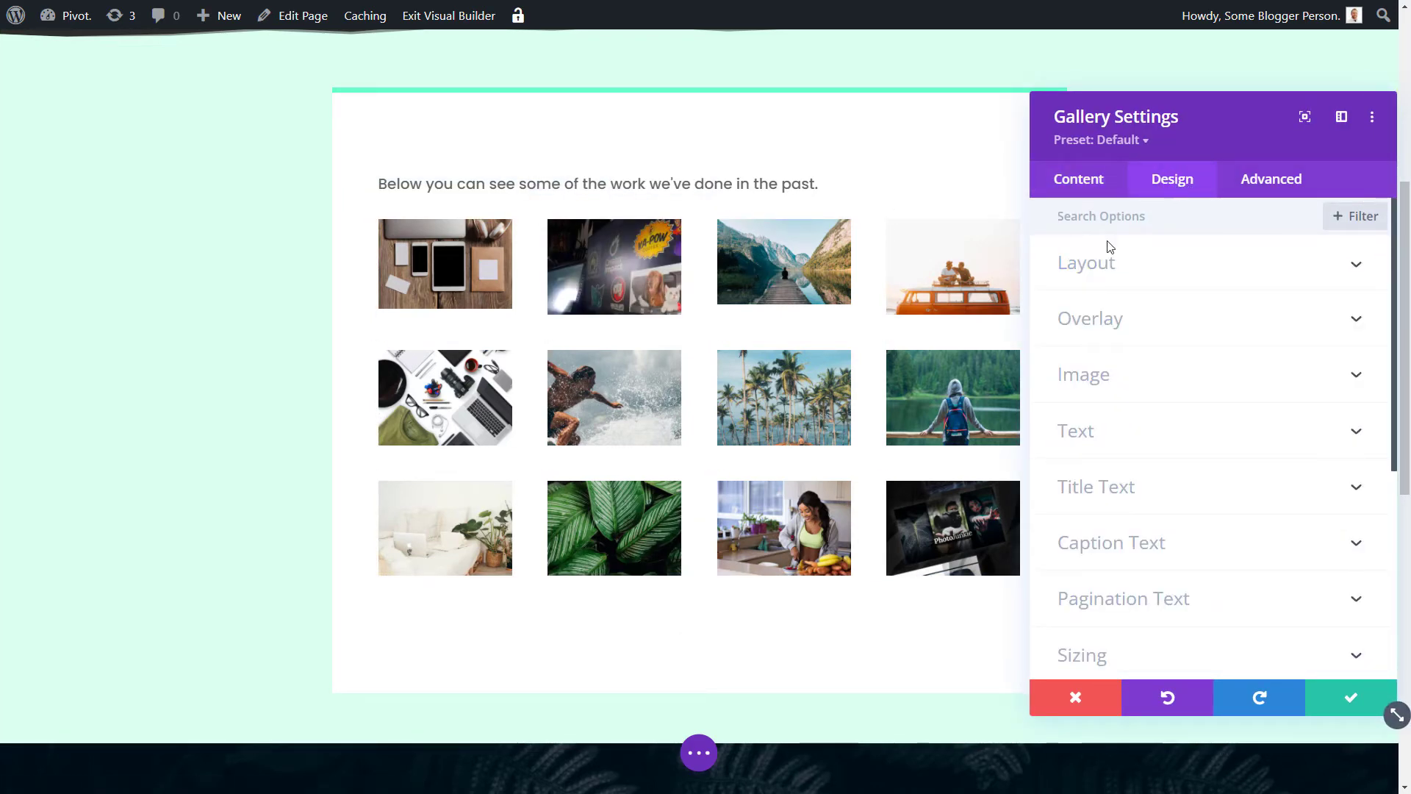
left_click(1086, 262)
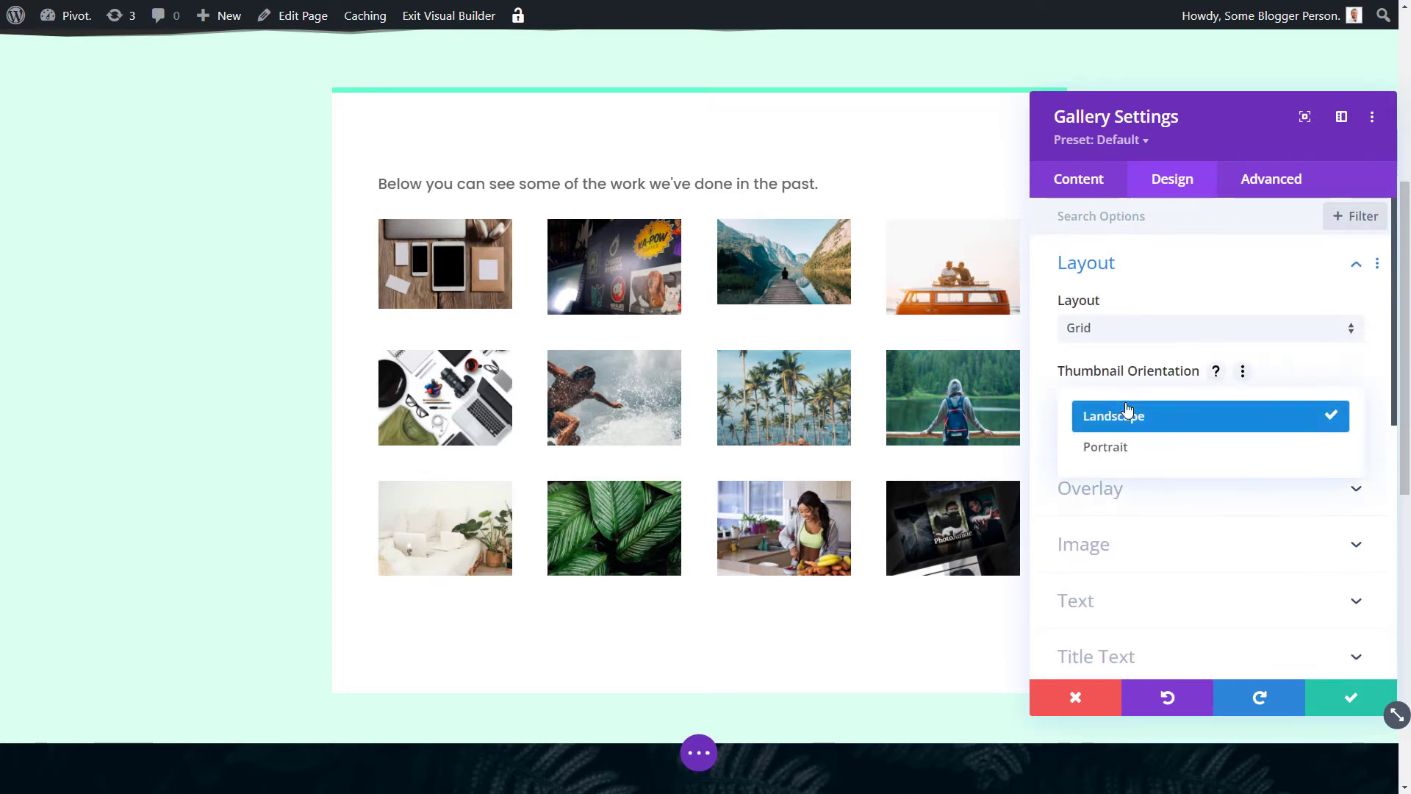
left_click(1106, 446)
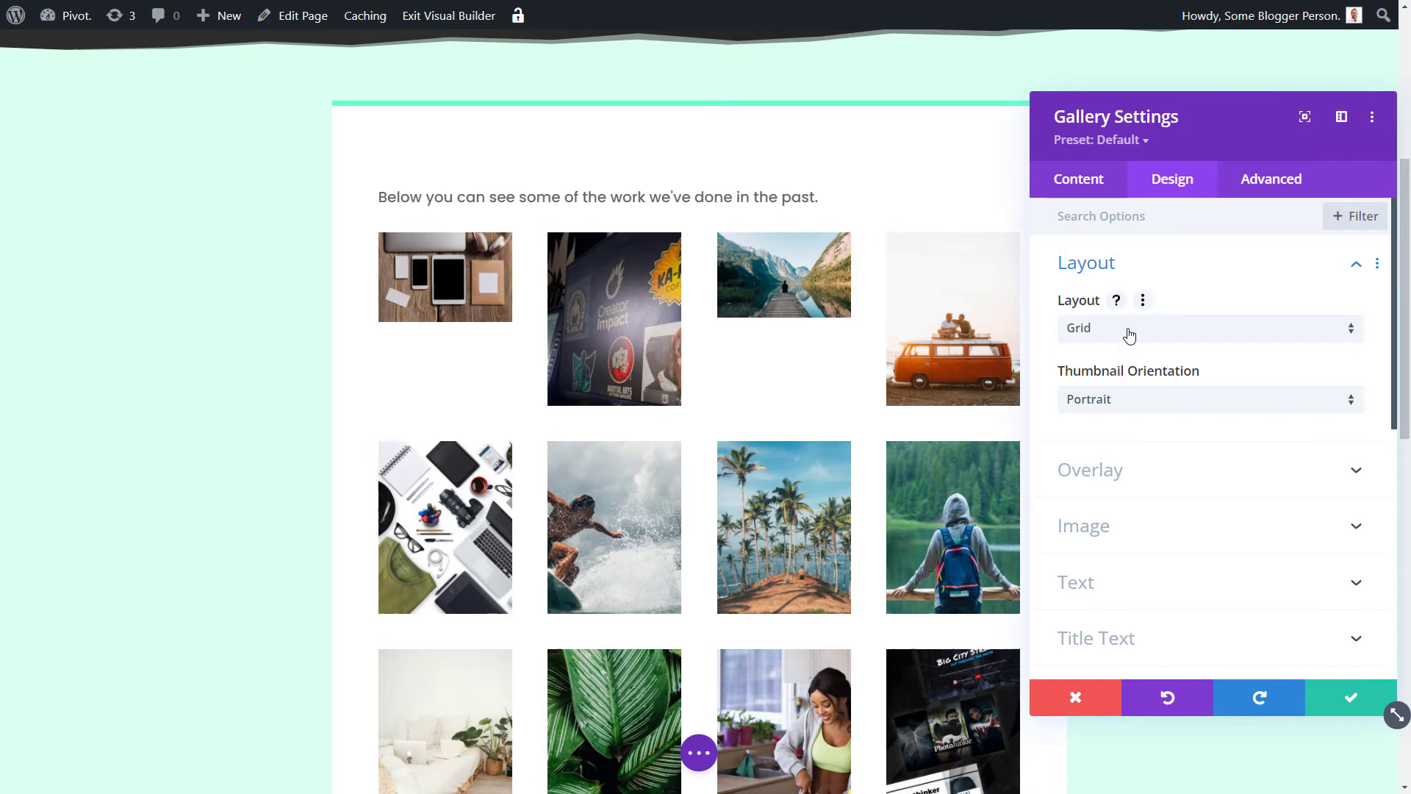
Switch the gallery Layout to Slider, check its Content > Images list, and close settings
left_click(1208, 328)
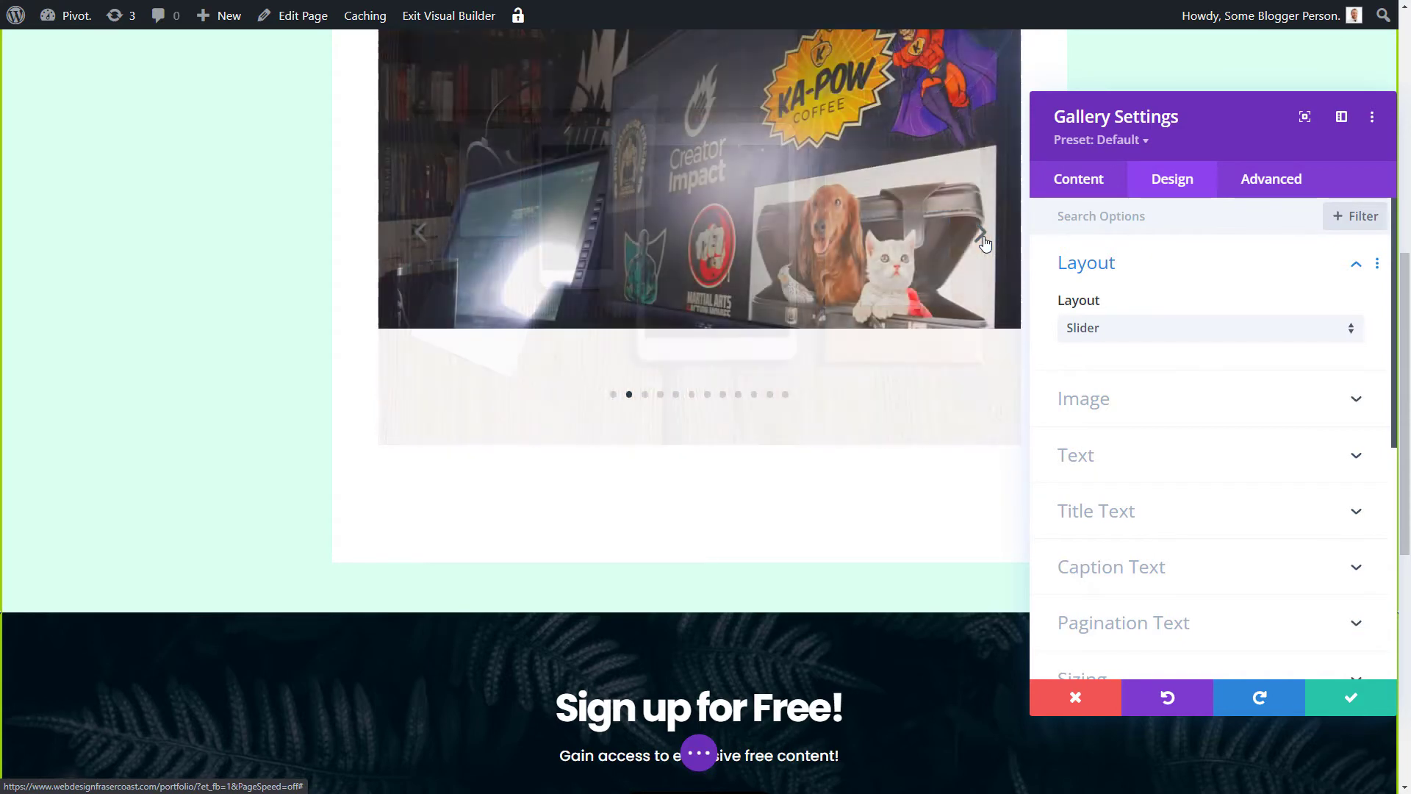
scroll("up", 3)
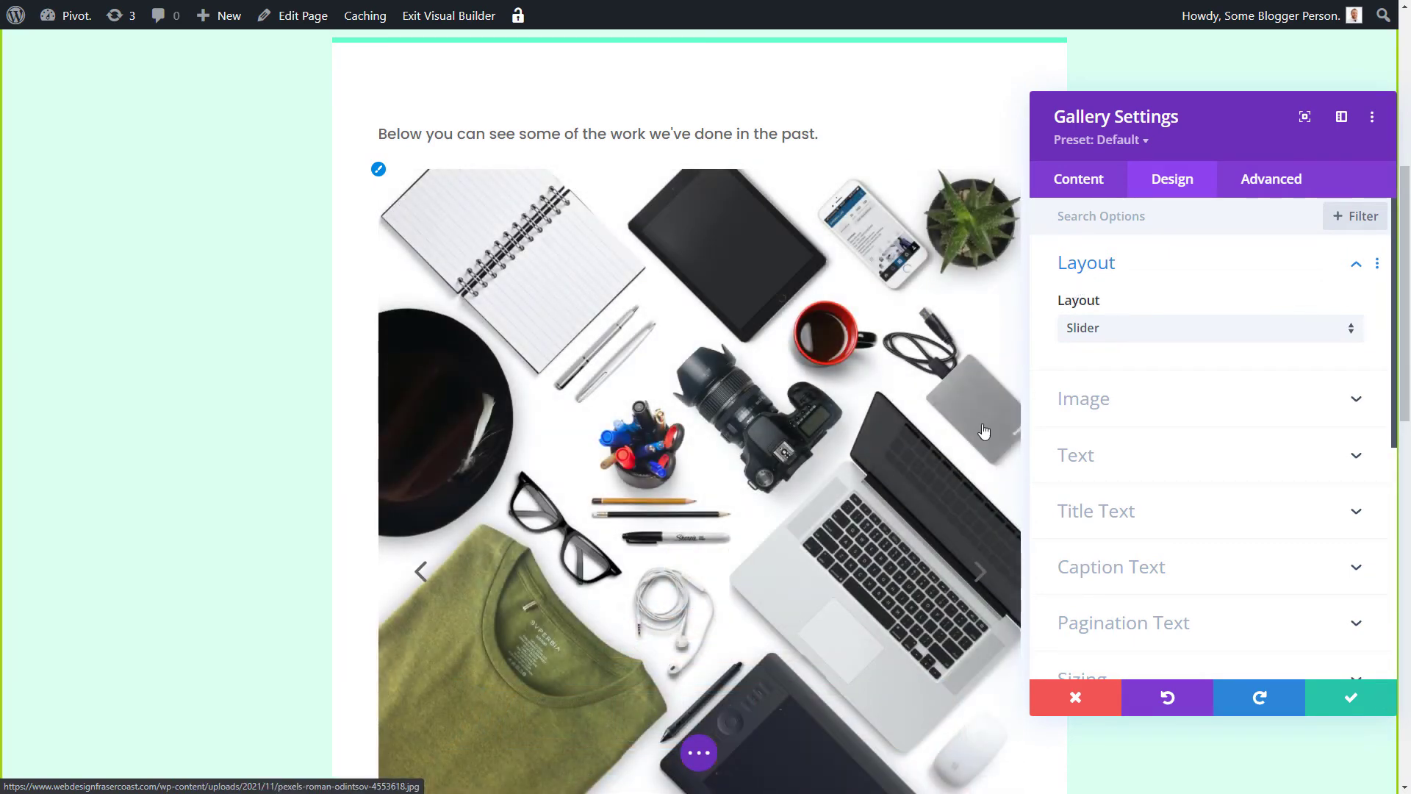
left_click(1078, 178)
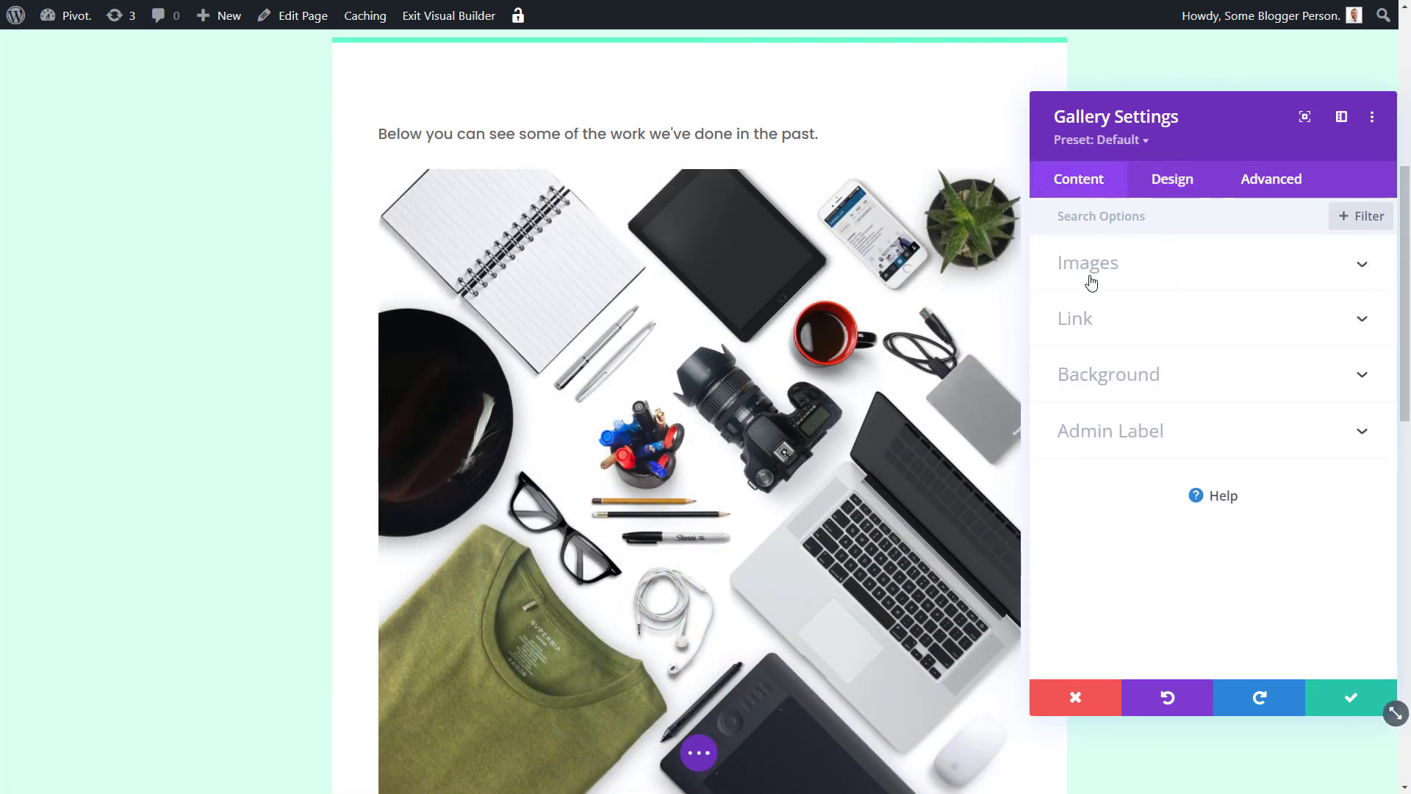
left_click(1087, 262)
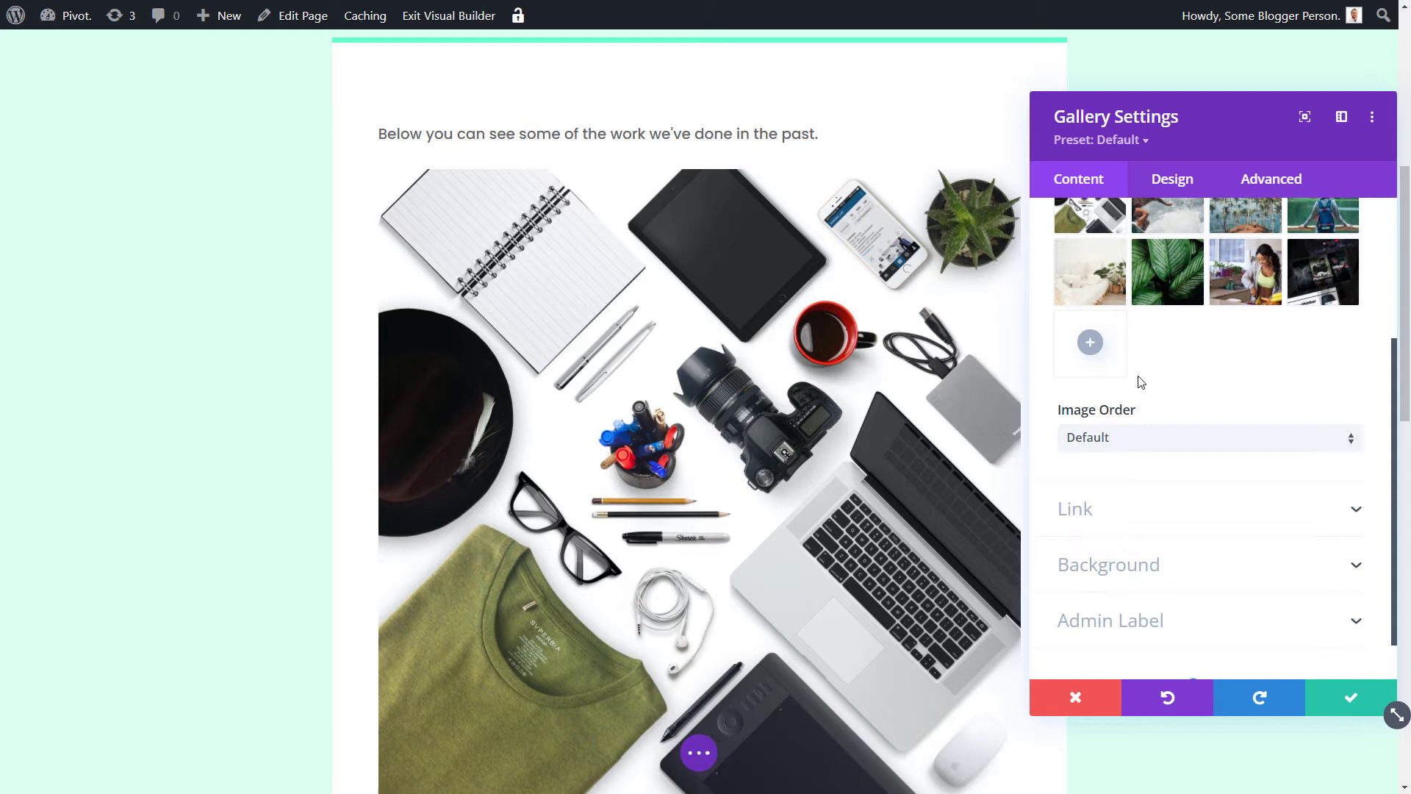
left_click(1208, 436)
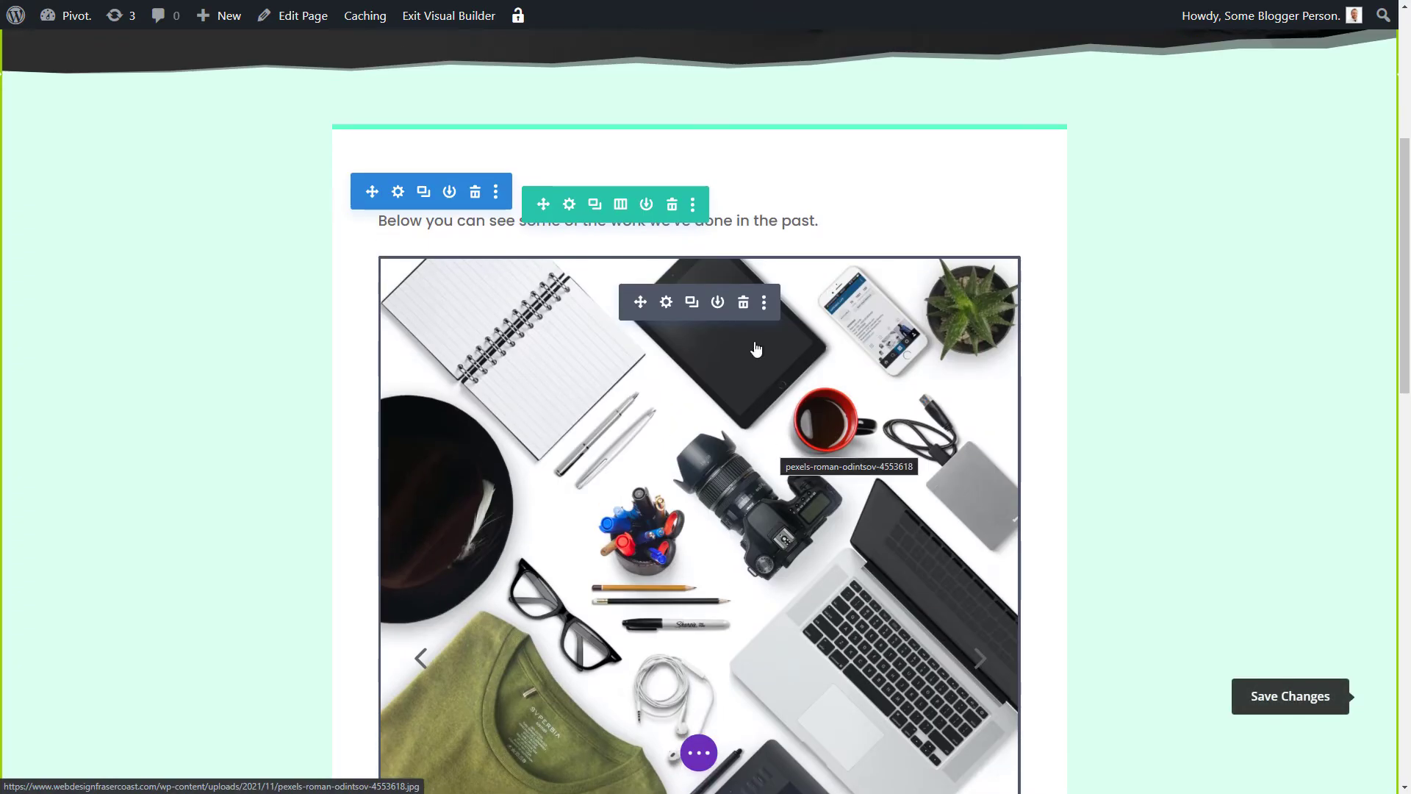
mouse_move(742, 302)
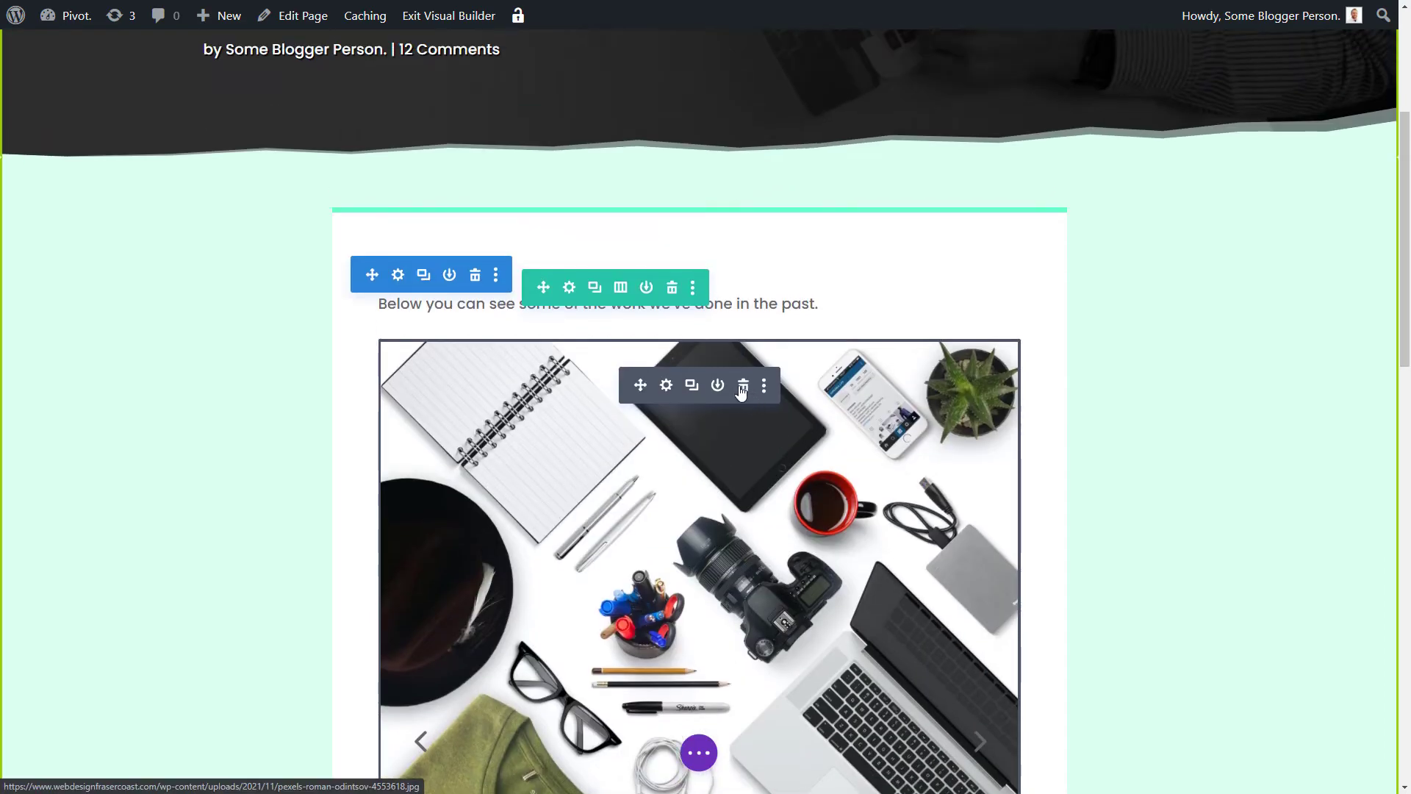
Exit the visual builder and go to Dashboard from the admin bar's site-name menu
left_click(741, 385)
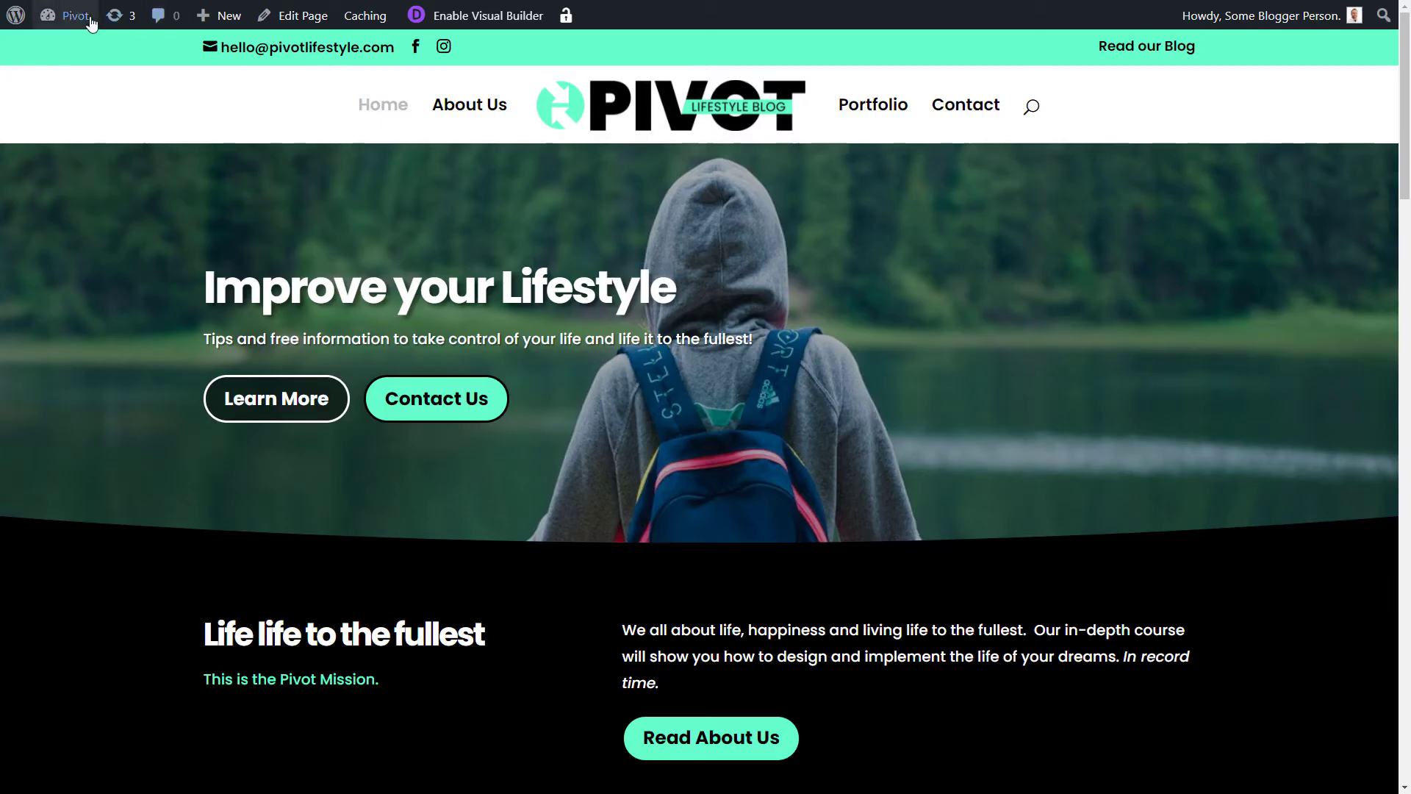
left_click(74, 15)
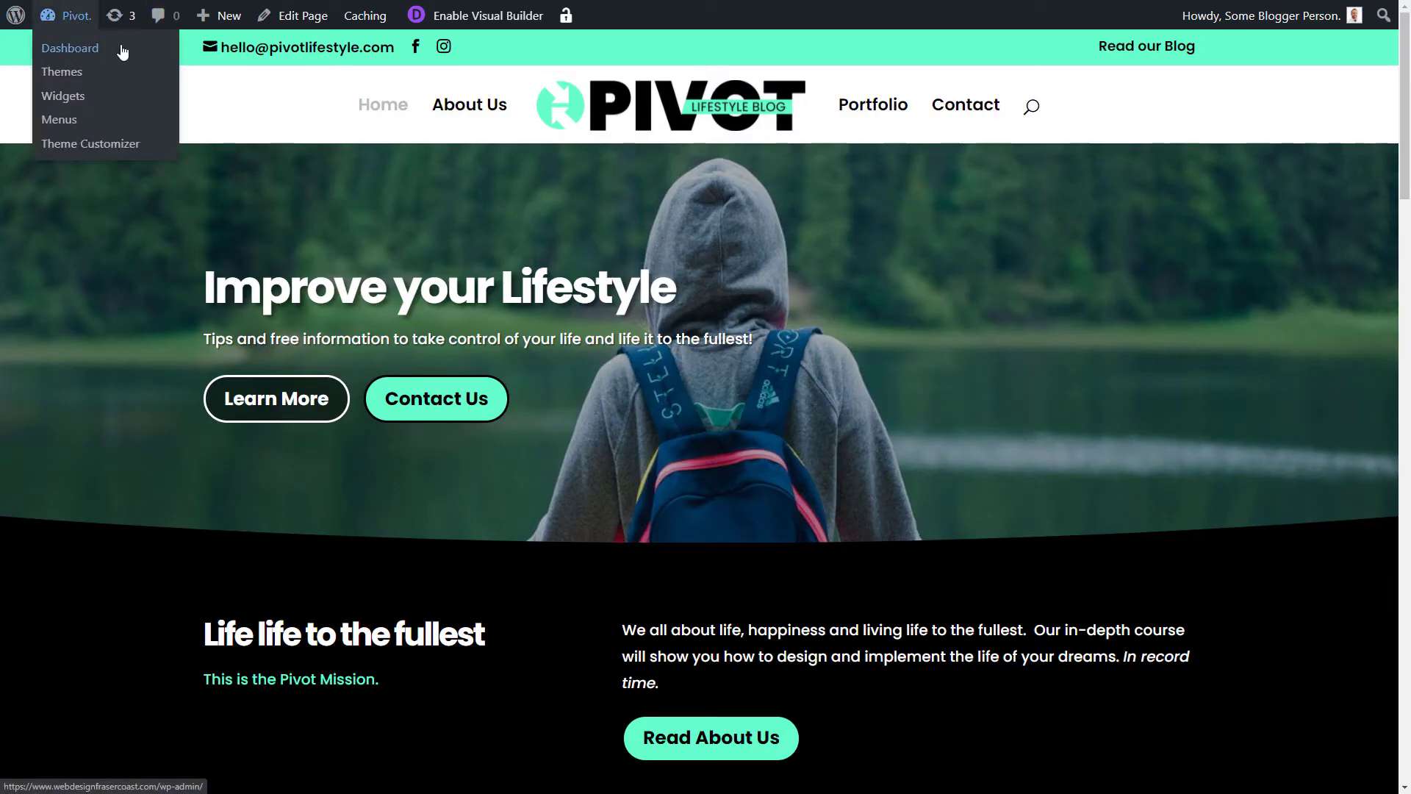
left_click(69, 48)
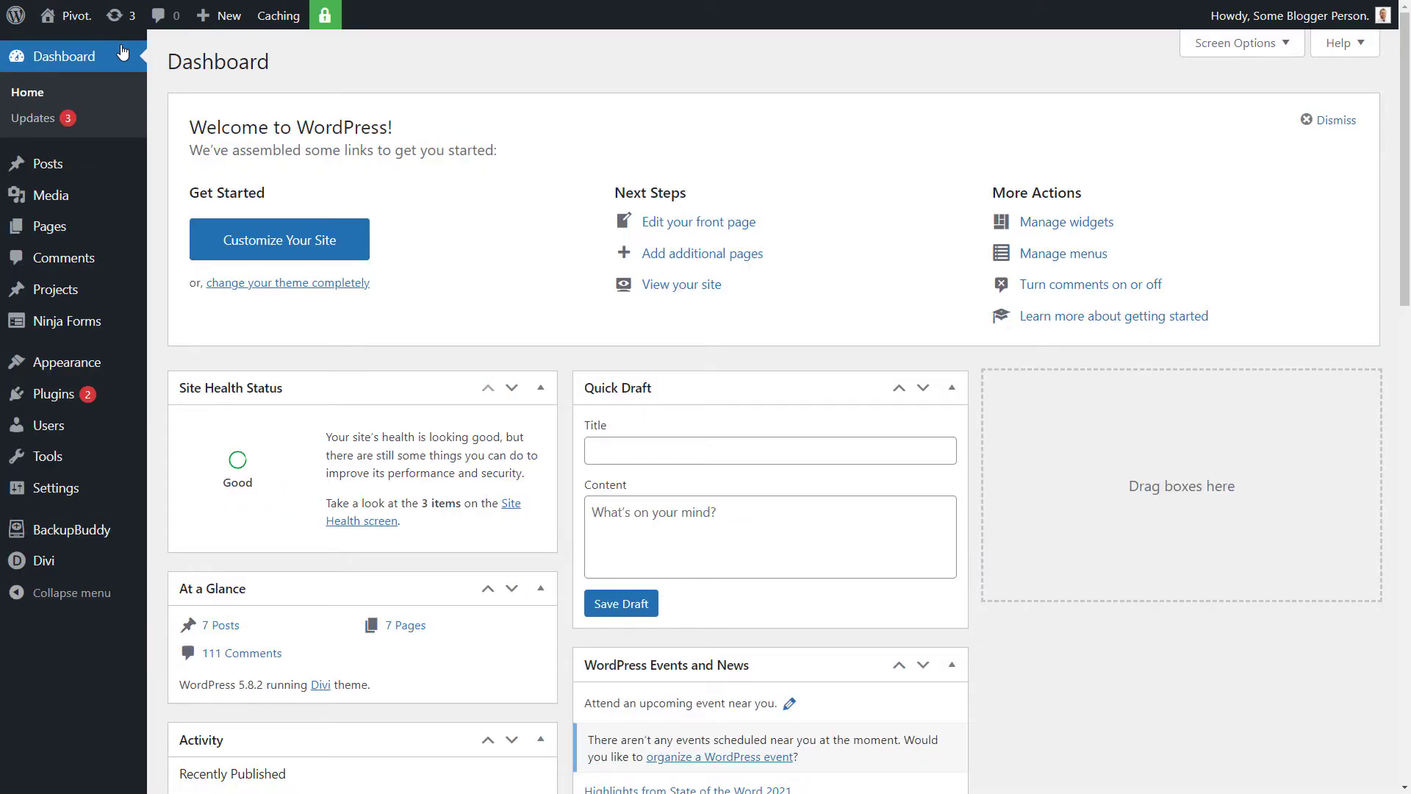
mouse_move(51, 289)
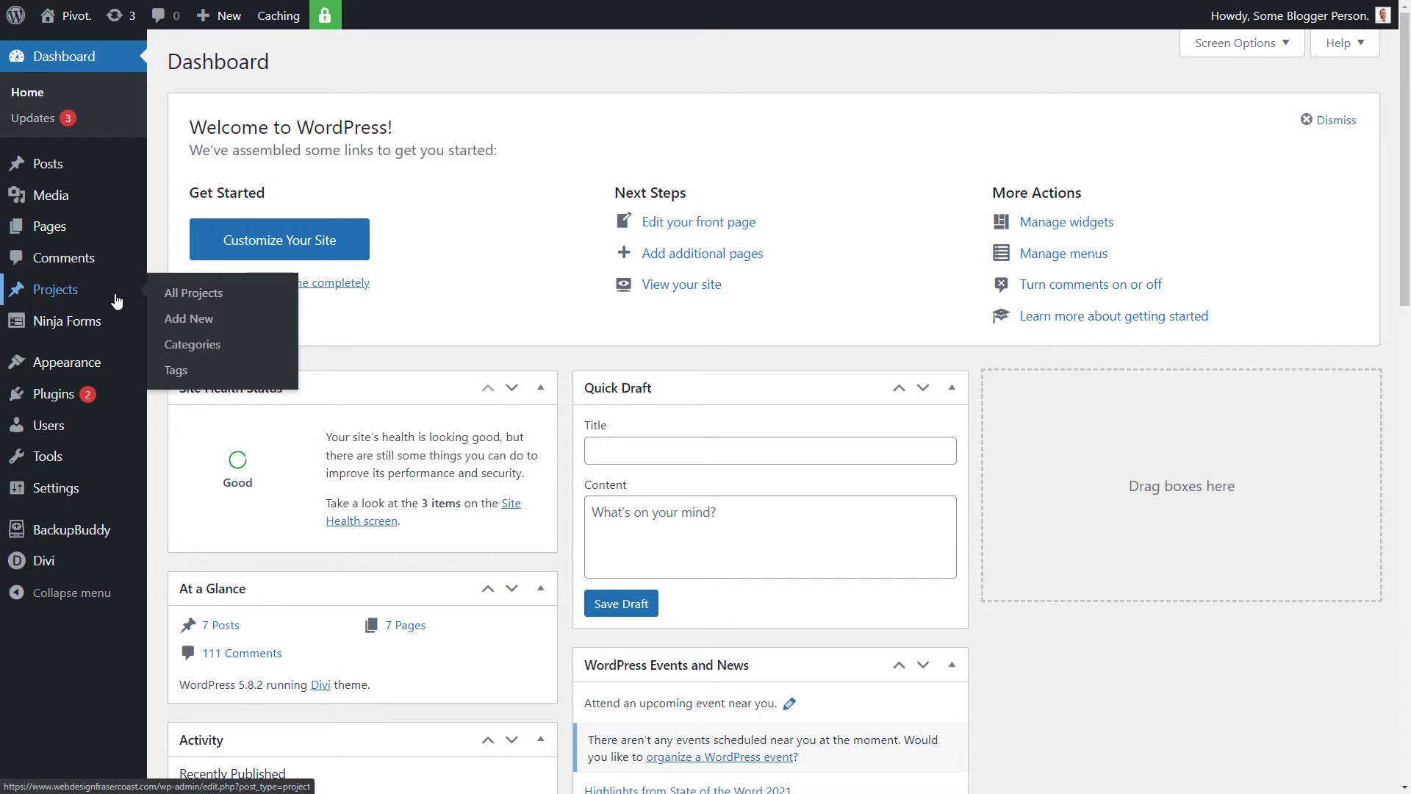
Show Projects > All Projects (seven projects) and start a new project with Add New
left_click(192, 292)
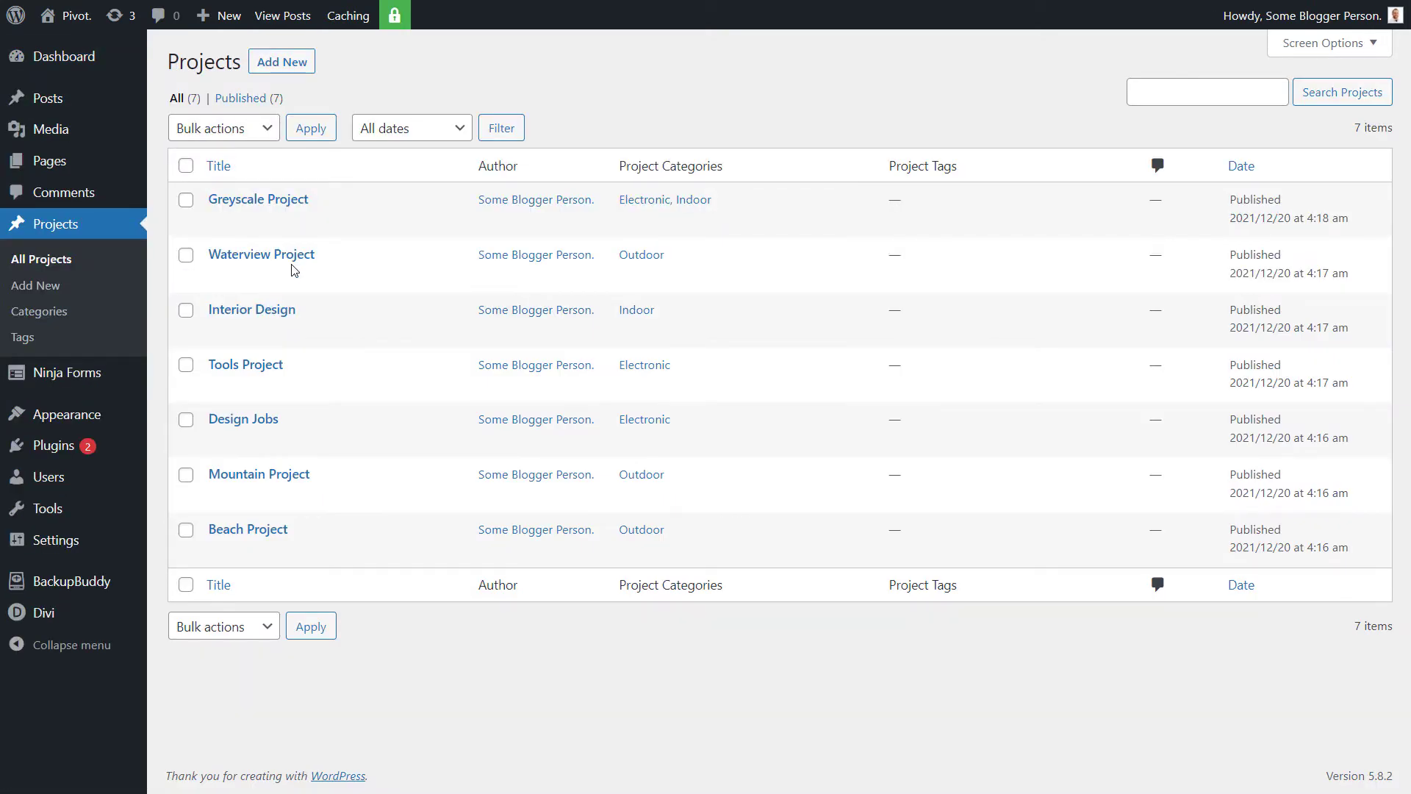
mouse_move(252, 309)
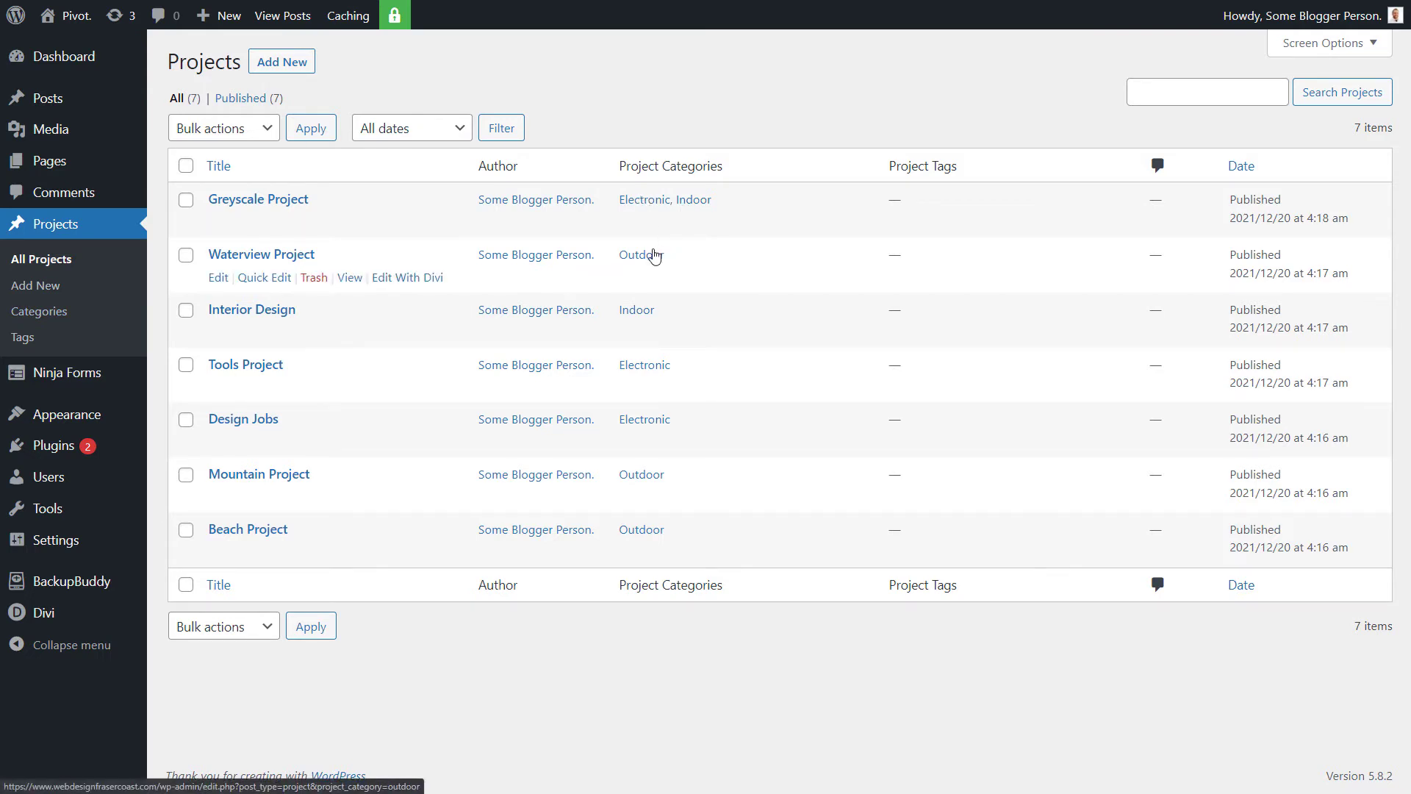
mouse_move(238, 530)
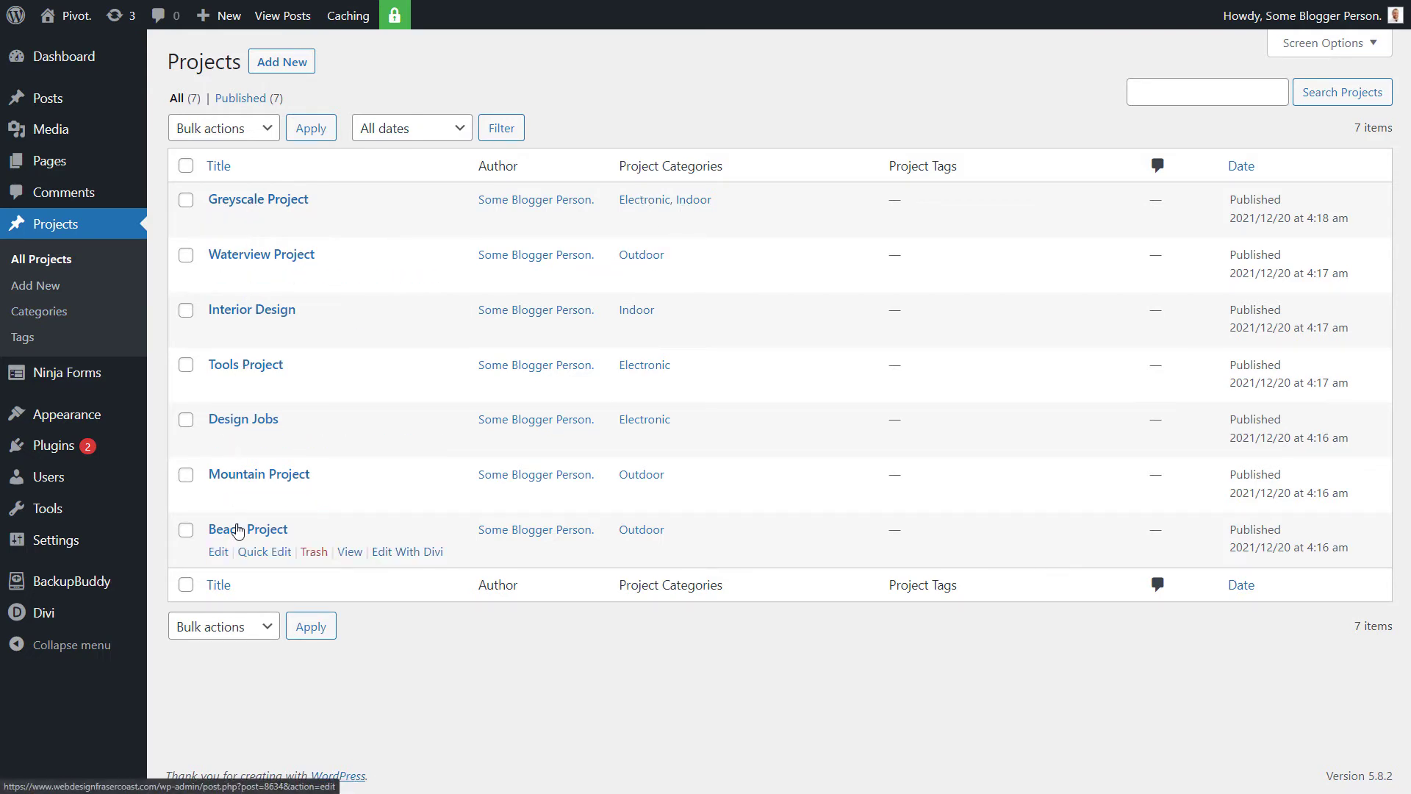
mouse_move(535, 136)
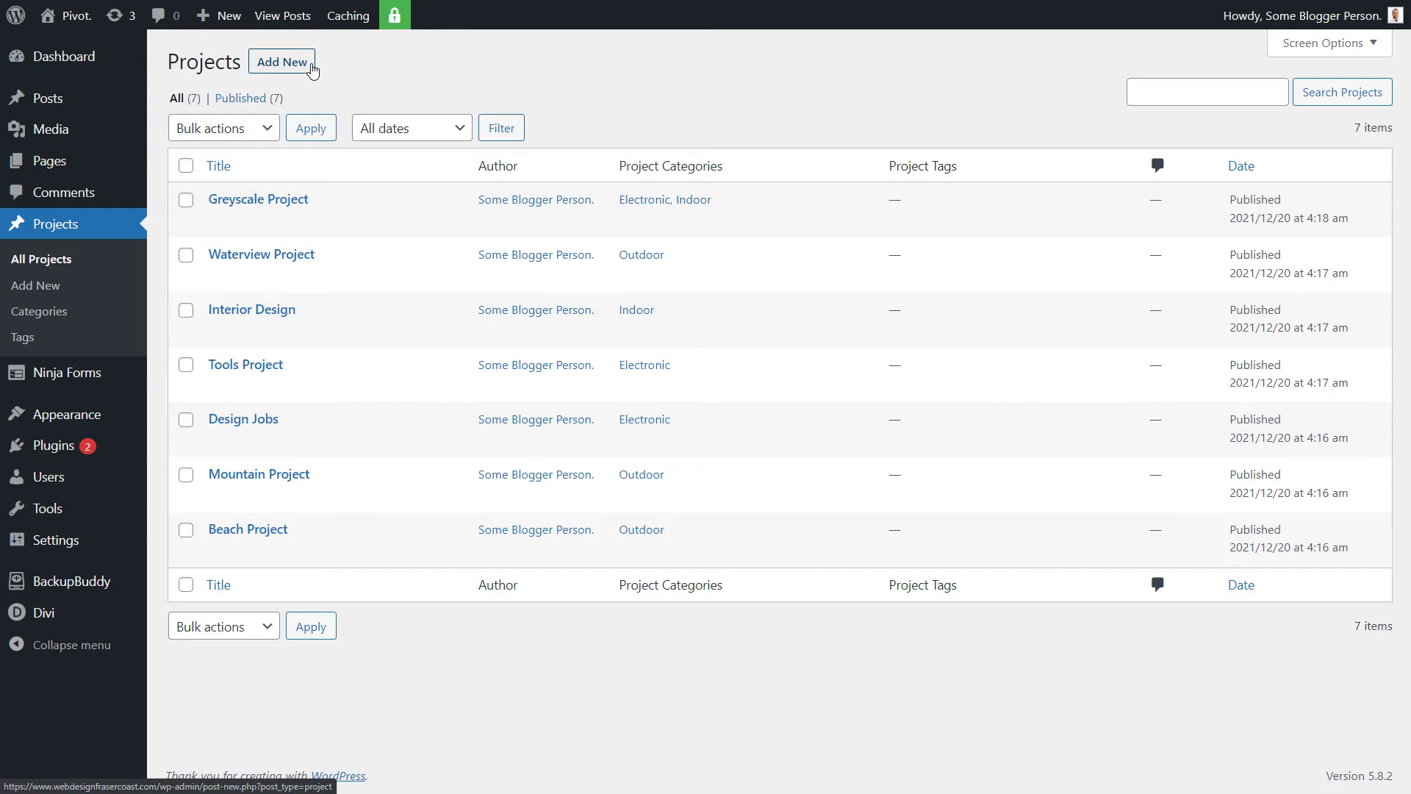
left_click(281, 62)
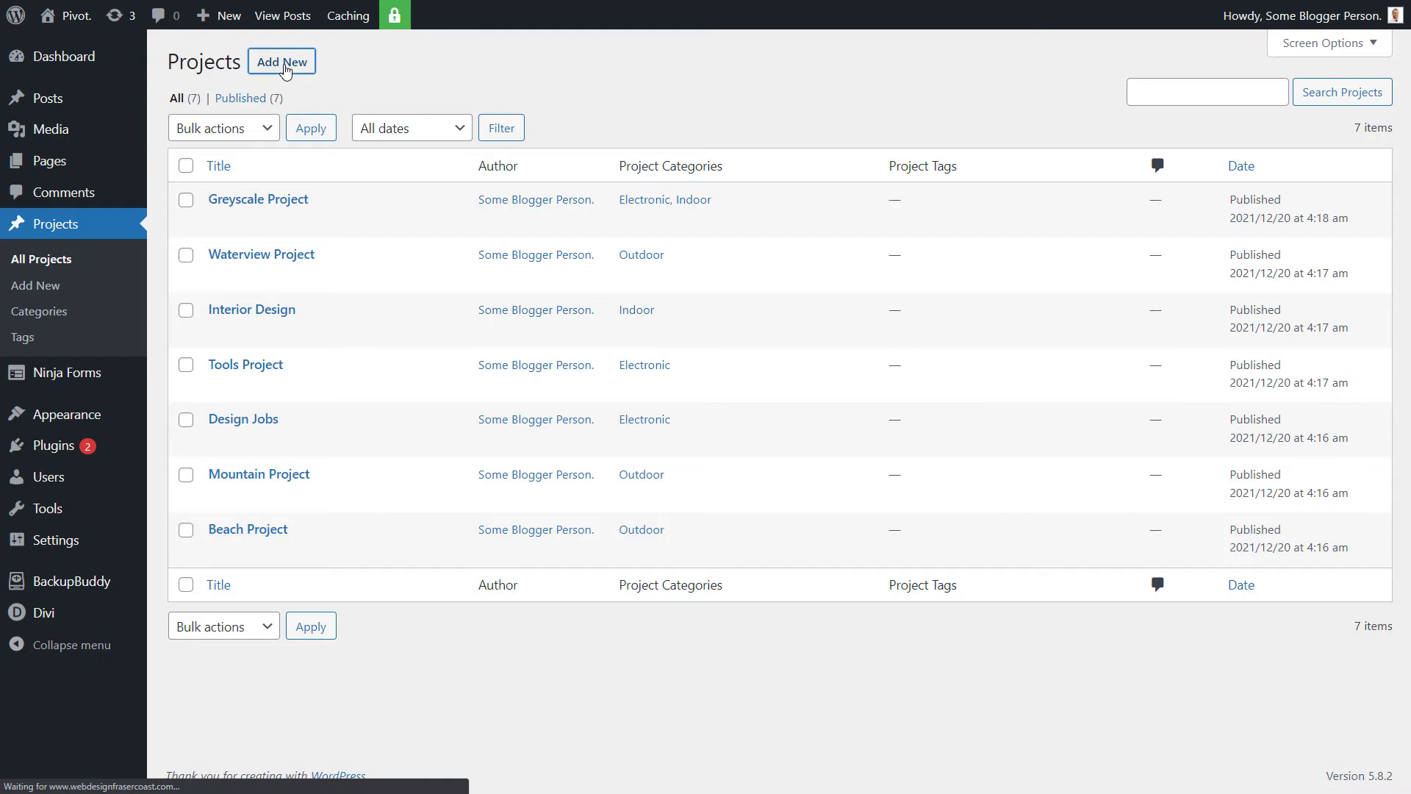
Add Lorem ipsum body text, title the project 'Test Portfolio item', and tick the Electronic category
left_click(280, 61)
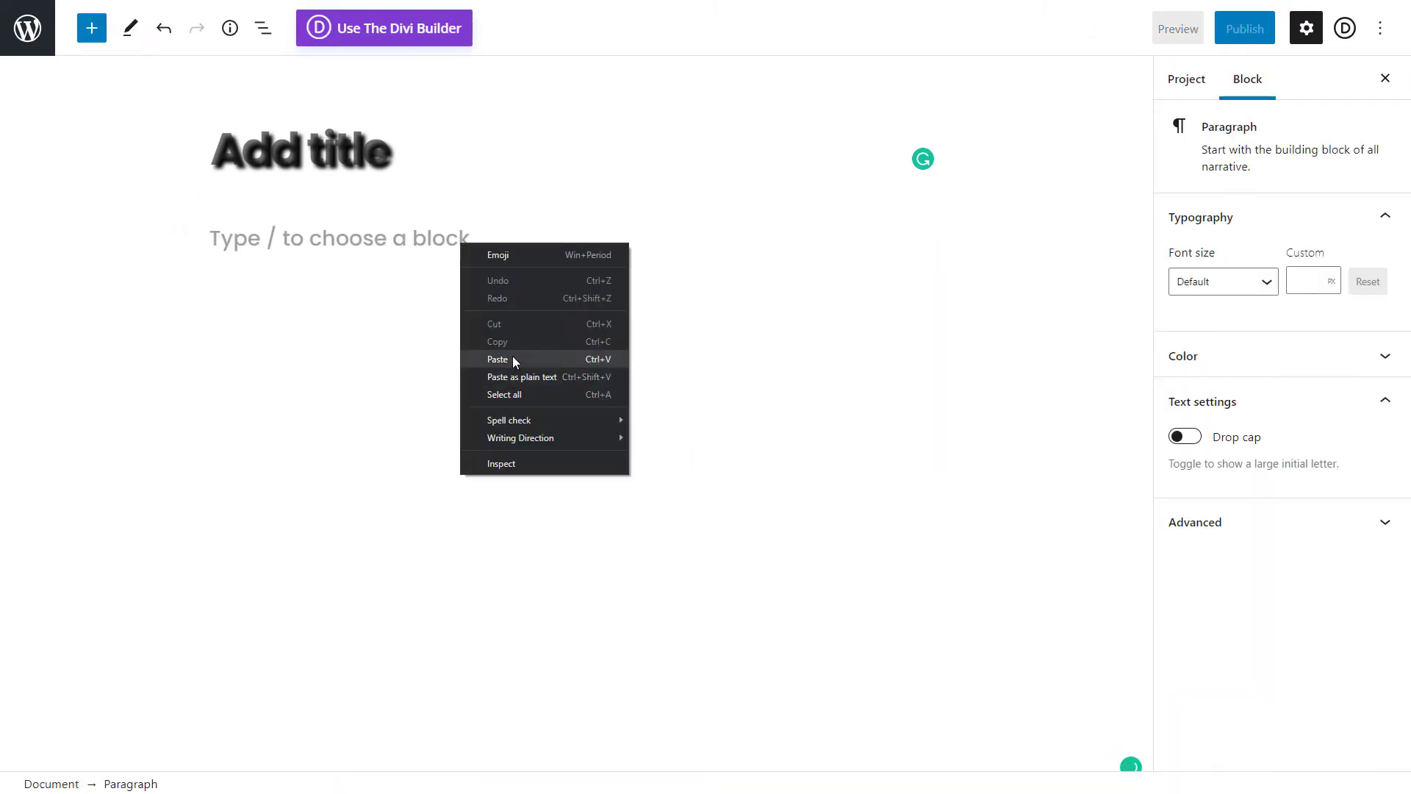
left_click(497, 360)
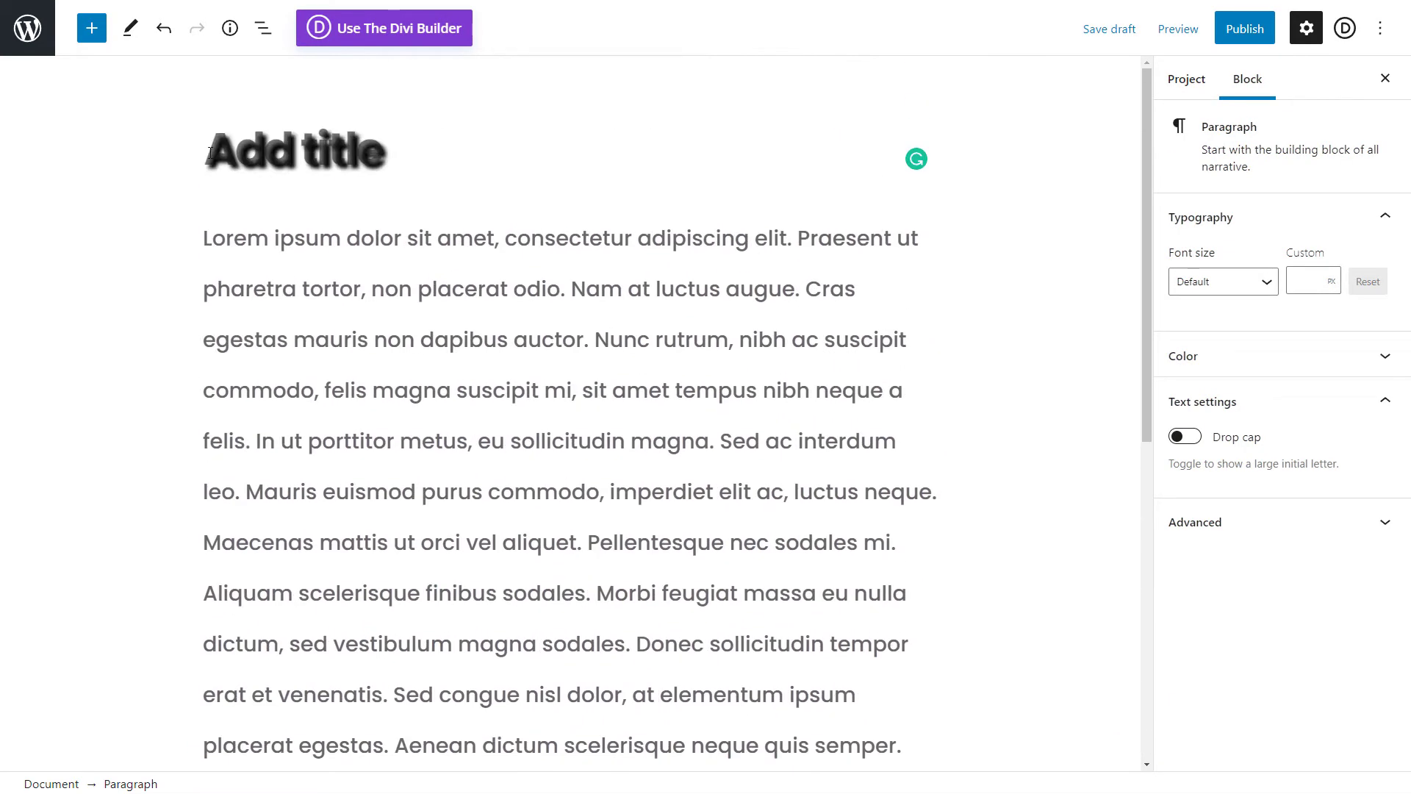
left_click(1186, 79)
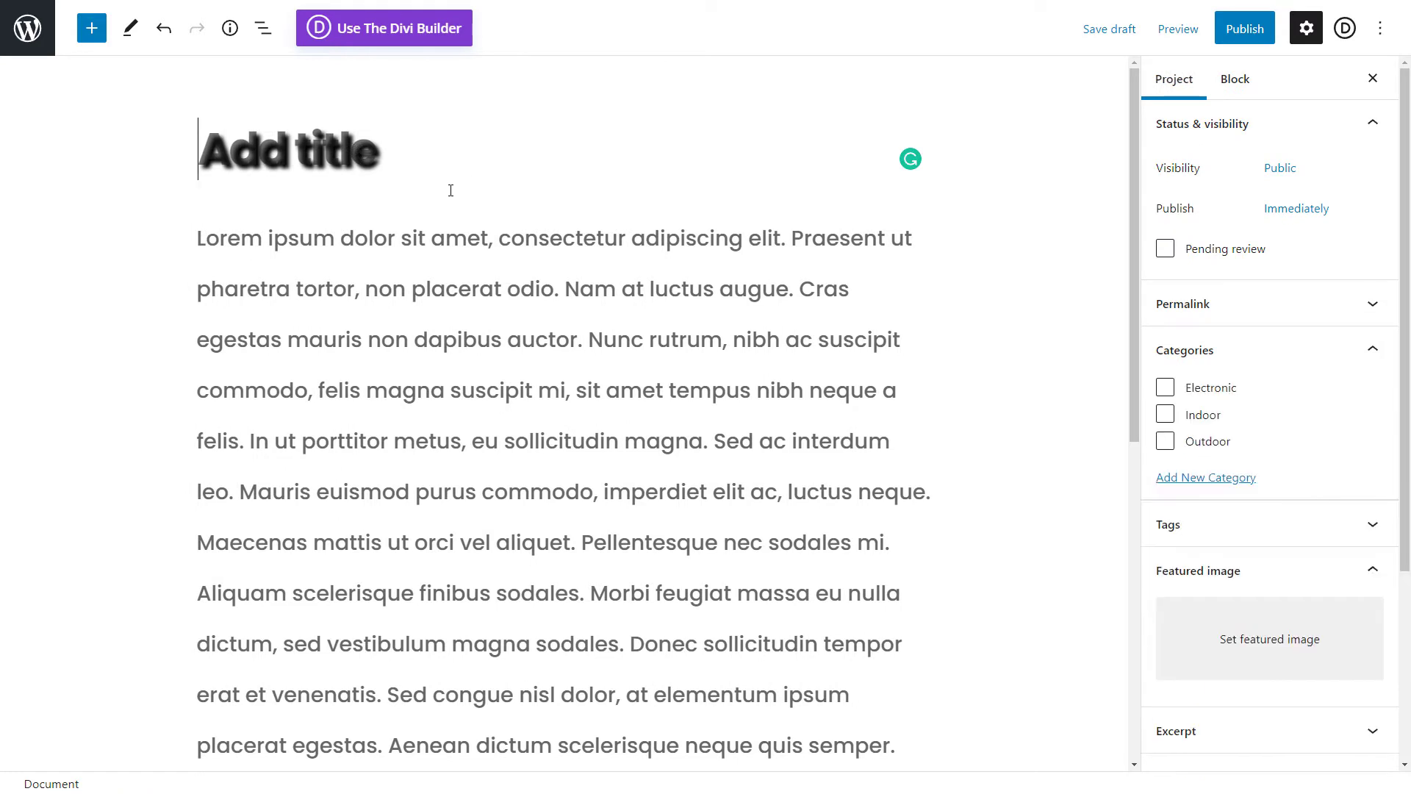
type("Test Portfolio it")
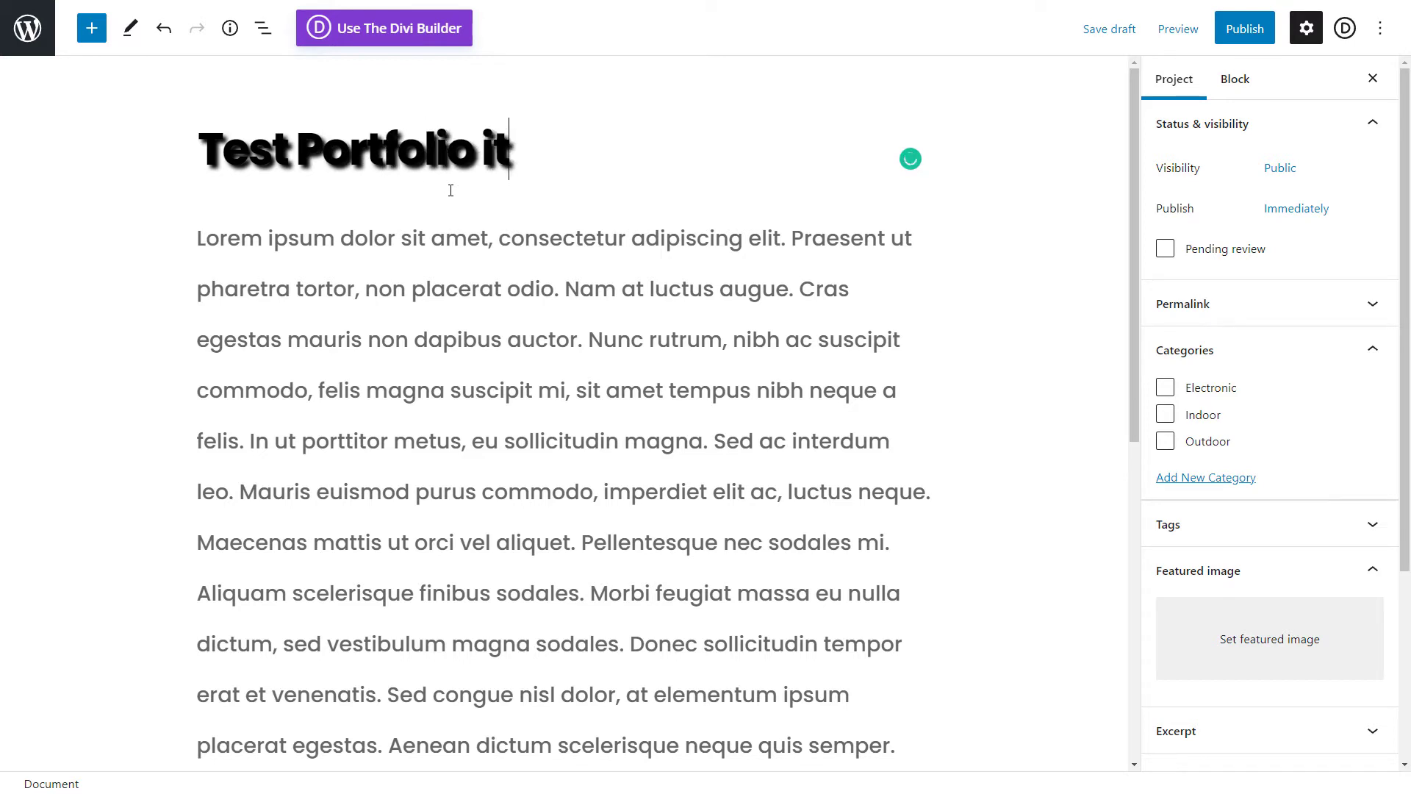
type("em")
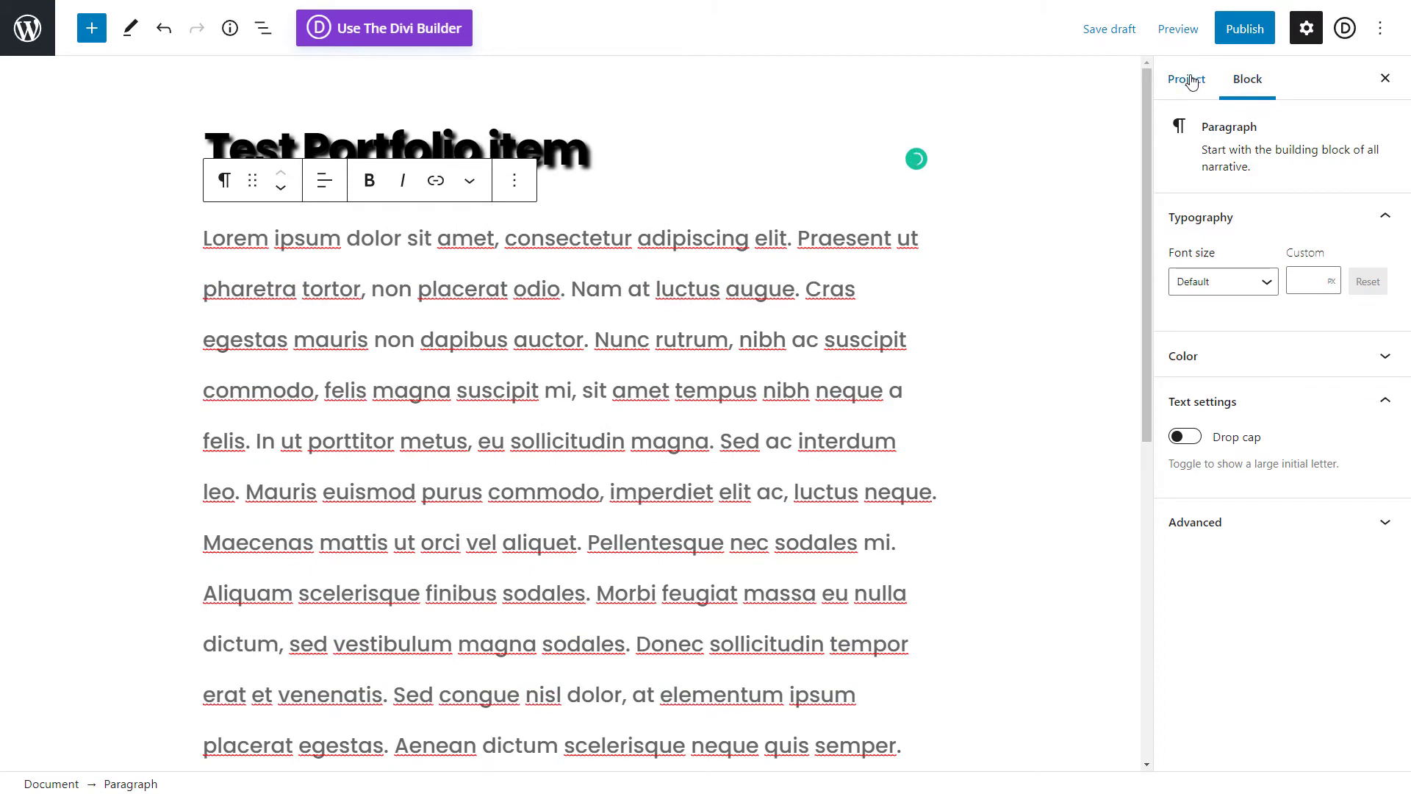
left_click(1186, 80)
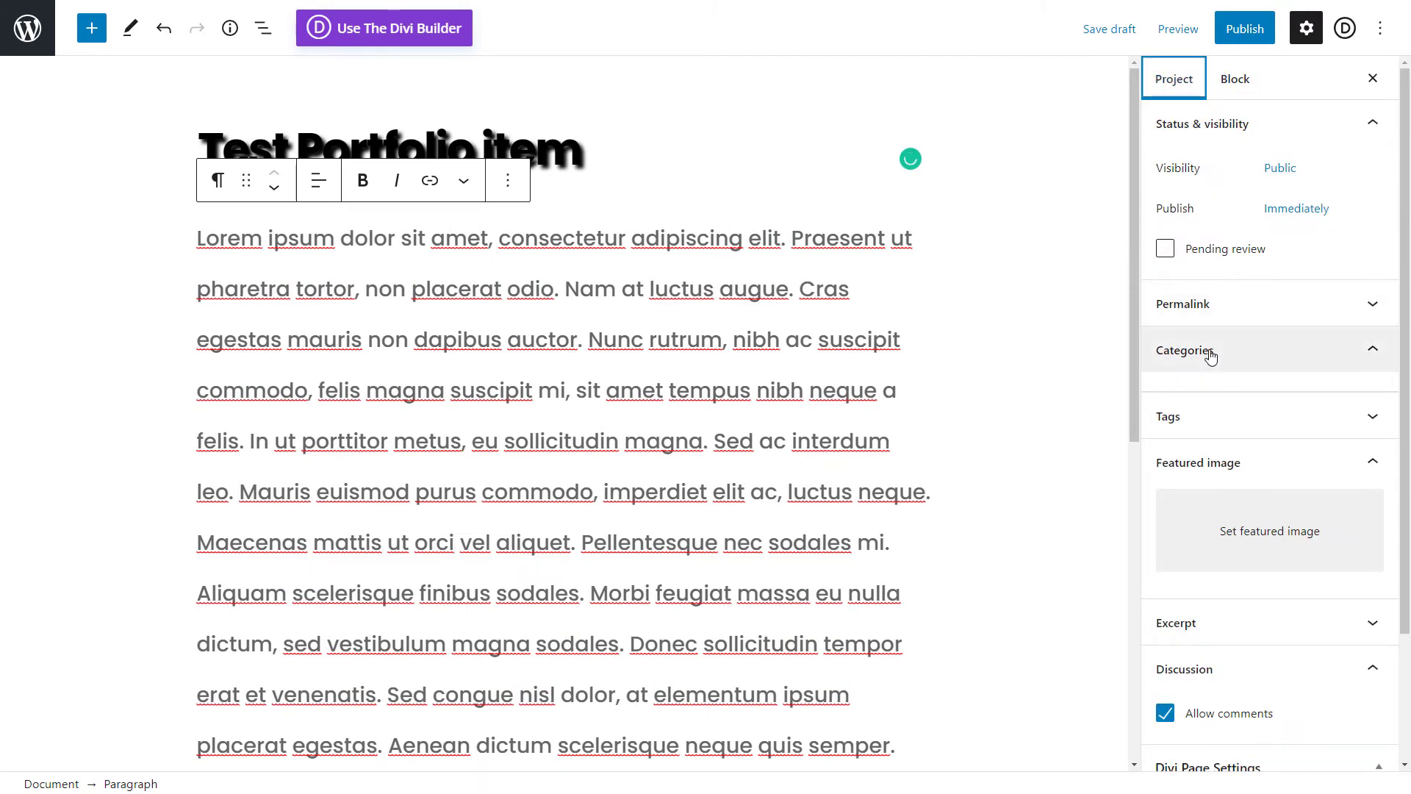
left_click(1187, 350)
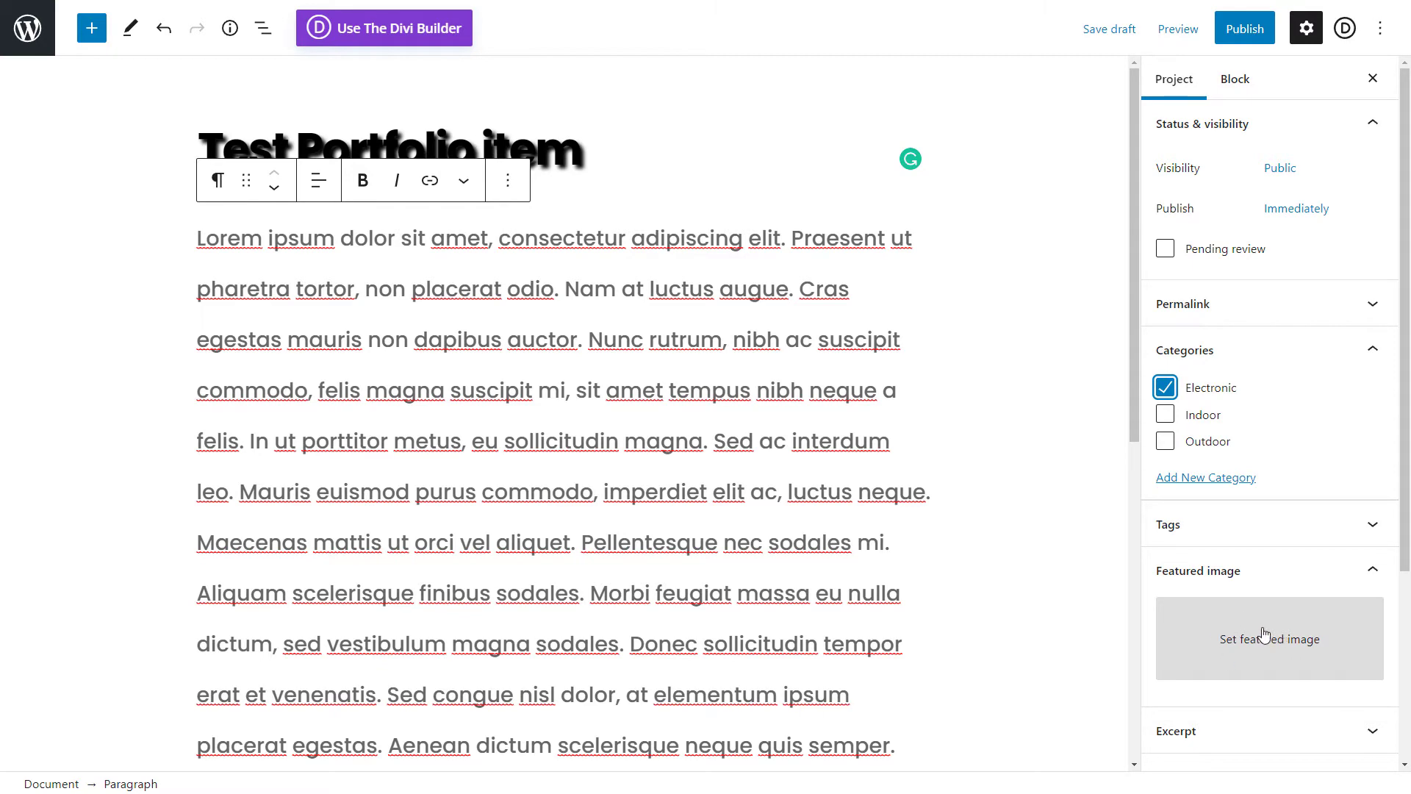
Use the hand-on-glass photo as featured image, retitle to 'Test Hand Project', and choose Indoor
left_click(1268, 639)
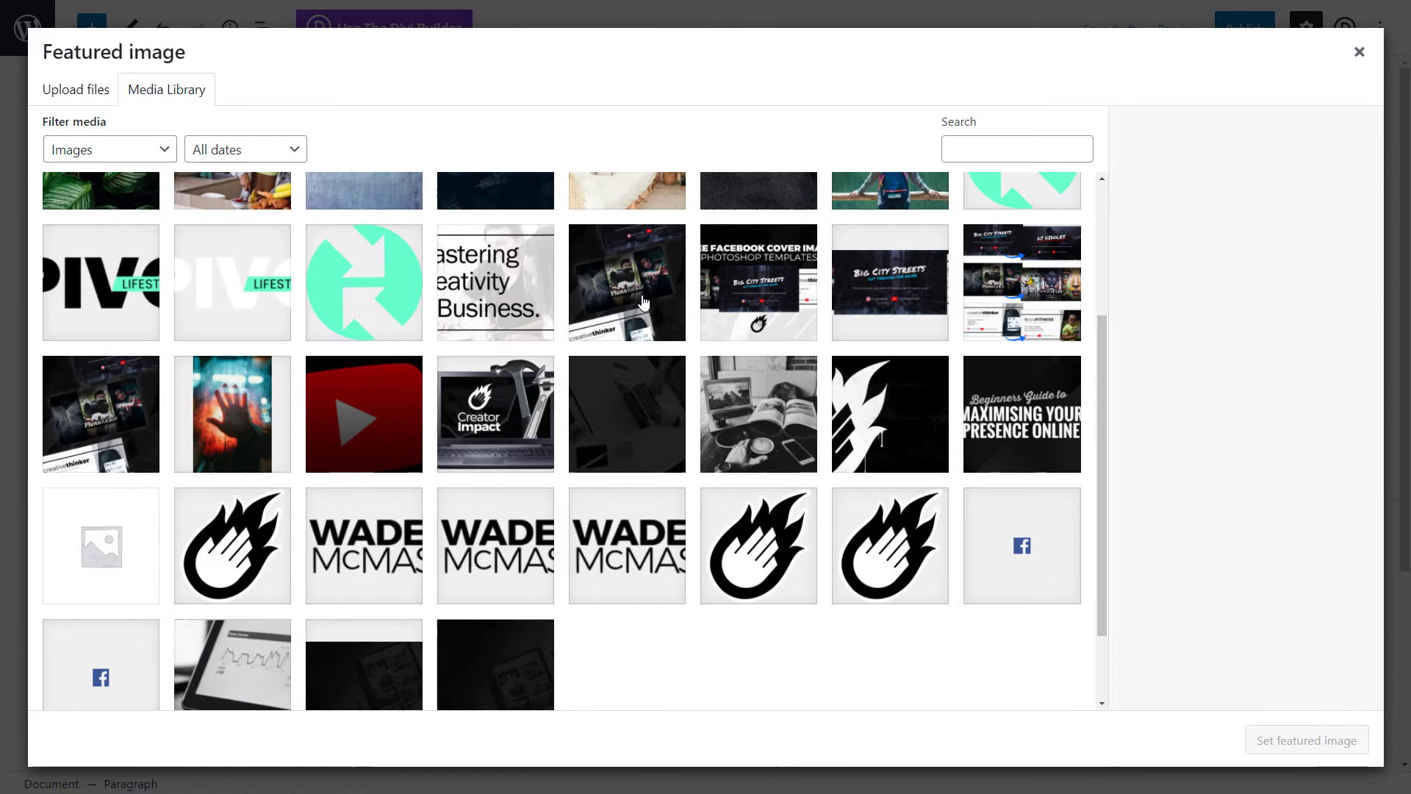
left_click(233, 414)
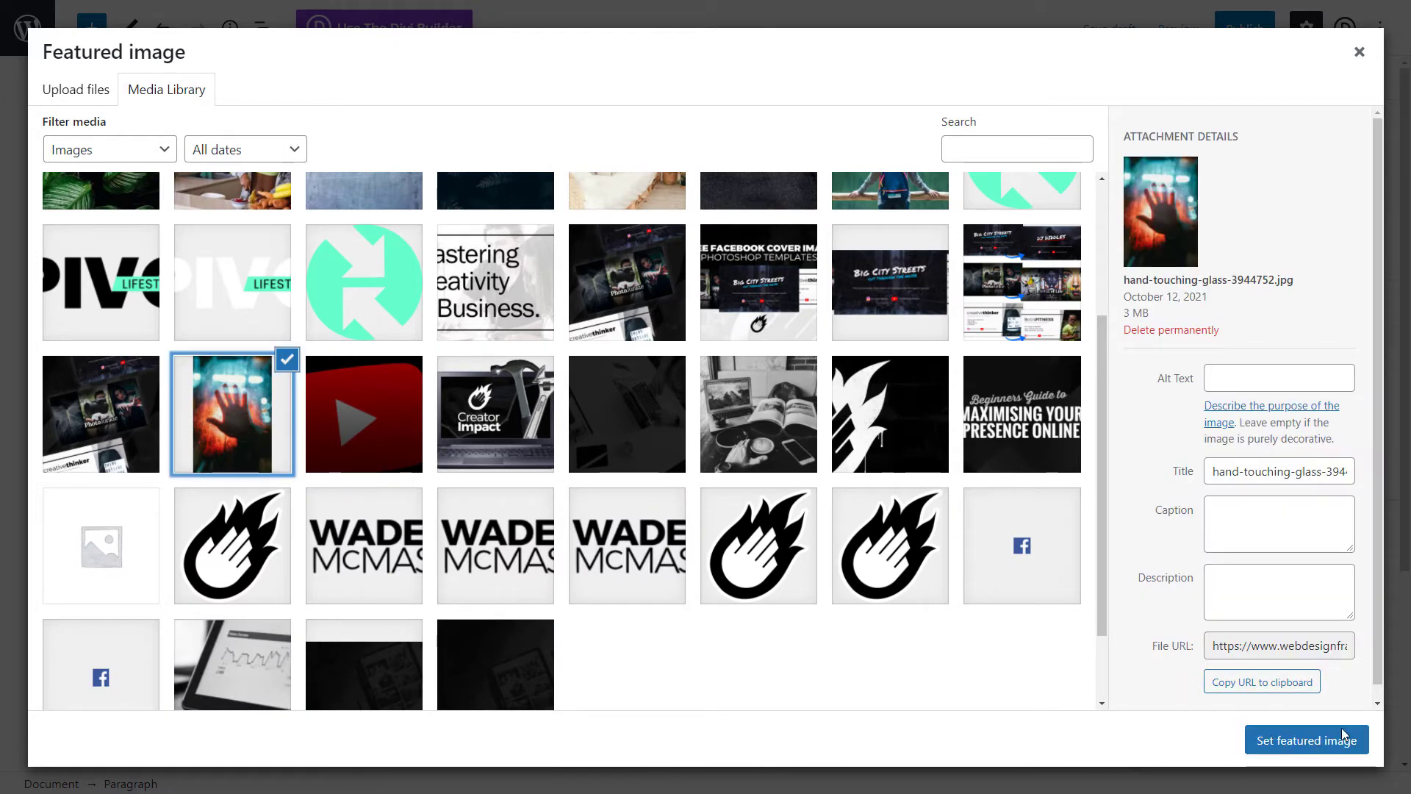
left_click(1306, 738)
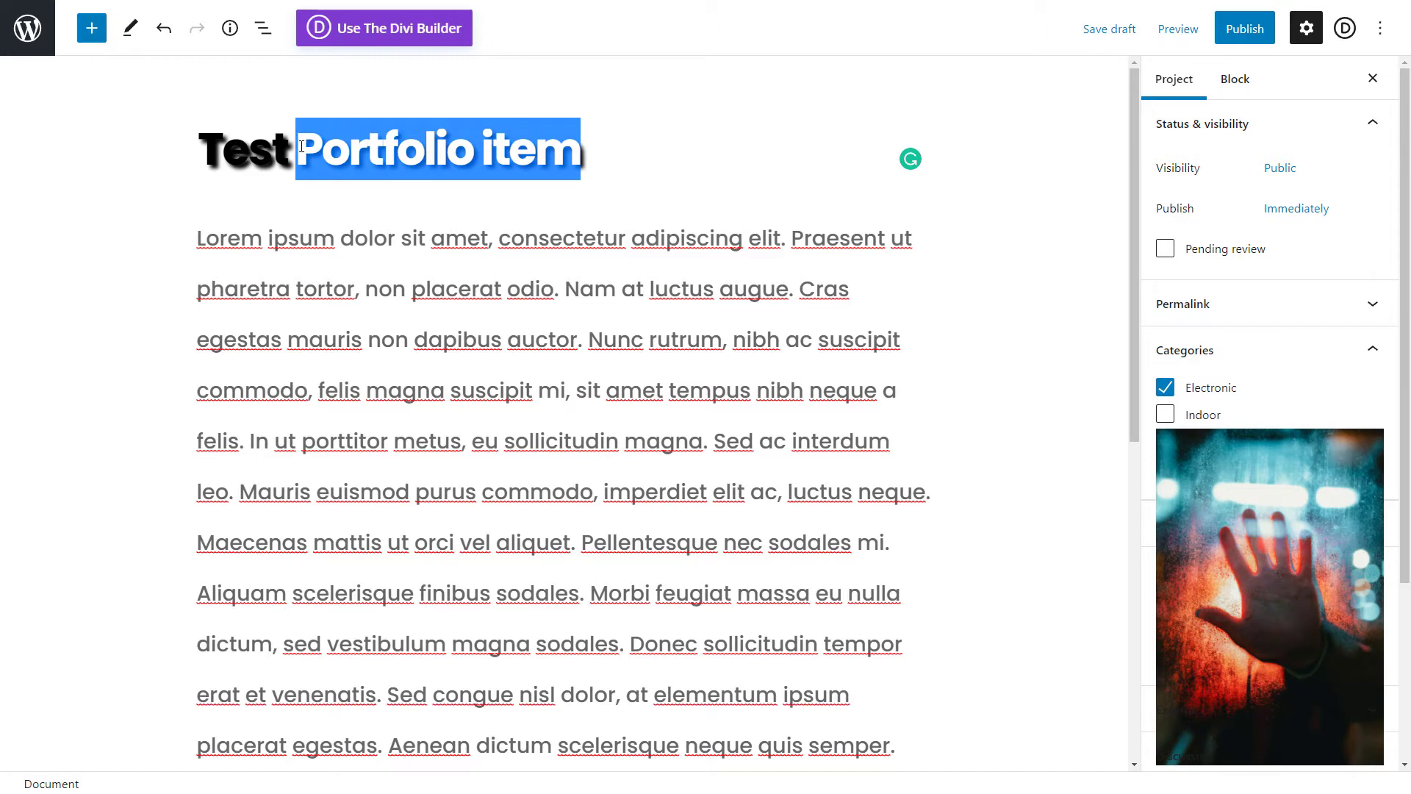
type("Hand Proje")
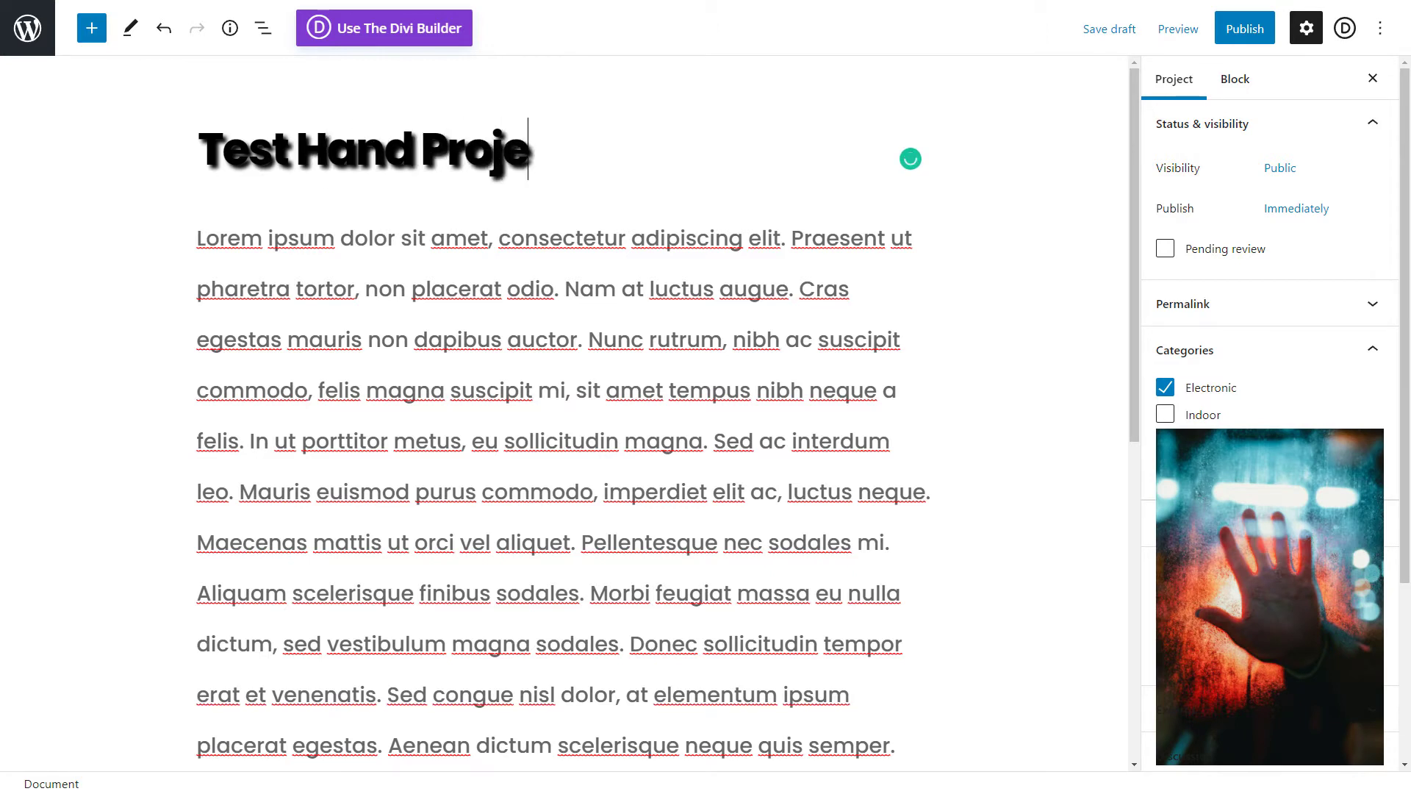
type("ct")
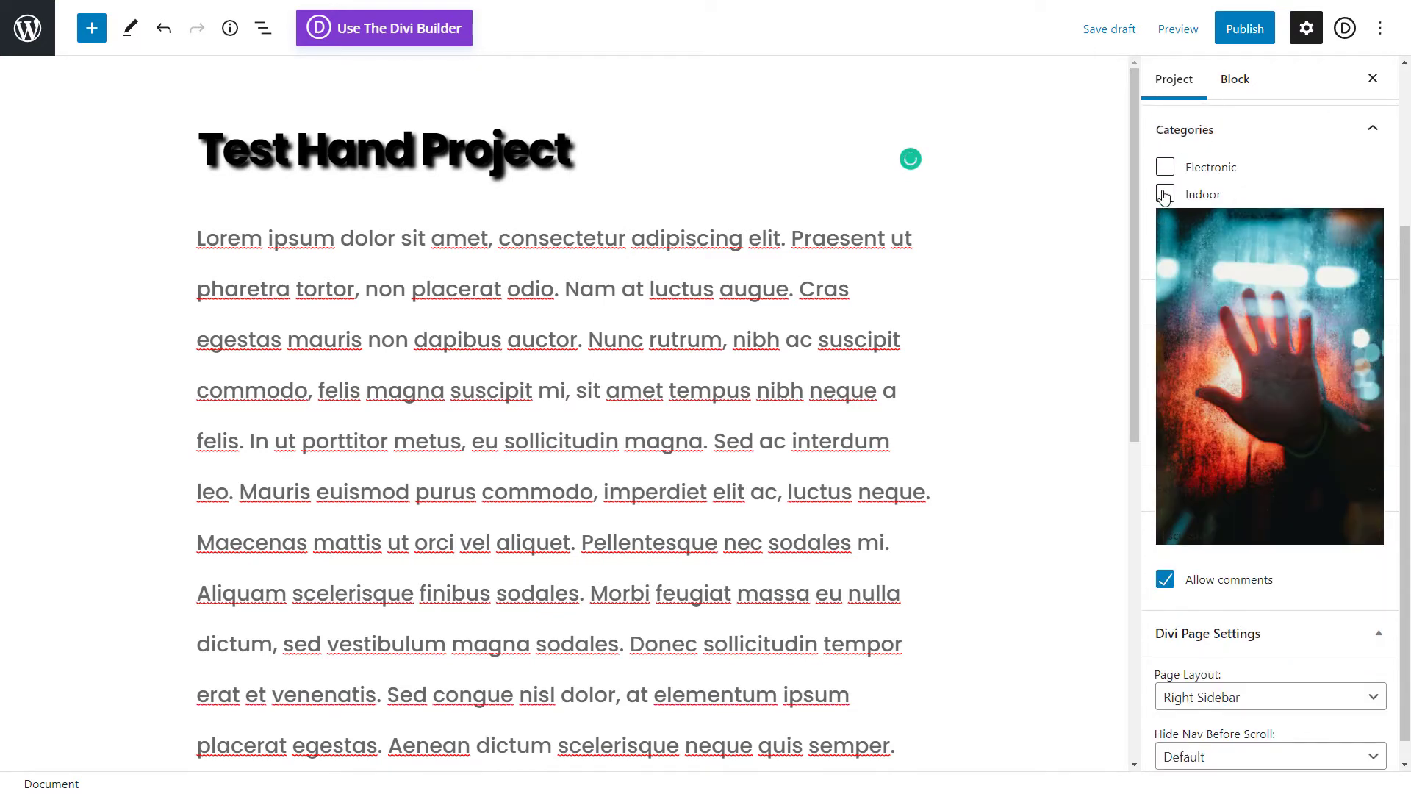
left_click(1164, 193)
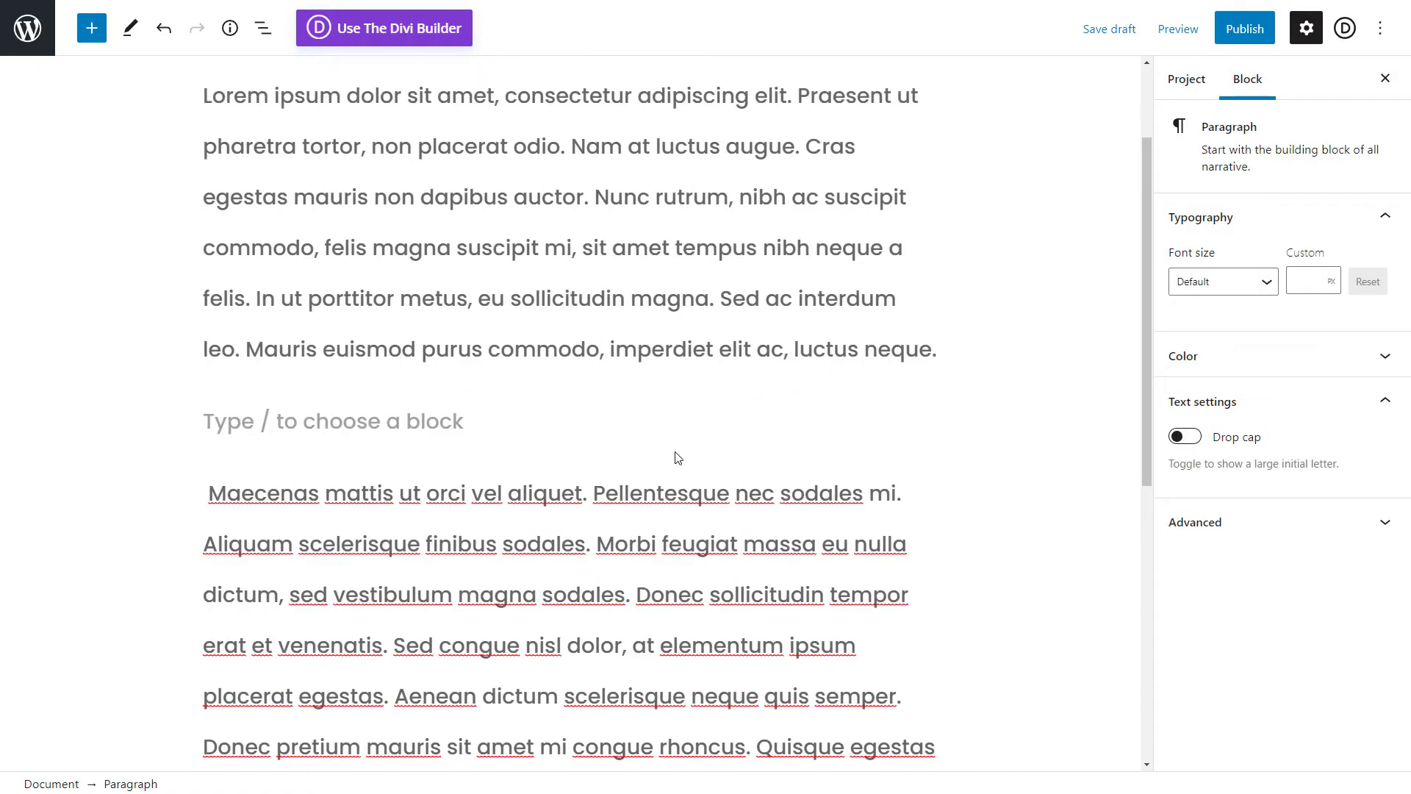
Insert the PIVOT Lifestyle Blog logo as an Image block between paragraphs, then start publishing
left_click(919, 406)
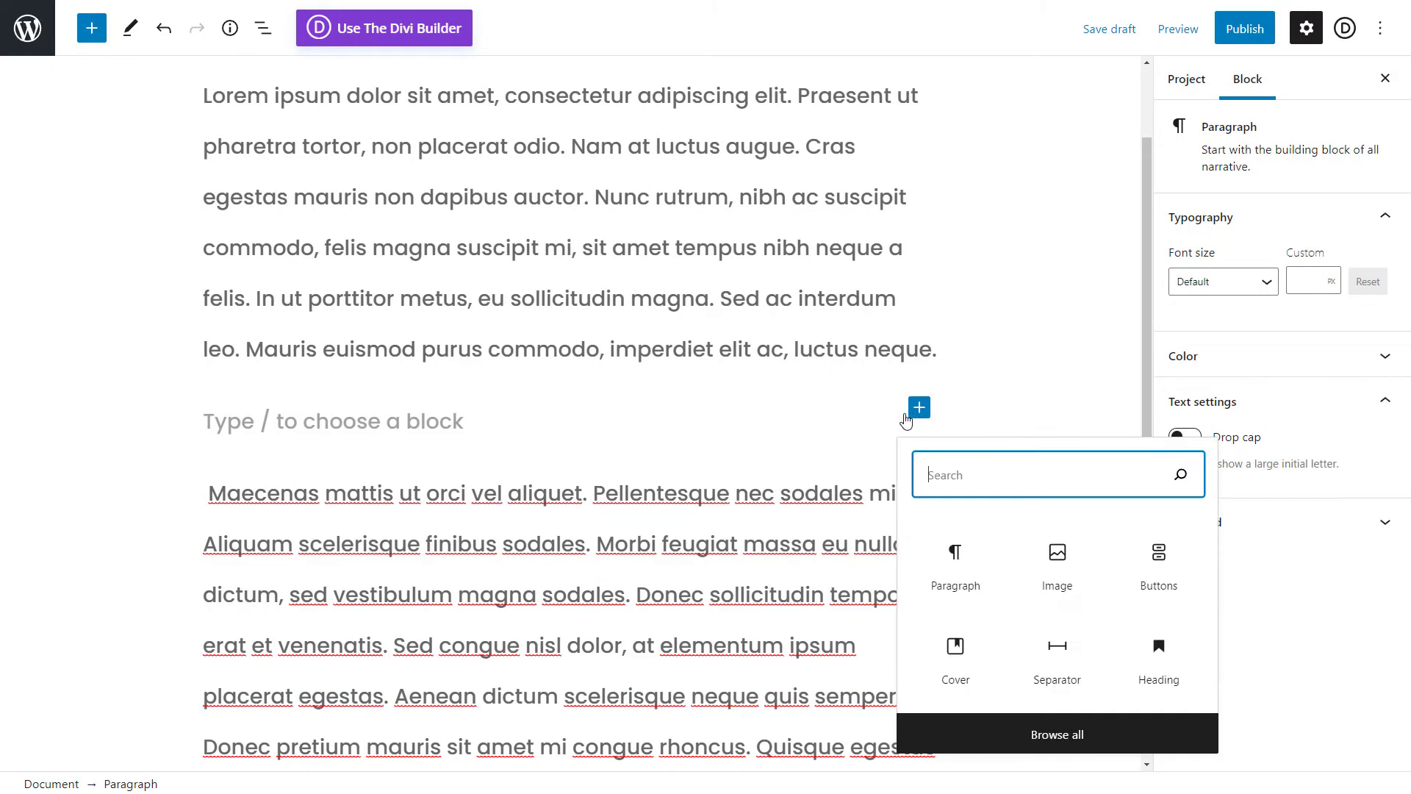
left_click(1057, 562)
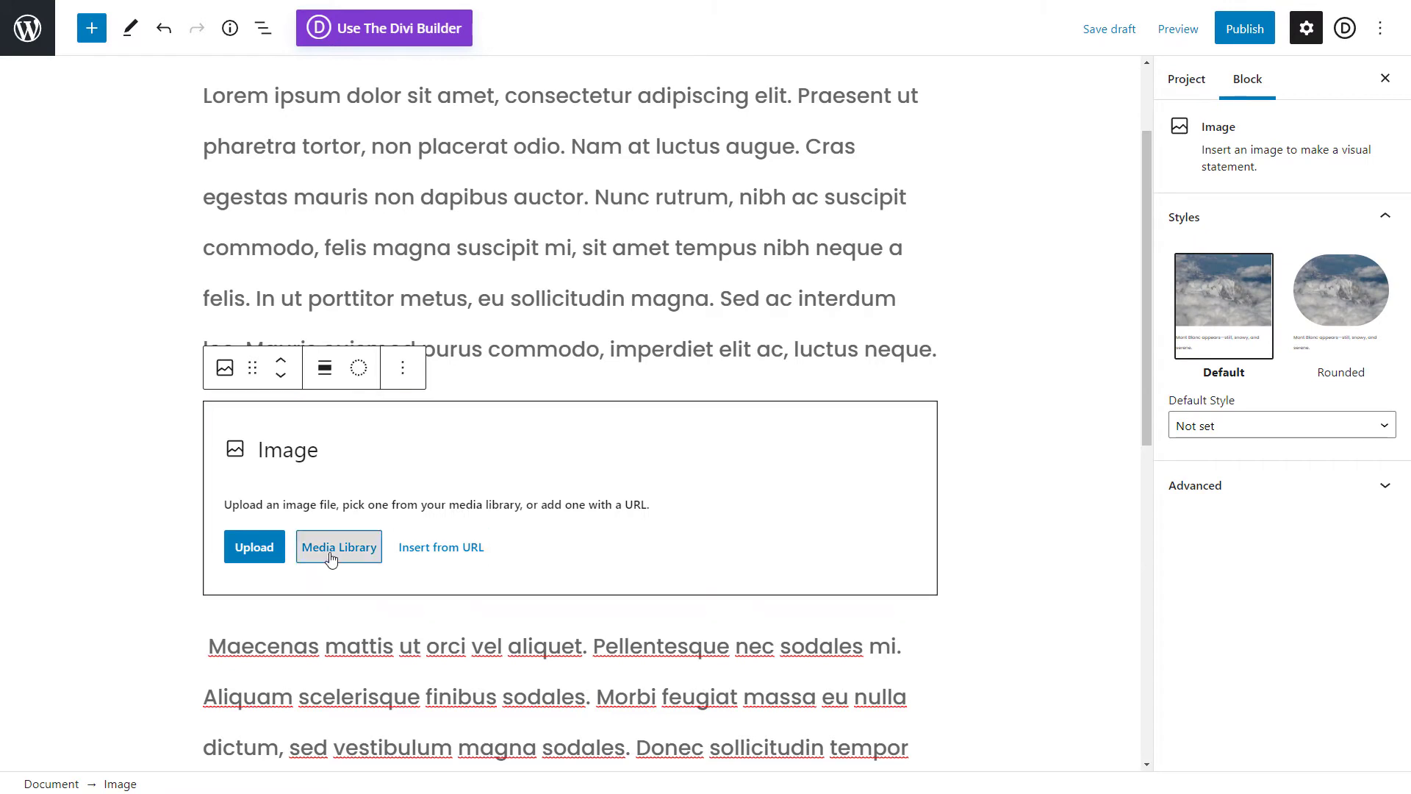
left_click(338, 547)
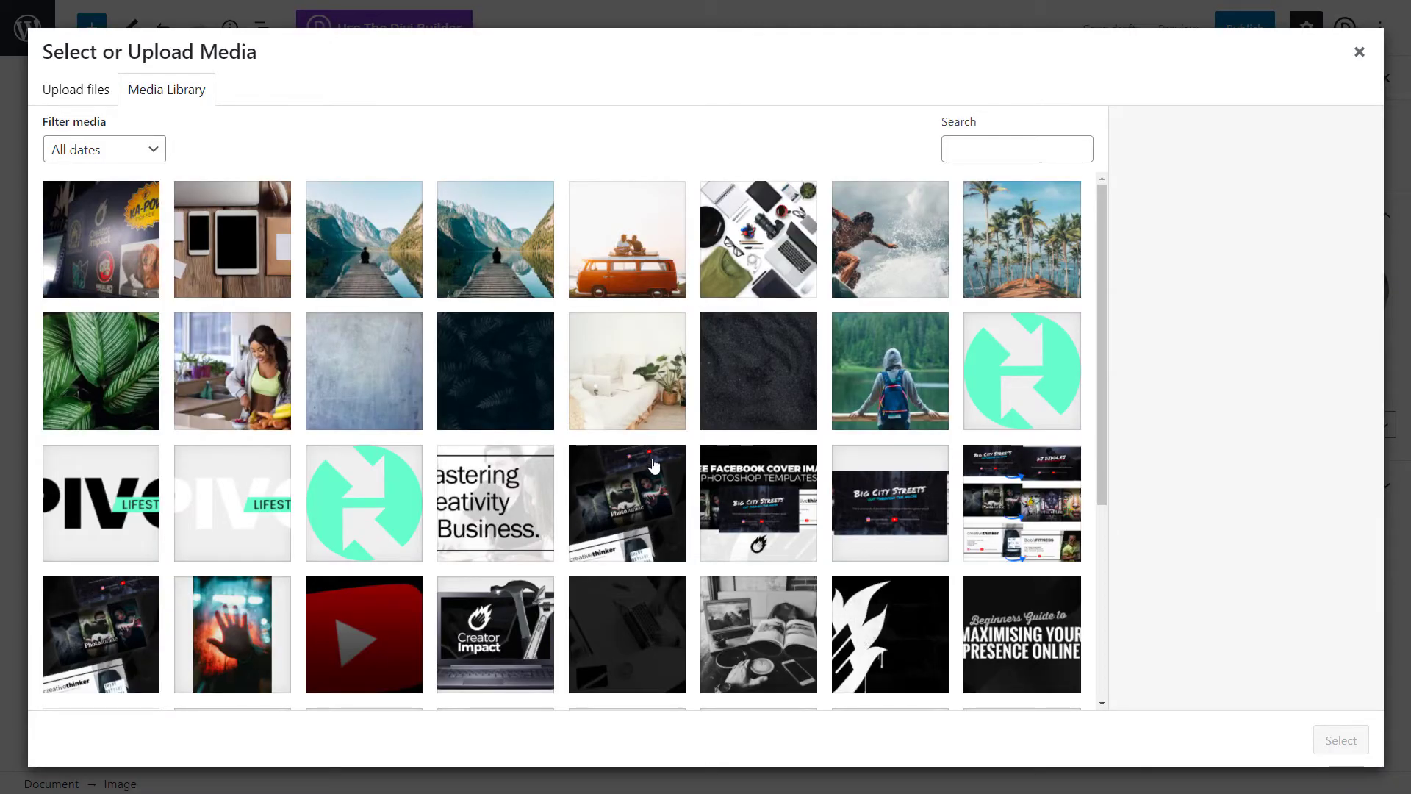
mouse_move(496, 670)
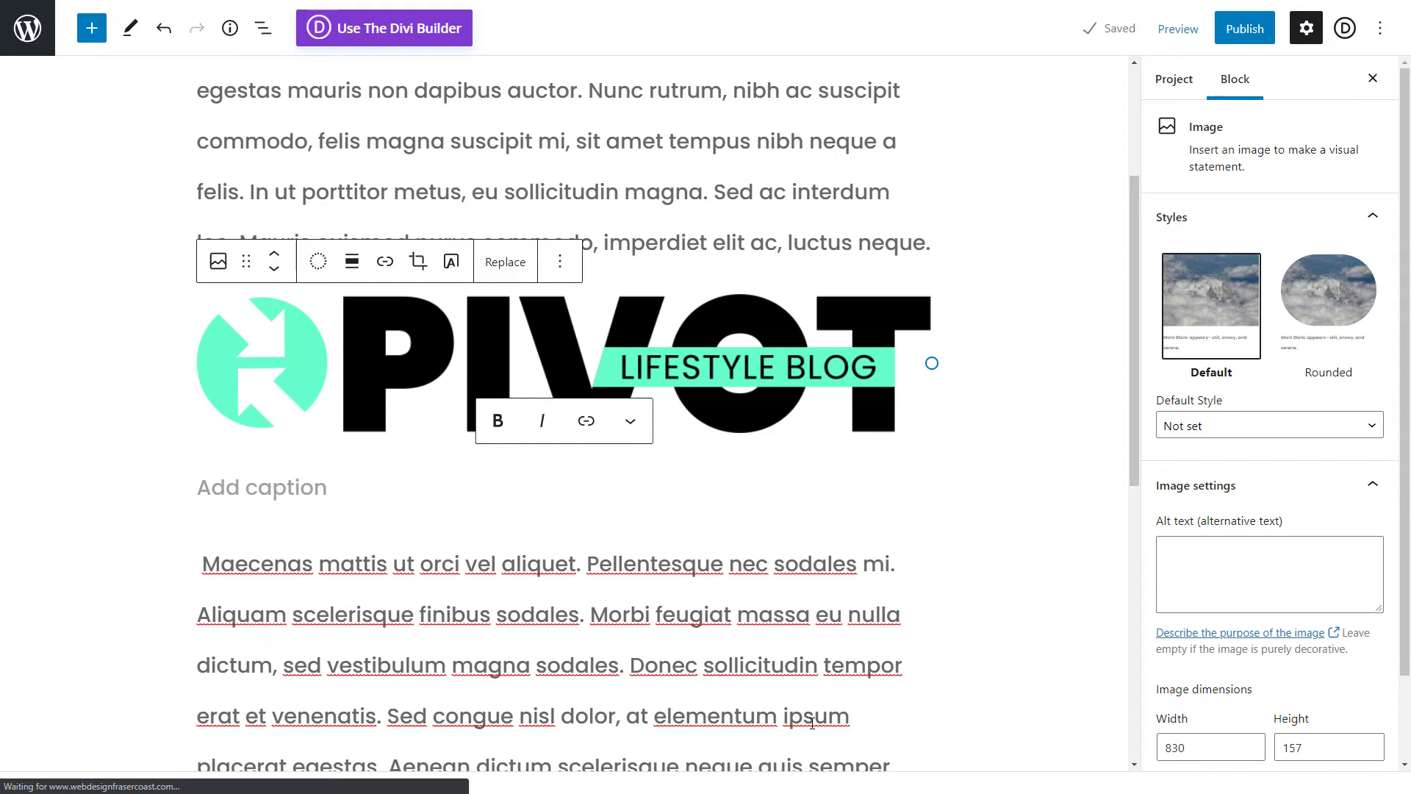
left_click(1244, 28)
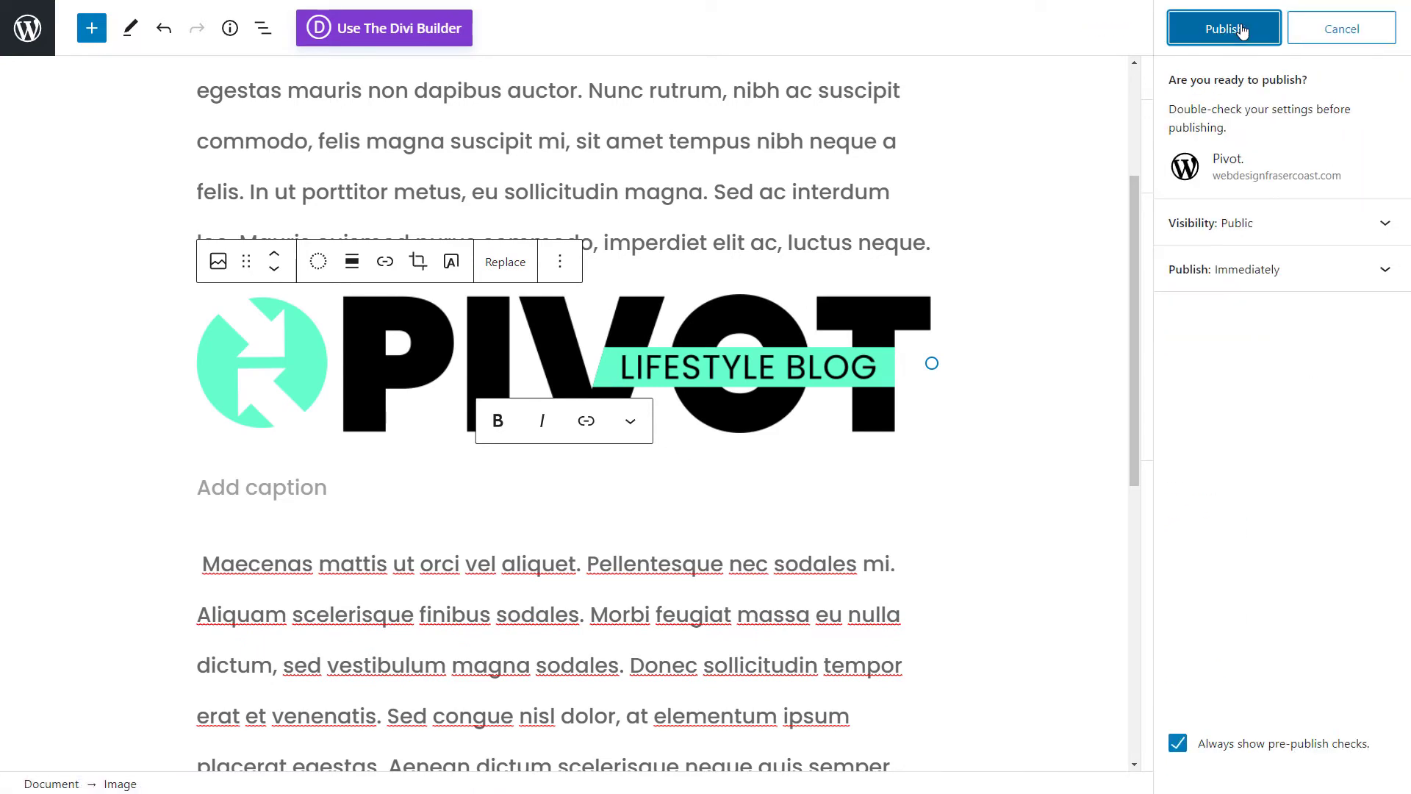
Confirm publishing Test Hand Project, then return to the Projects list
left_click(1223, 28)
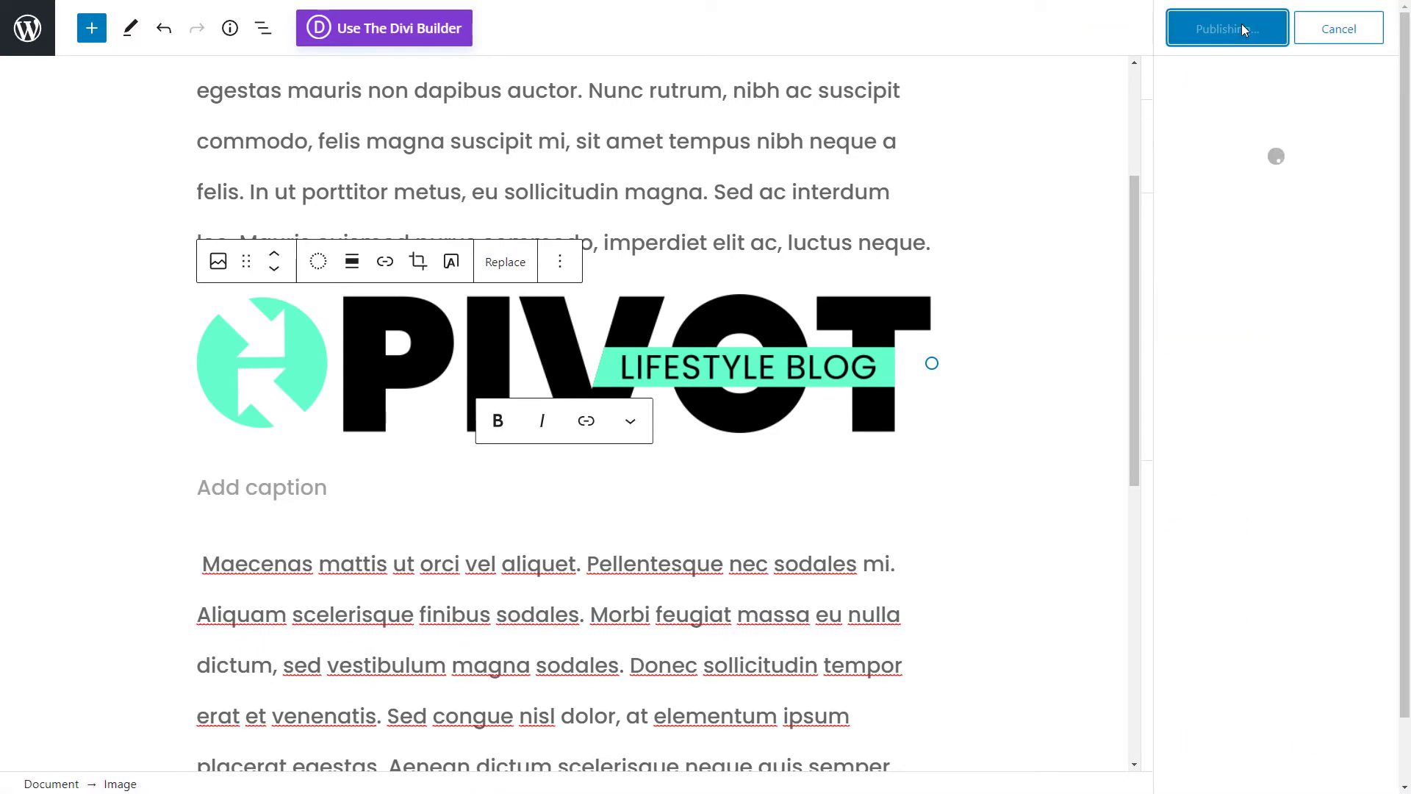
left_click(1226, 28)
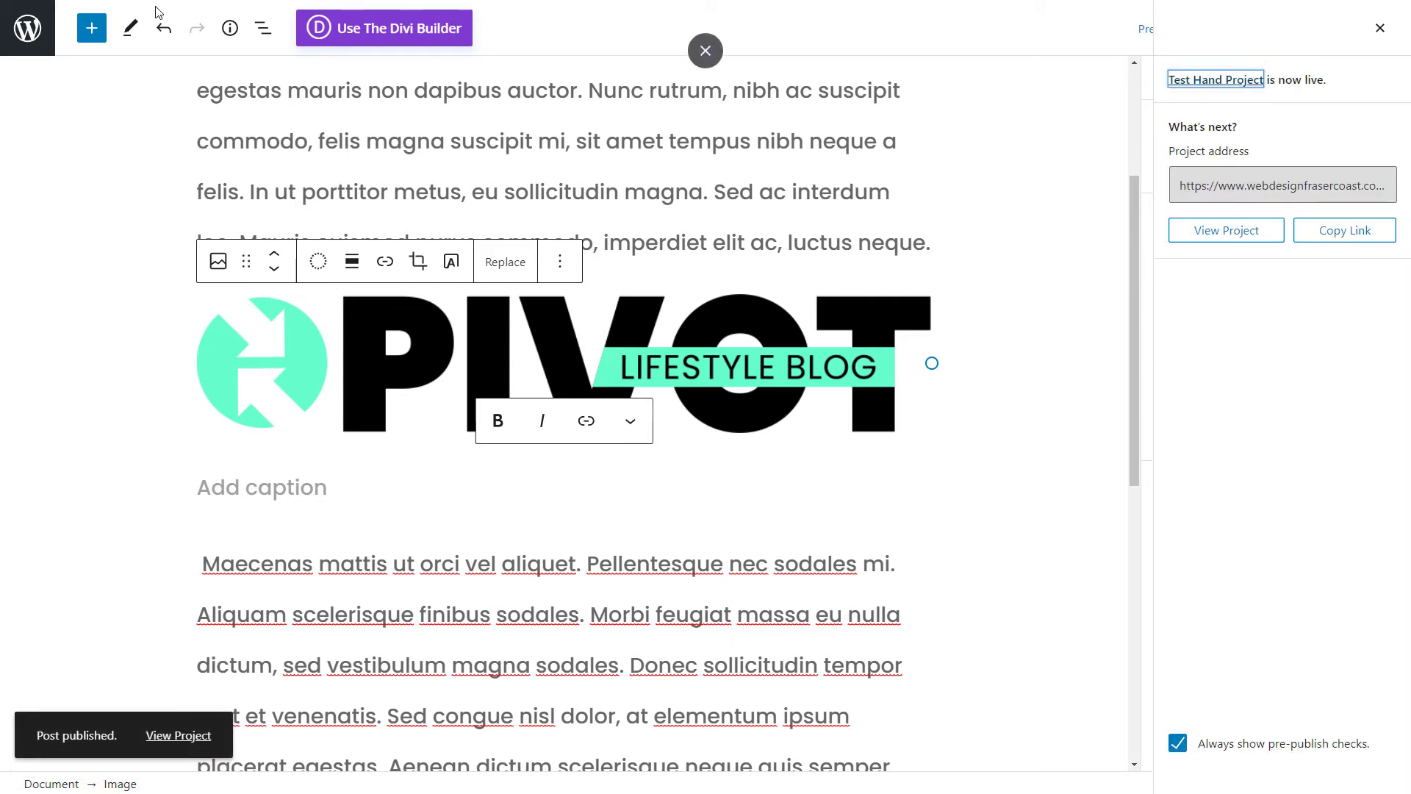
left_click(1215, 79)
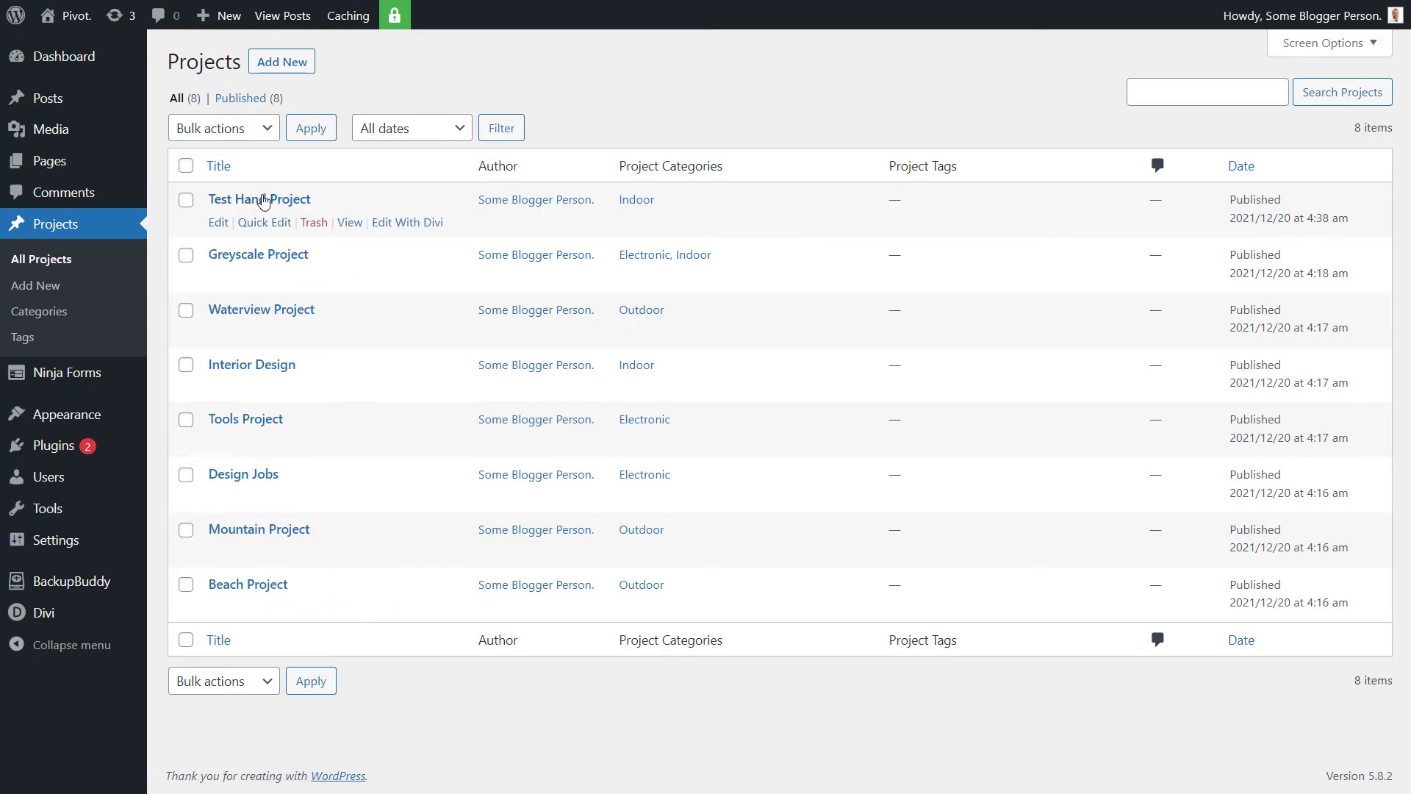
mouse_move(261, 199)
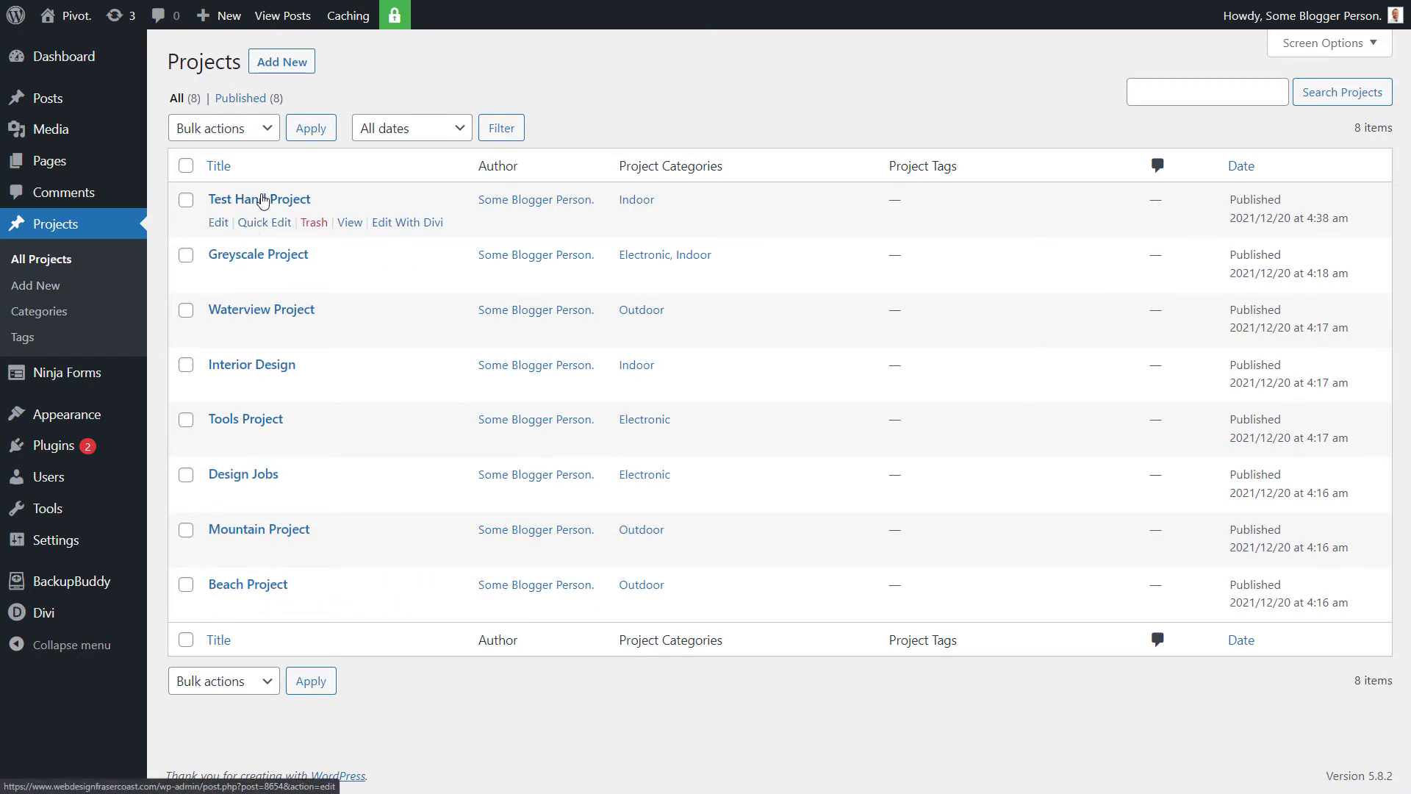
mouse_move(288, 201)
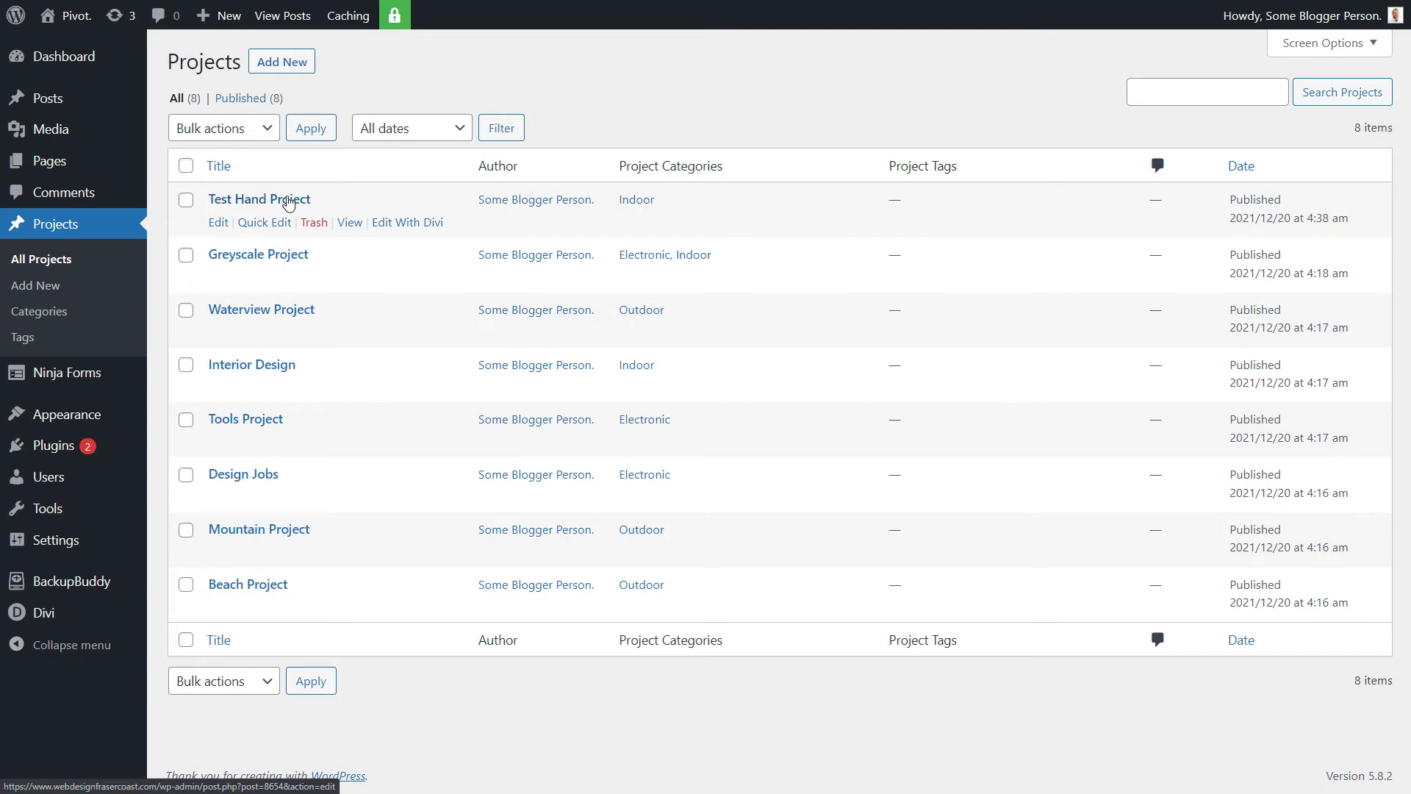
mouse_move(290, 208)
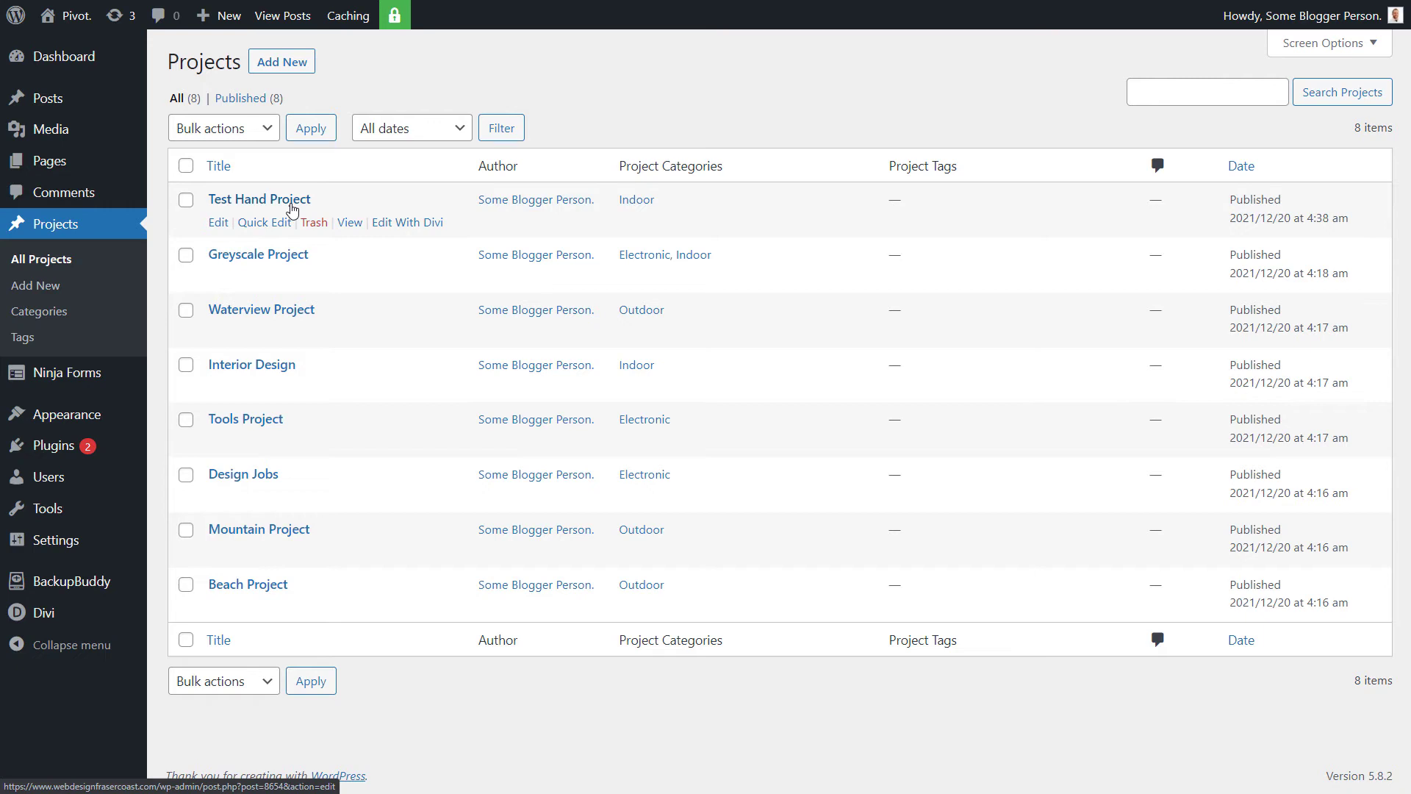
mouse_move(349, 222)
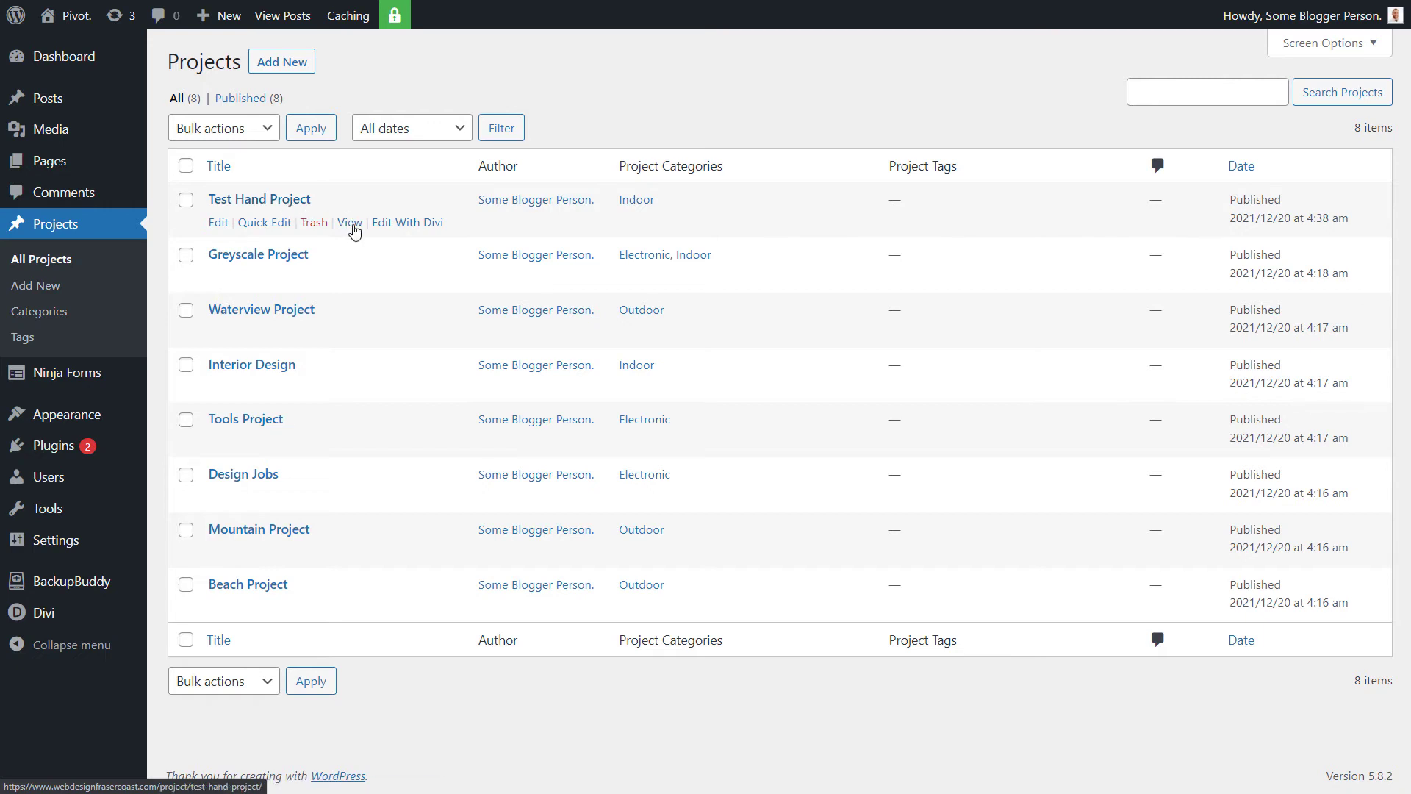
View the Test Hand Project's live page from the Projects list
left_click(349, 222)
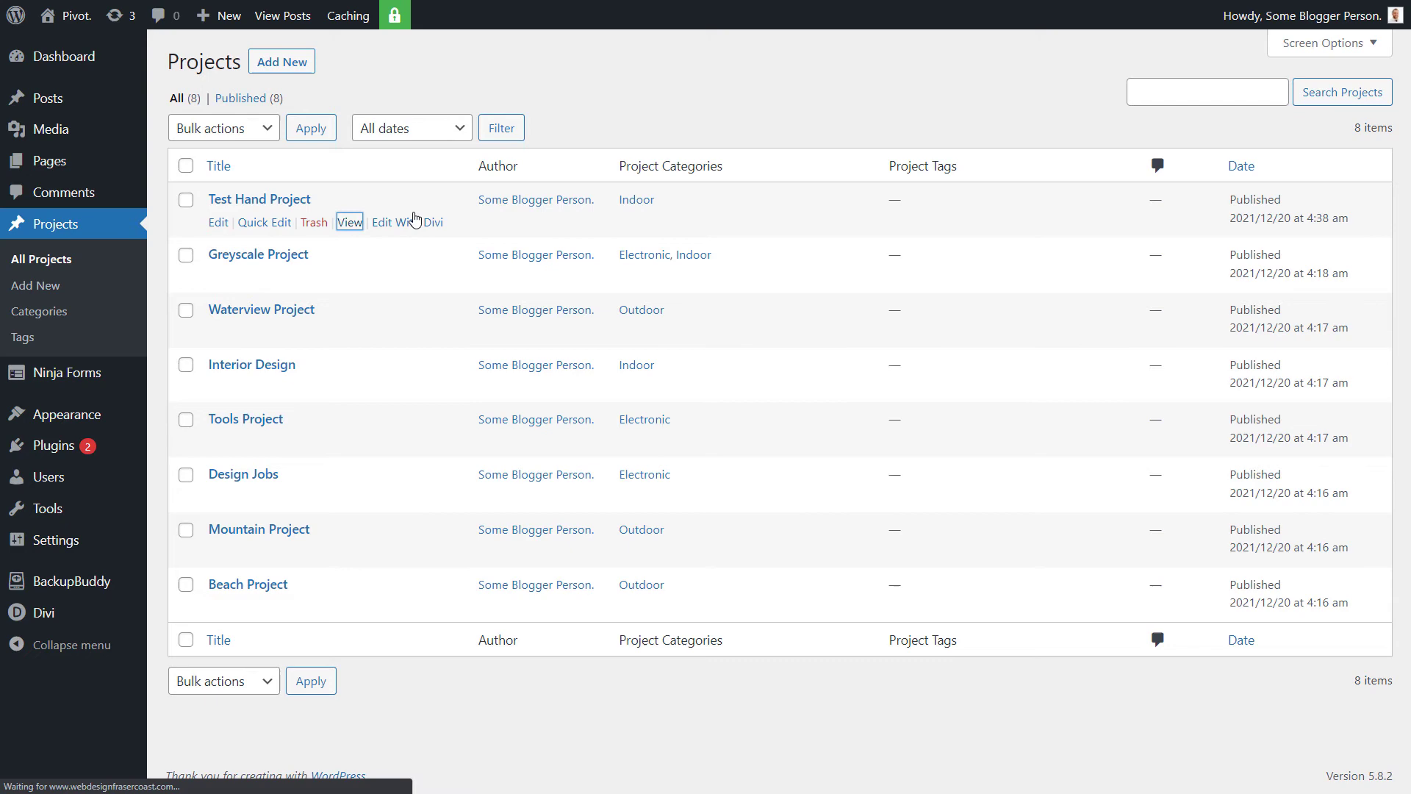
left_click(349, 221)
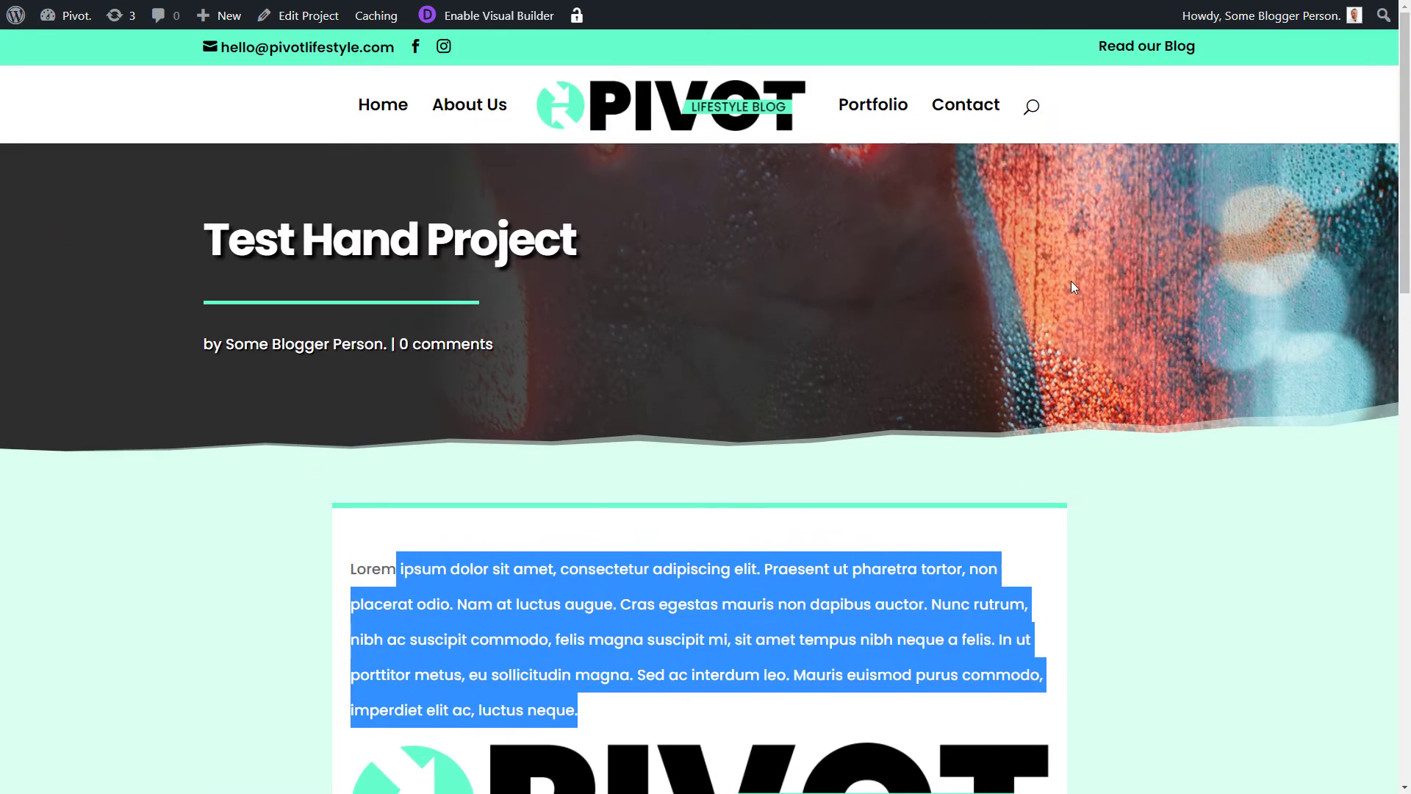
mouse_move(1330, 254)
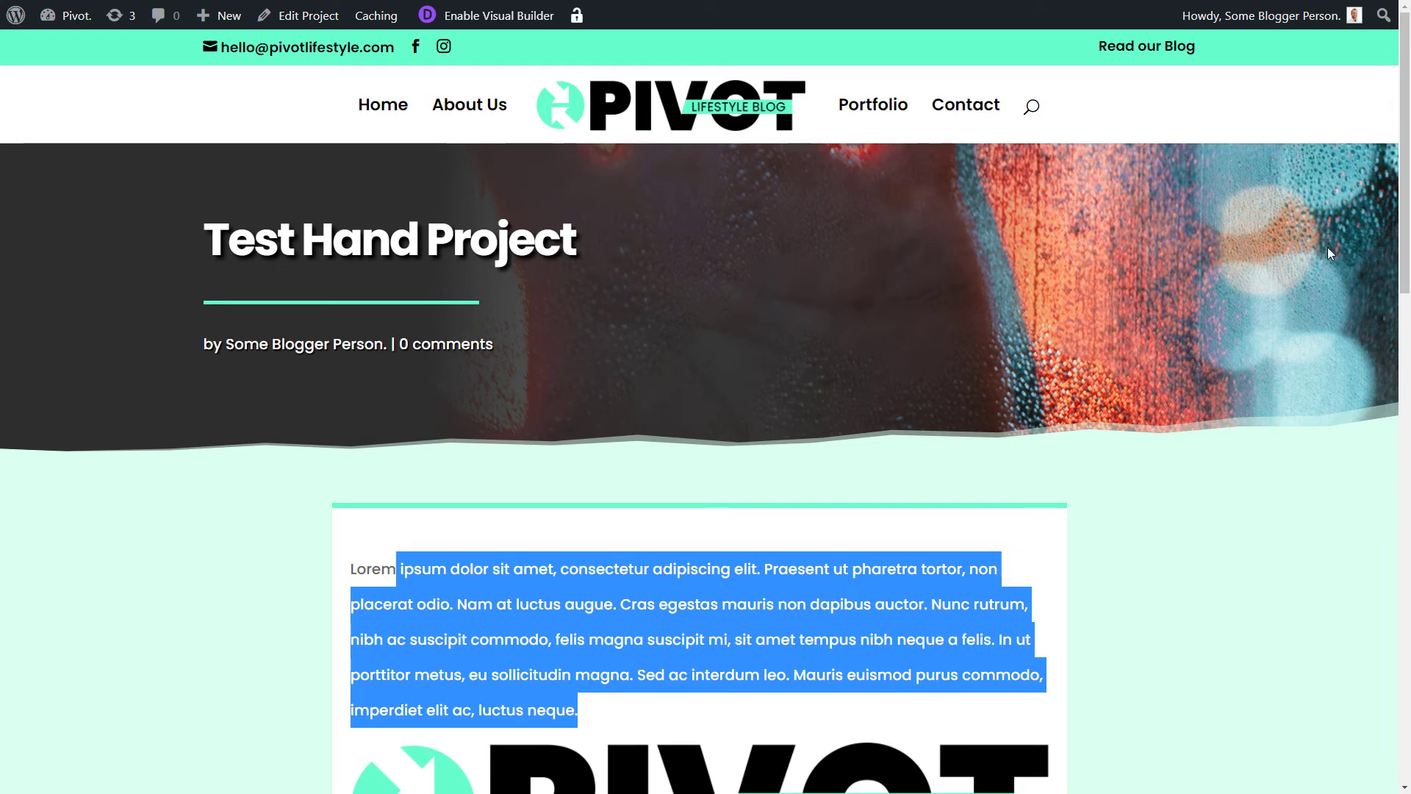
mouse_move(376, 296)
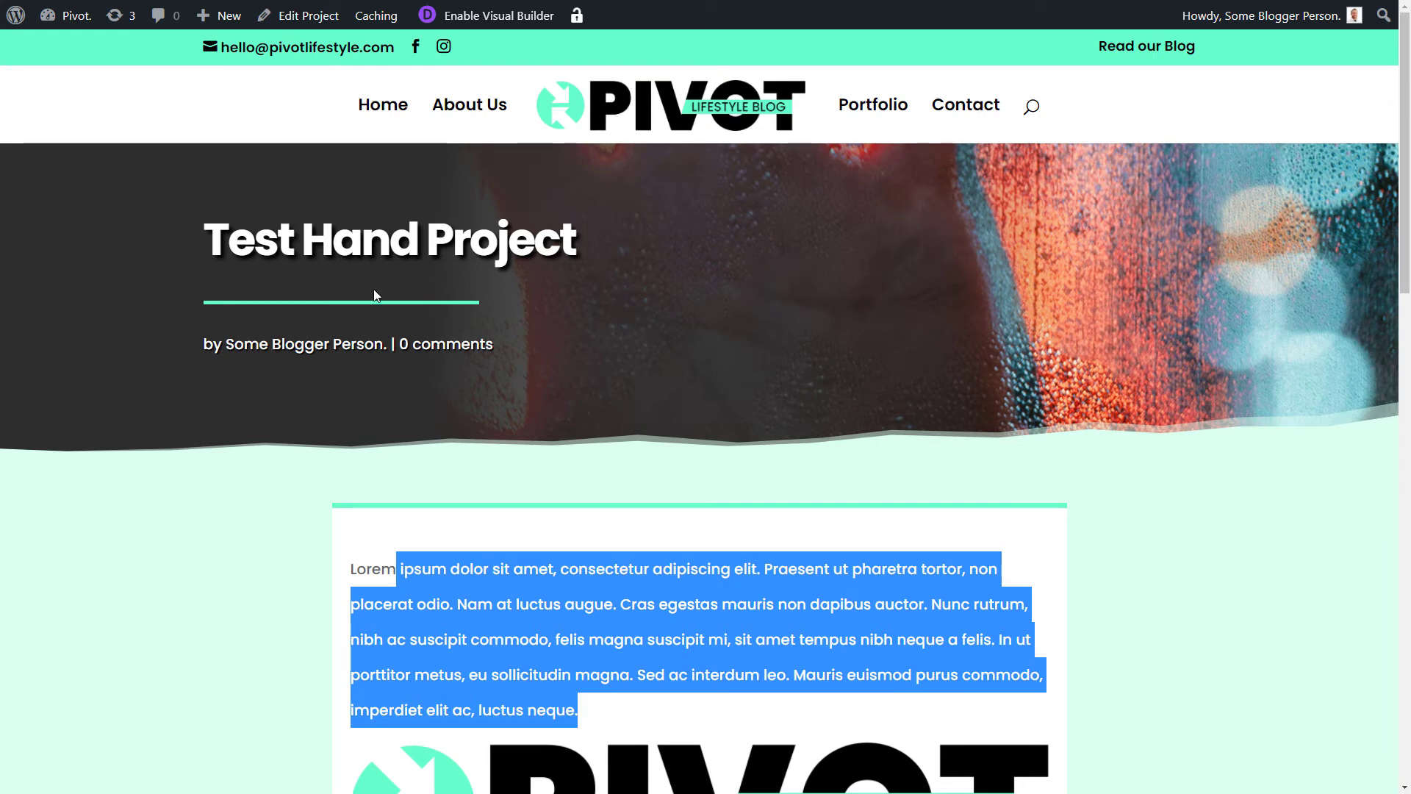
mouse_move(397, 302)
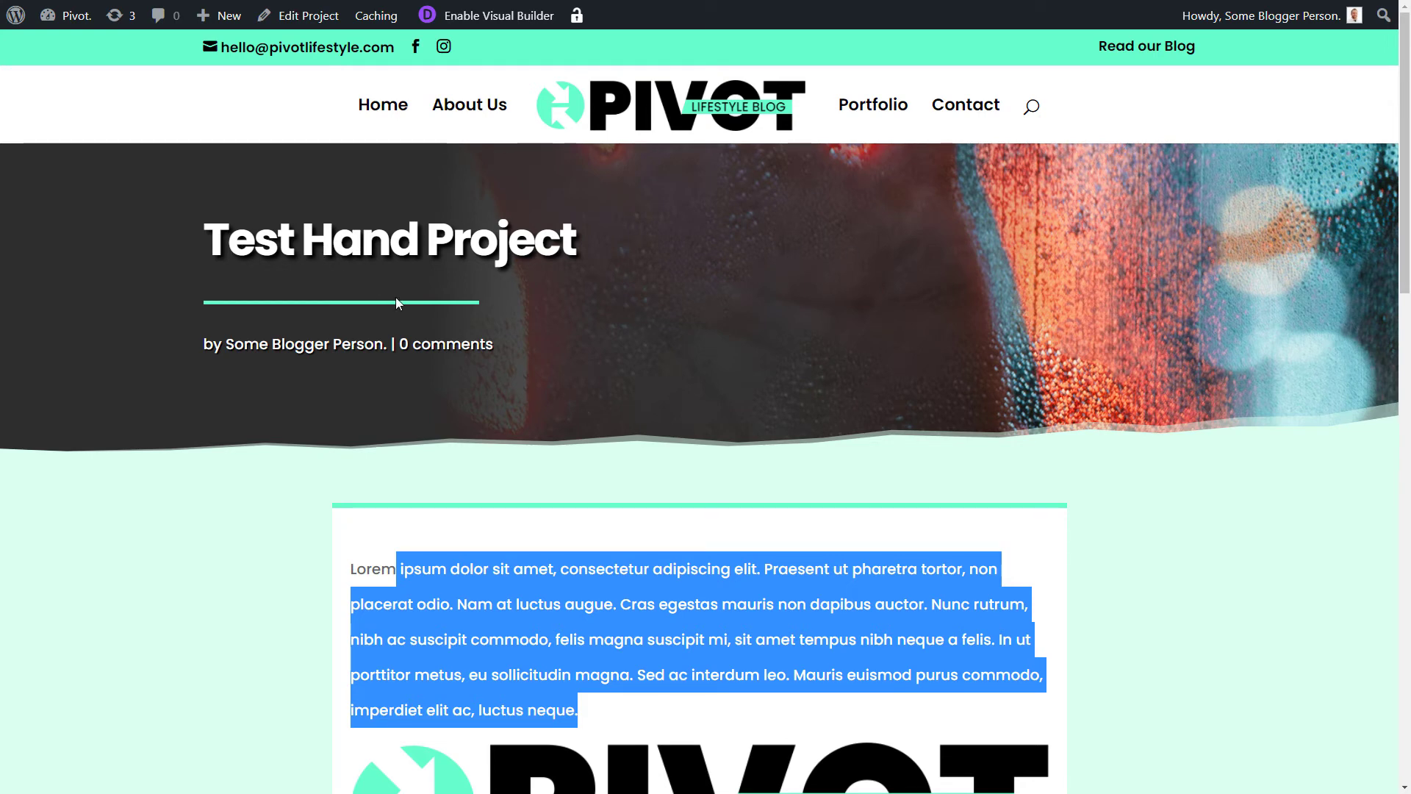
Scroll through the Test Hand Project page to check the logo, then go to Portfolio
scroll("down", 3)
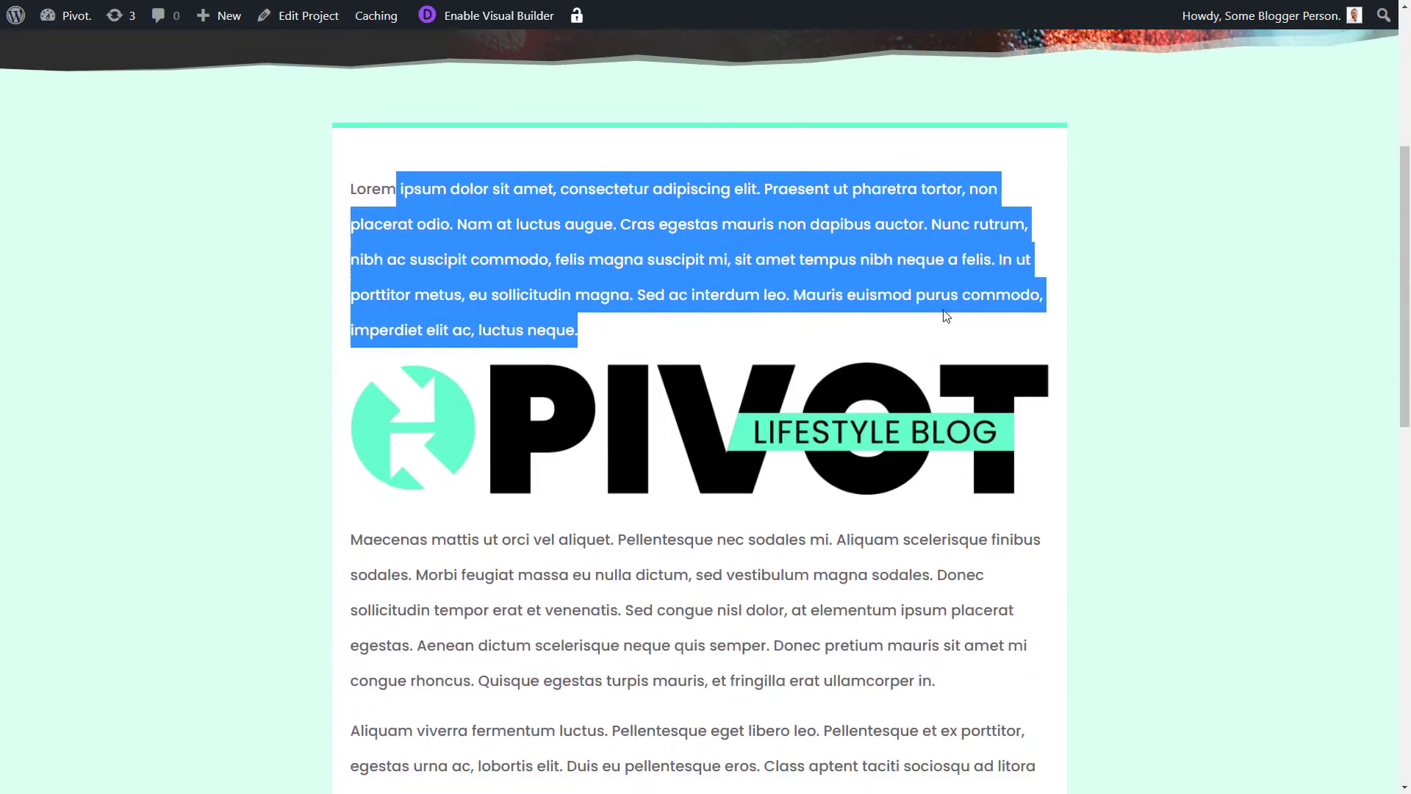
scroll("down", 3)
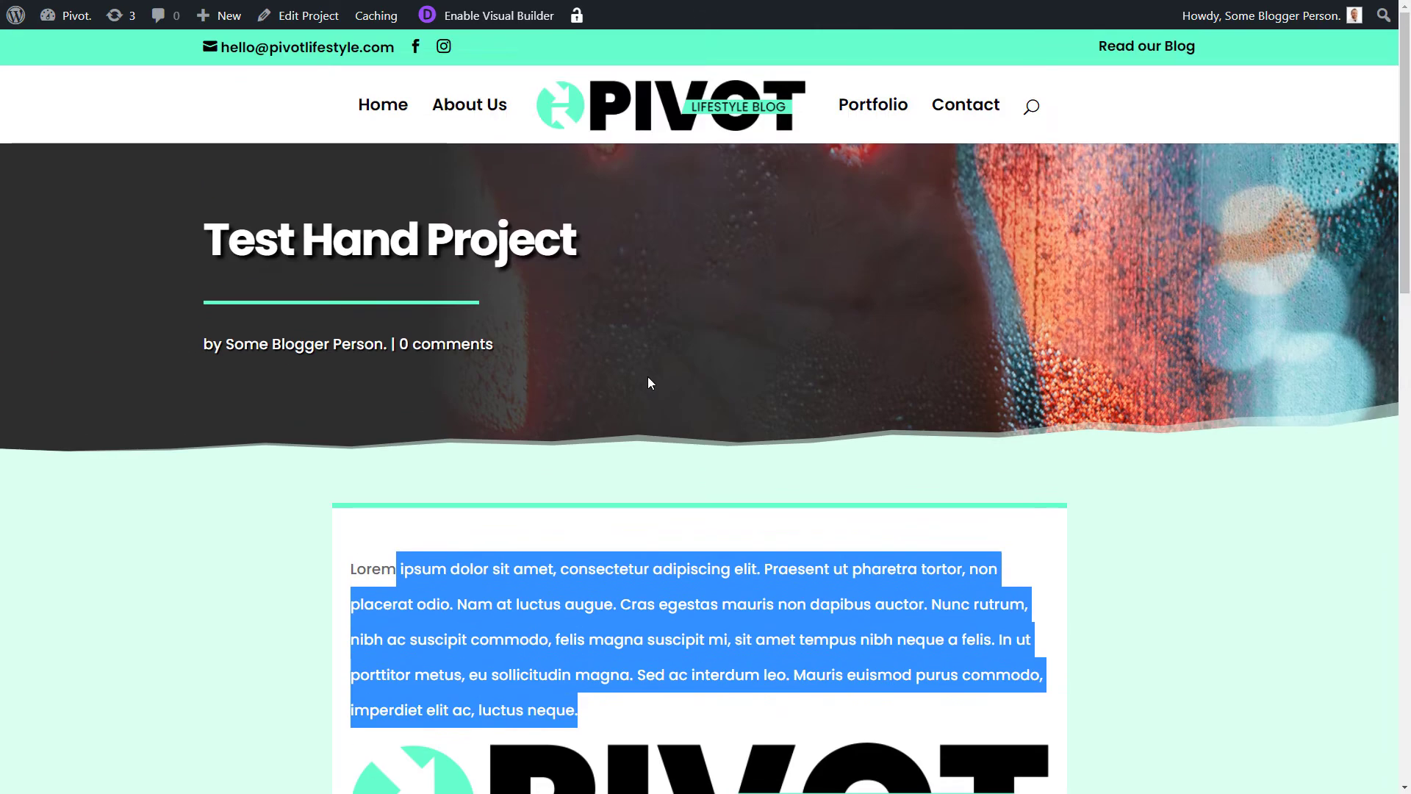
left_click(871, 104)
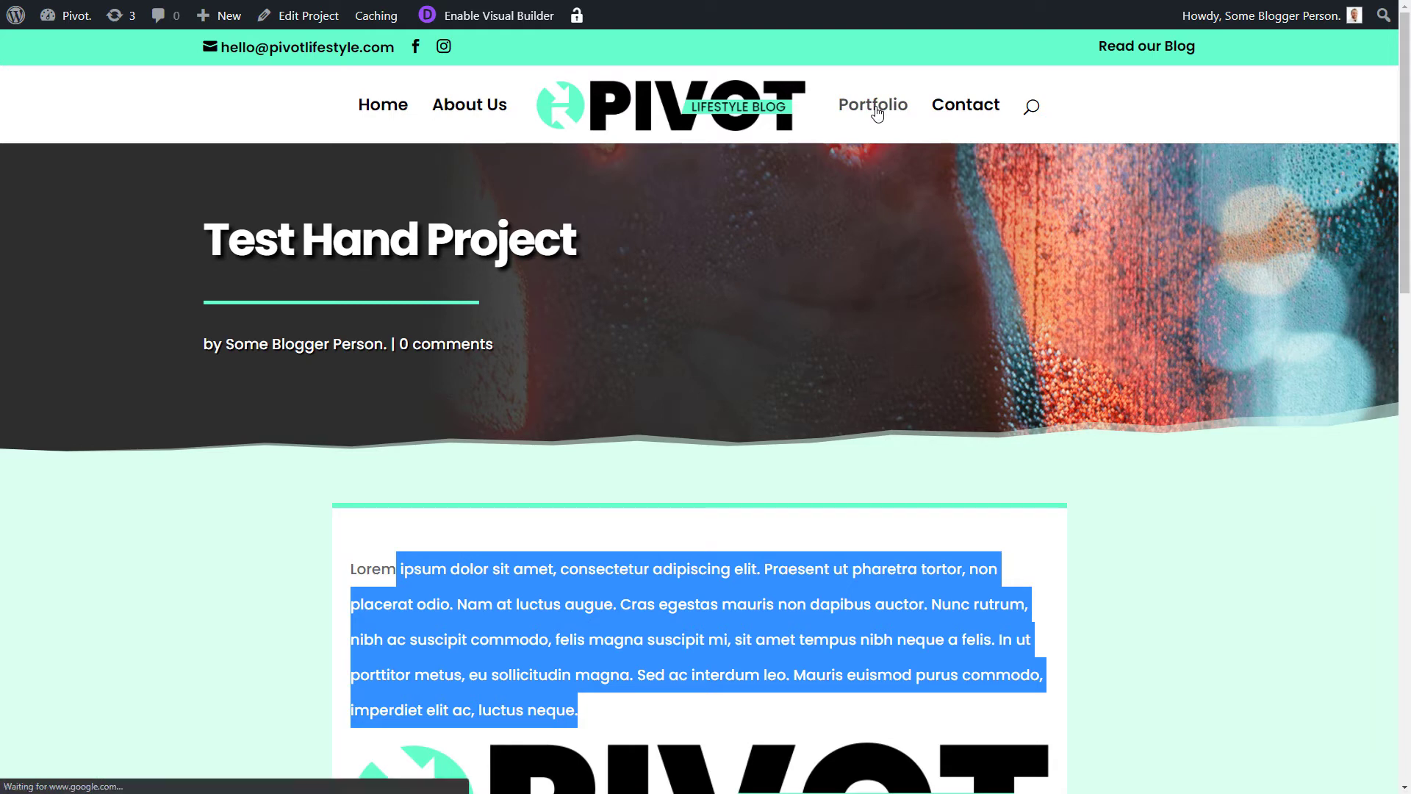
Enable the Visual Builder on the Portfolio page showing its two-image gallery
left_click(870, 105)
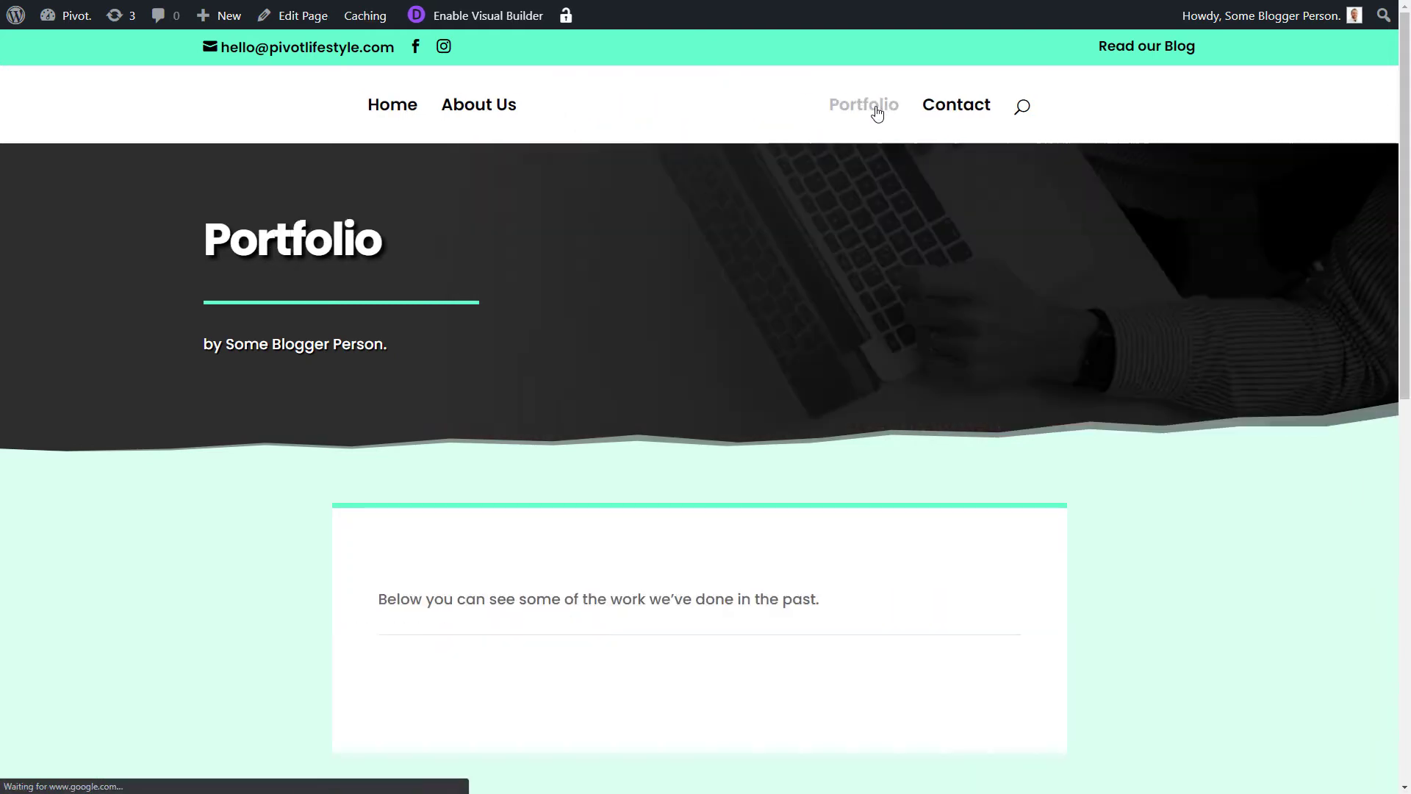
scroll("down", 3)
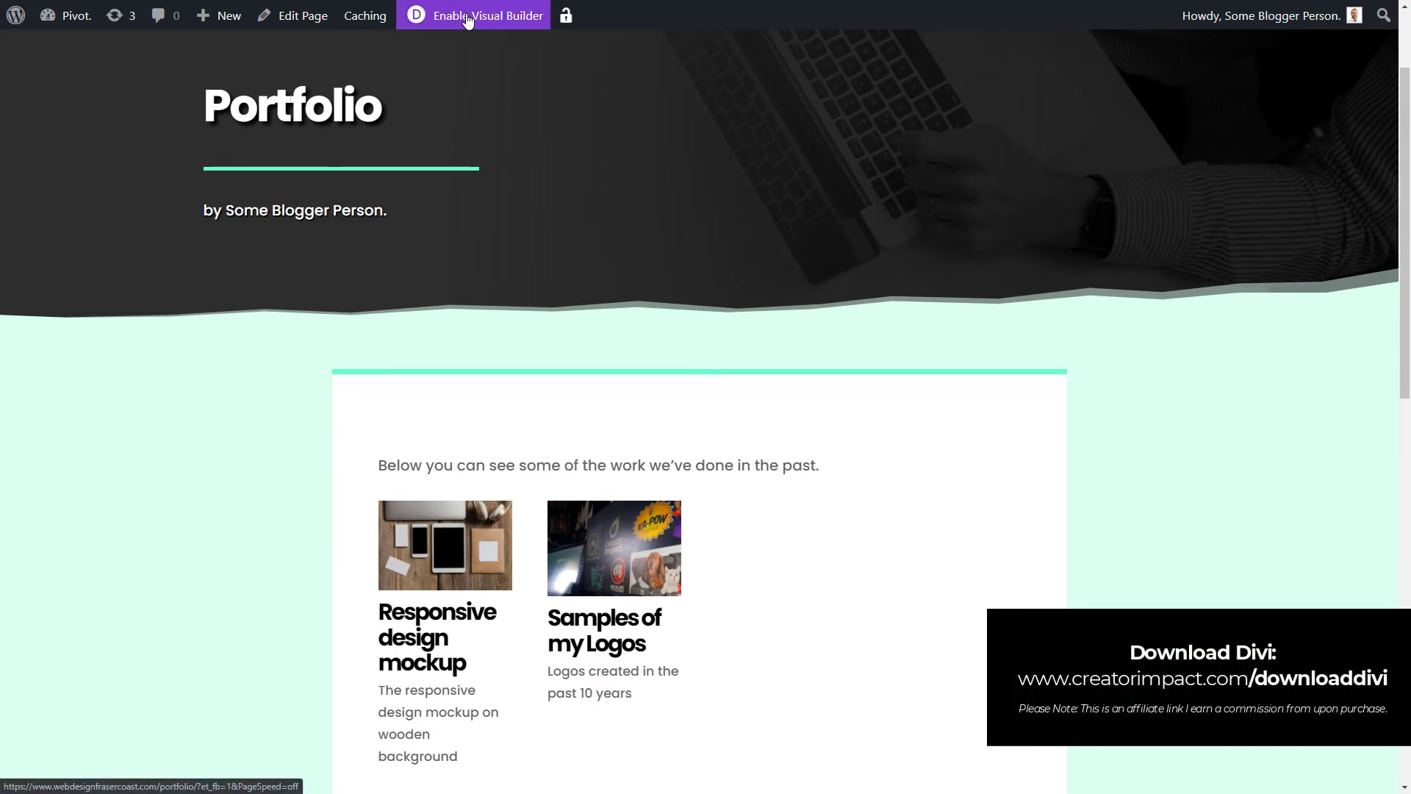
left_click(473, 16)
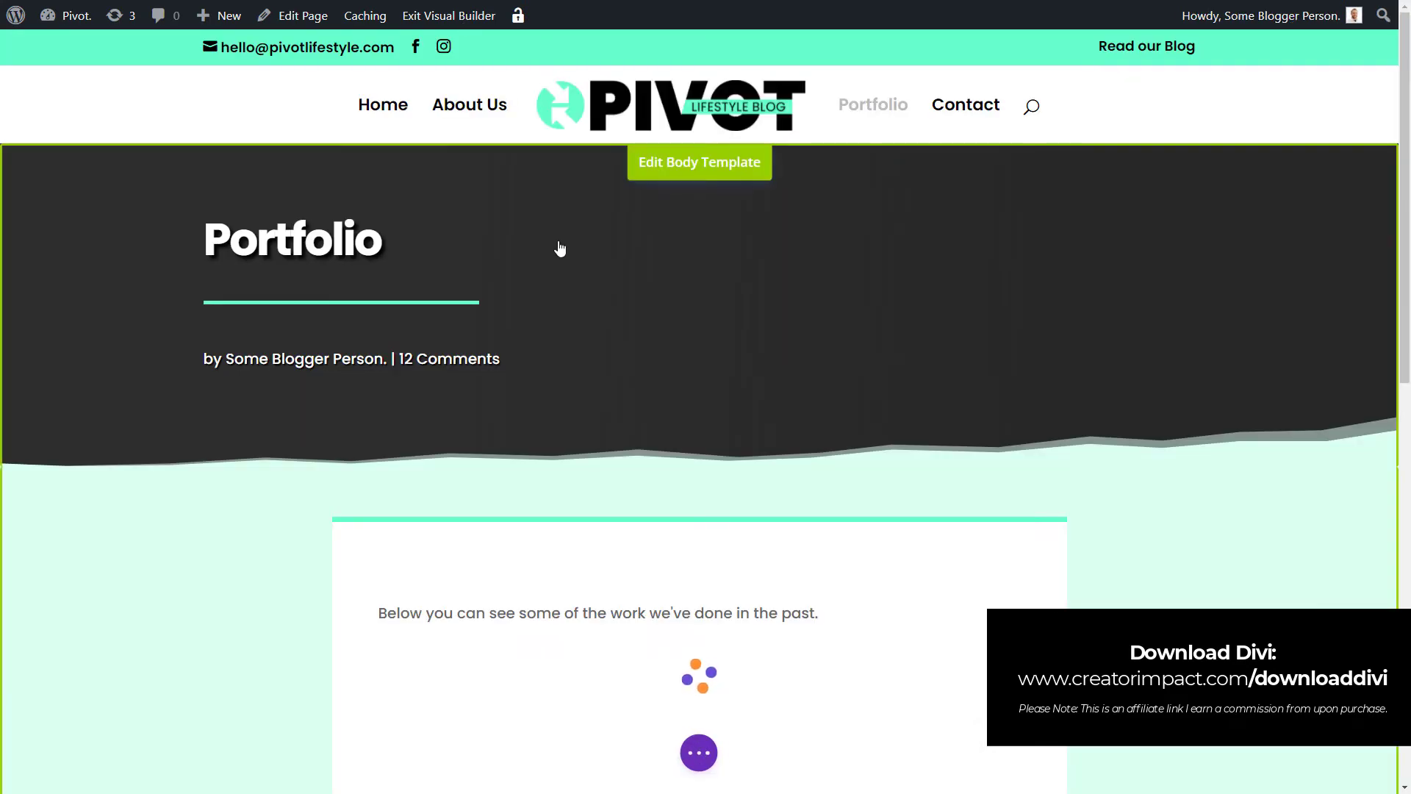
scroll("down", 3)
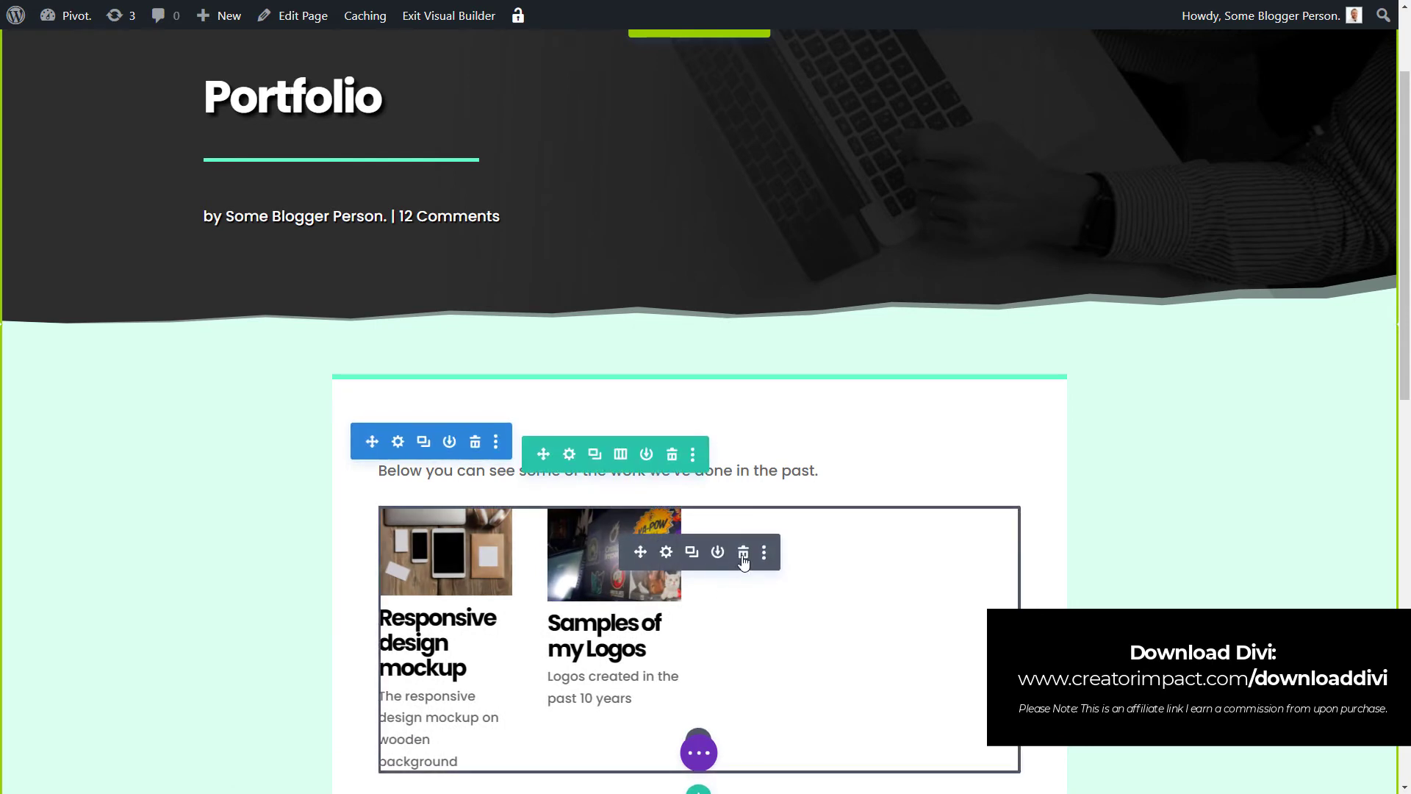
Insert a Filterable Portfolio module below the intro text and preview the Indoor filter
left_click(743, 552)
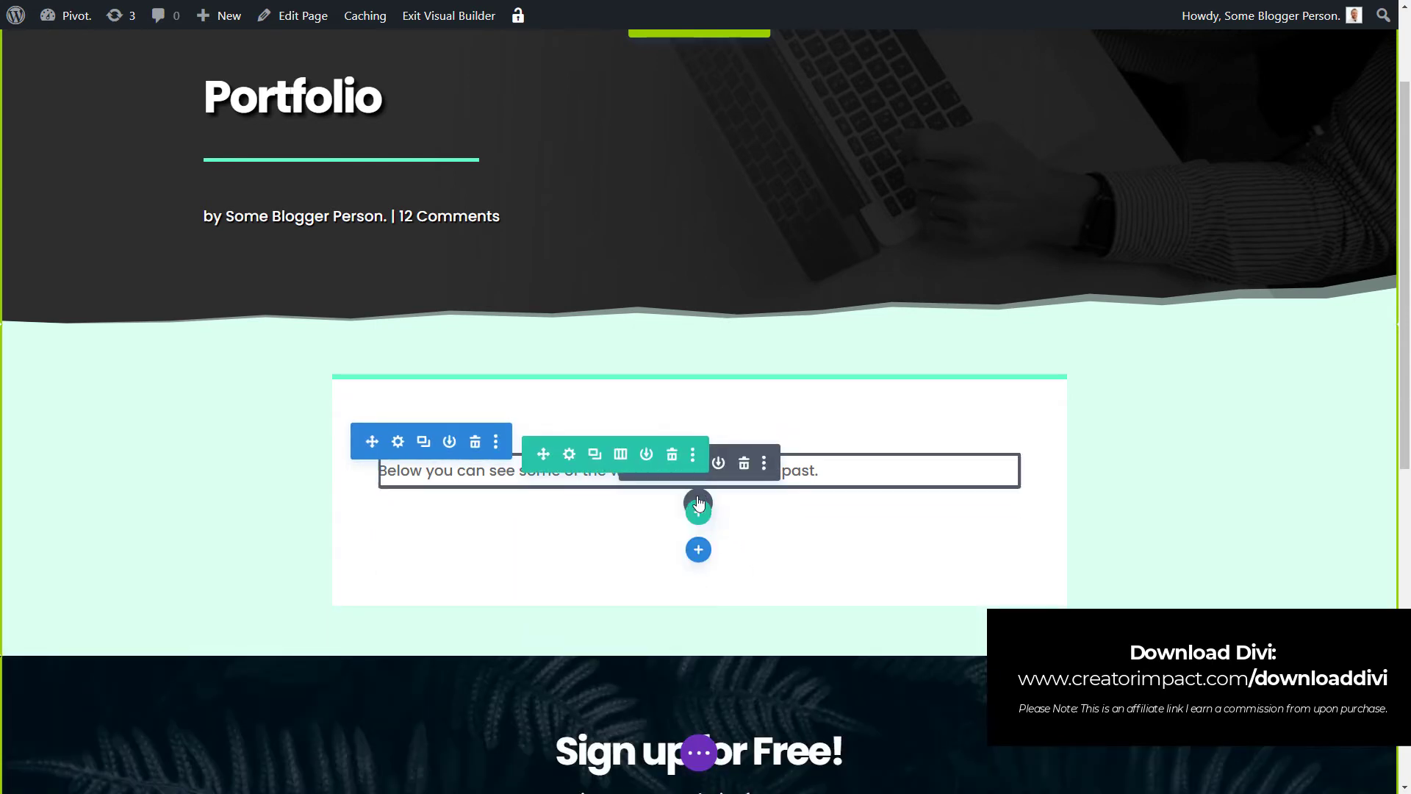
left_click(699, 549)
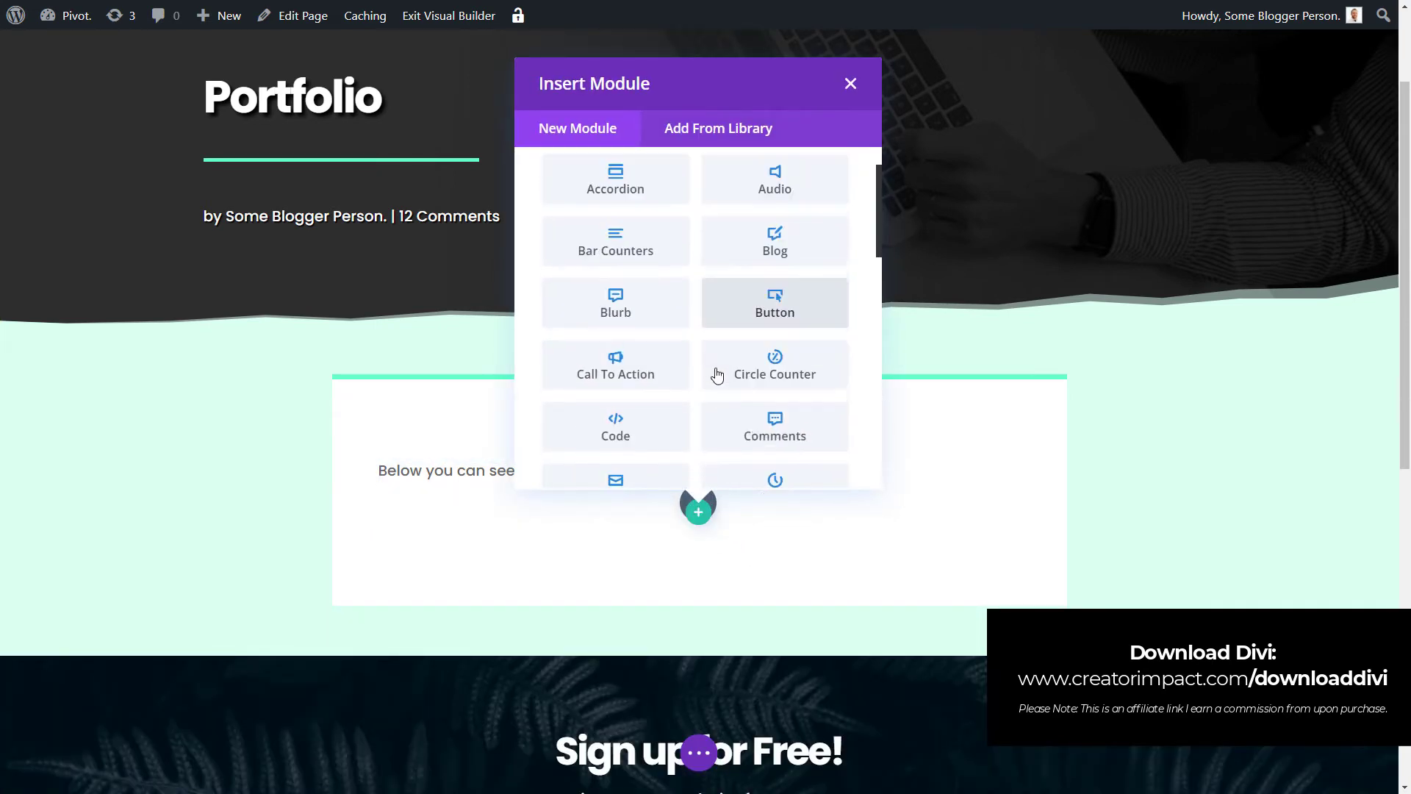
scroll("down", 3)
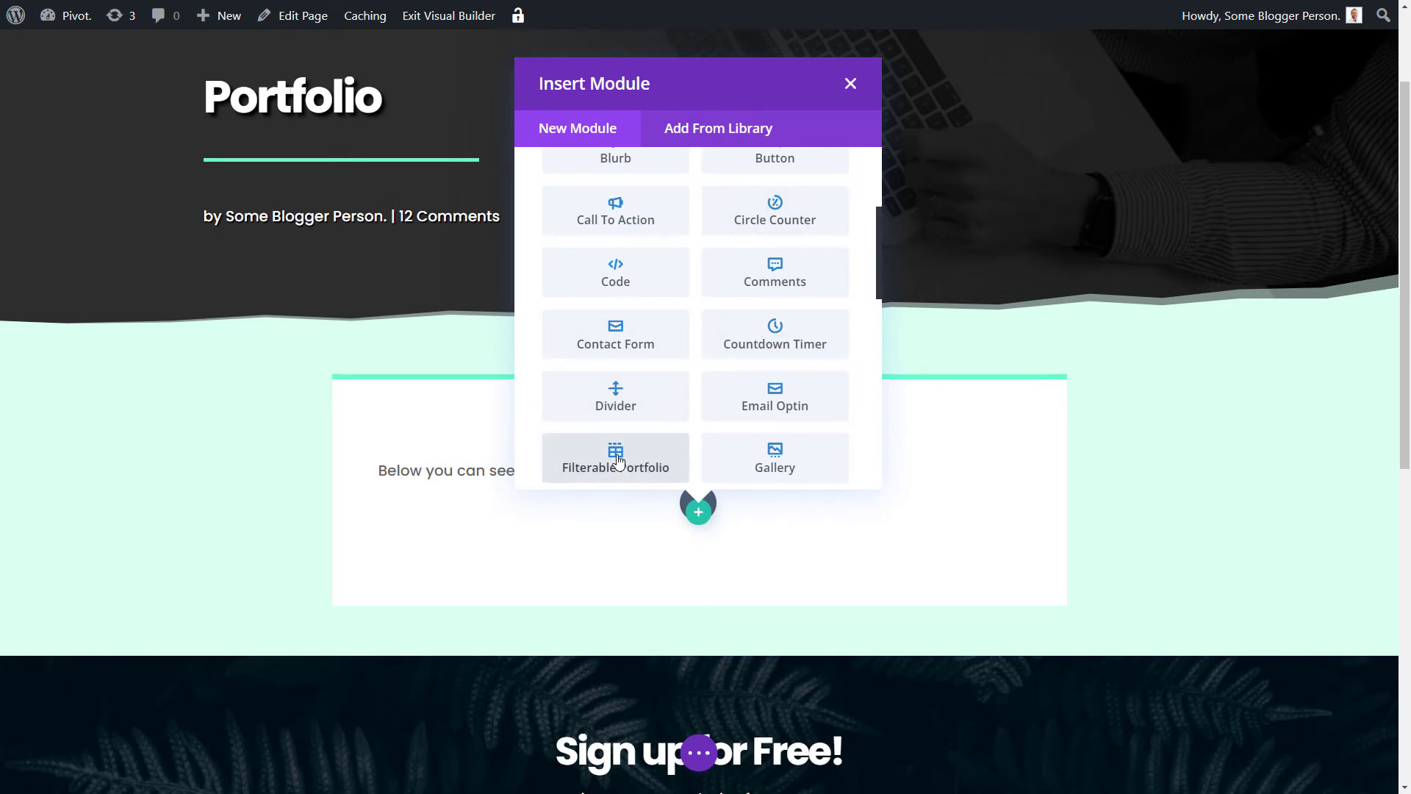
left_click(616, 458)
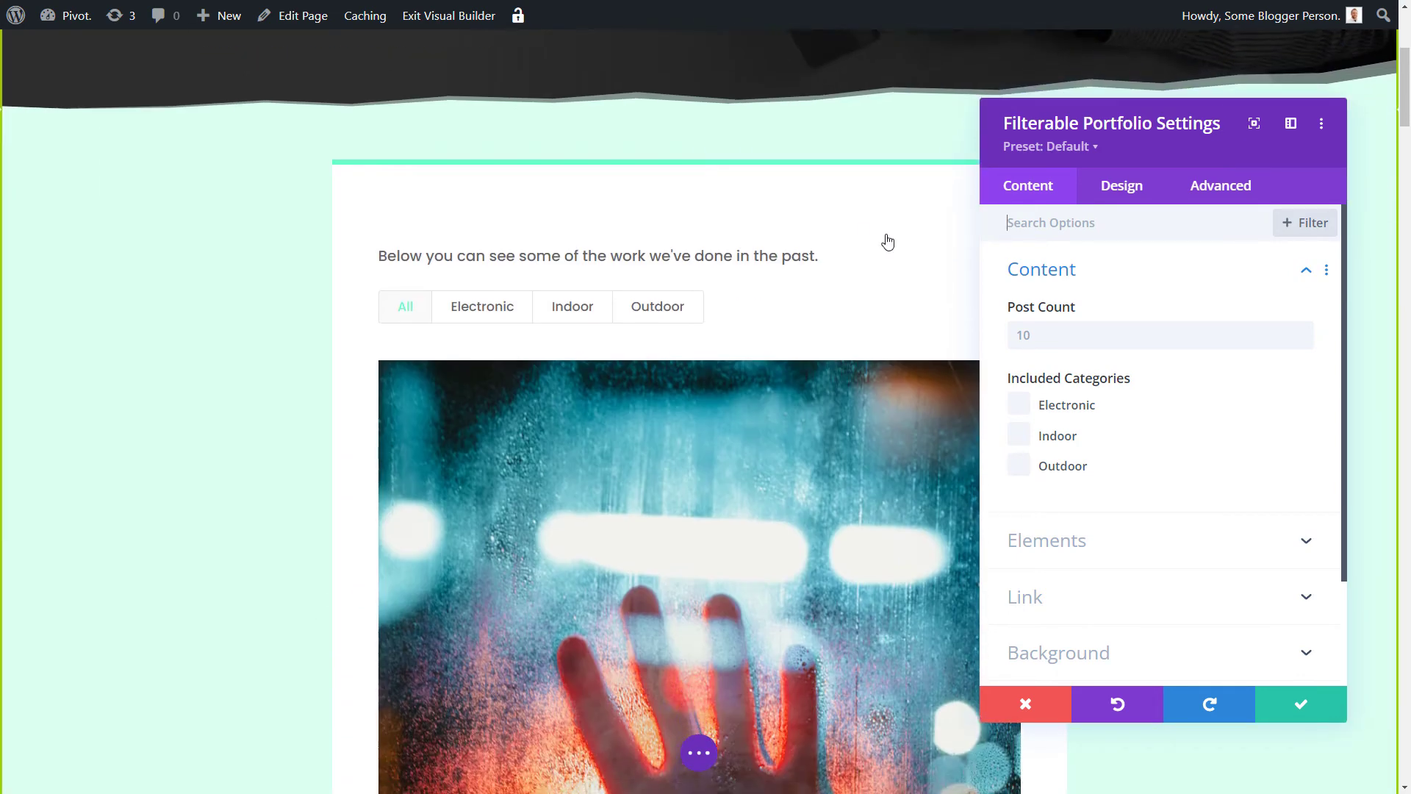
scroll("down", 3)
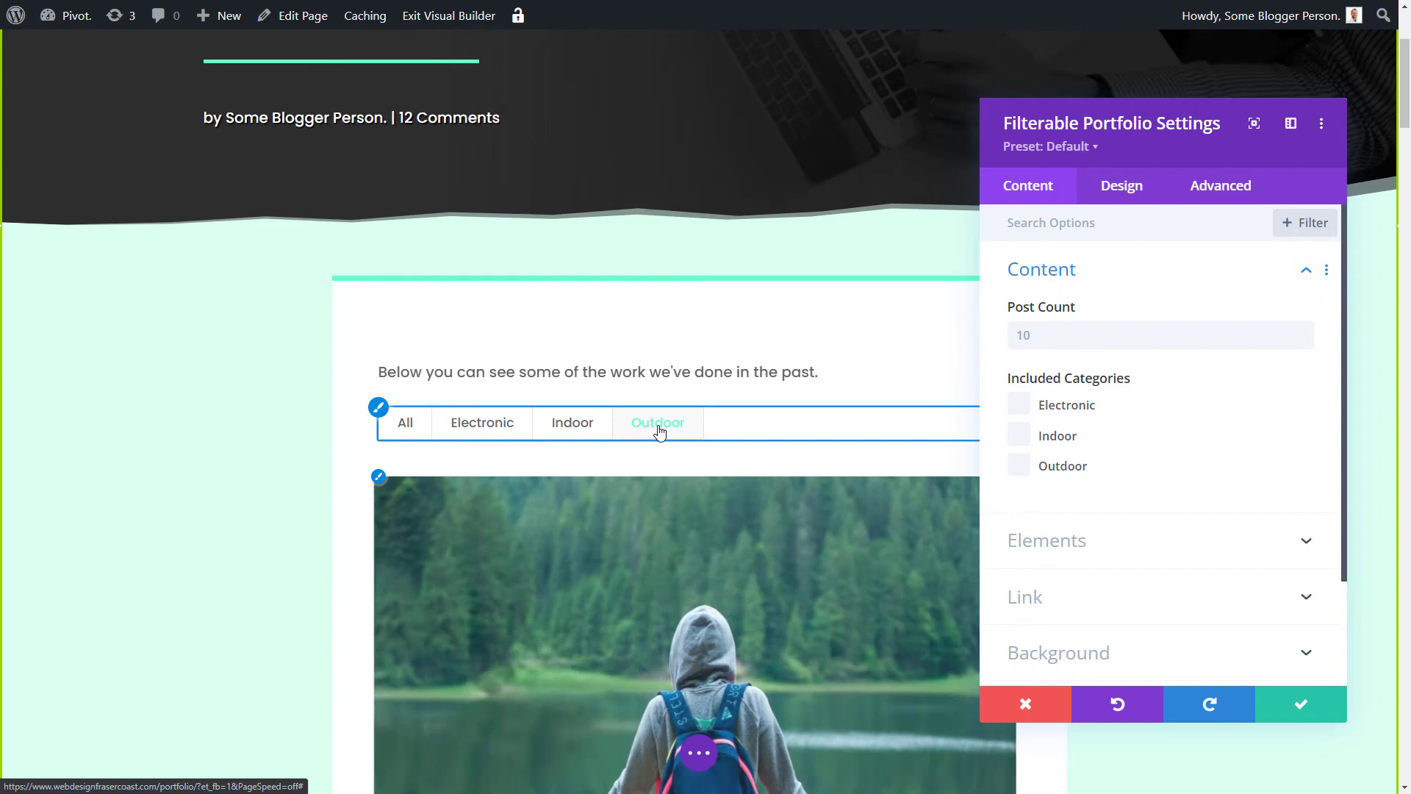
scroll("down", 3)
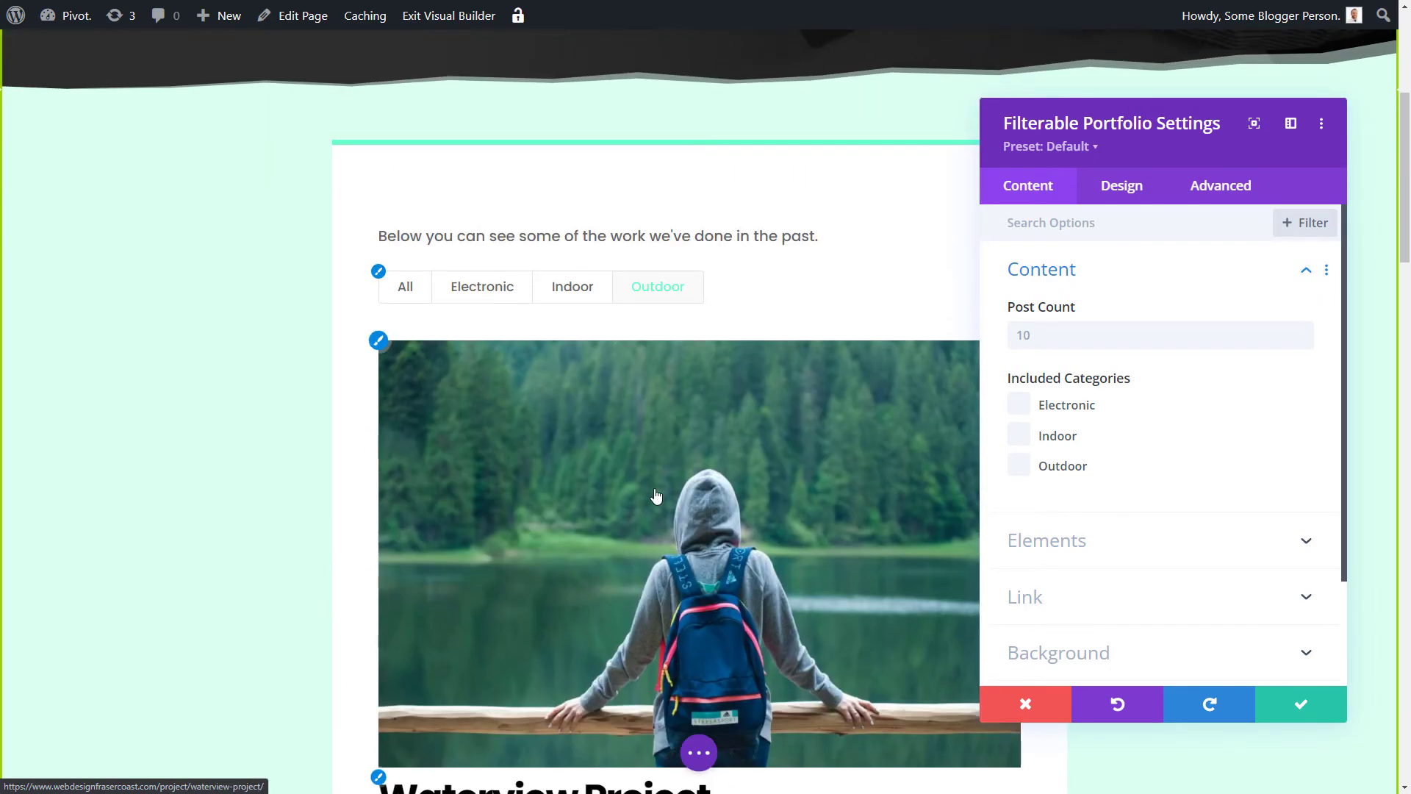
left_click(572, 300)
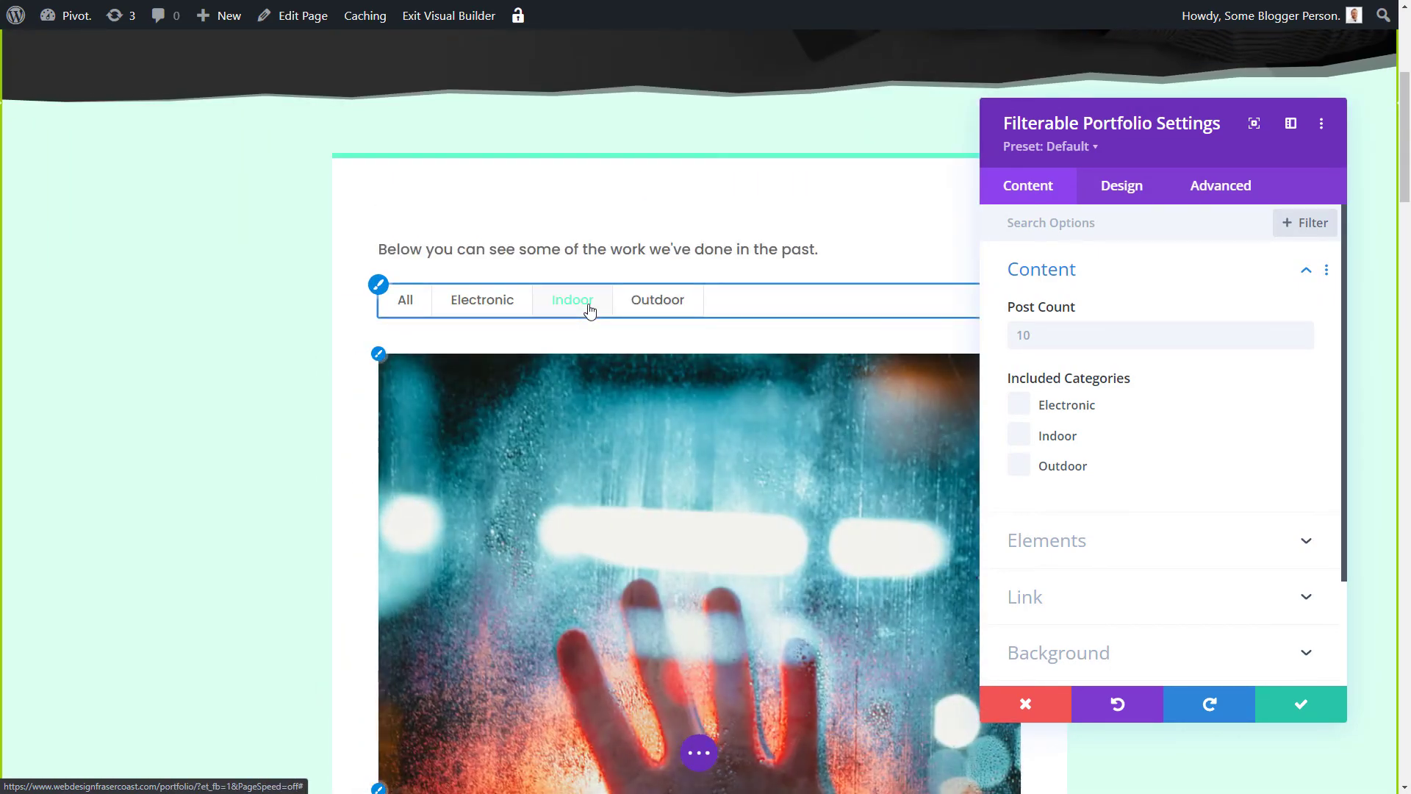
scroll("down", 3)
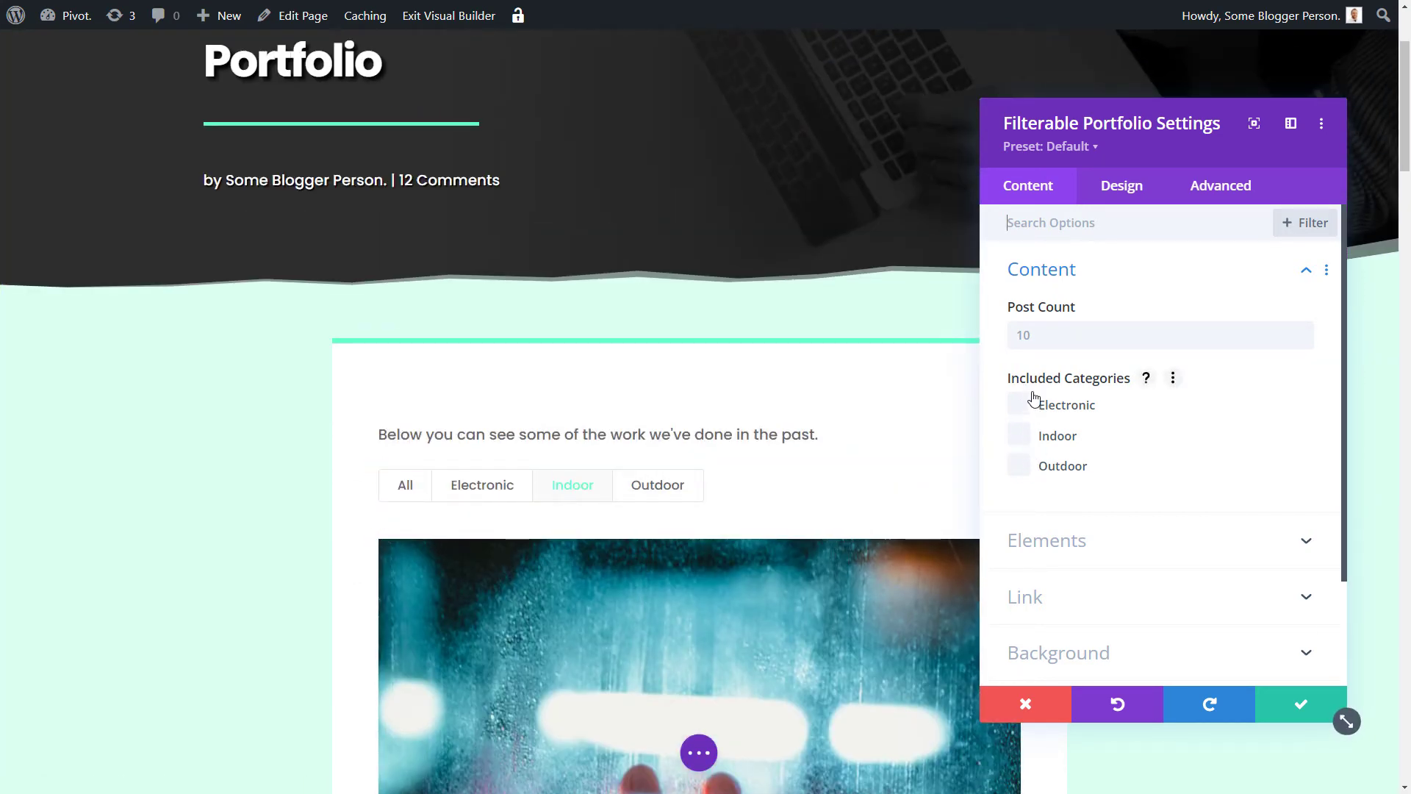
Set the portfolio's Design layout to Grid and apply the settings
left_click(1120, 185)
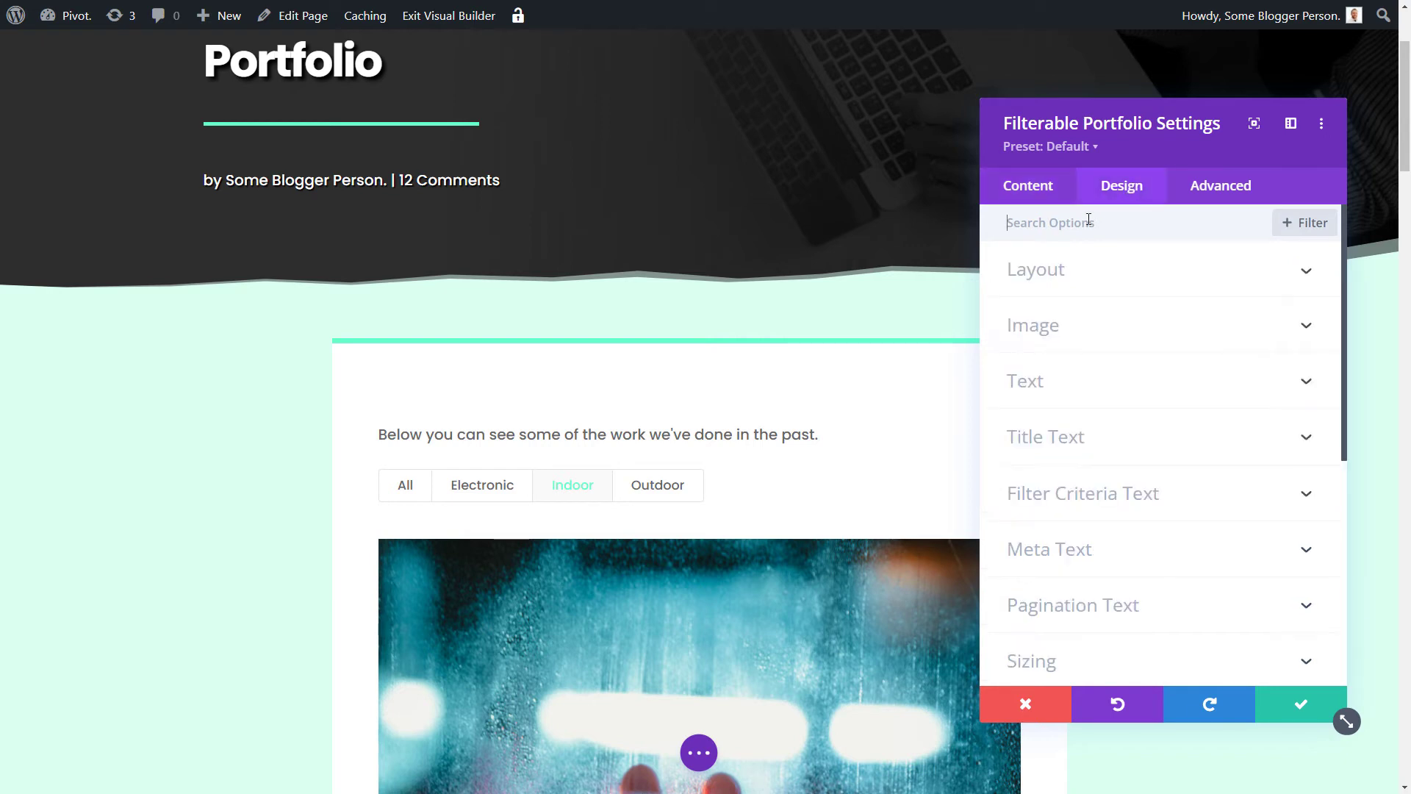
left_click(1035, 269)
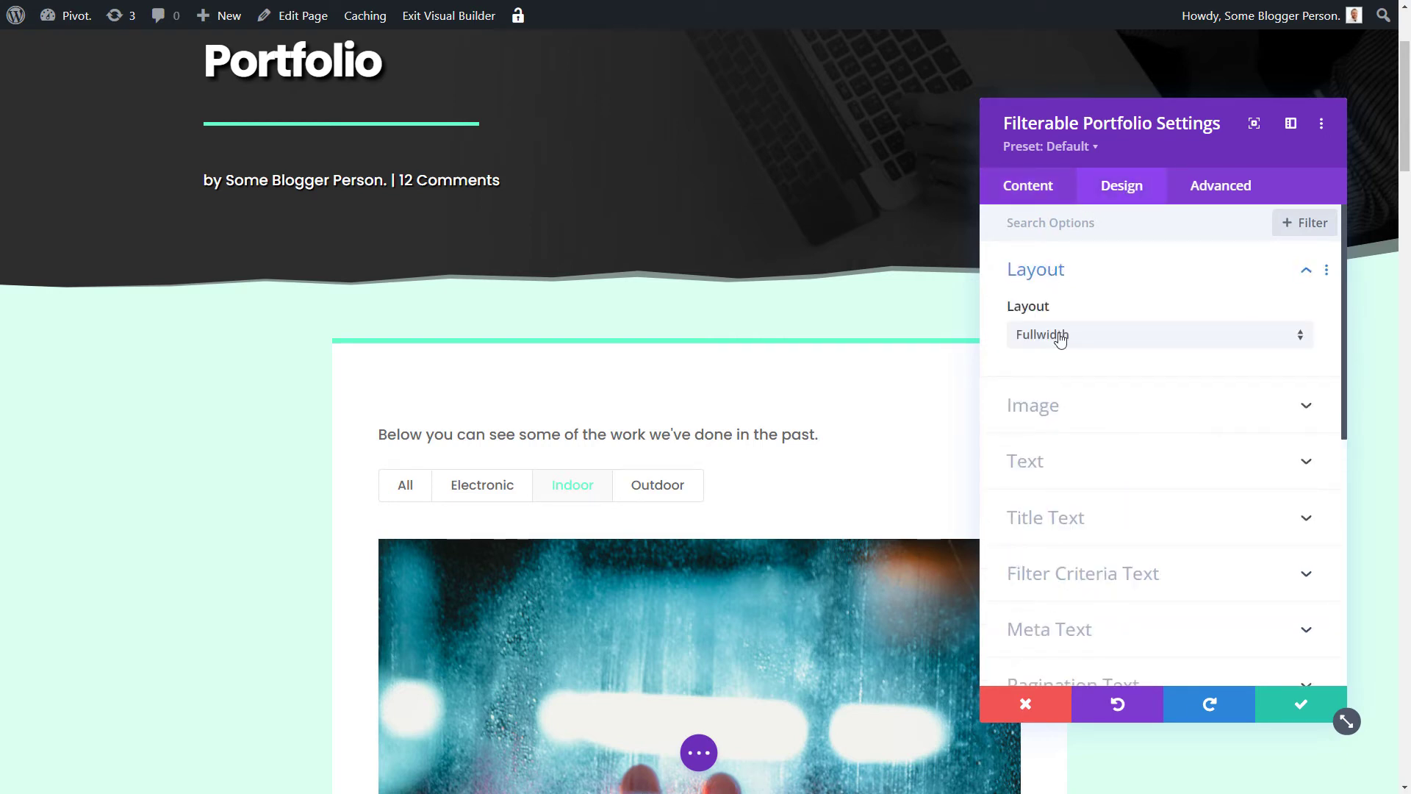
left_click(1157, 334)
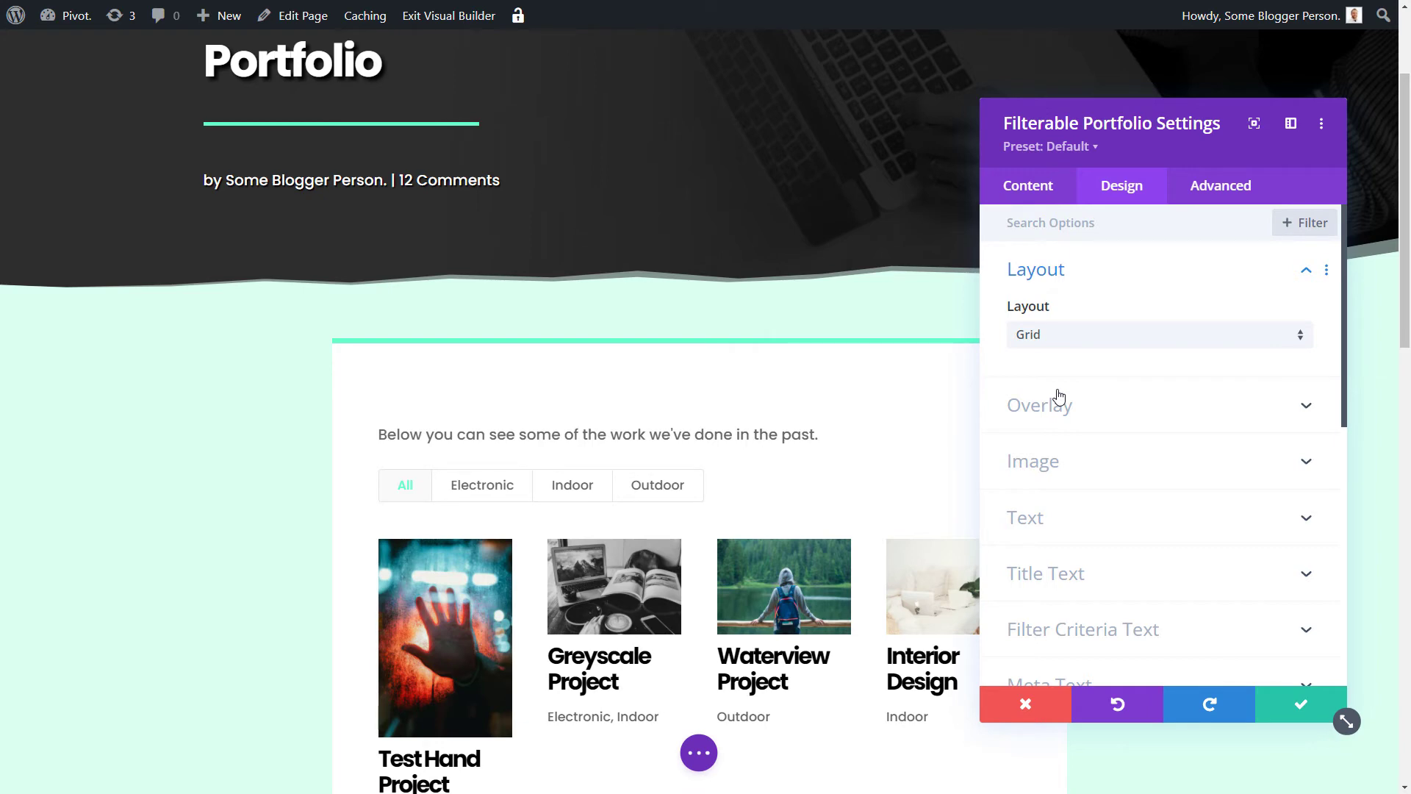
scroll("down", 3)
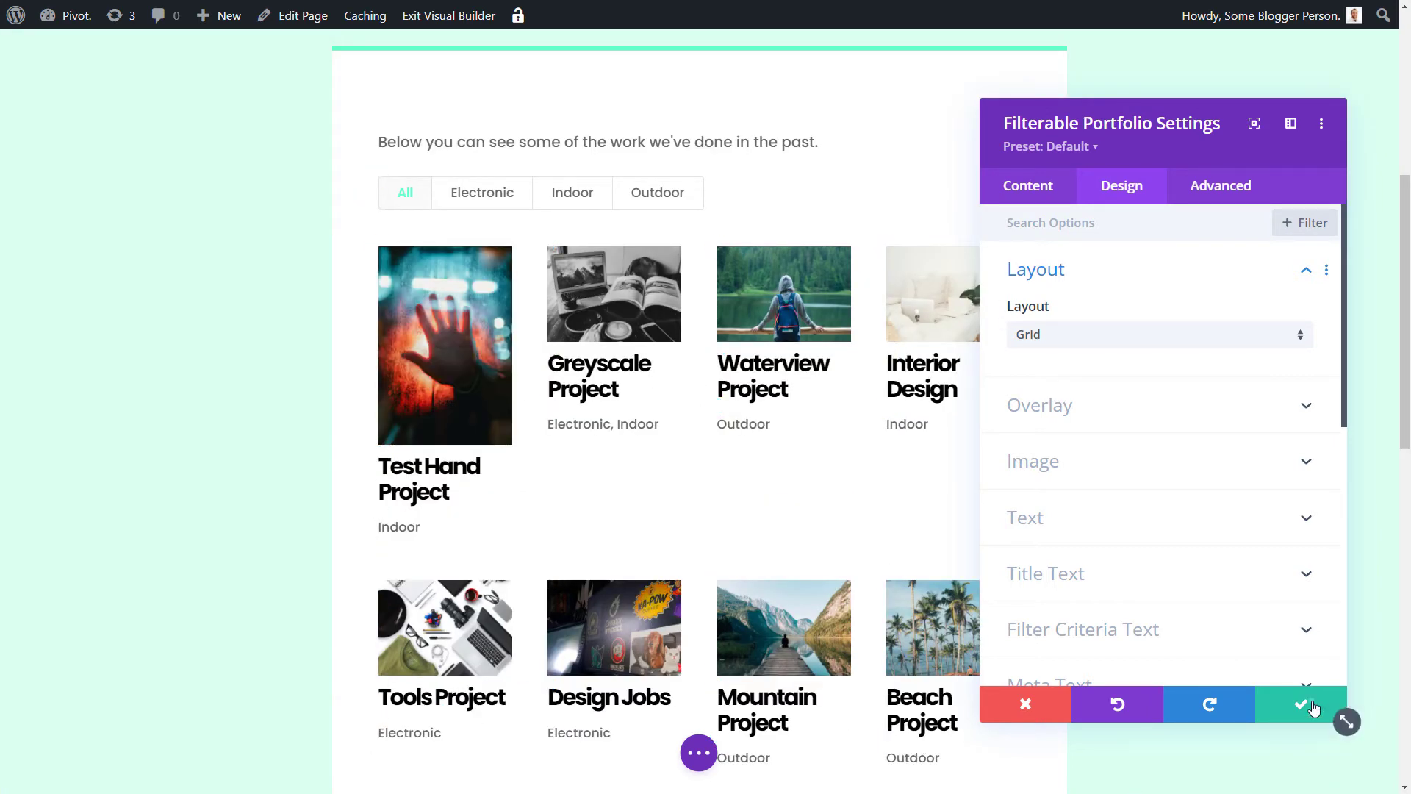
left_click(1299, 704)
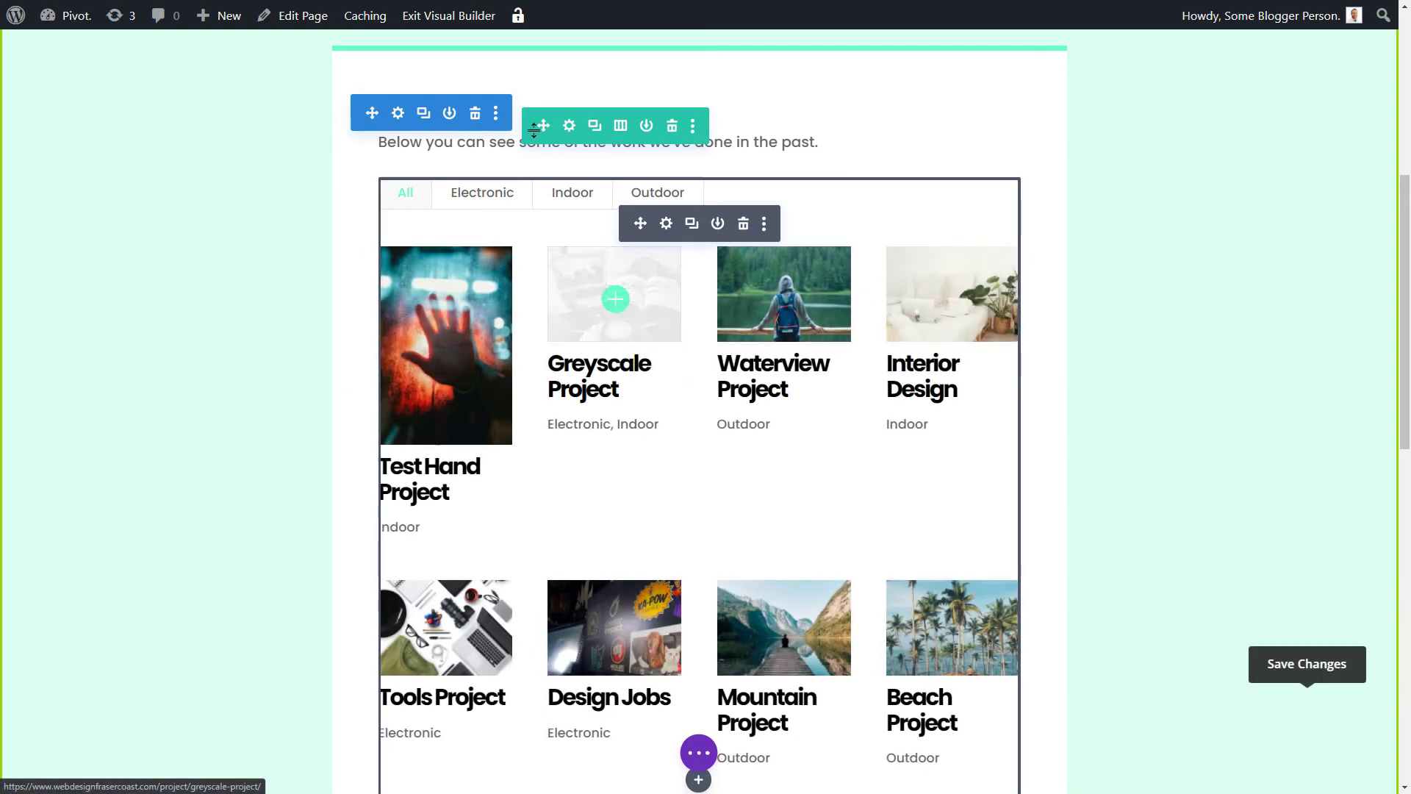
Save the page, then test the category, Outdoor and All filters on the live page
left_click(448, 16)
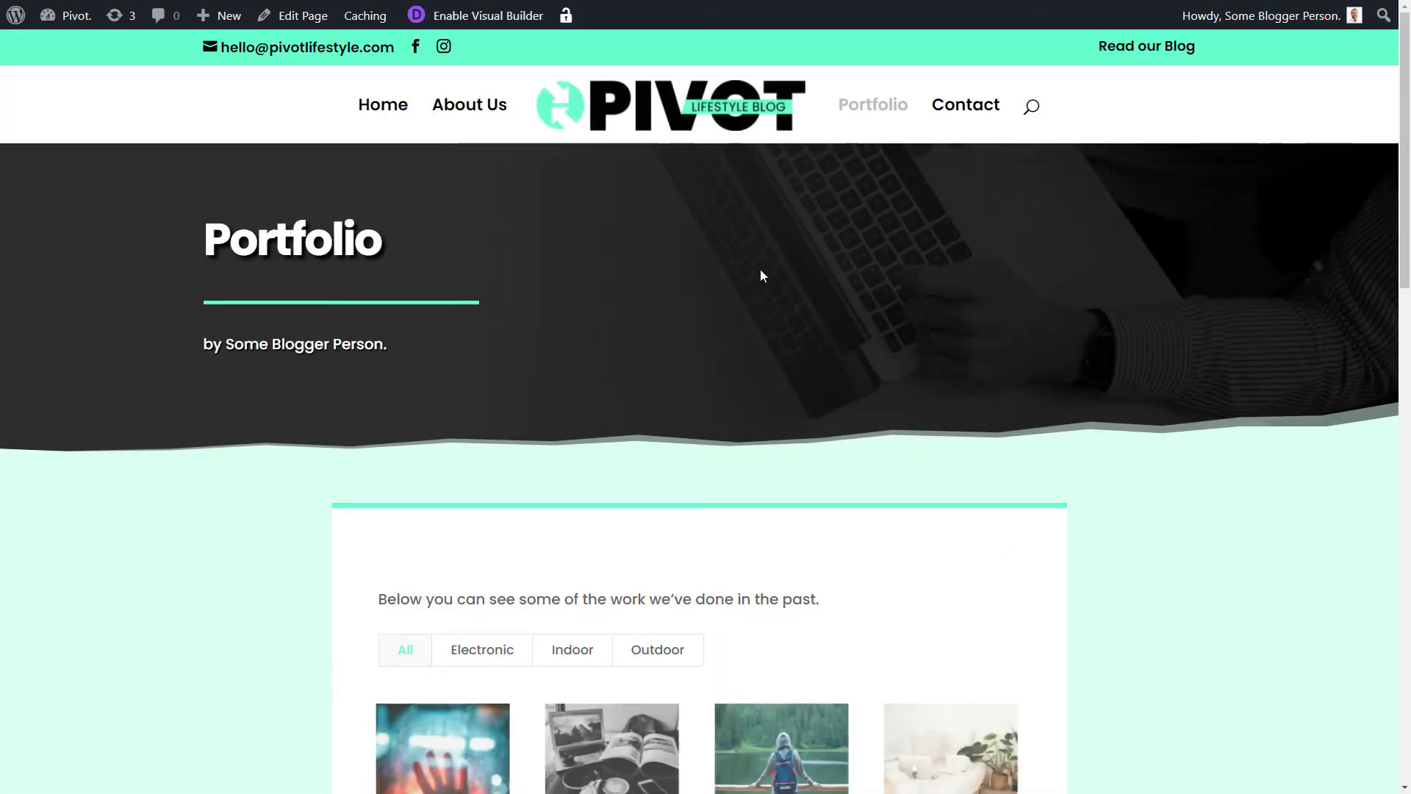
scroll("down", 3)
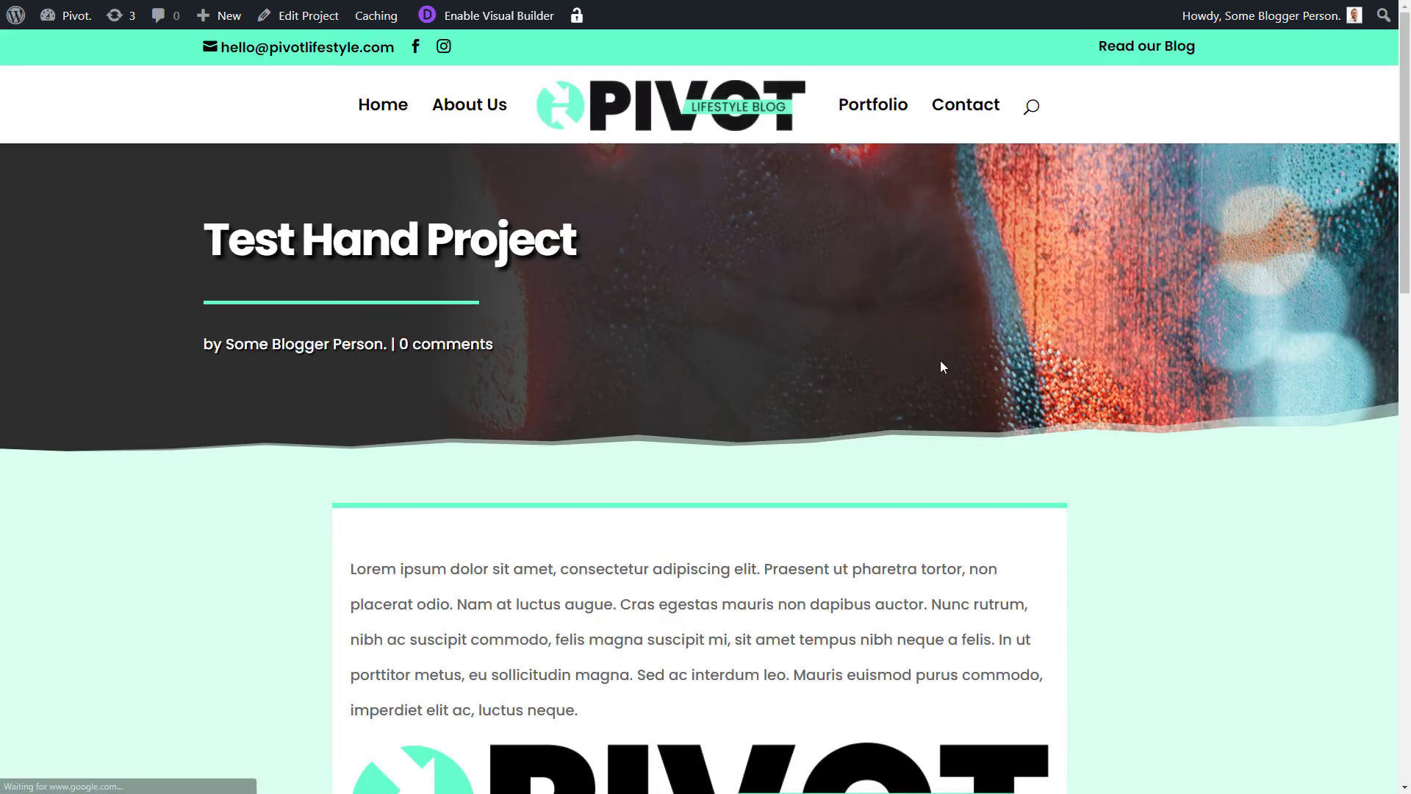
scroll("down", 3)
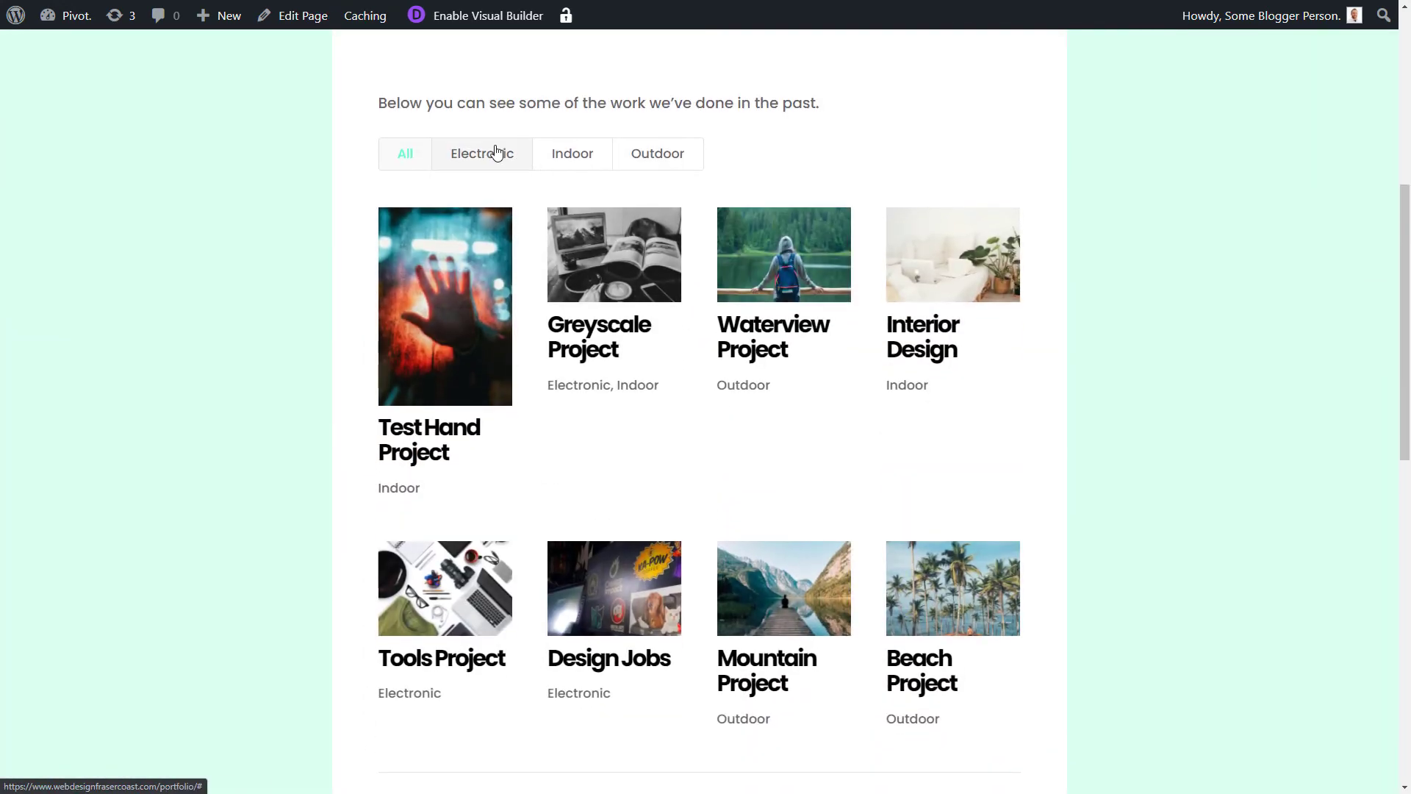
left_click(572, 152)
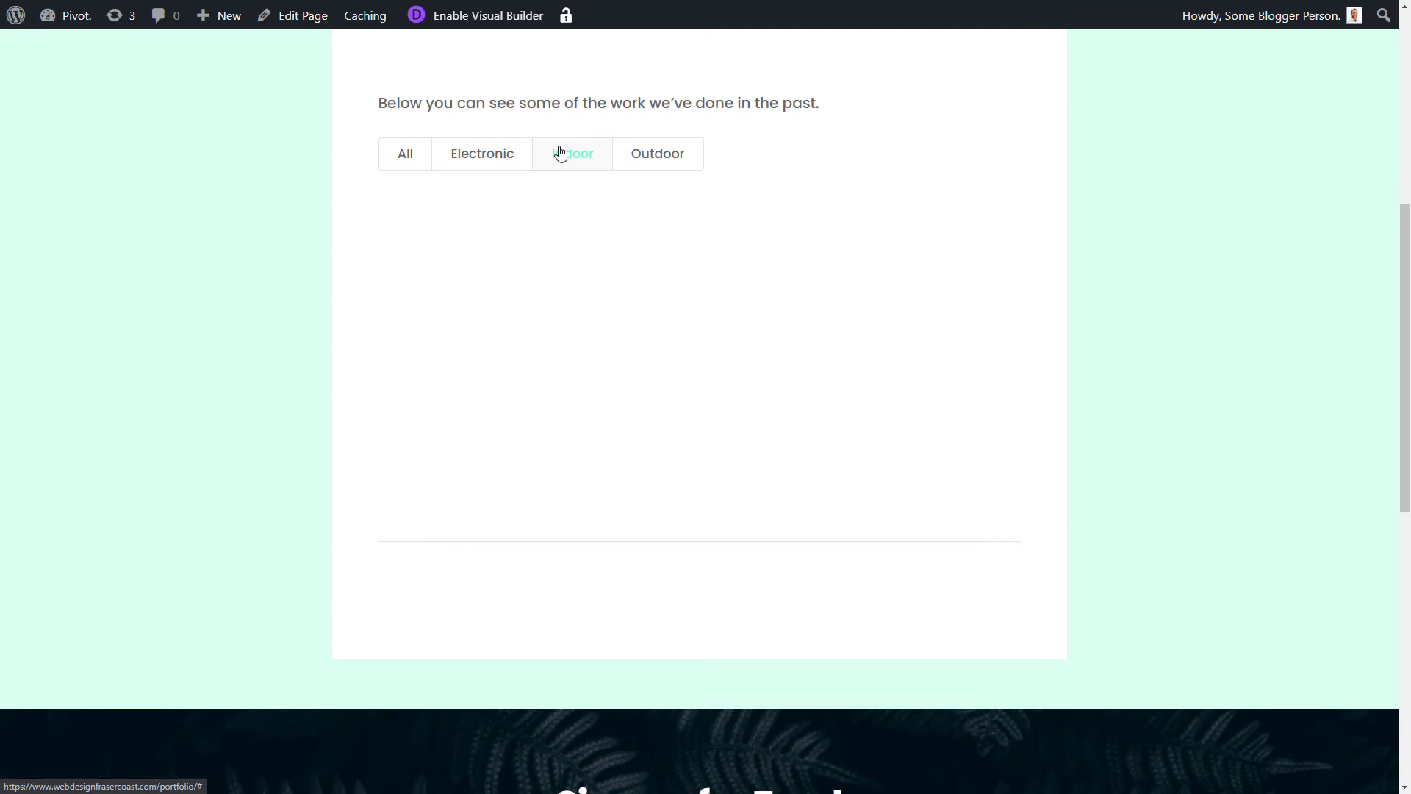
left_click(657, 153)
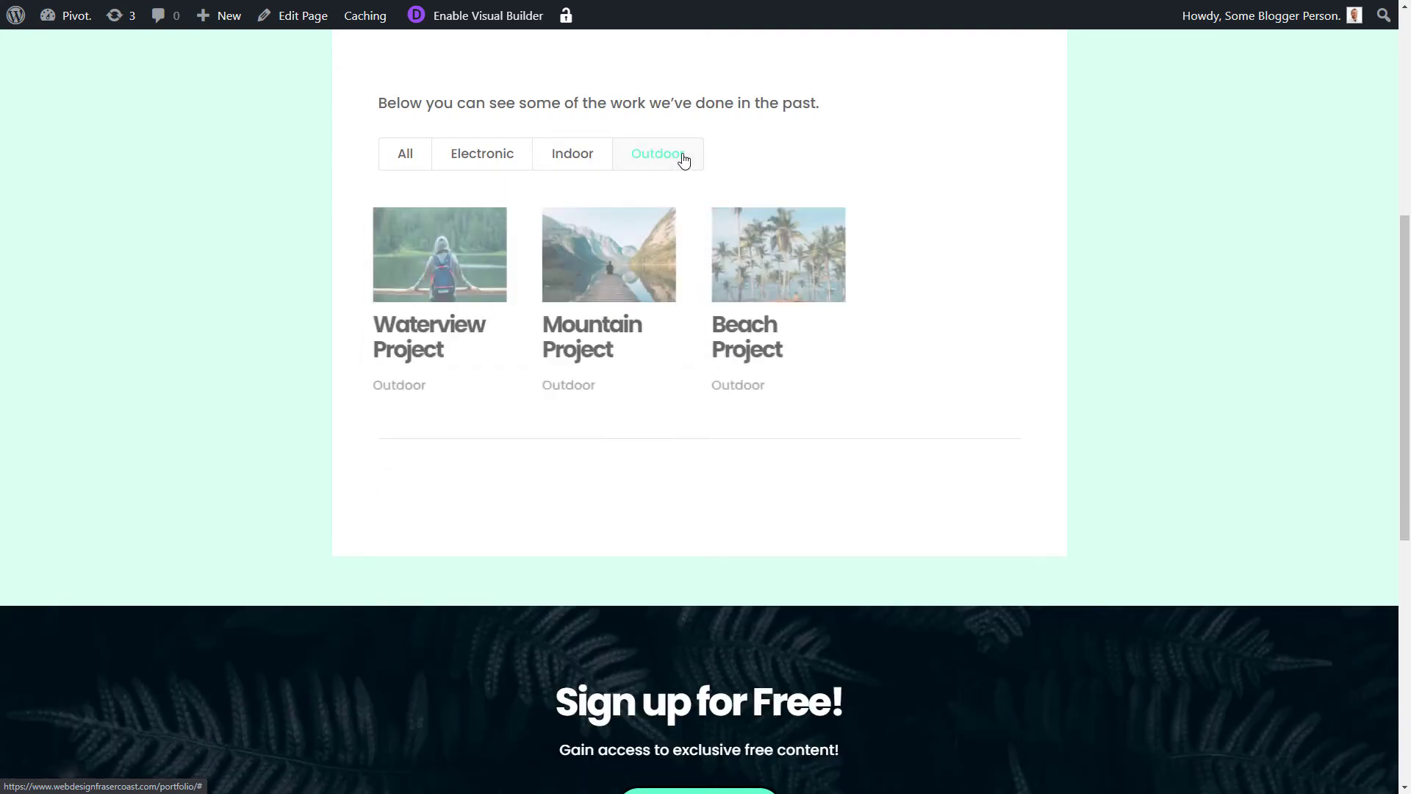
left_click(404, 153)
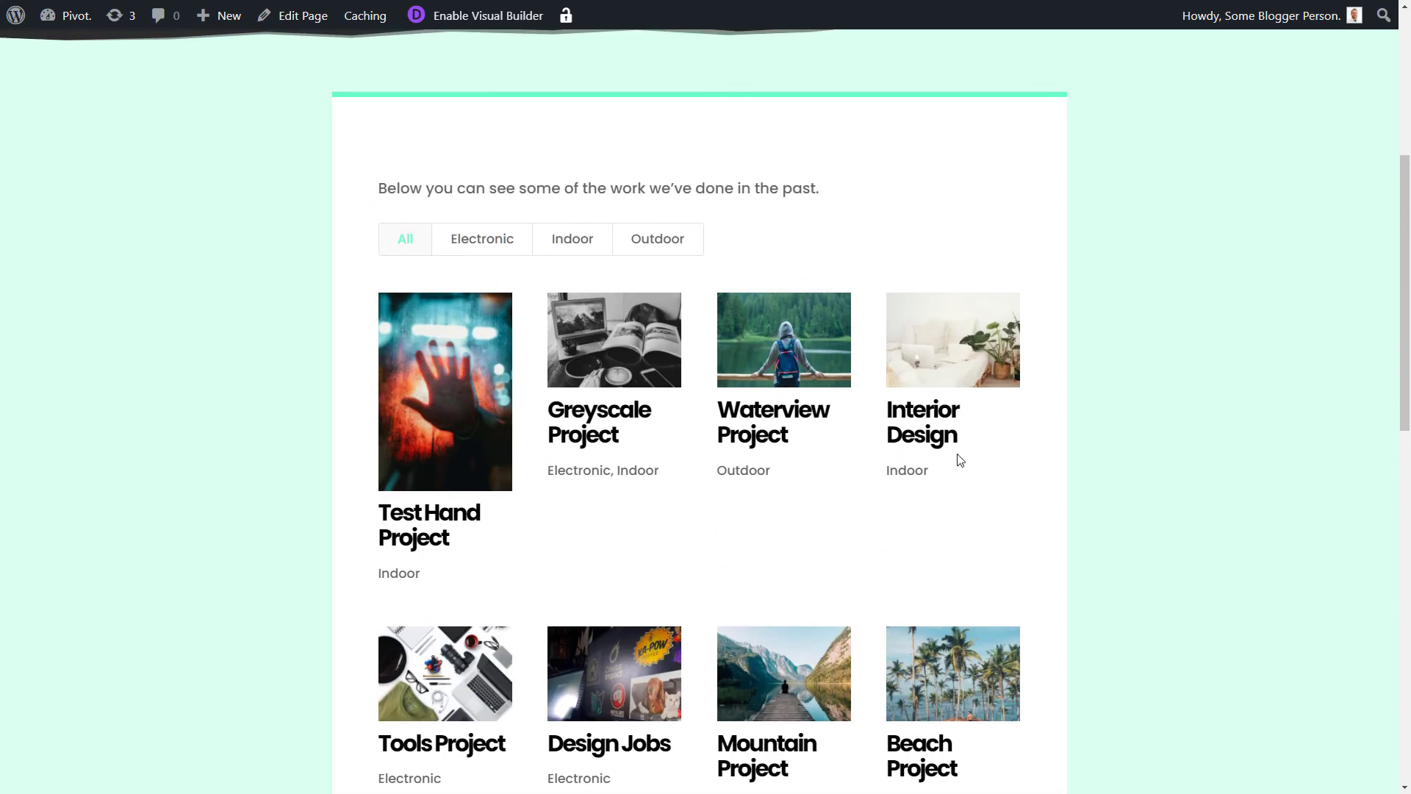
mouse_move(957, 405)
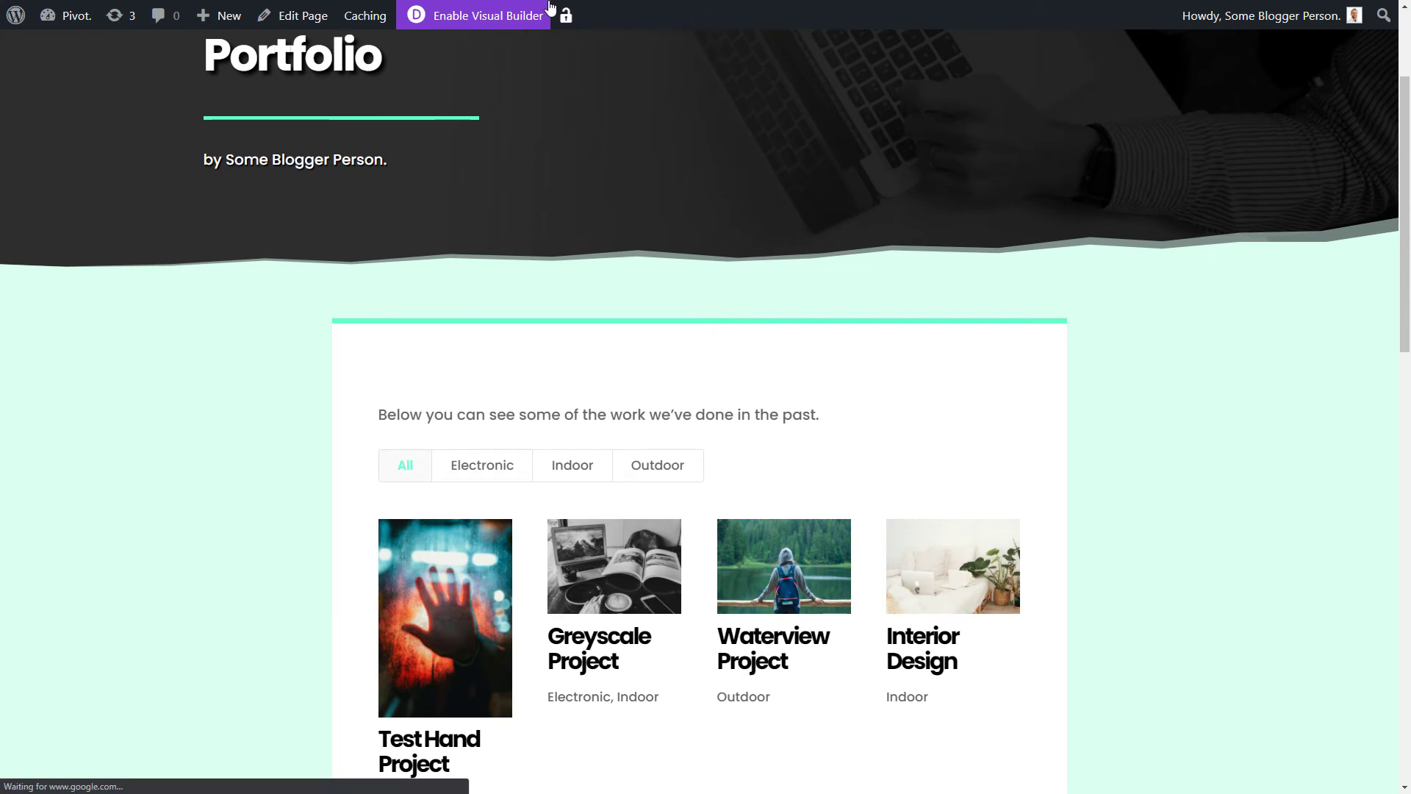
Reopen the Visual Builder and turn Show Title and Show Categories off for the portfolio
left_click(488, 16)
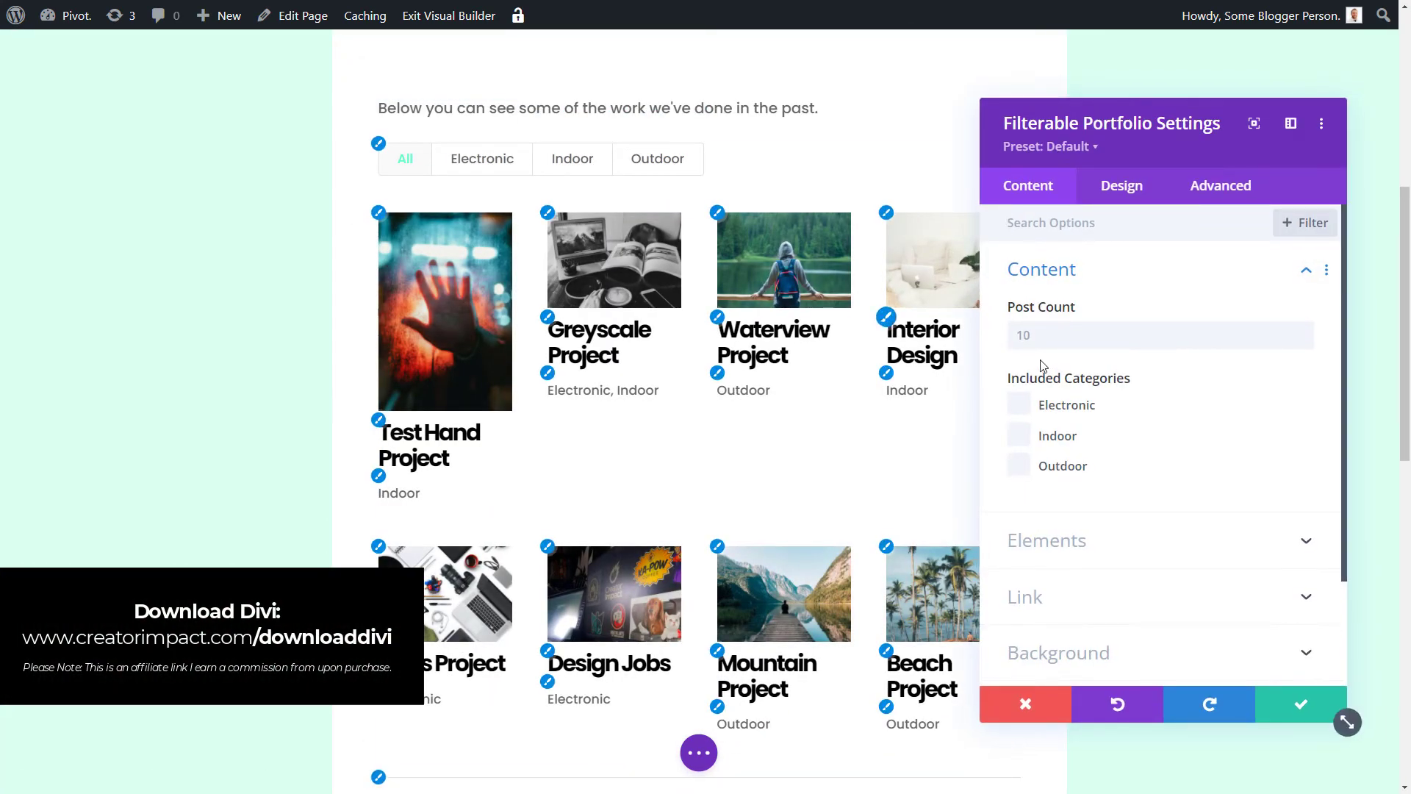
left_click(1046, 540)
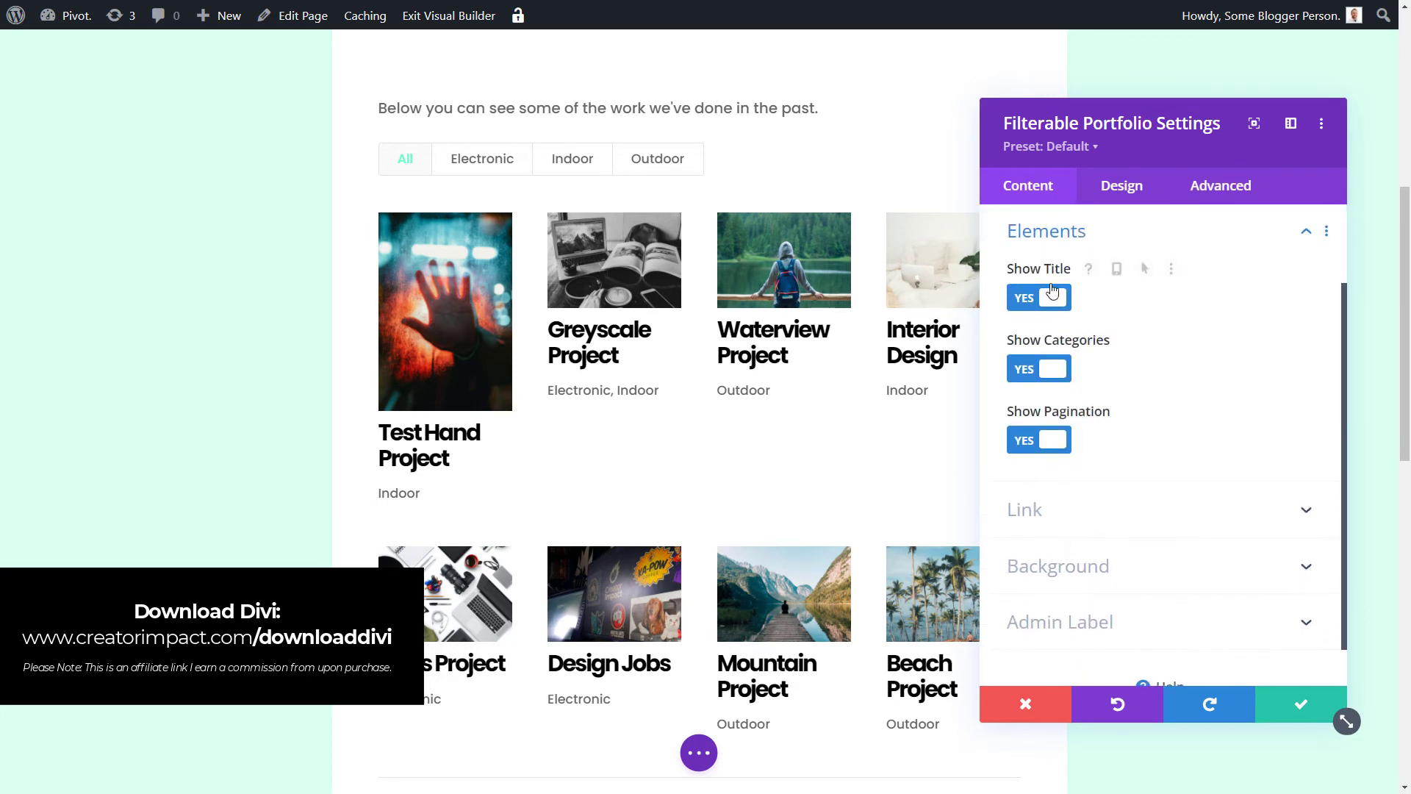
left_click(1038, 297)
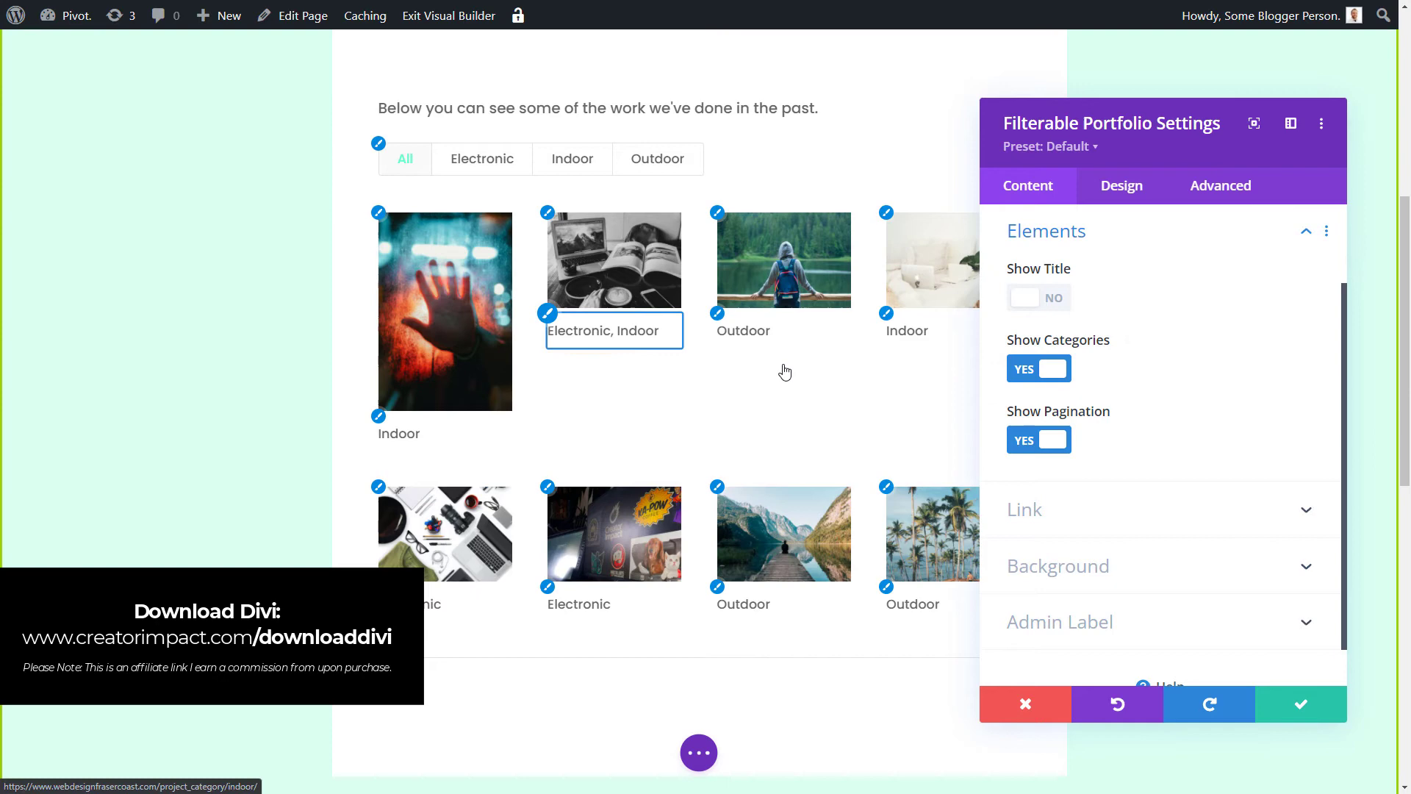
scroll("down", 3)
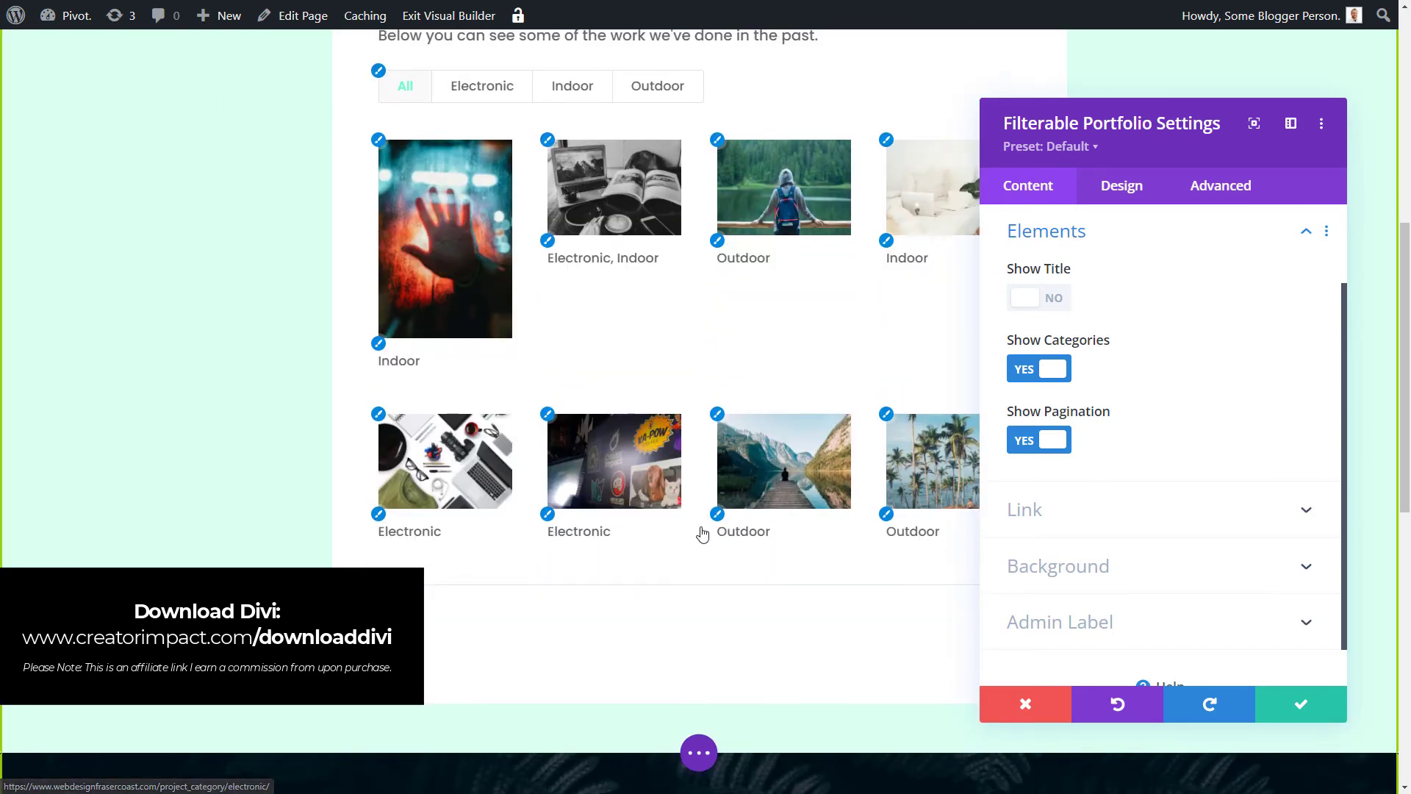
left_click(1037, 368)
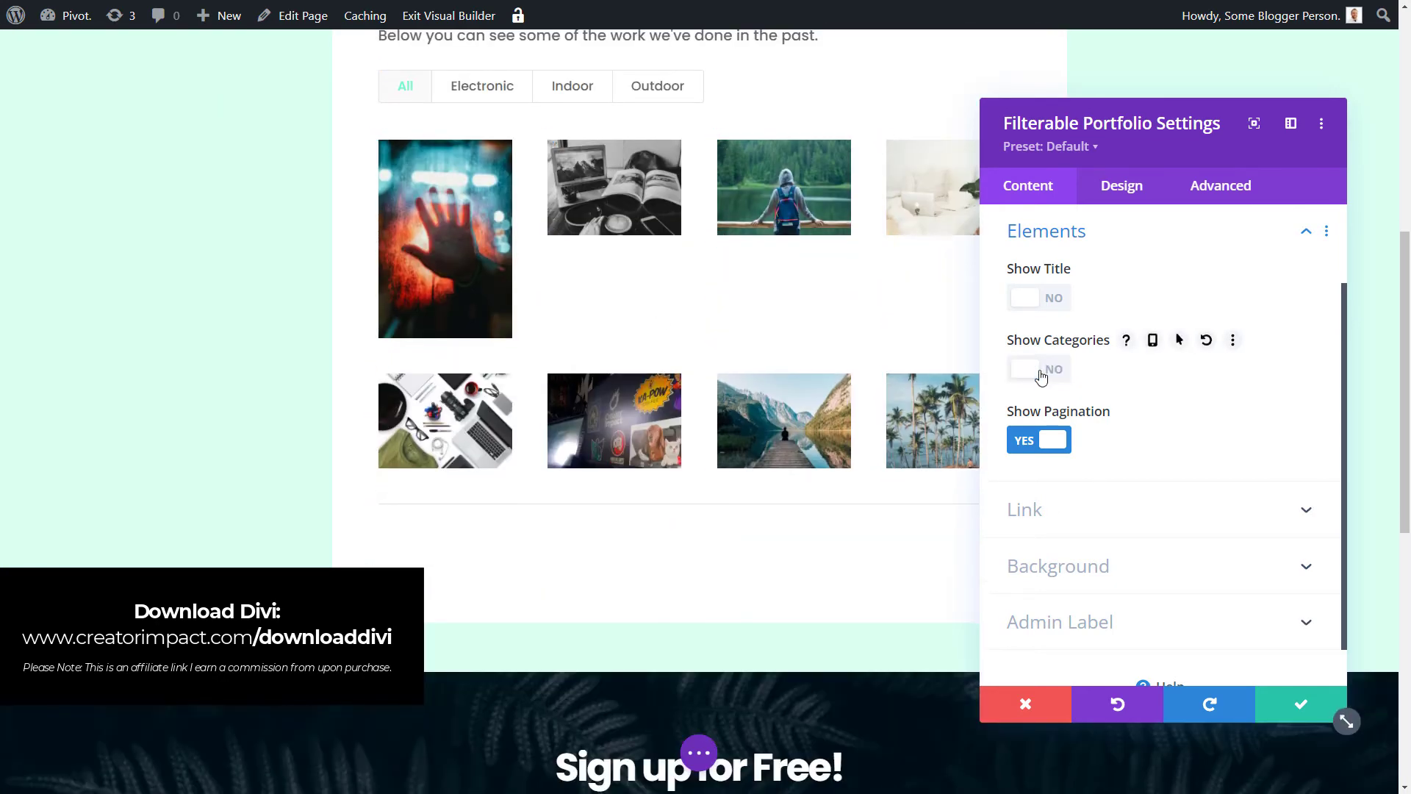
left_click(1038, 297)
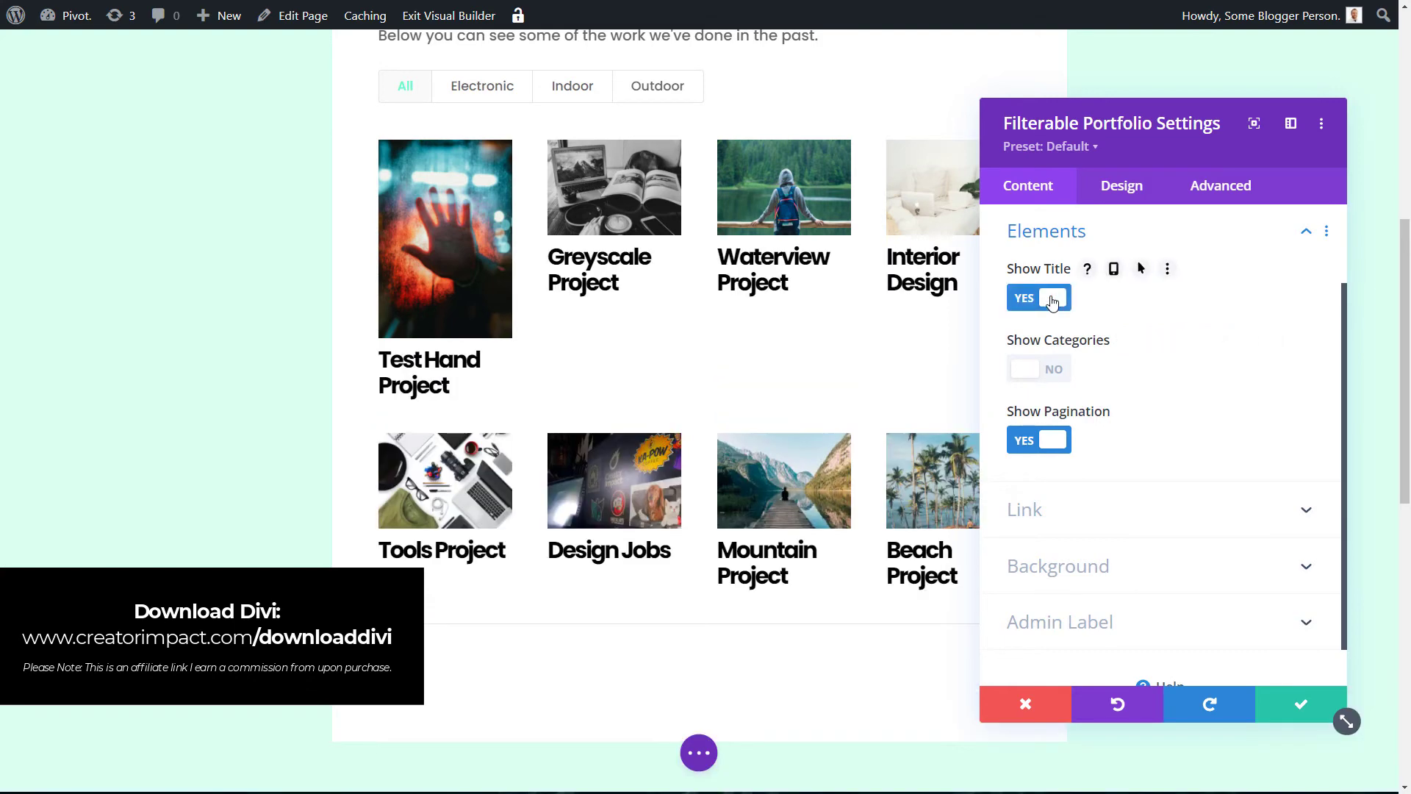
left_click(1038, 297)
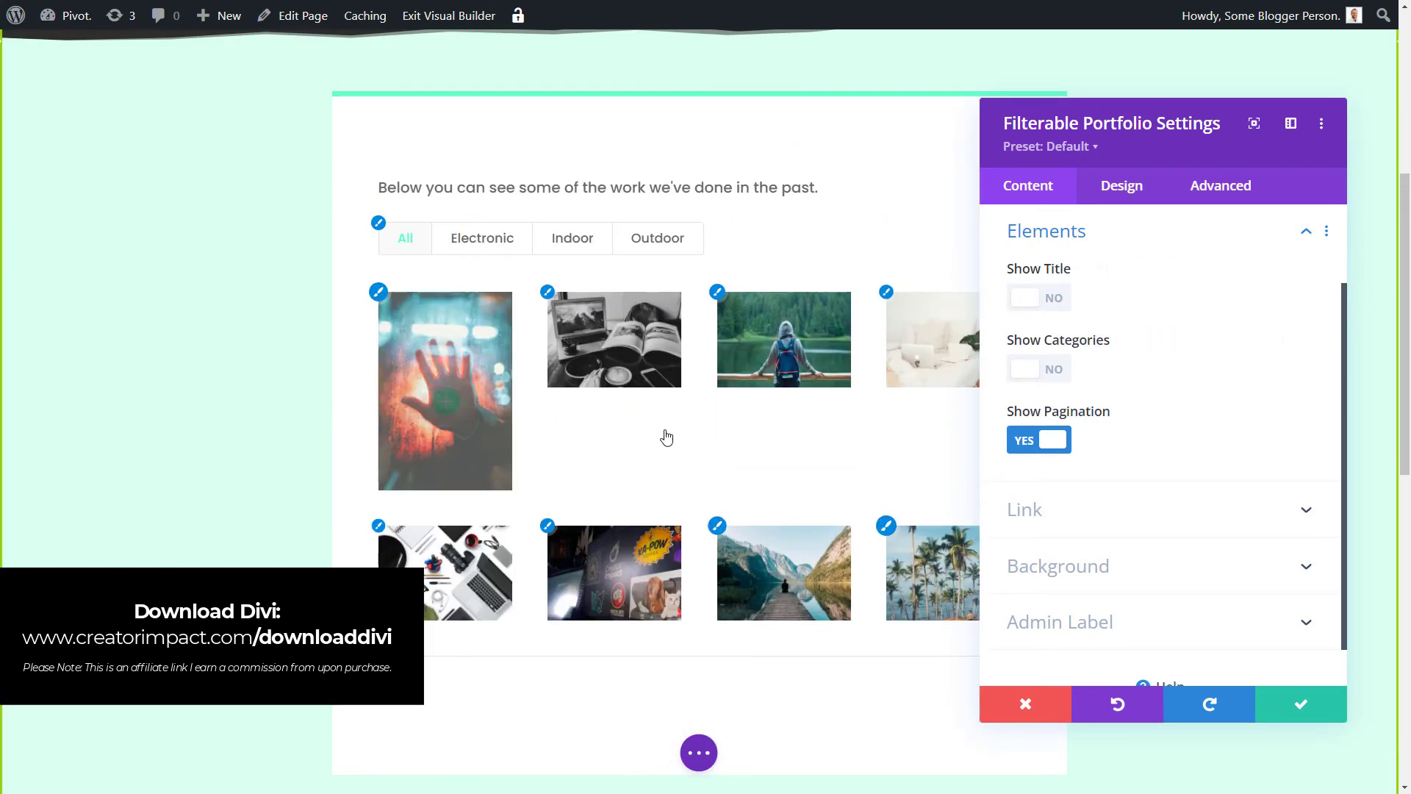
left_click(1120, 185)
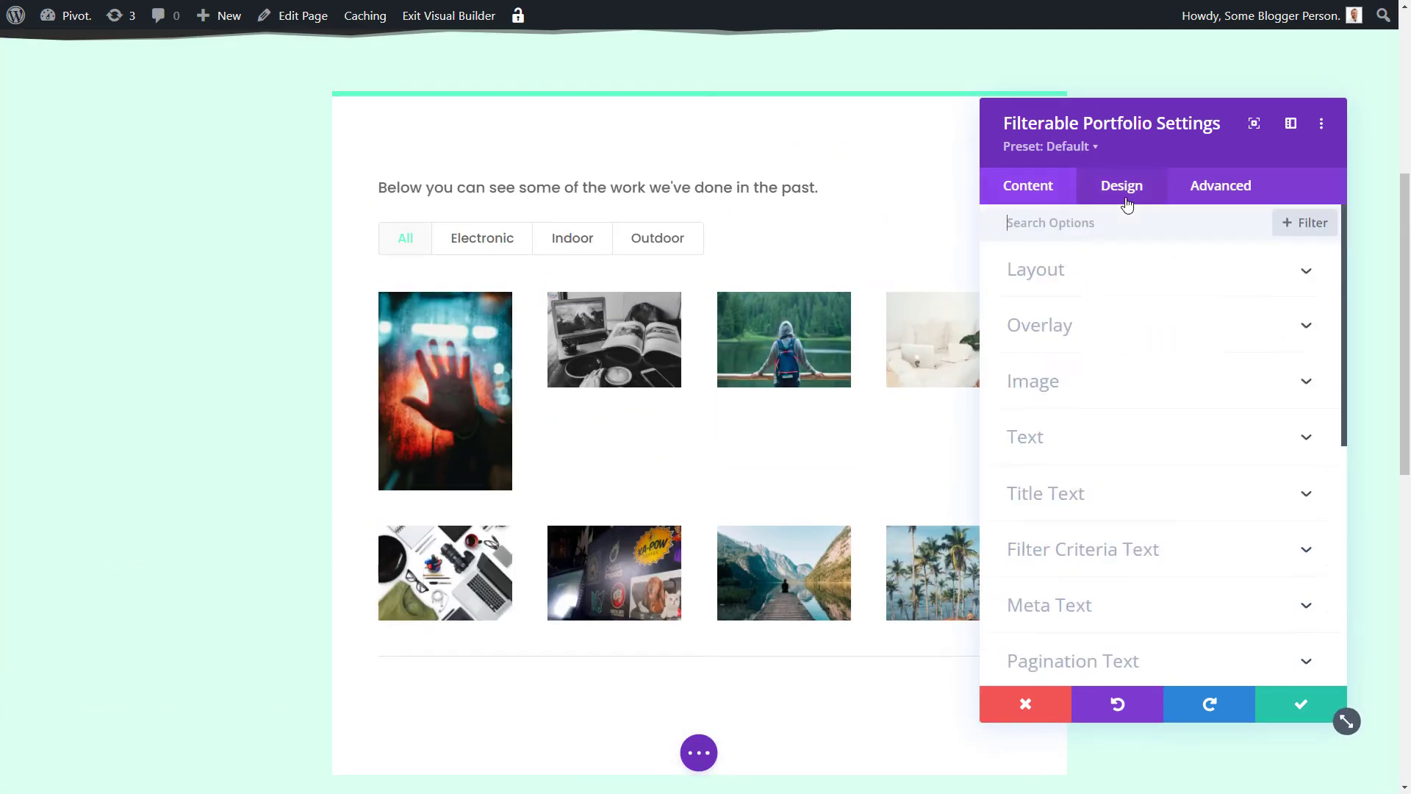
Shrink the Filter Criteria text size to 11px in the Design settings
left_click(1120, 185)
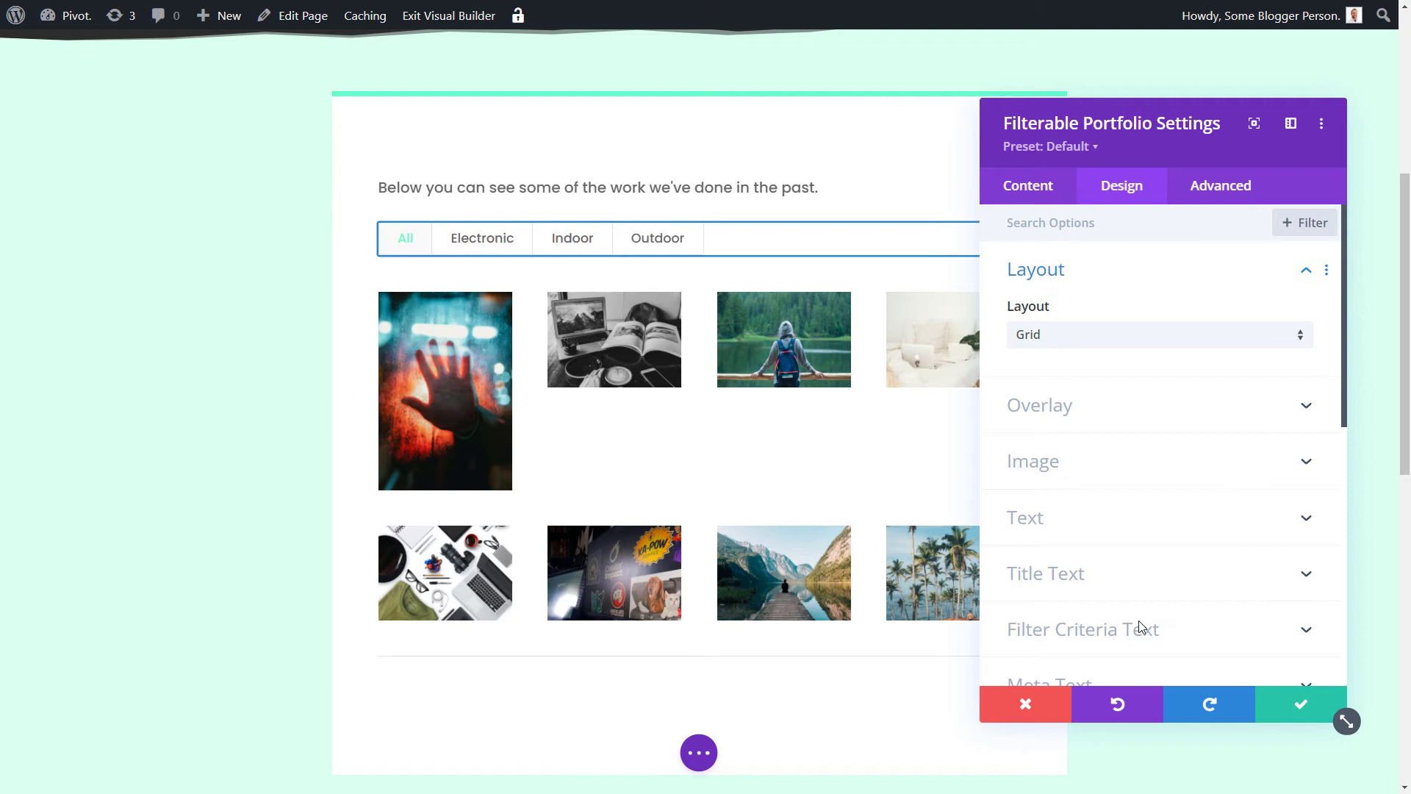
left_click(1082, 629)
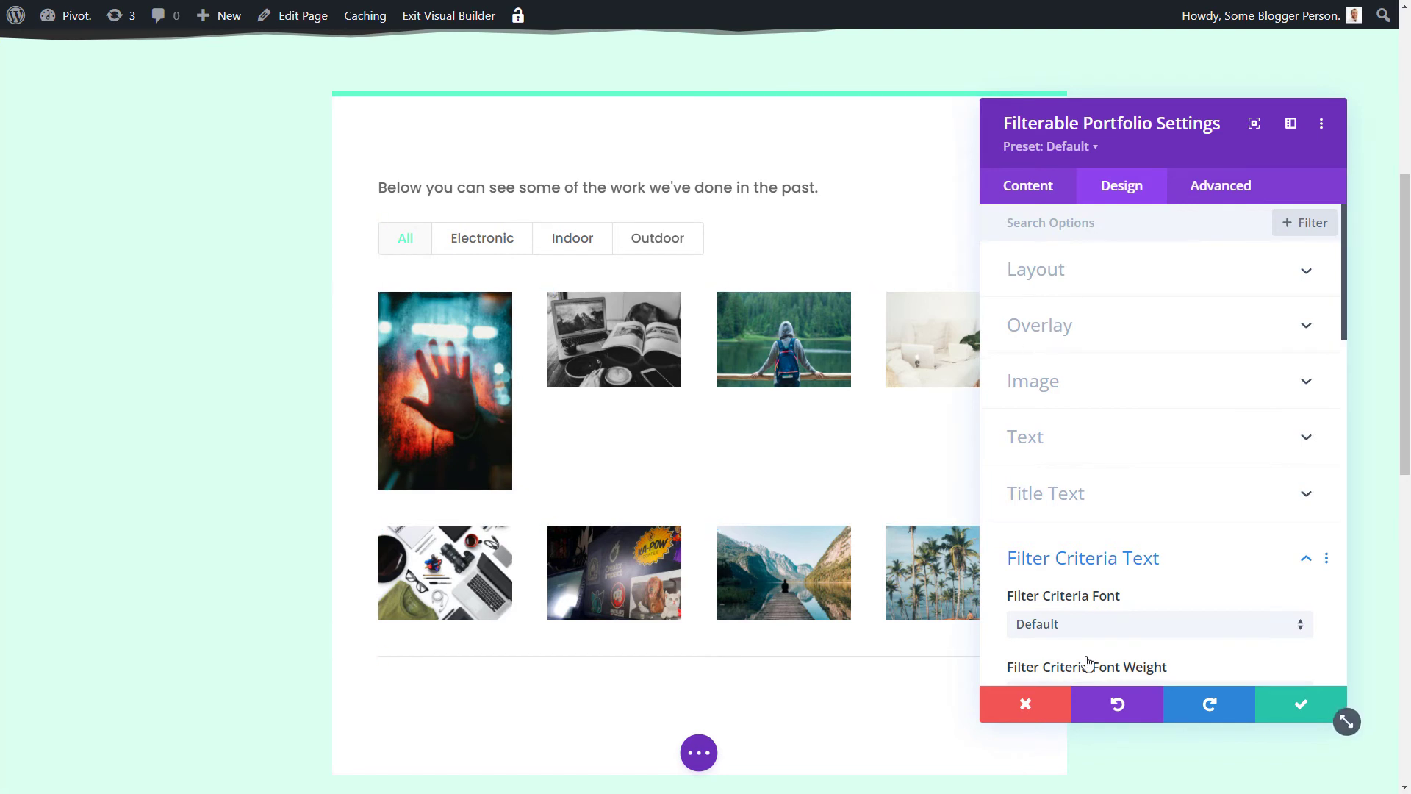
scroll("down", 3)
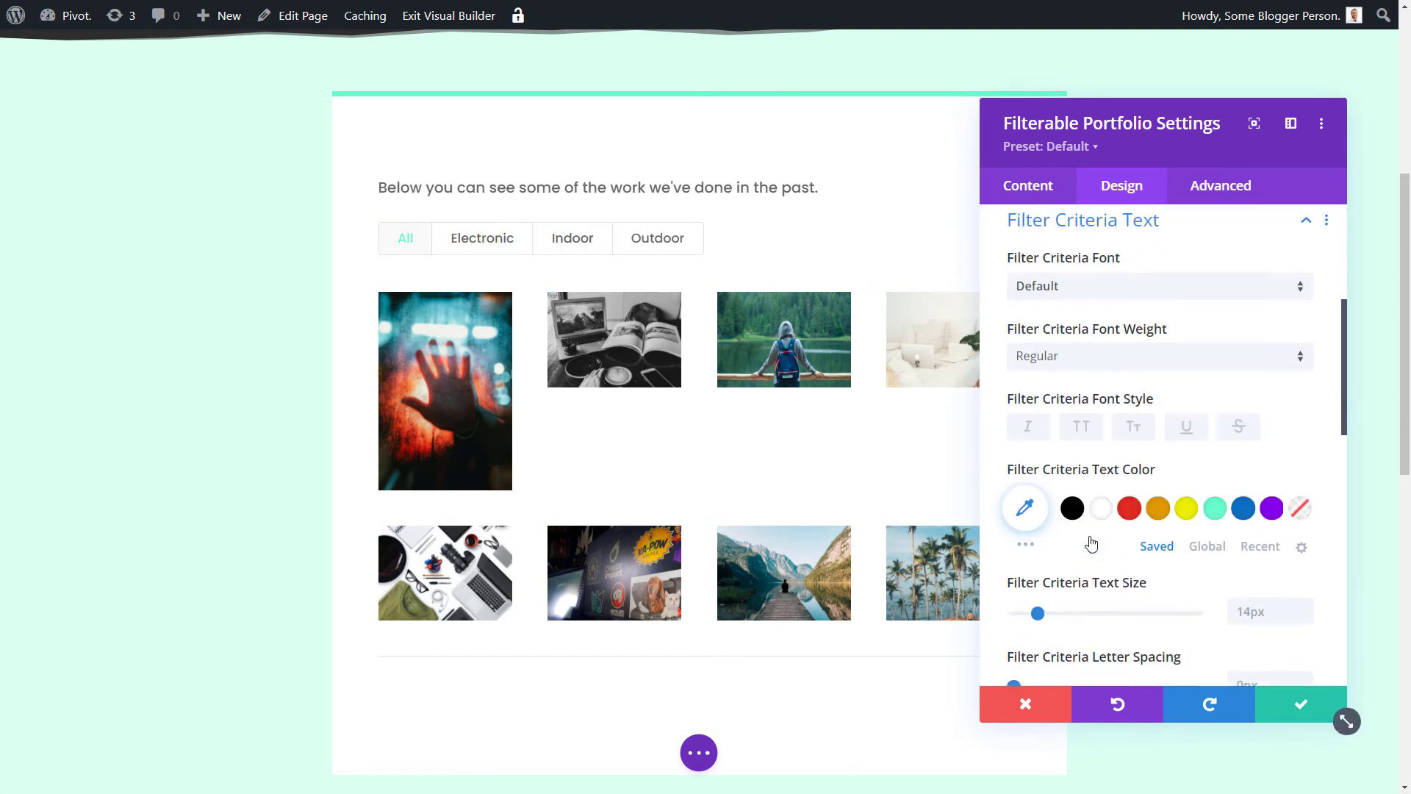
scroll("down", 3)
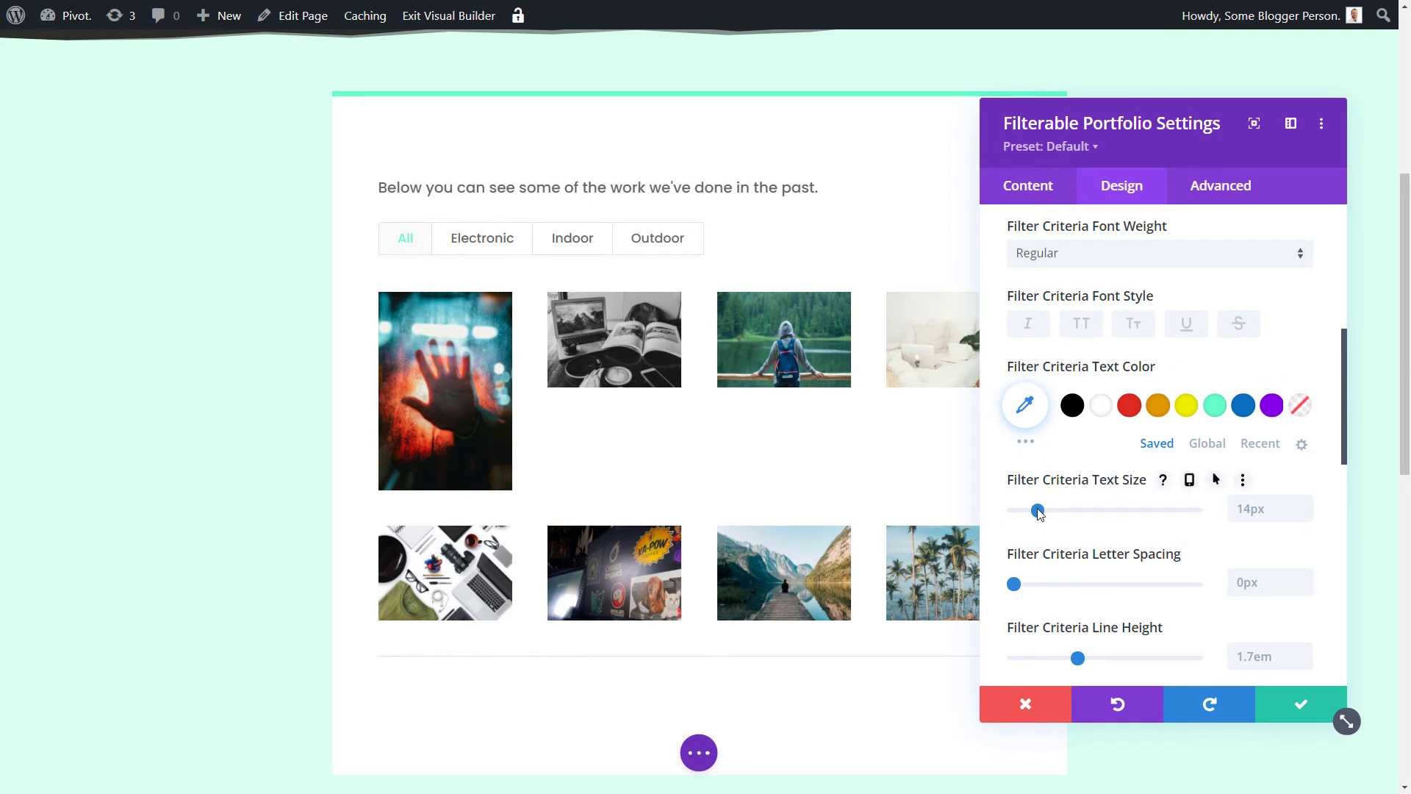
left_click_drag(1037, 511, 1031, 510)
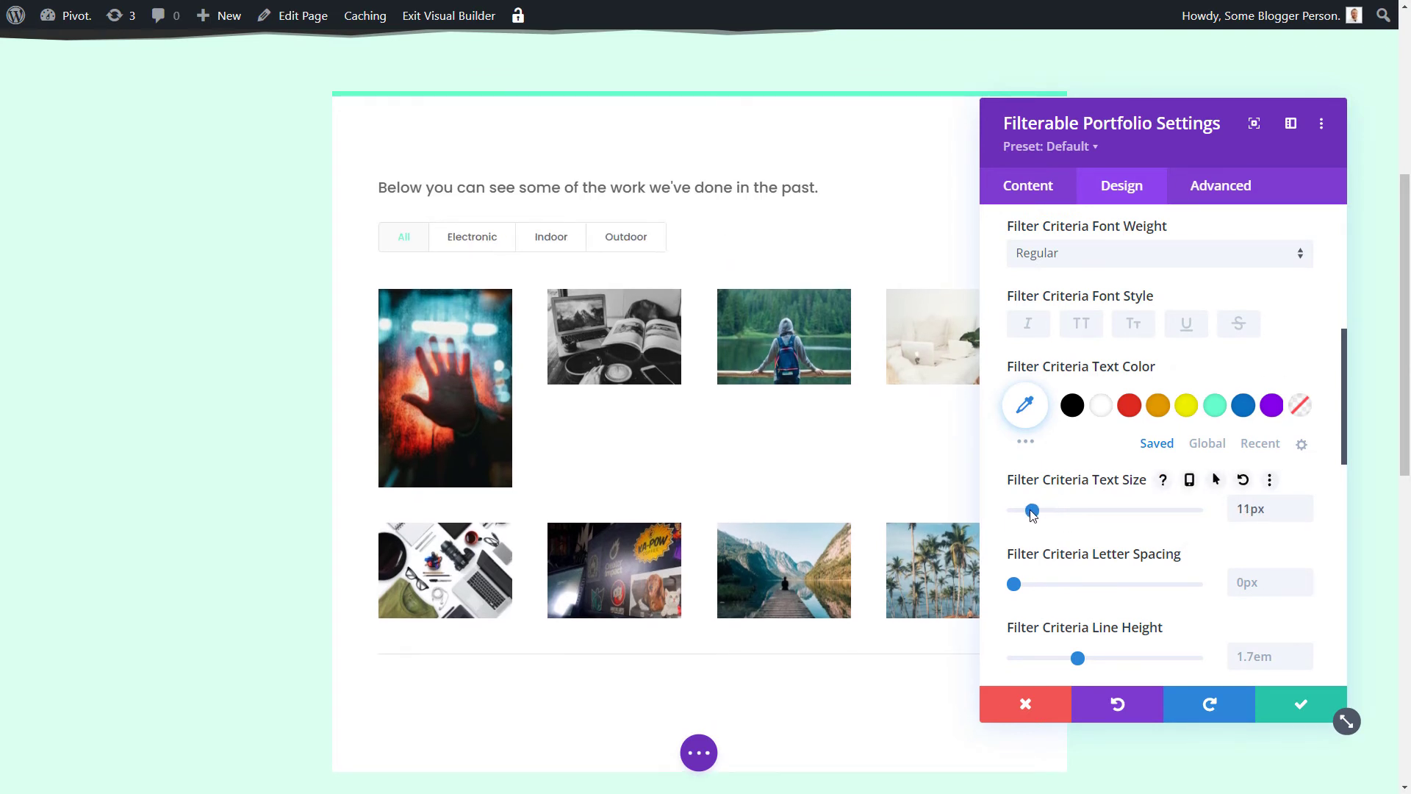
Try 20px rounded image corners, then discard the changes
left_click(1027, 186)
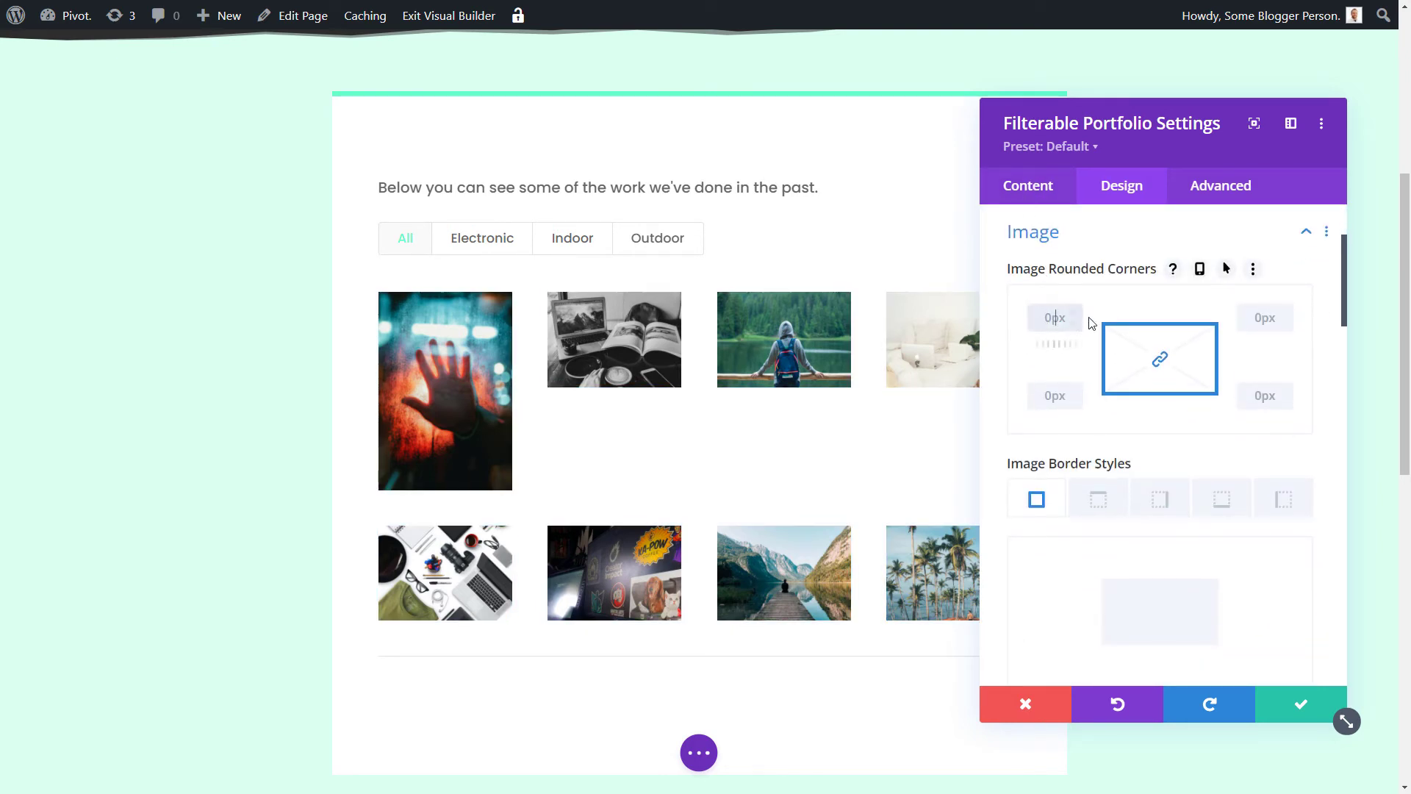
type("20px")
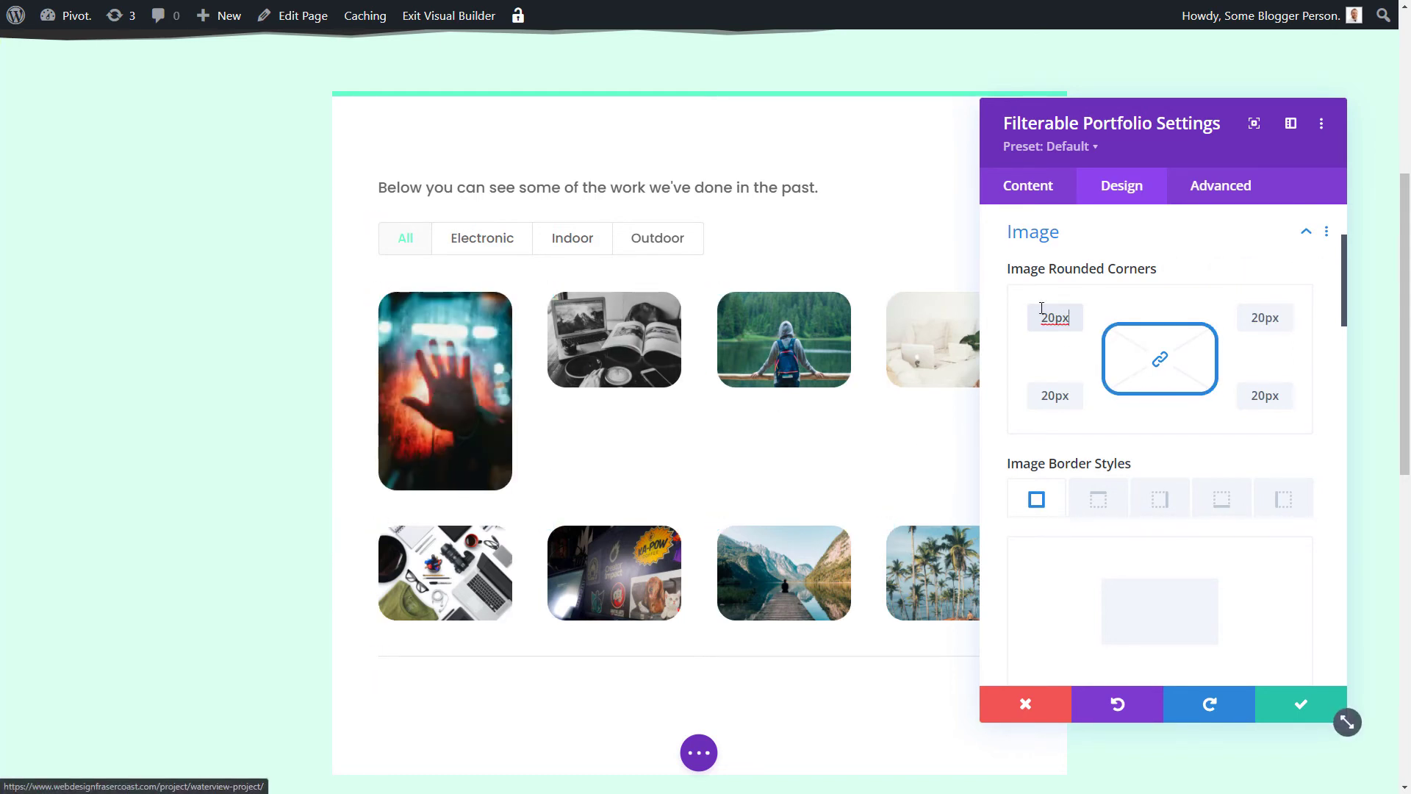
type("500")
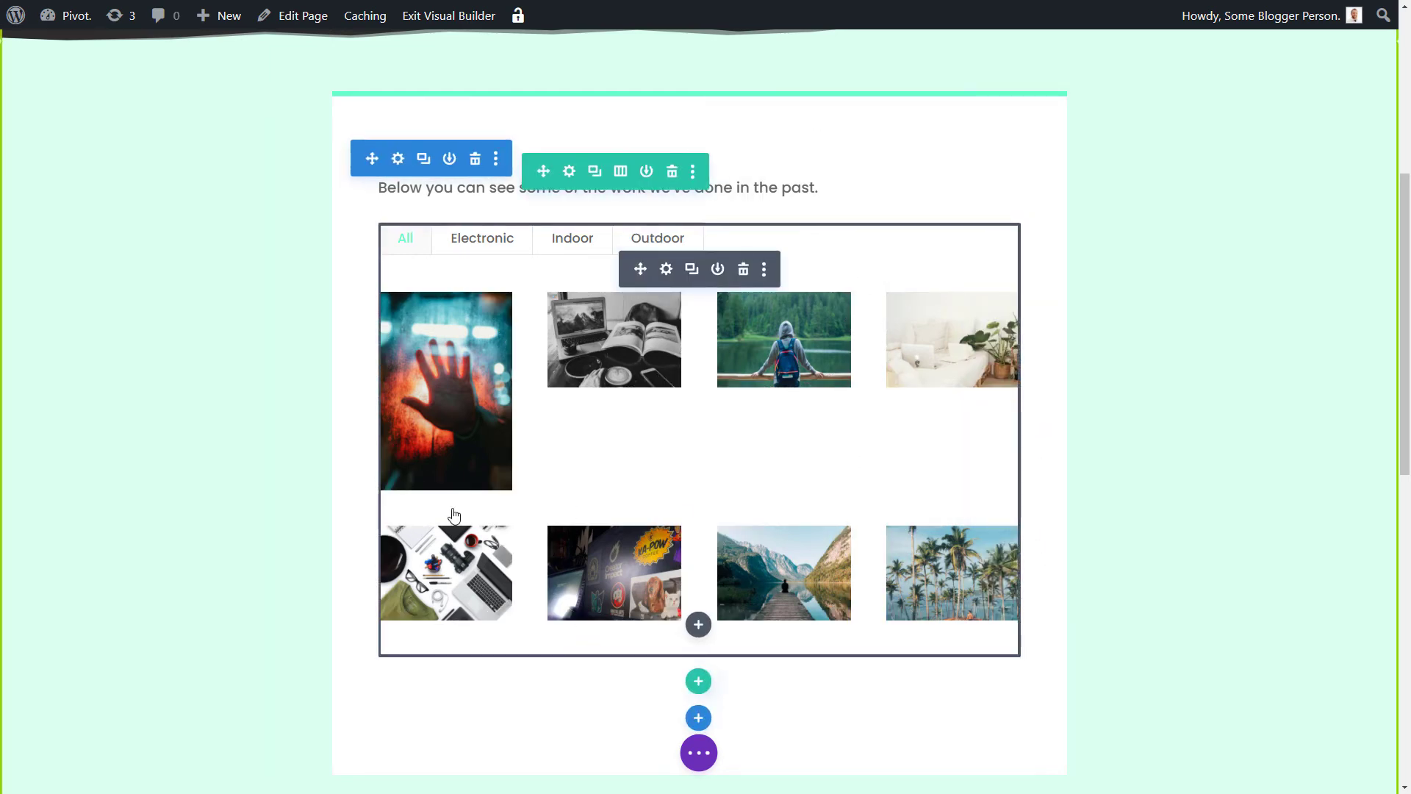
scroll("down", 3)
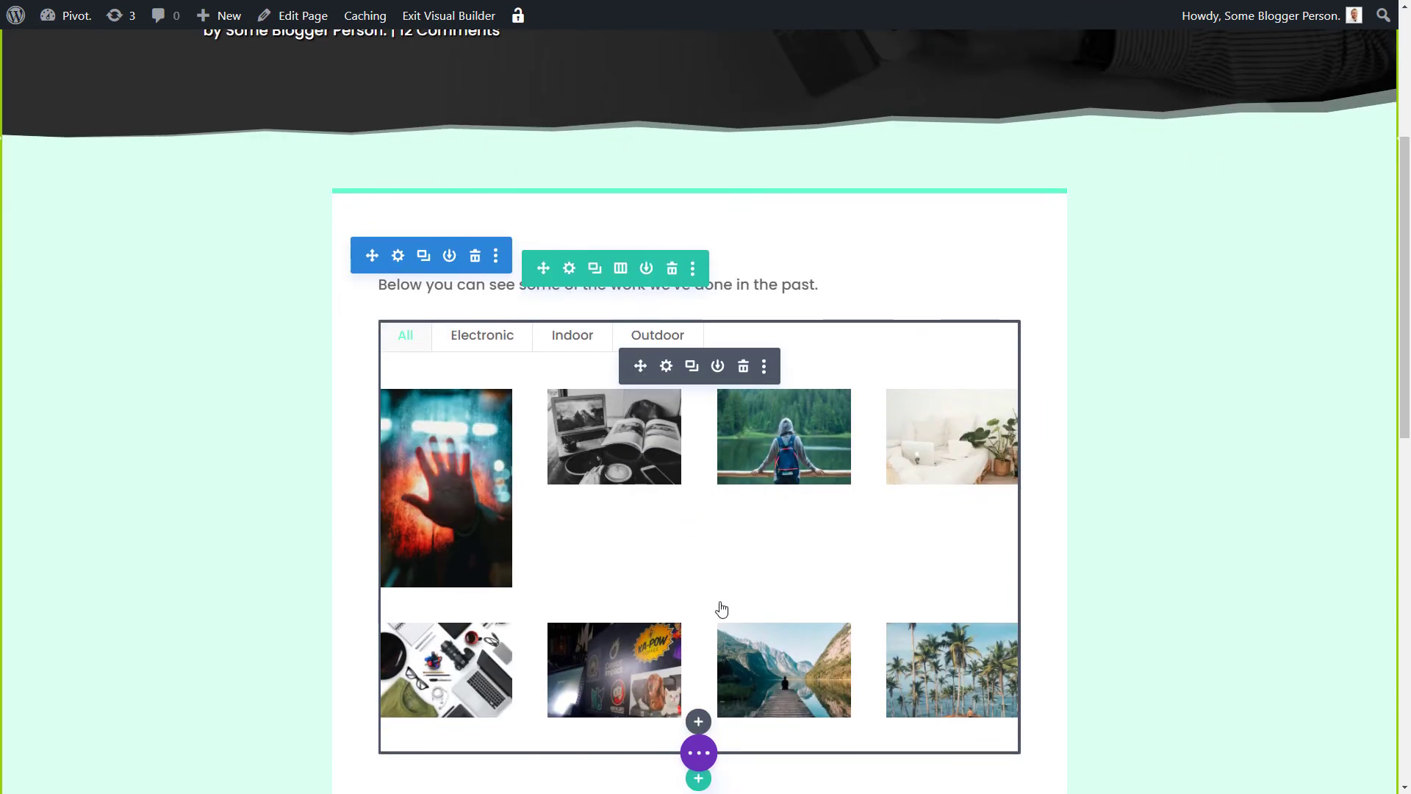
Insert a Portfolio module with Post Count 8 and a Grid layout
left_click(743, 365)
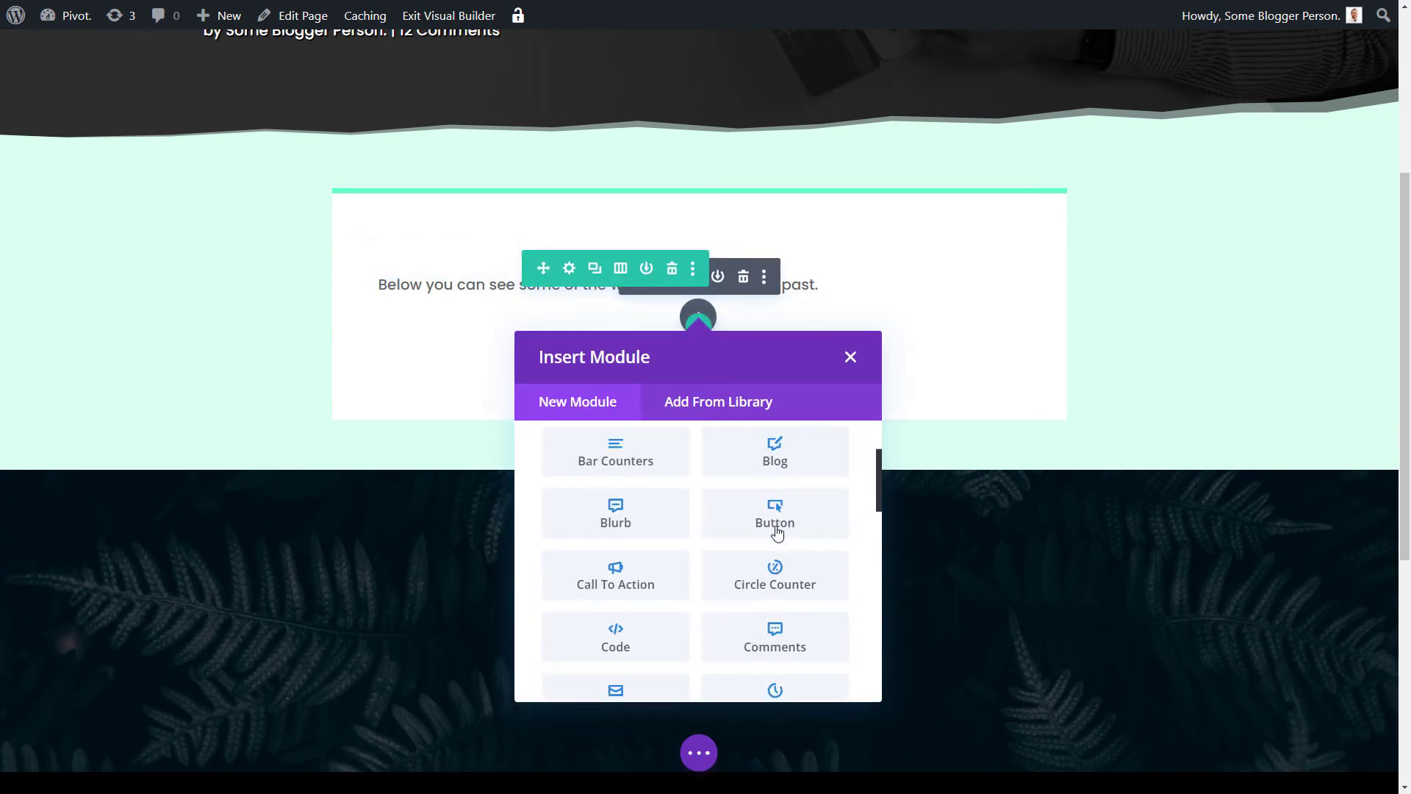
scroll("down", 3)
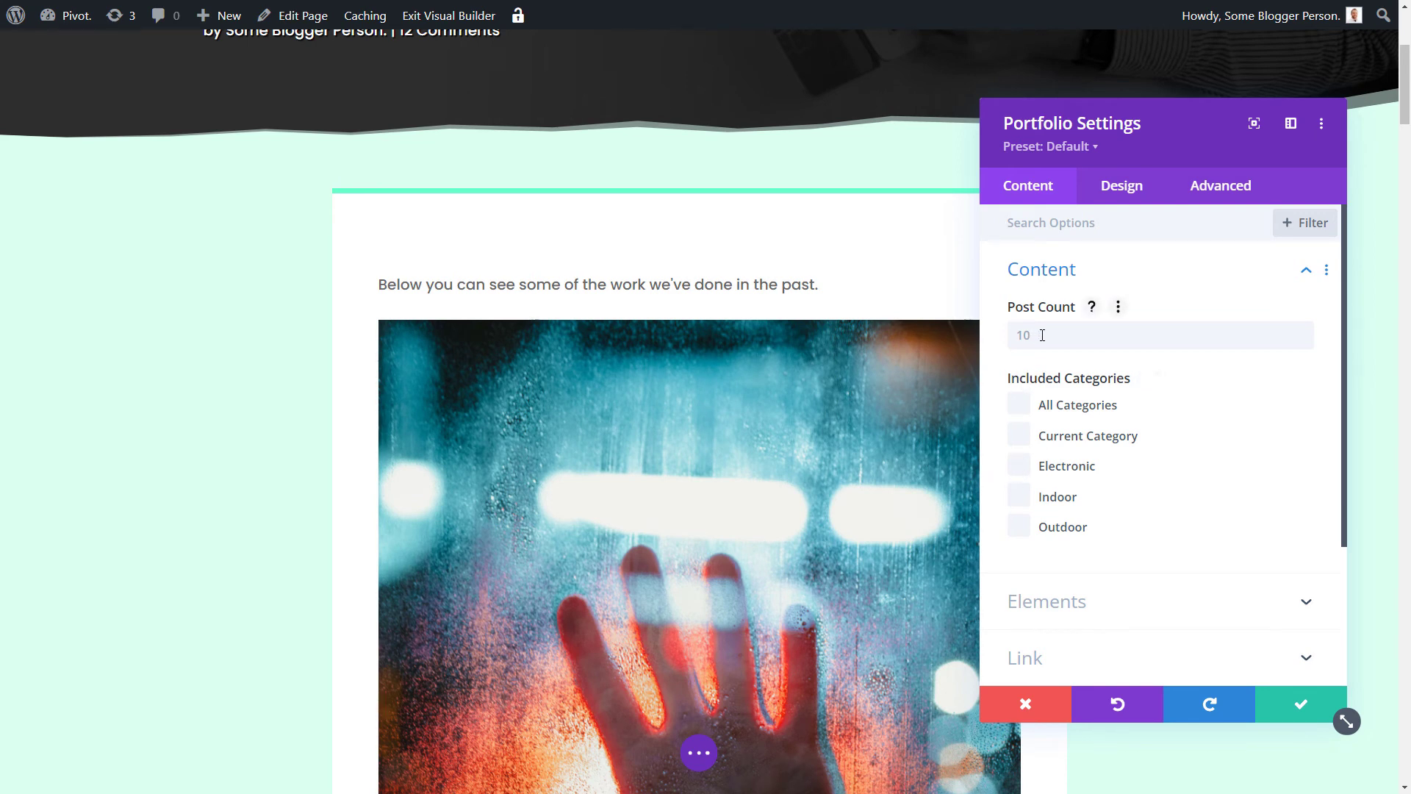
type("8")
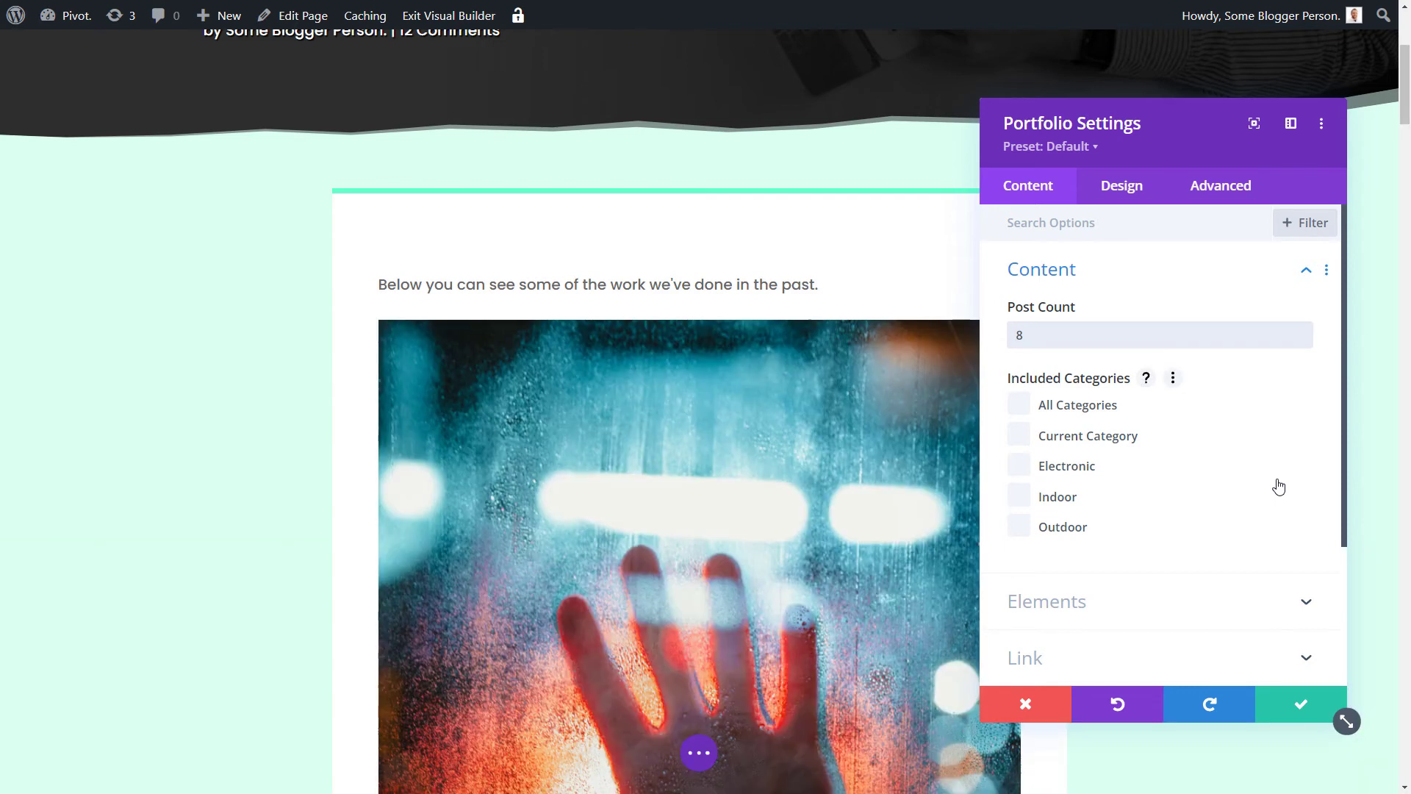
left_click(1120, 185)
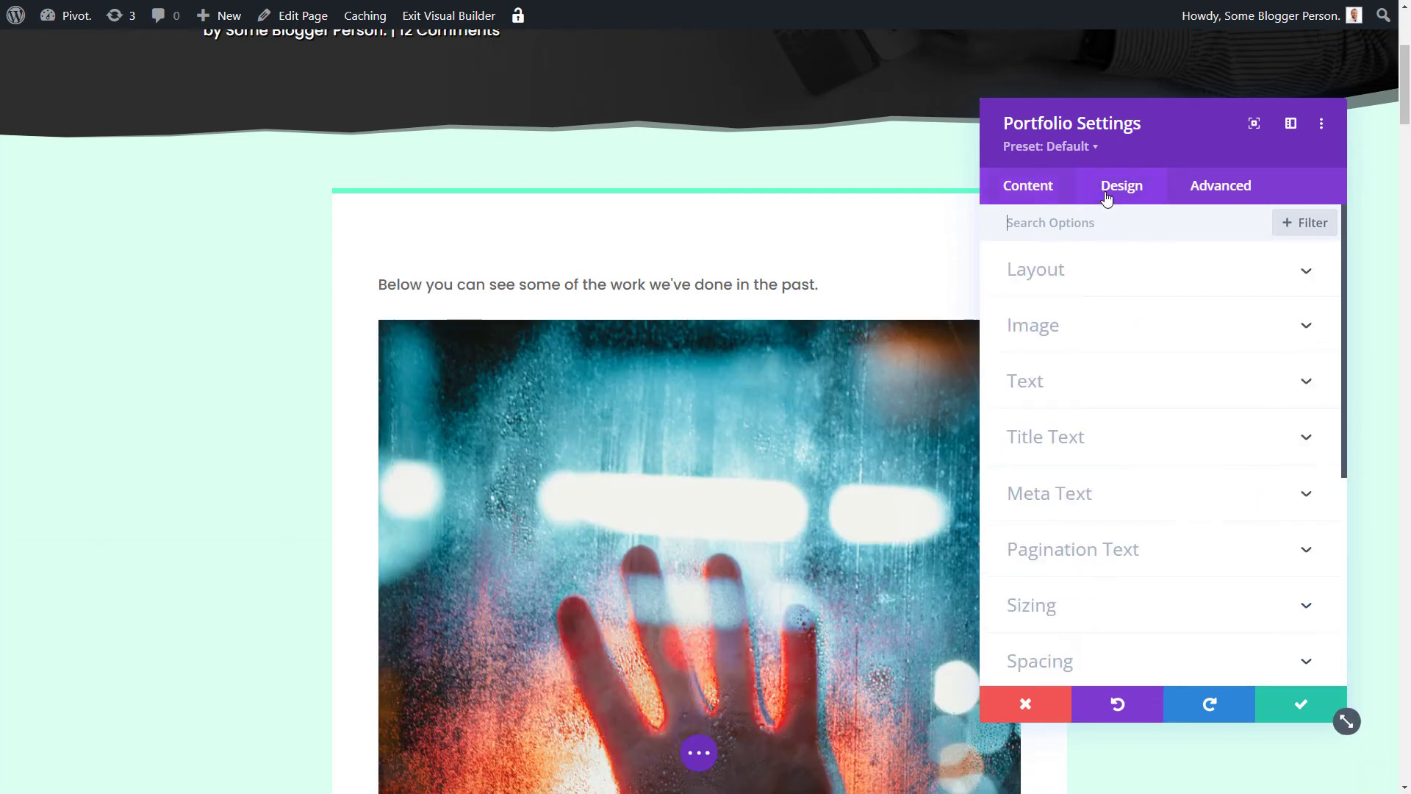
left_click(1035, 269)
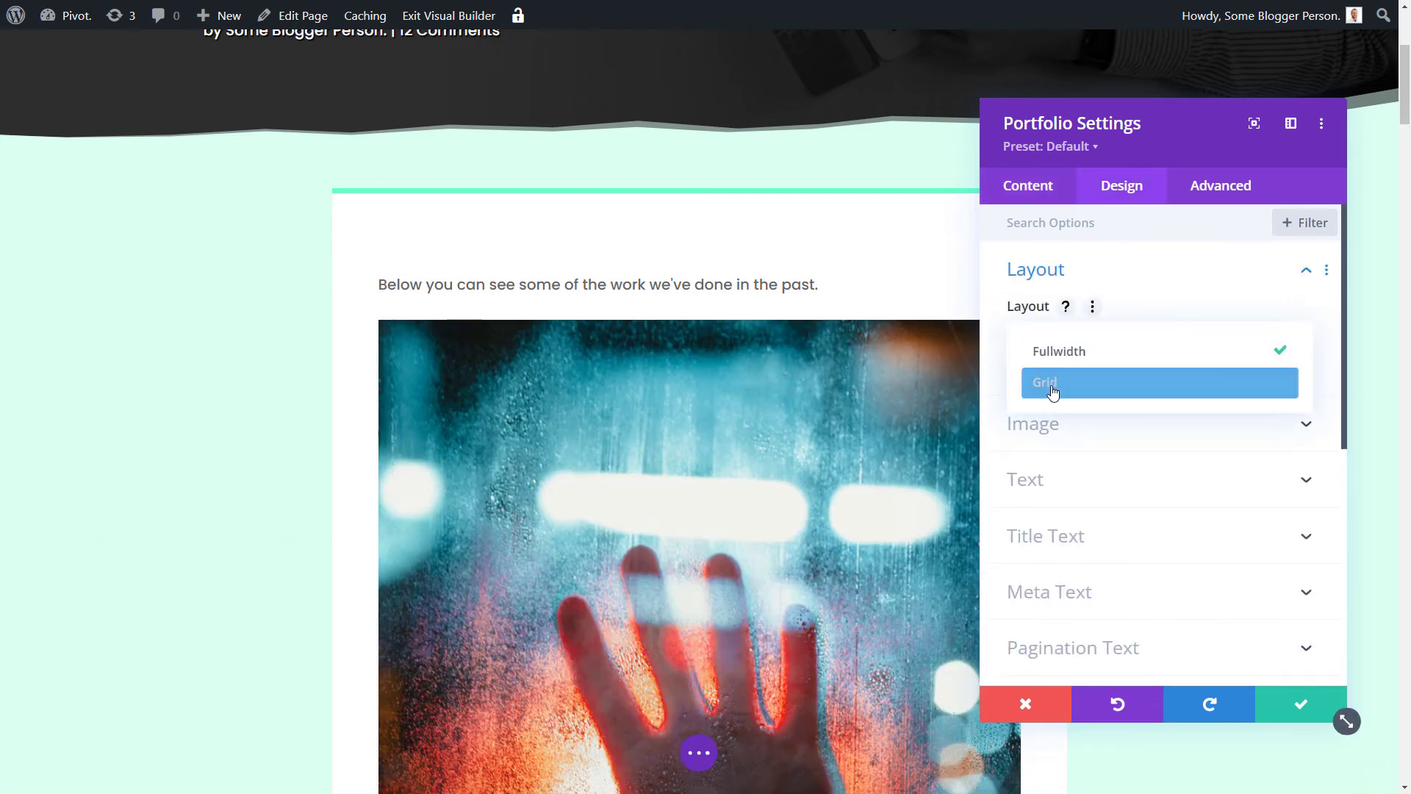
left_click(1044, 382)
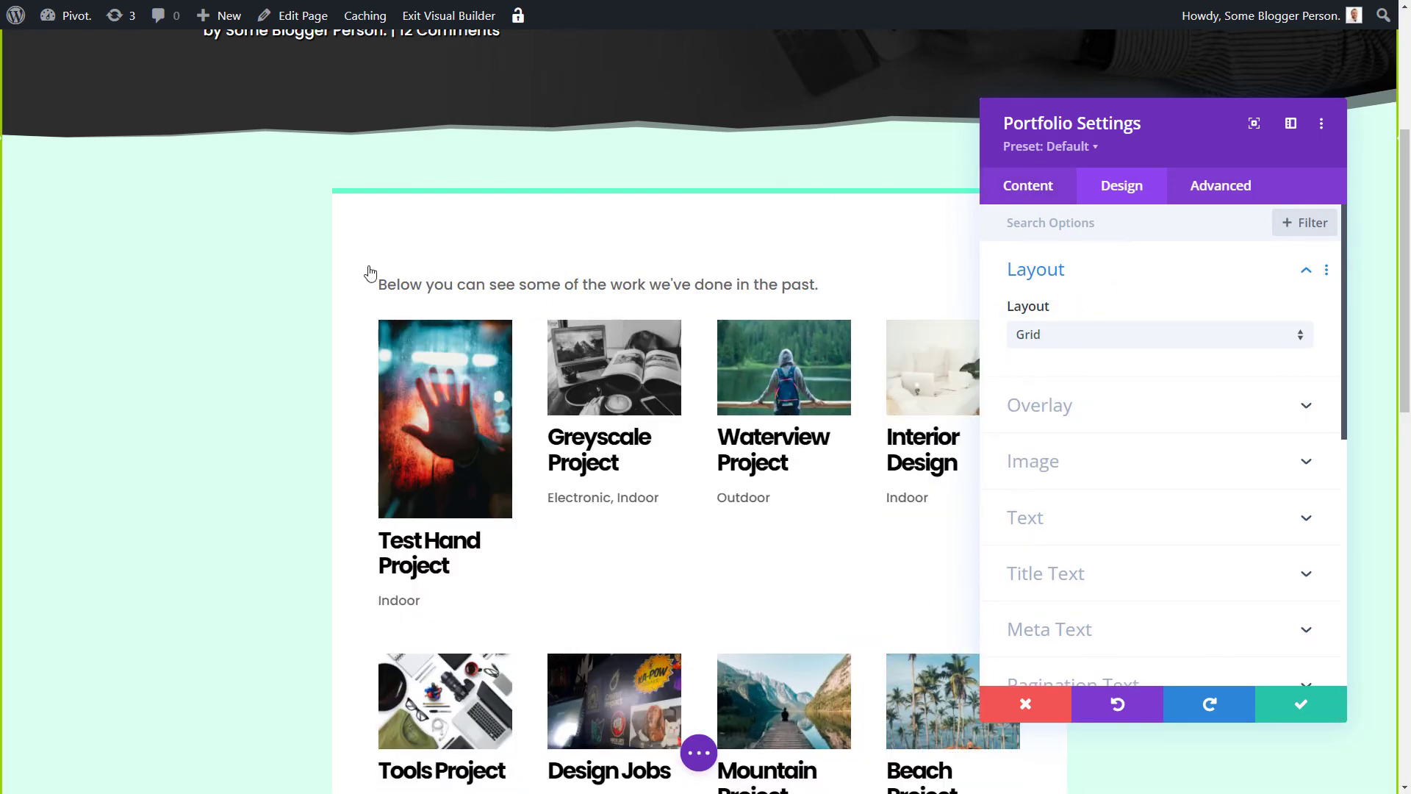
Hide the portfolio's project titles and categories and save the settings
left_click(1027, 185)
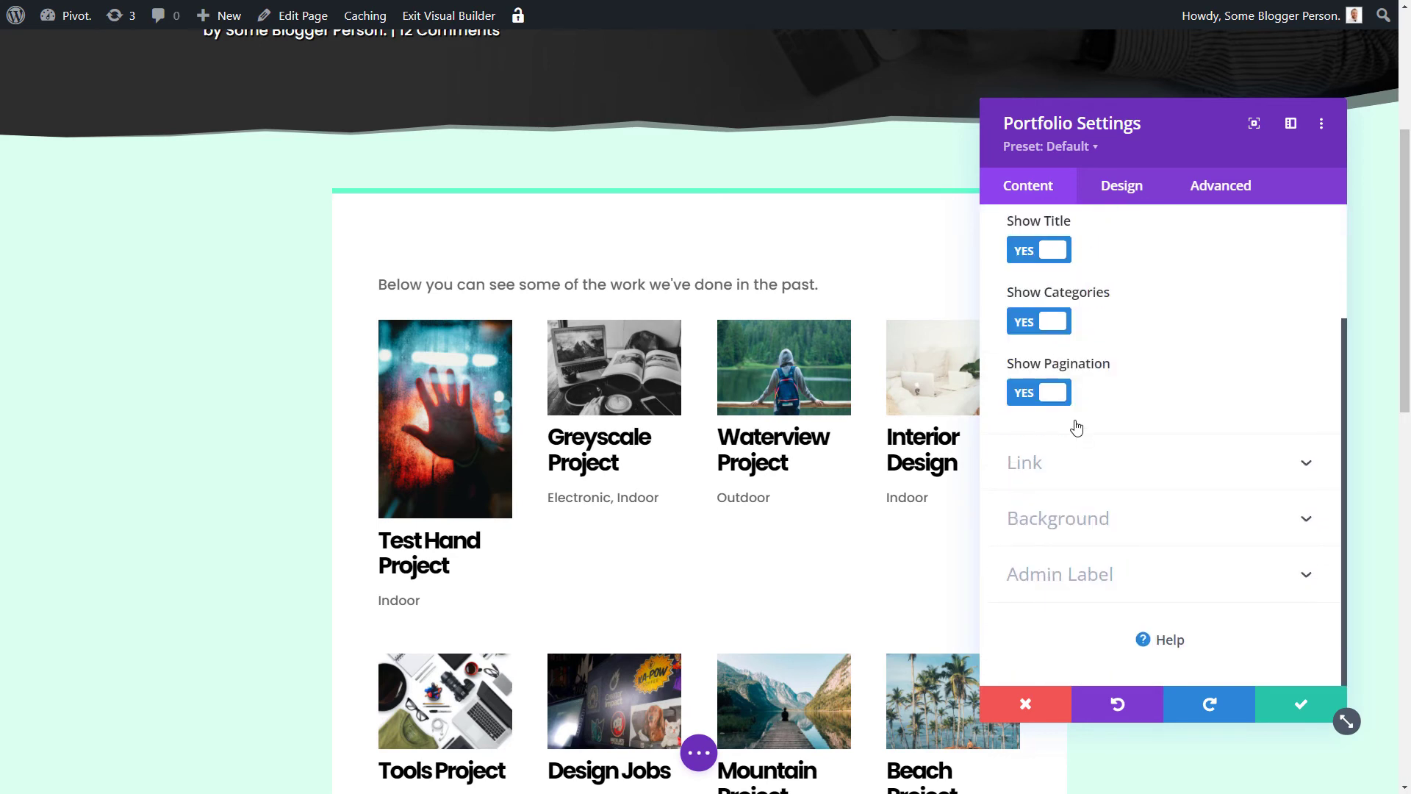
left_click(1038, 249)
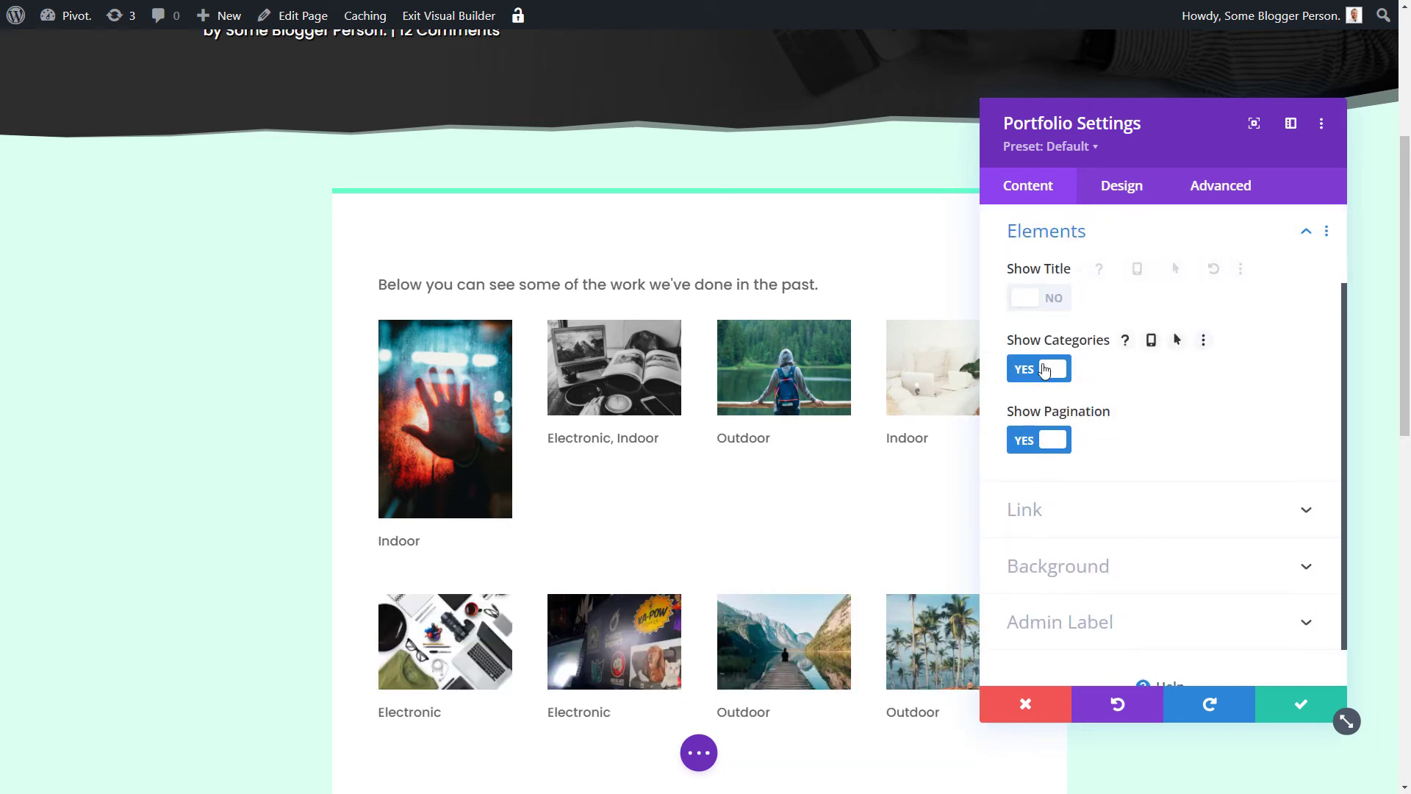
left_click(1038, 369)
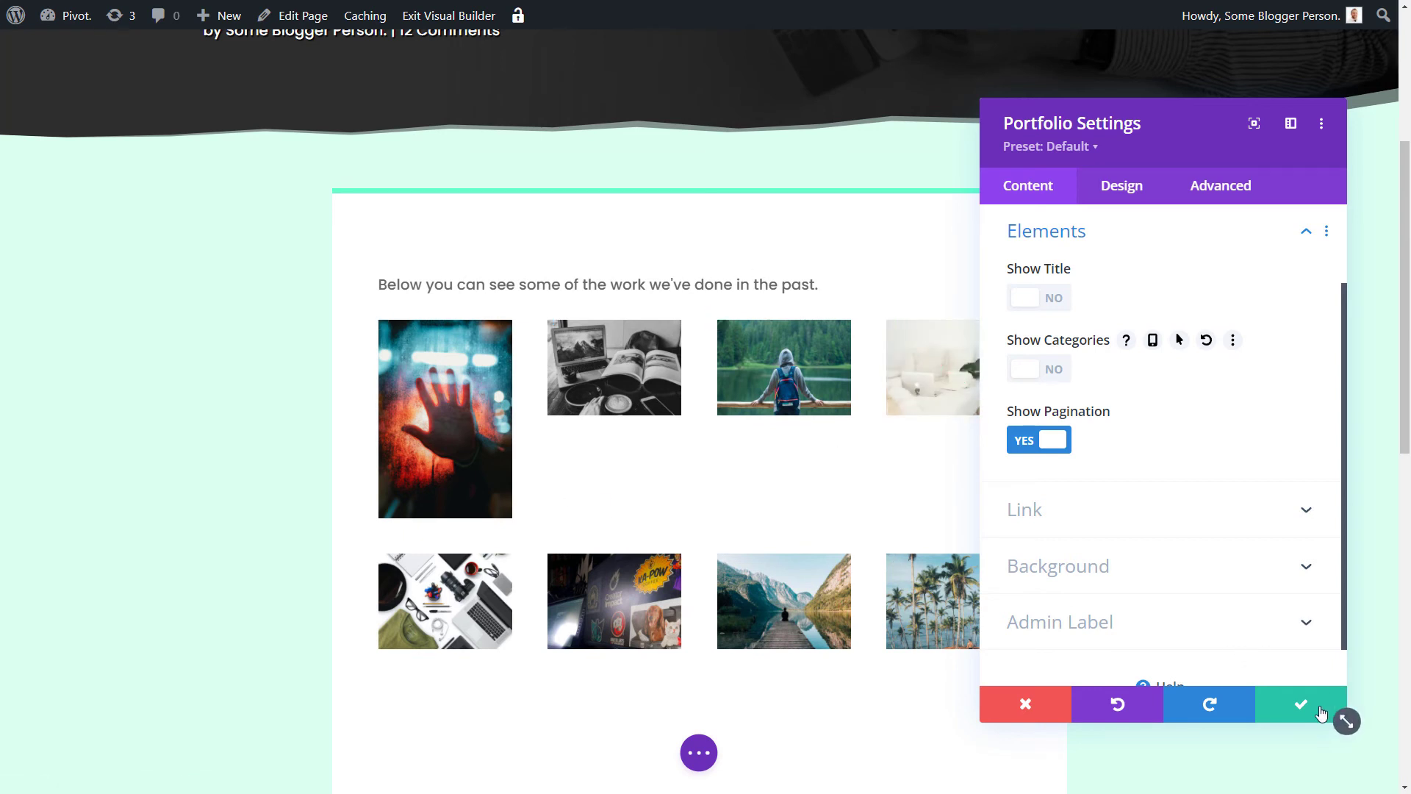
left_click(1299, 704)
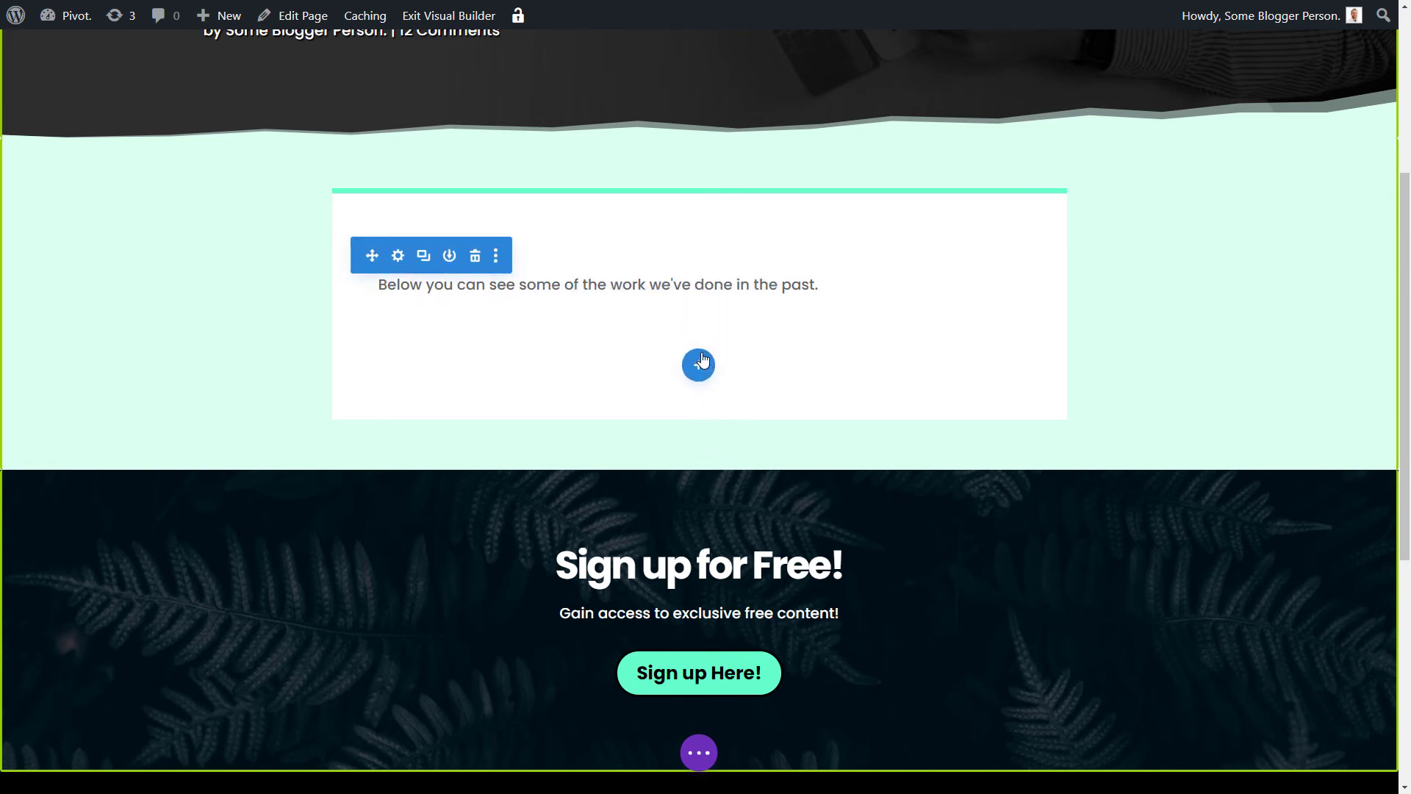
Add a fullwidth section below the intro holding a Fullwidth Portfolio module
left_click(698, 365)
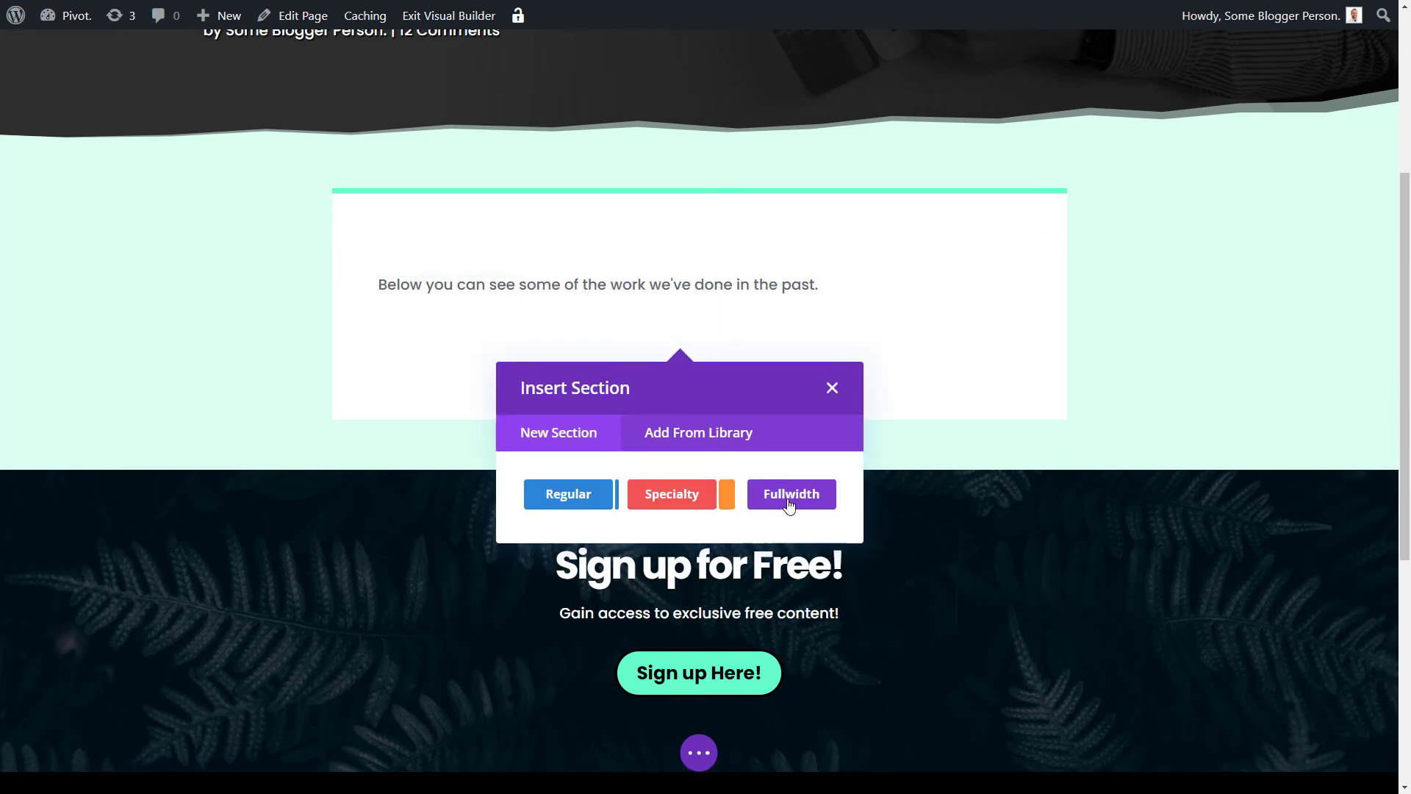
left_click(790, 493)
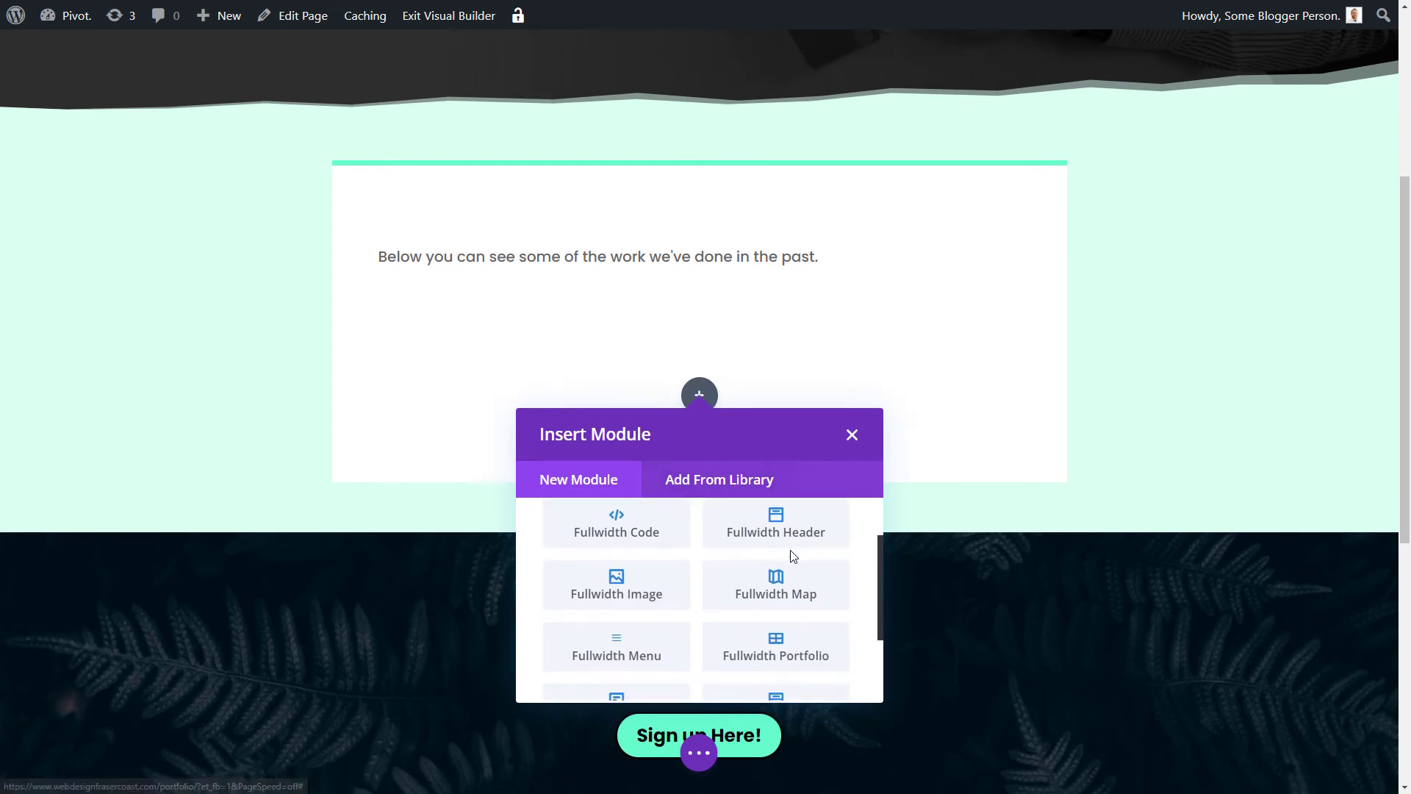
scroll("down", 3)
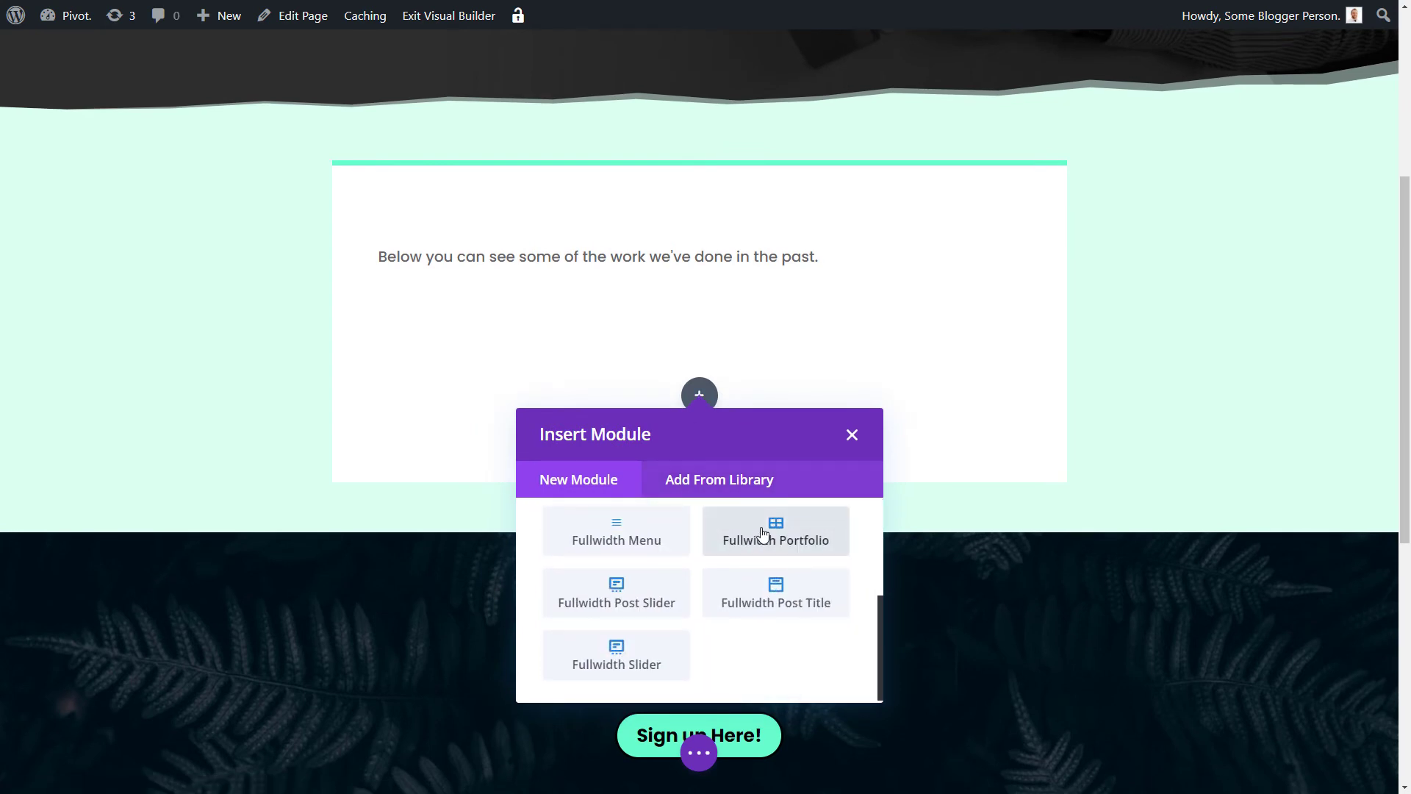
left_click(774, 530)
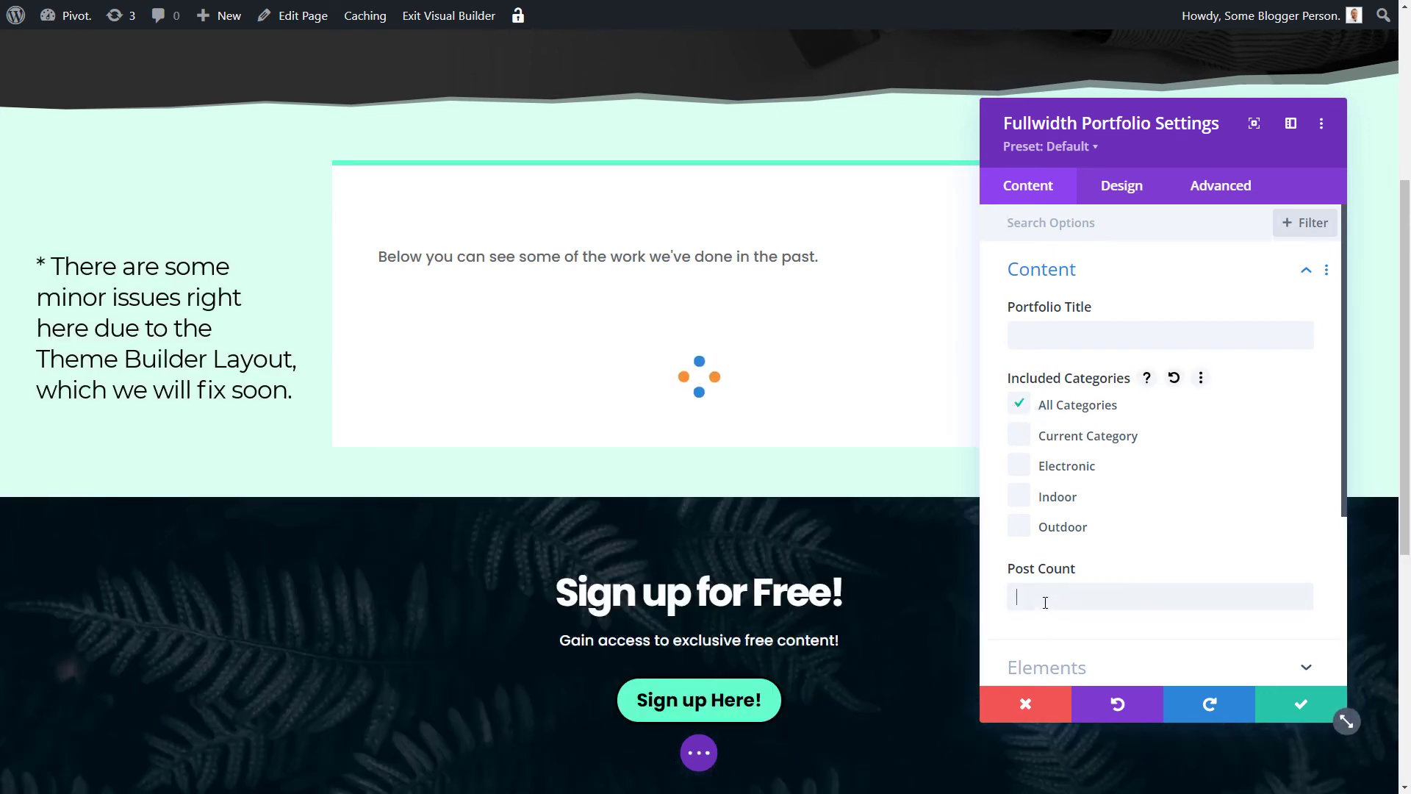
Give the Fullwidth Portfolio 8 posts, visible titles and Grid layout, then close settings
type("8")
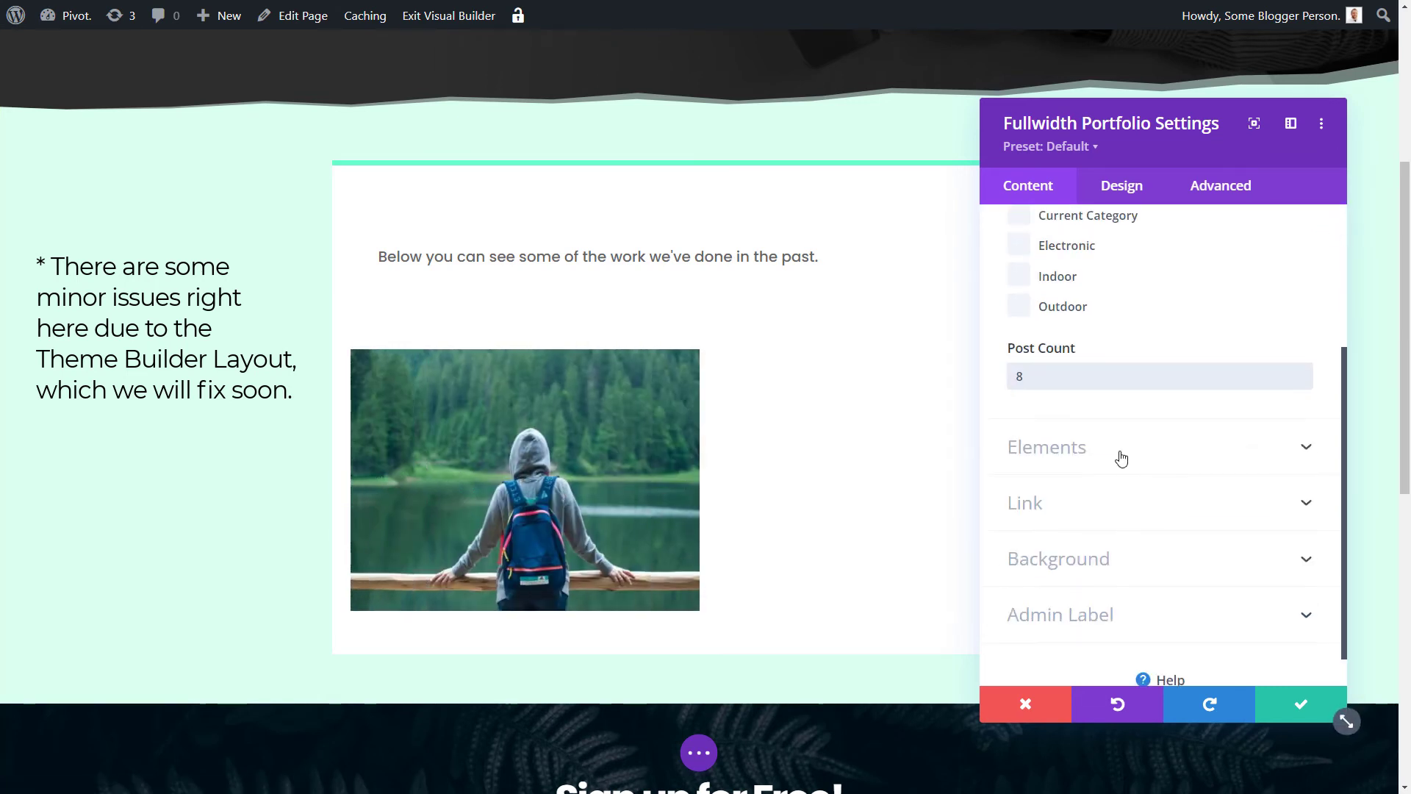
left_click(1046, 446)
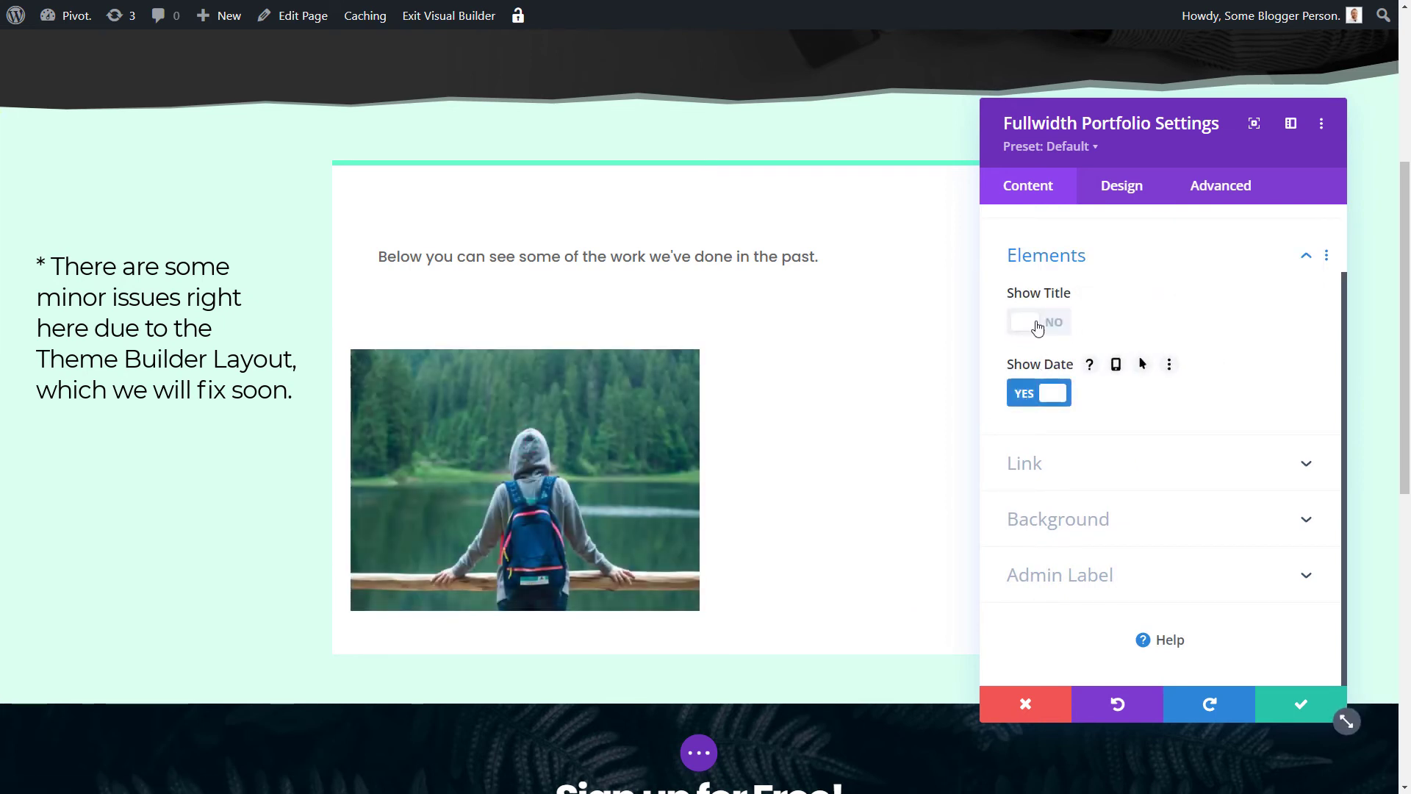
left_click(1038, 321)
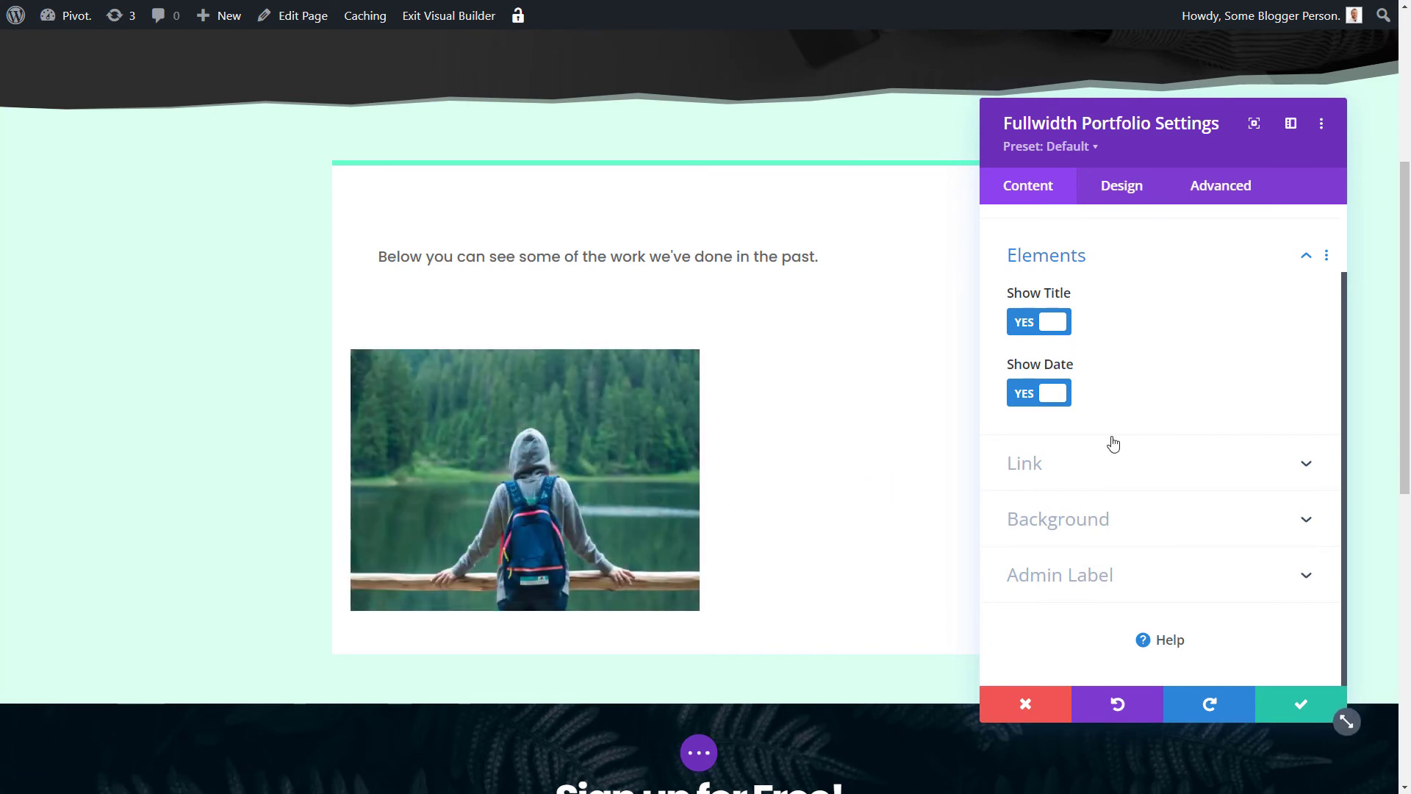
left_click(1121, 185)
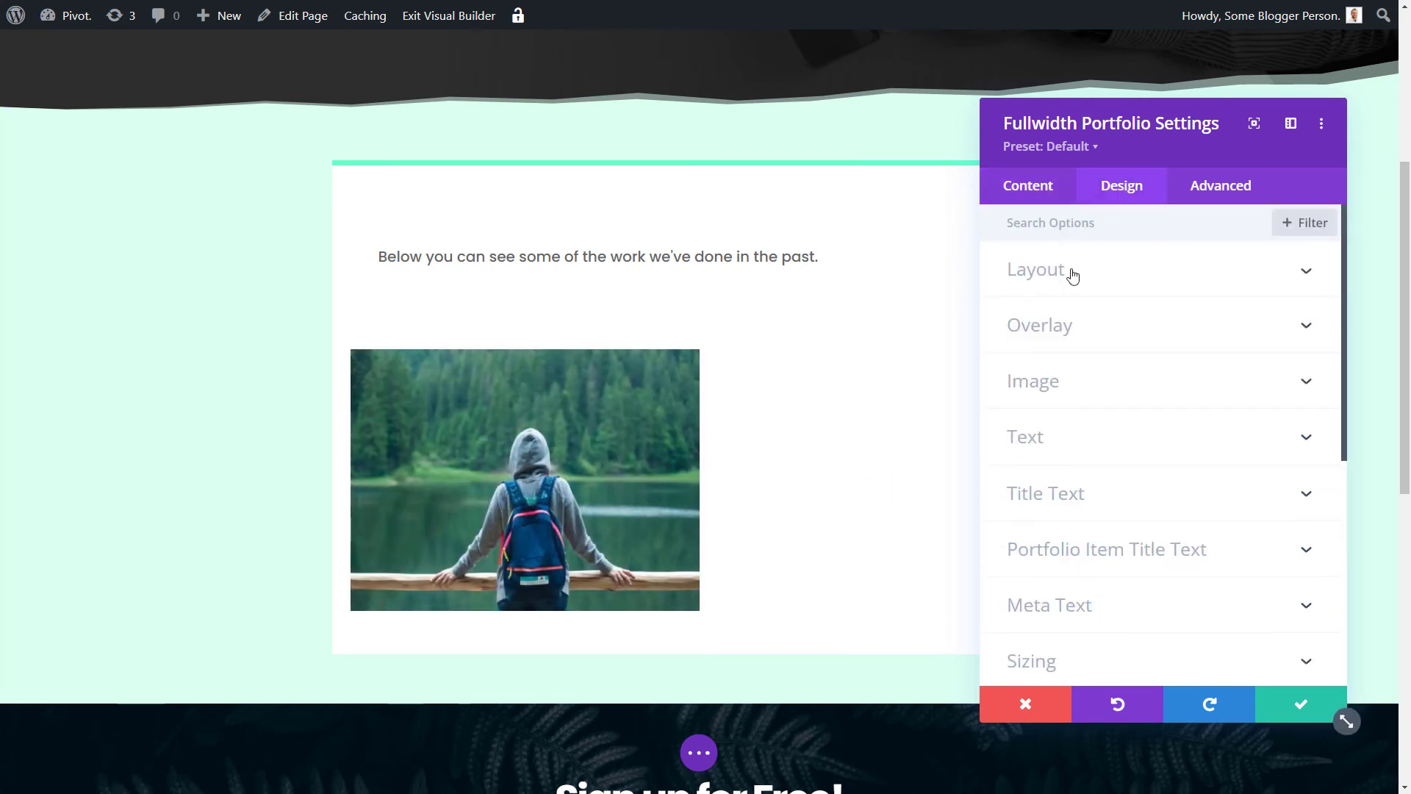
left_click(1035, 269)
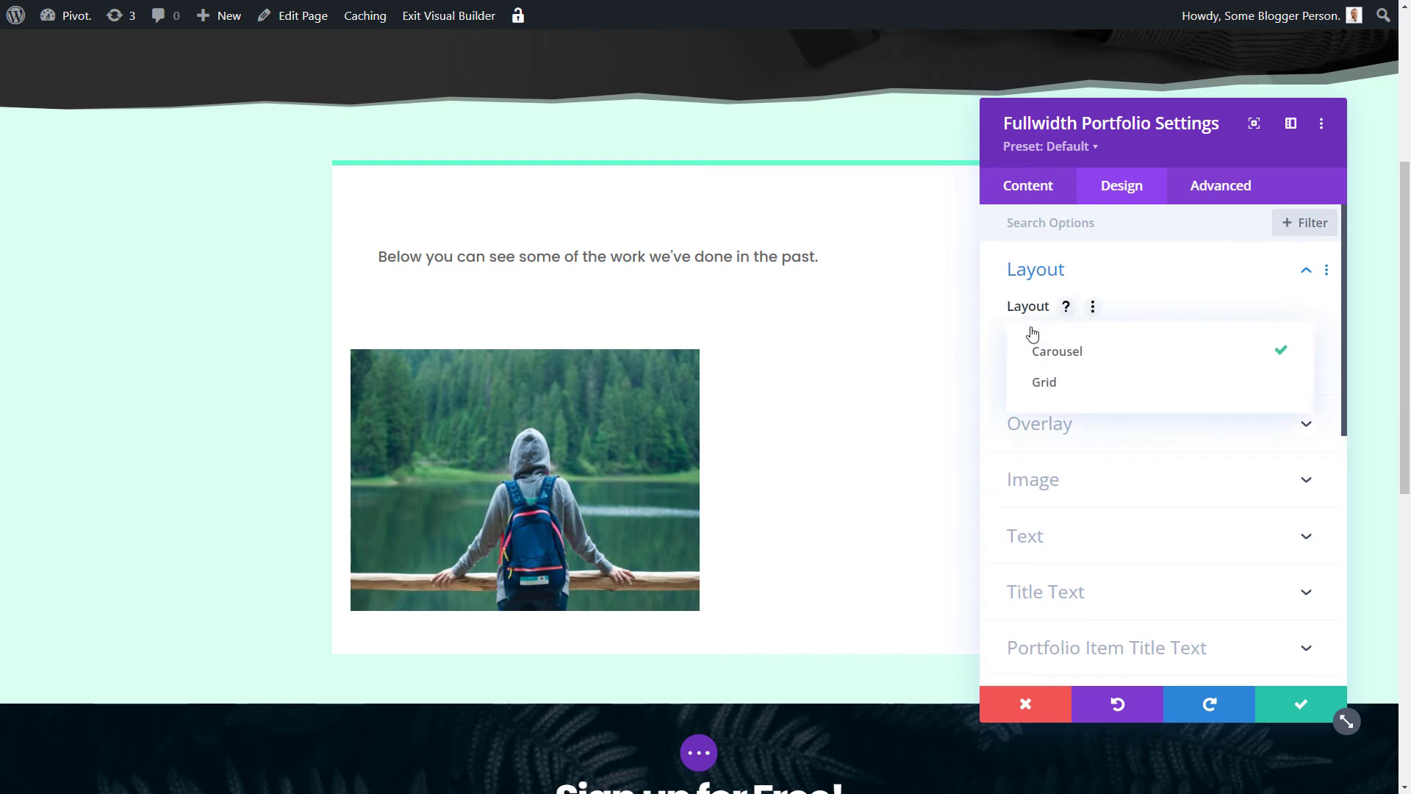
left_click(1044, 382)
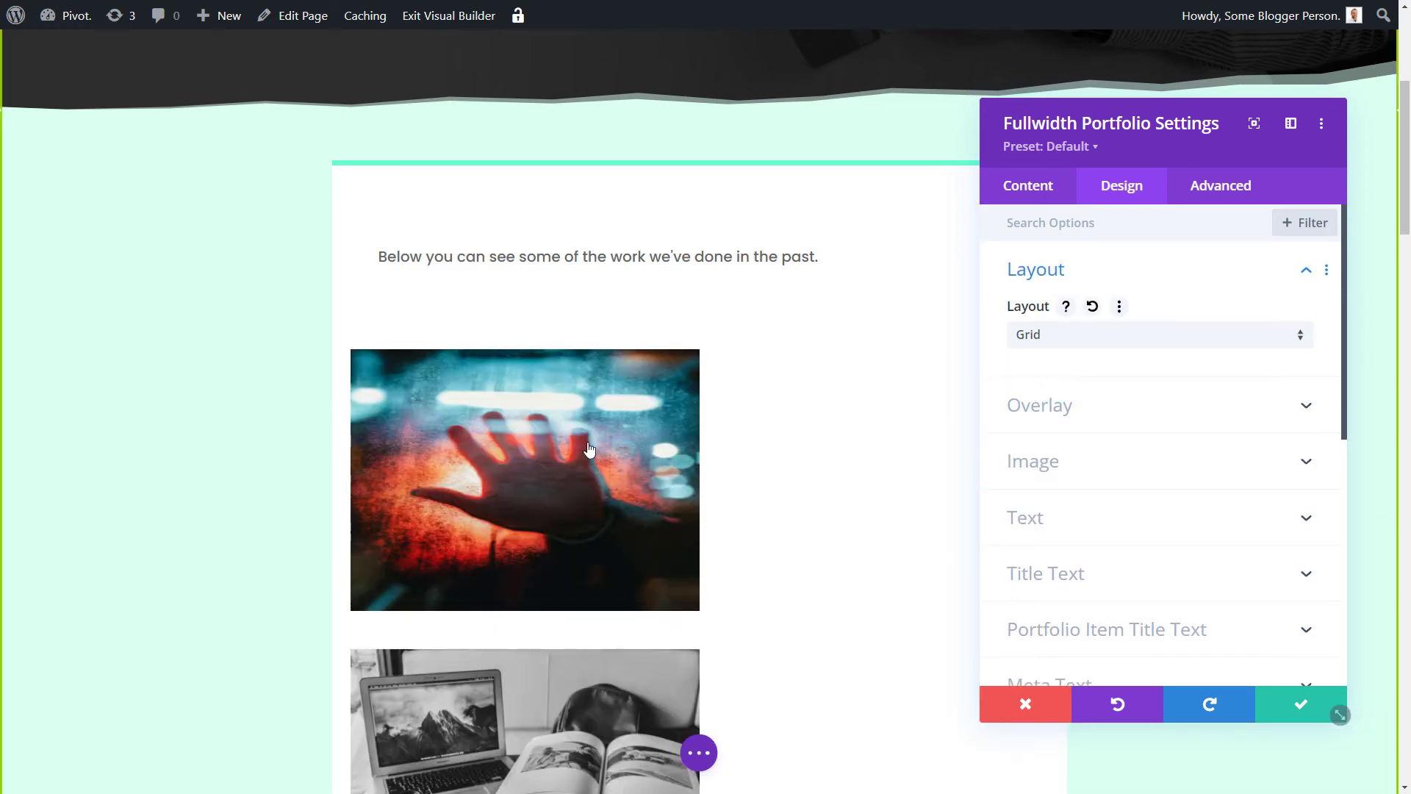
scroll("down", 3)
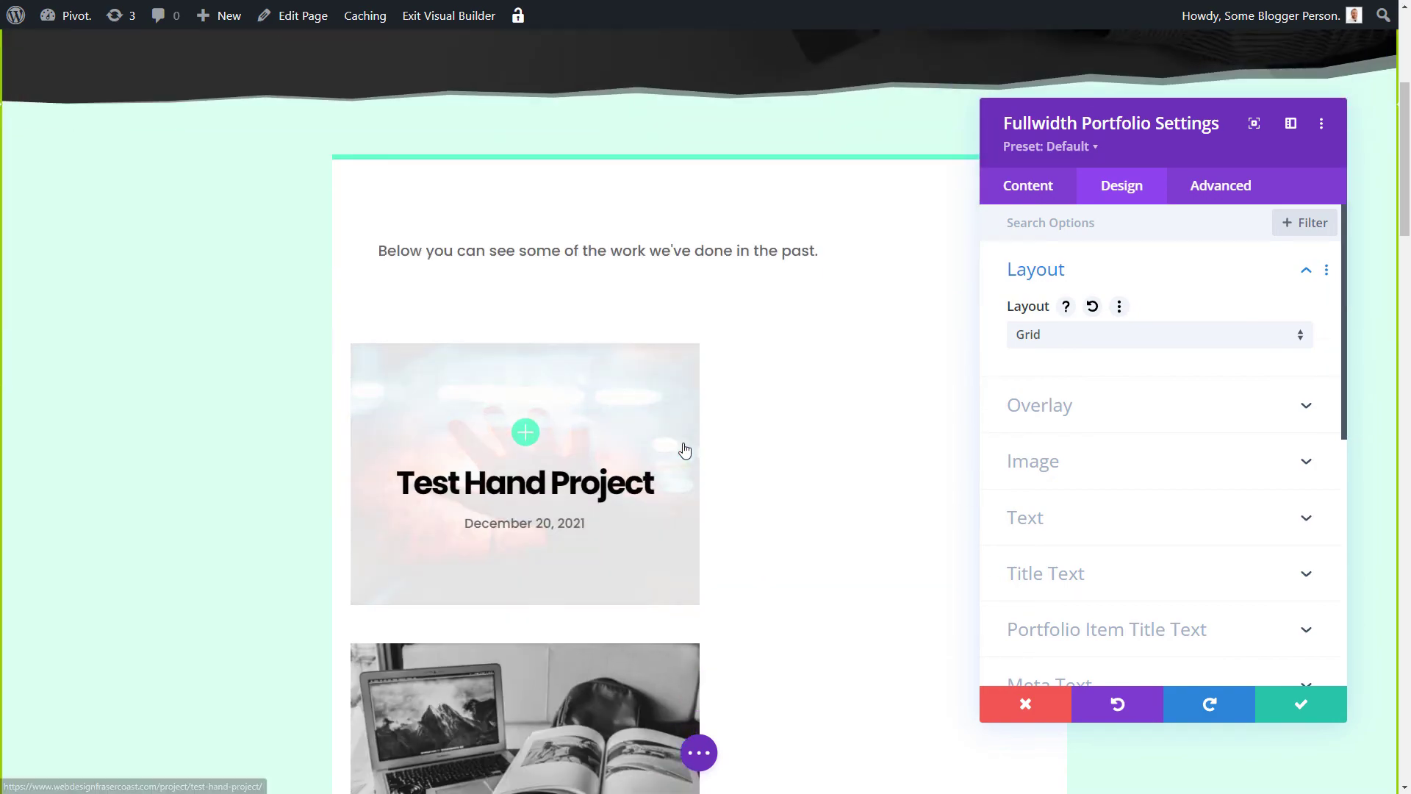
scroll("down", 3)
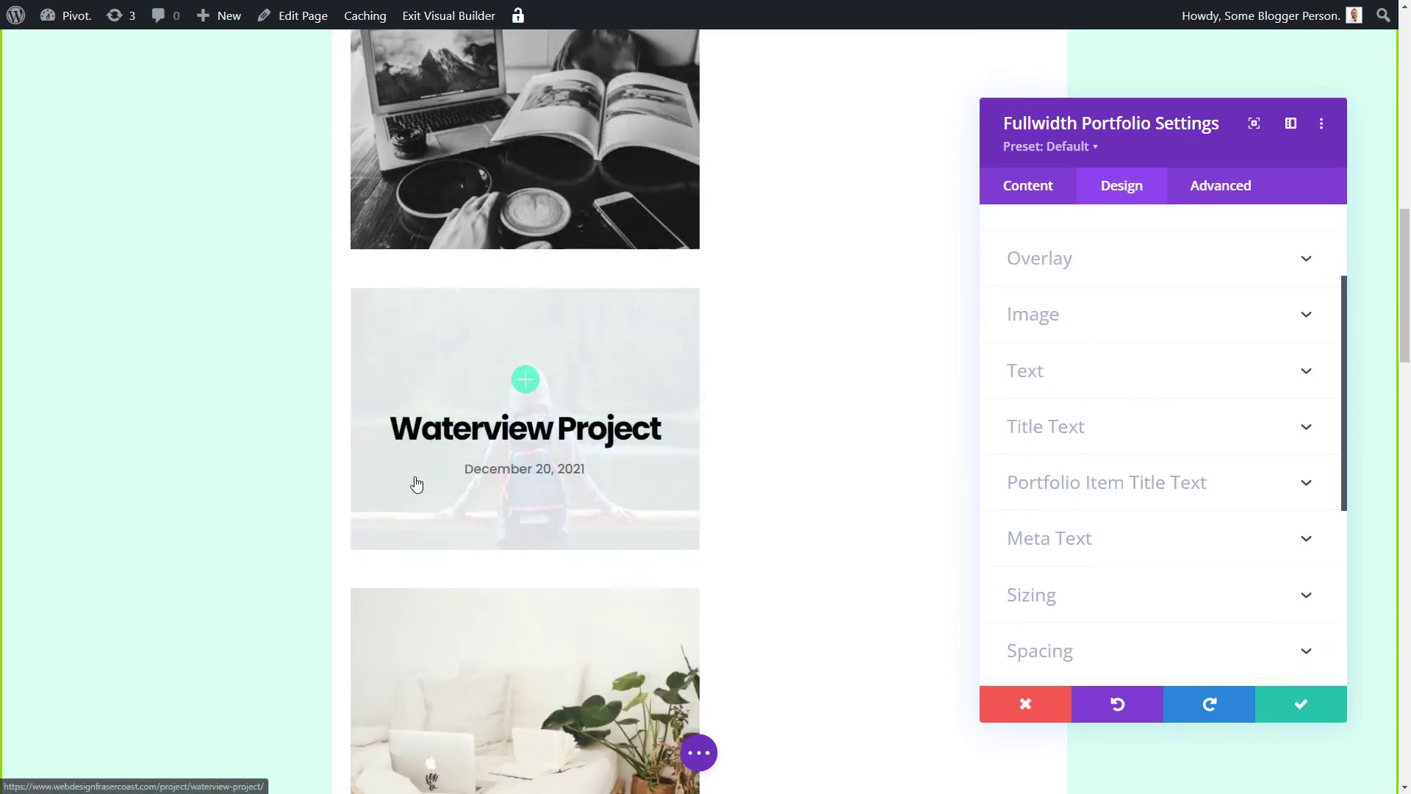
scroll("down", 3)
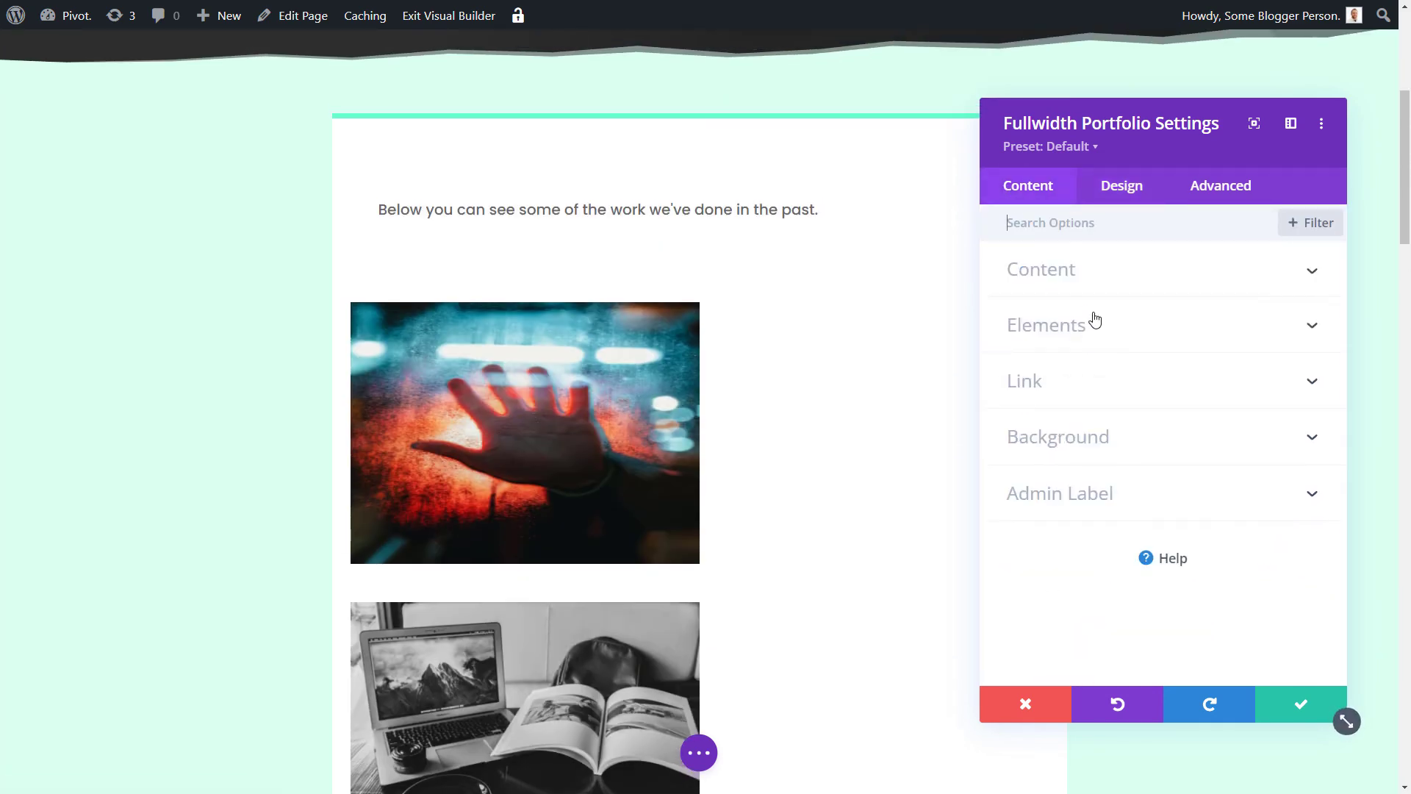
left_click(1041, 270)
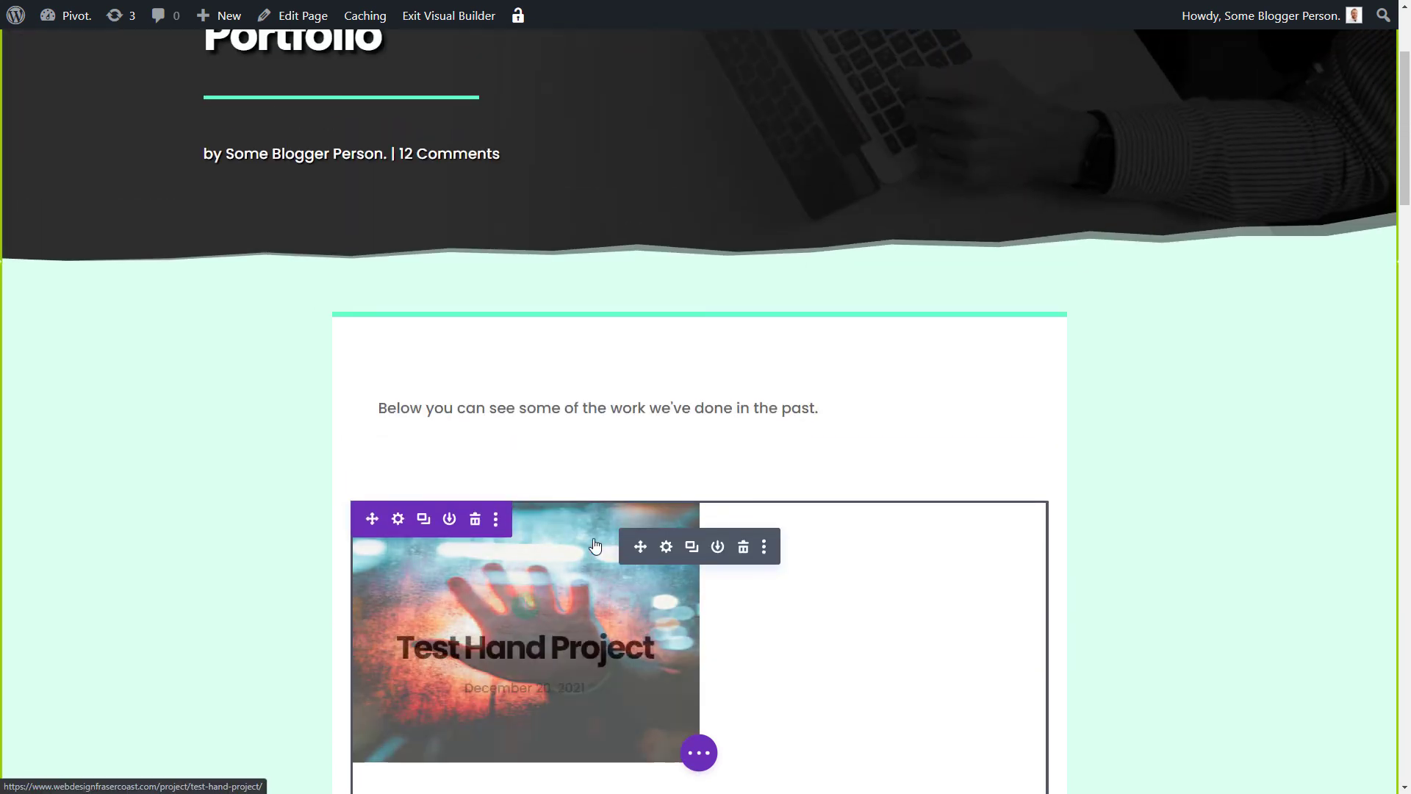
Scroll the live Portfolio page to view the four-across project grid
scroll("down", 3)
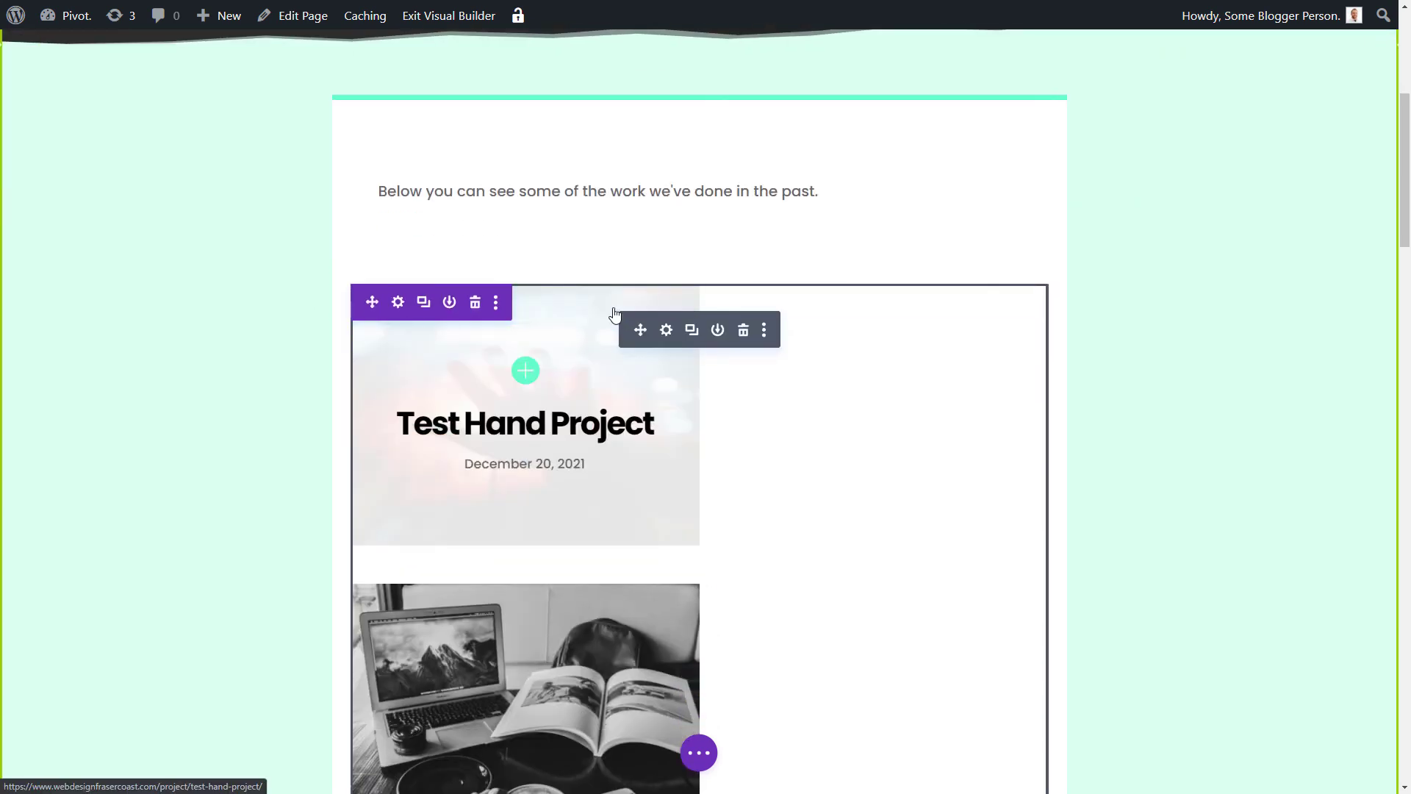
mouse_move(600, 349)
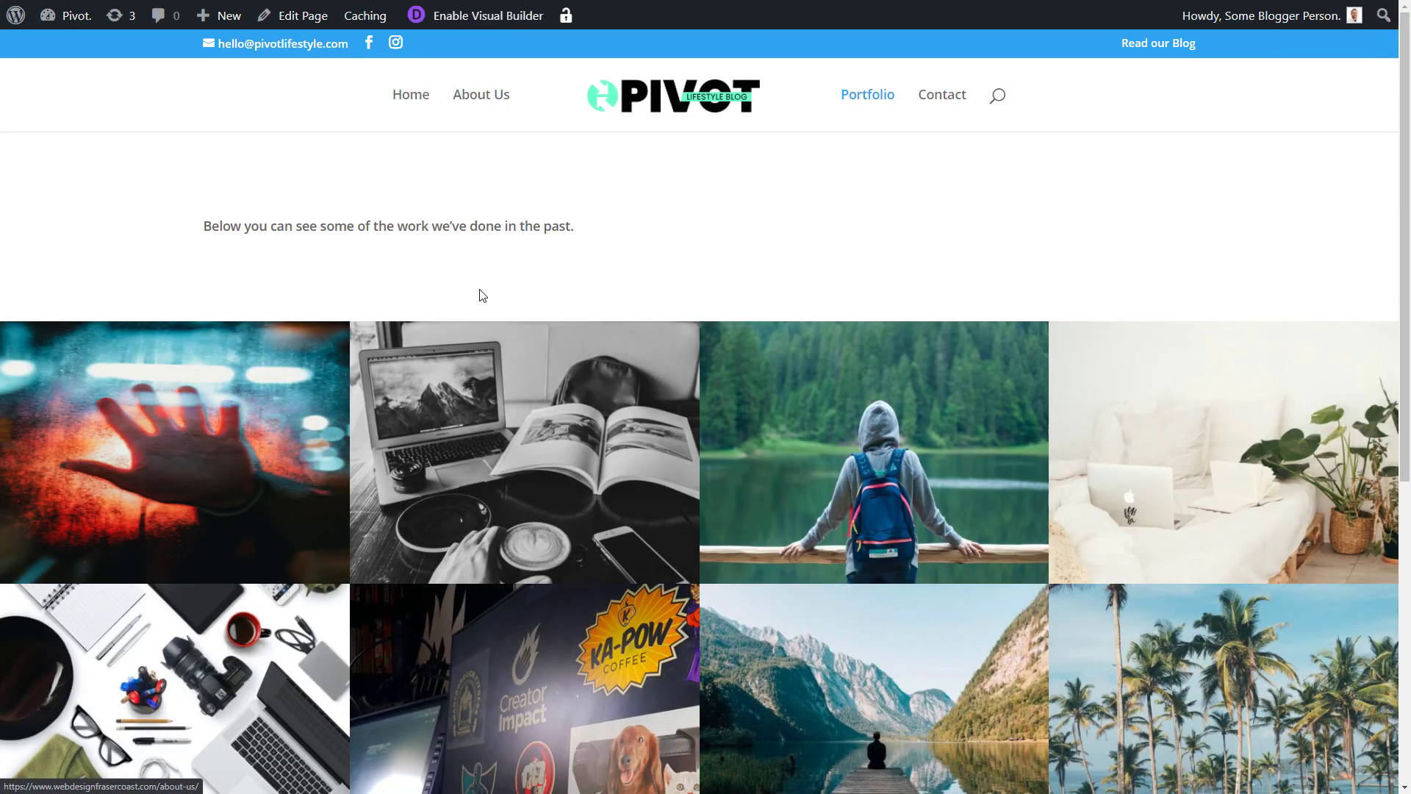
Re-enable the Visual Builder on the Portfolio page with its four-across grid
scroll("down", 3)
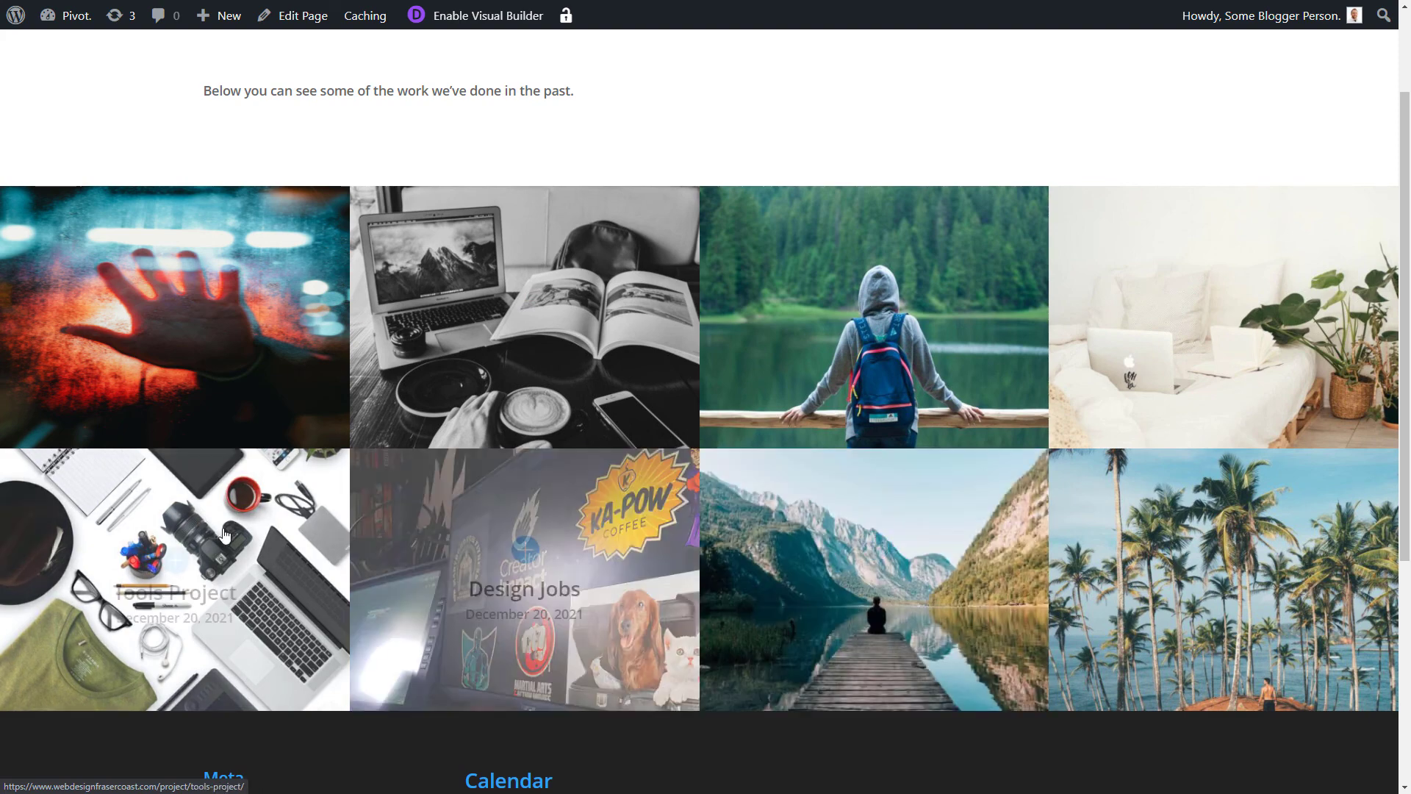
left_click(488, 16)
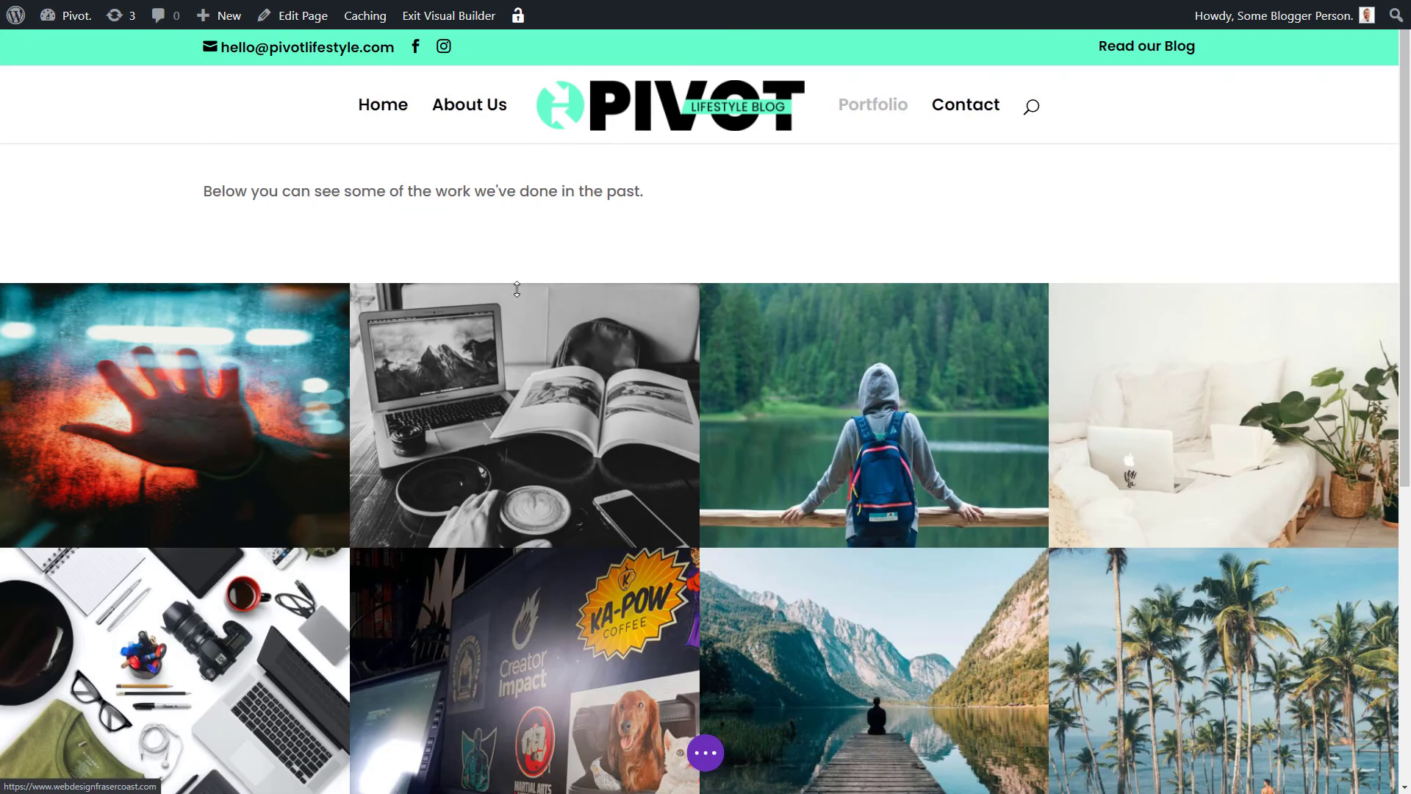
mouse_move(874, 413)
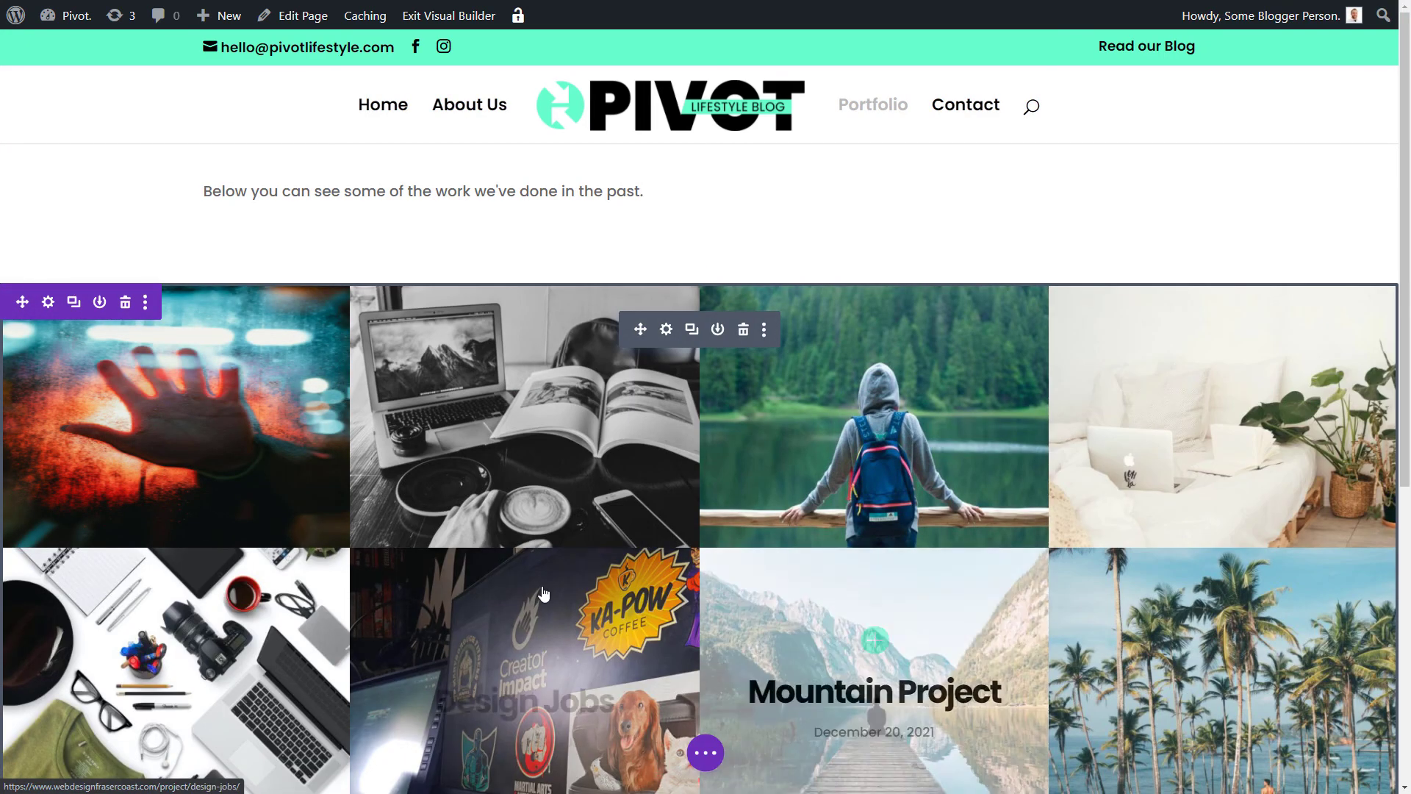
scroll("down", 3)
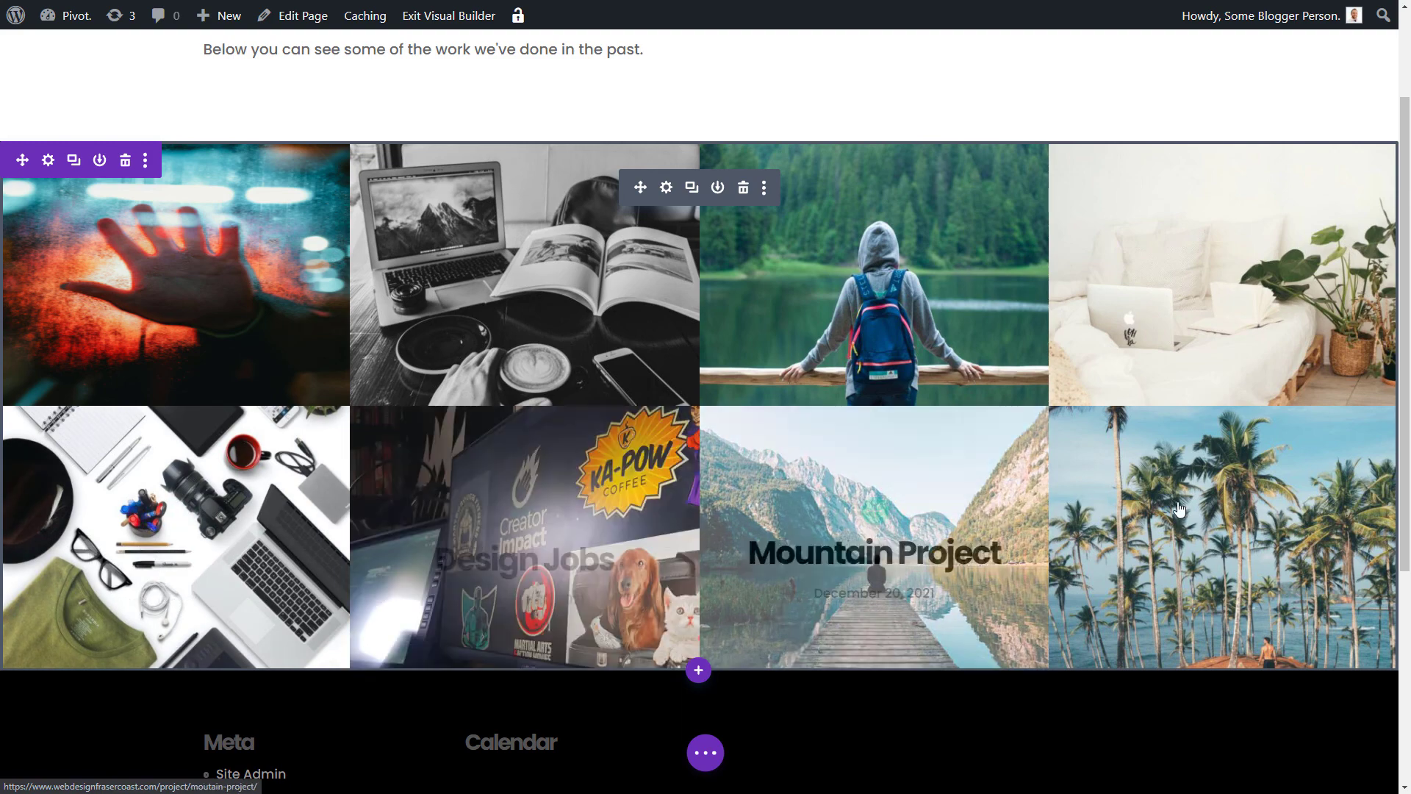
mouse_move(666, 187)
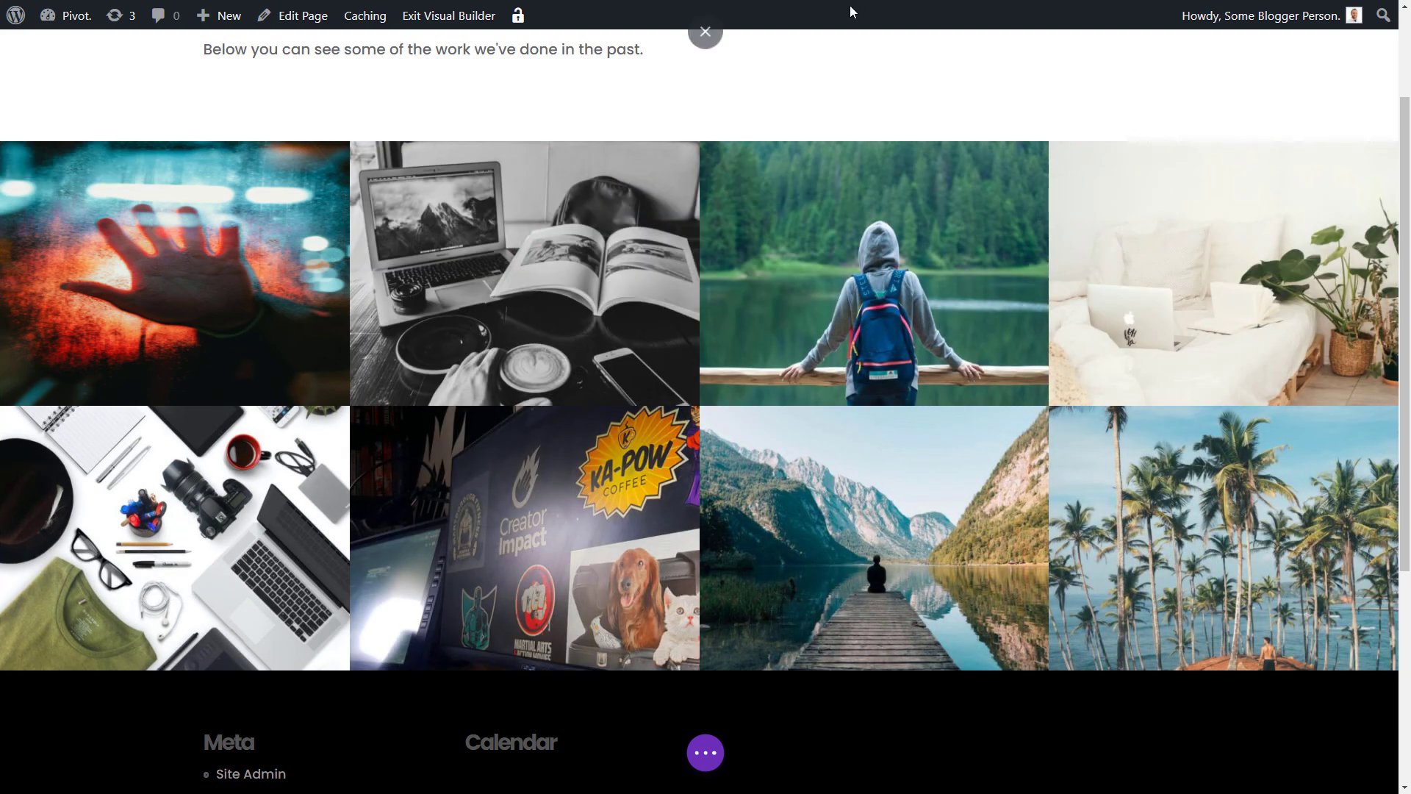
mouse_move(706, 208)
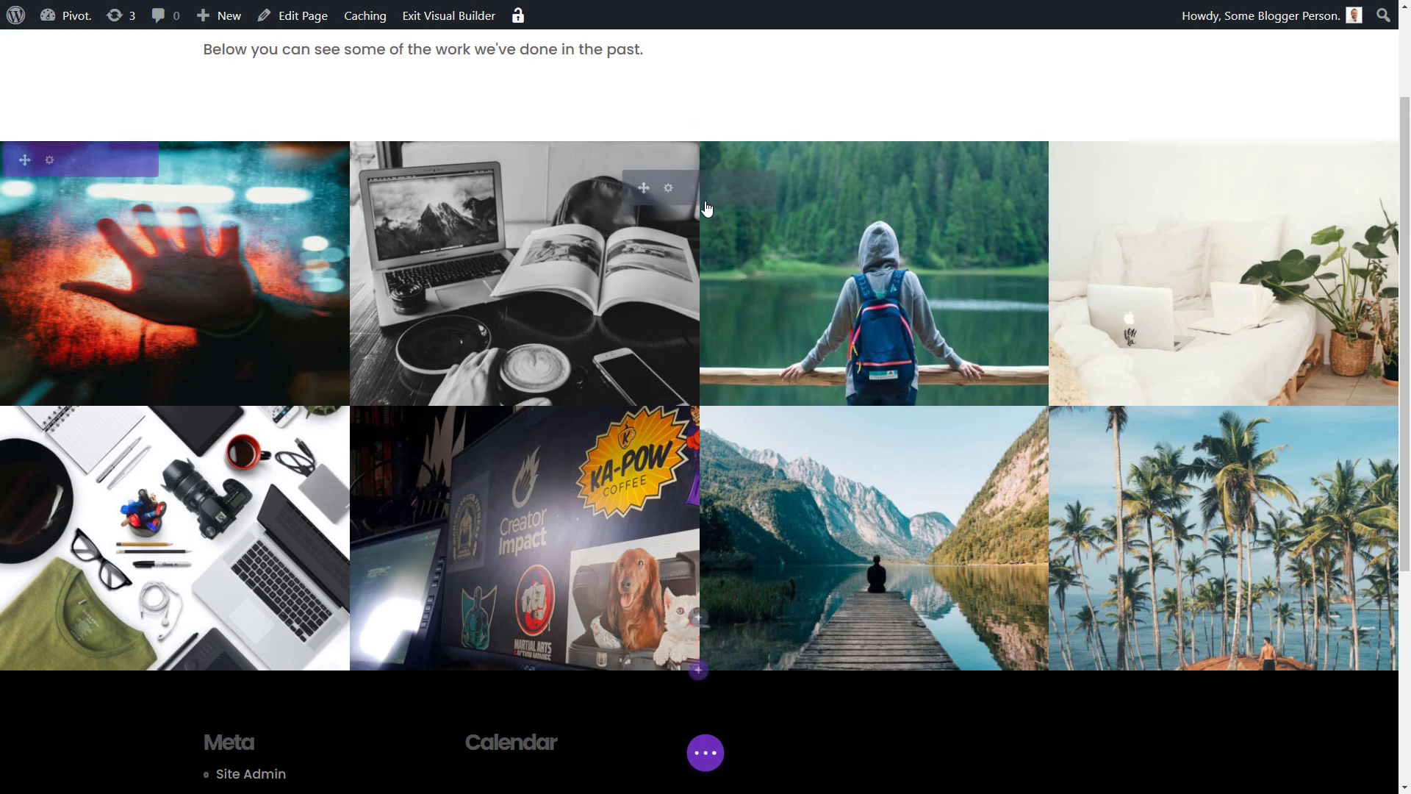
Try Post Count 6, keep it at 8, then preview the grid in Tablet View
left_click(669, 188)
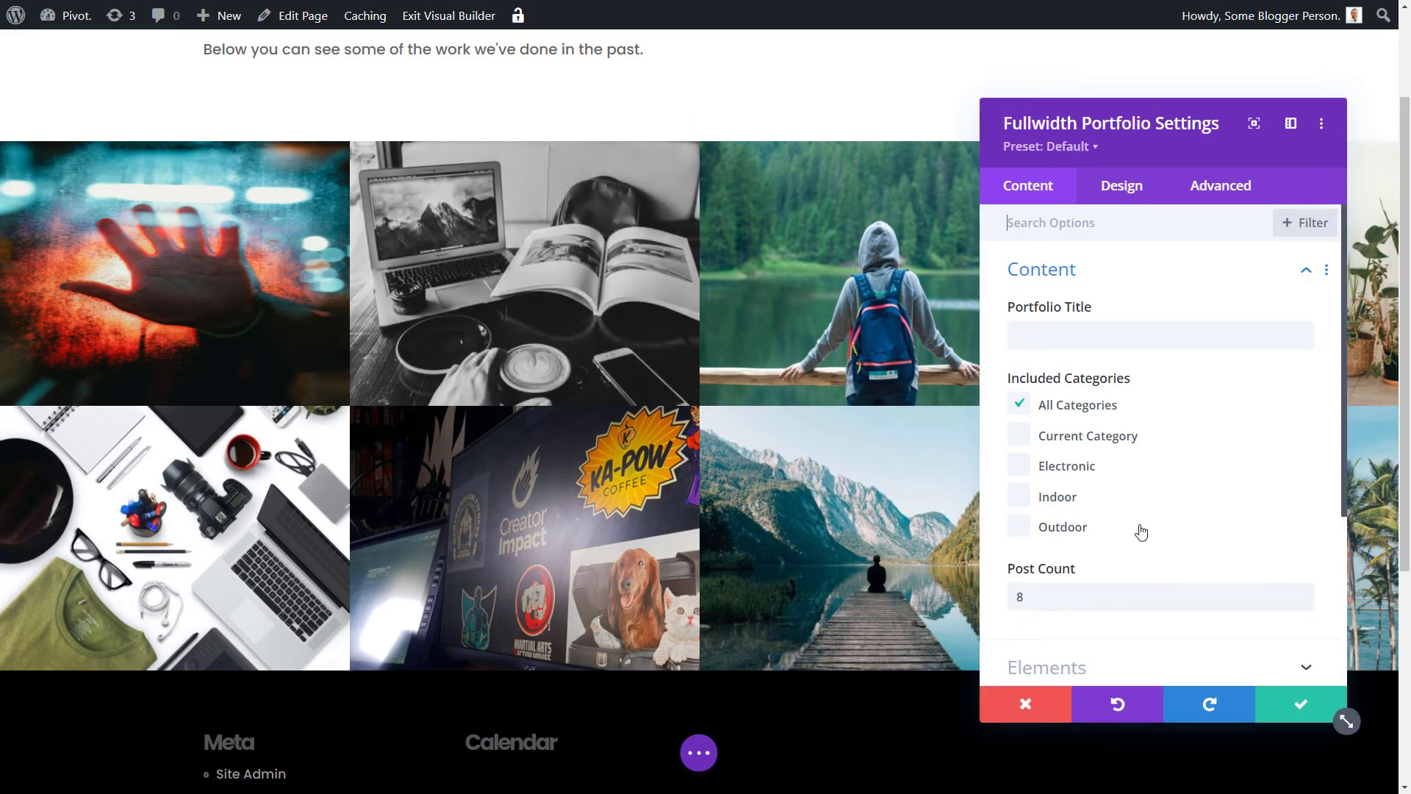
type("6")
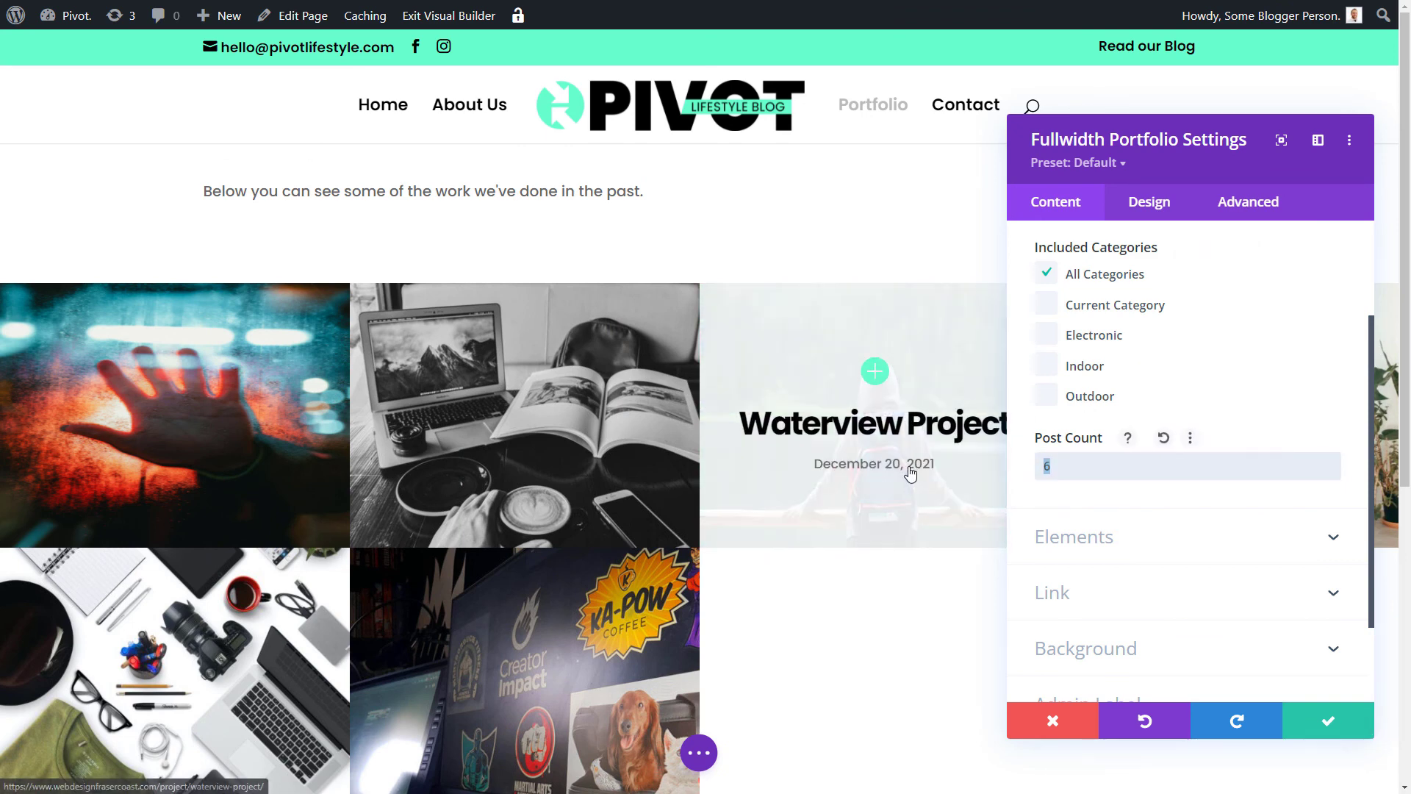
type("8")
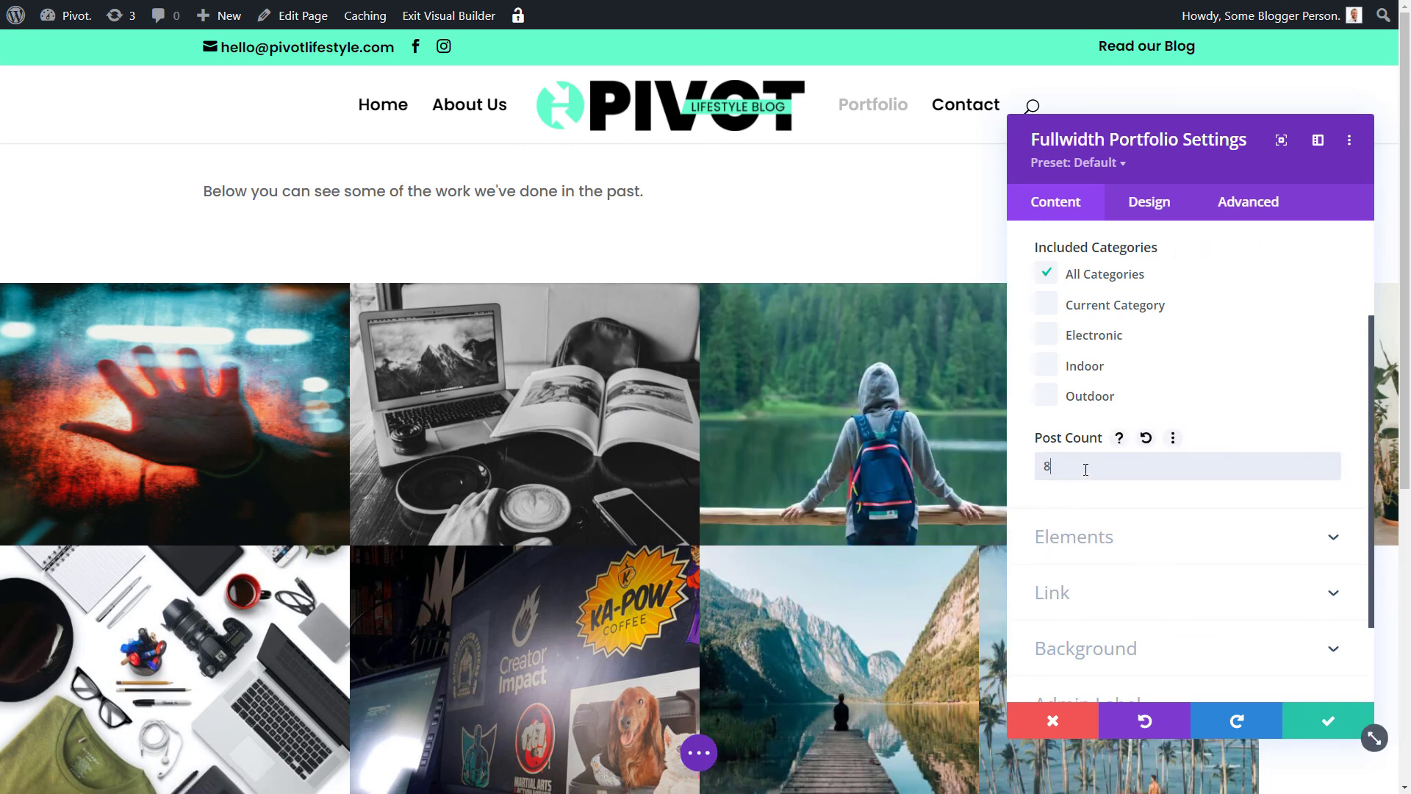
left_click(1327, 721)
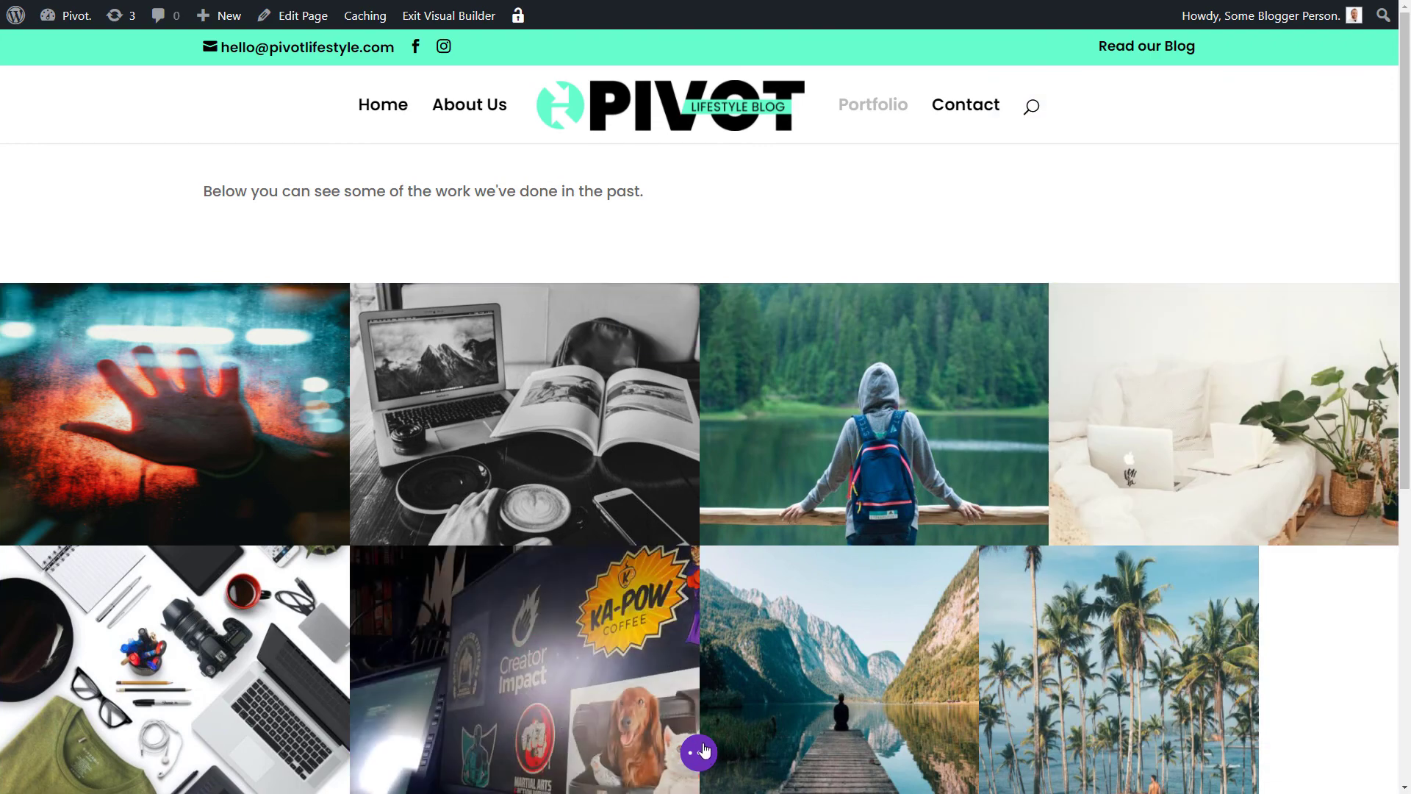
left_click(181, 753)
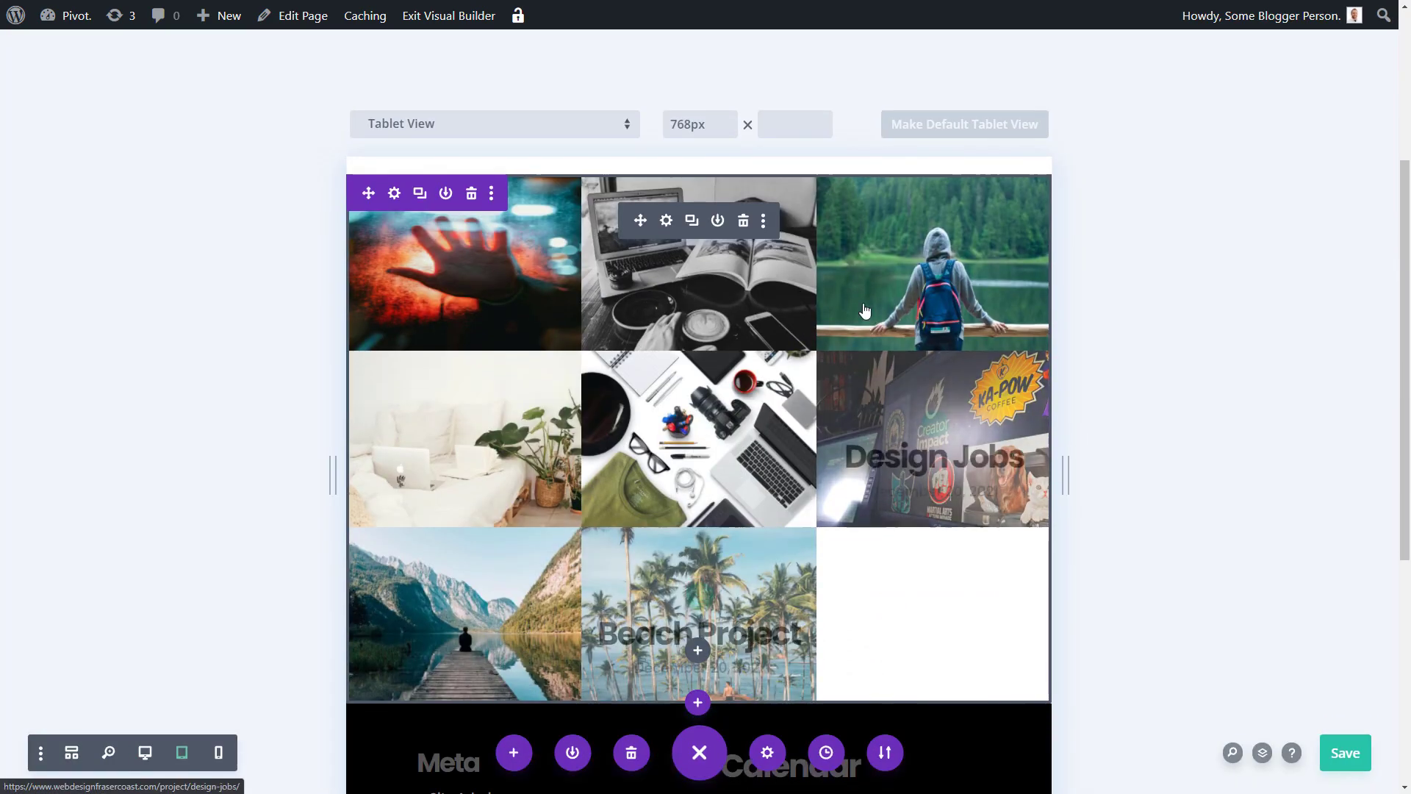
Change the Fullwidth Portfolio Post Count from 12 to 4
left_click(394, 193)
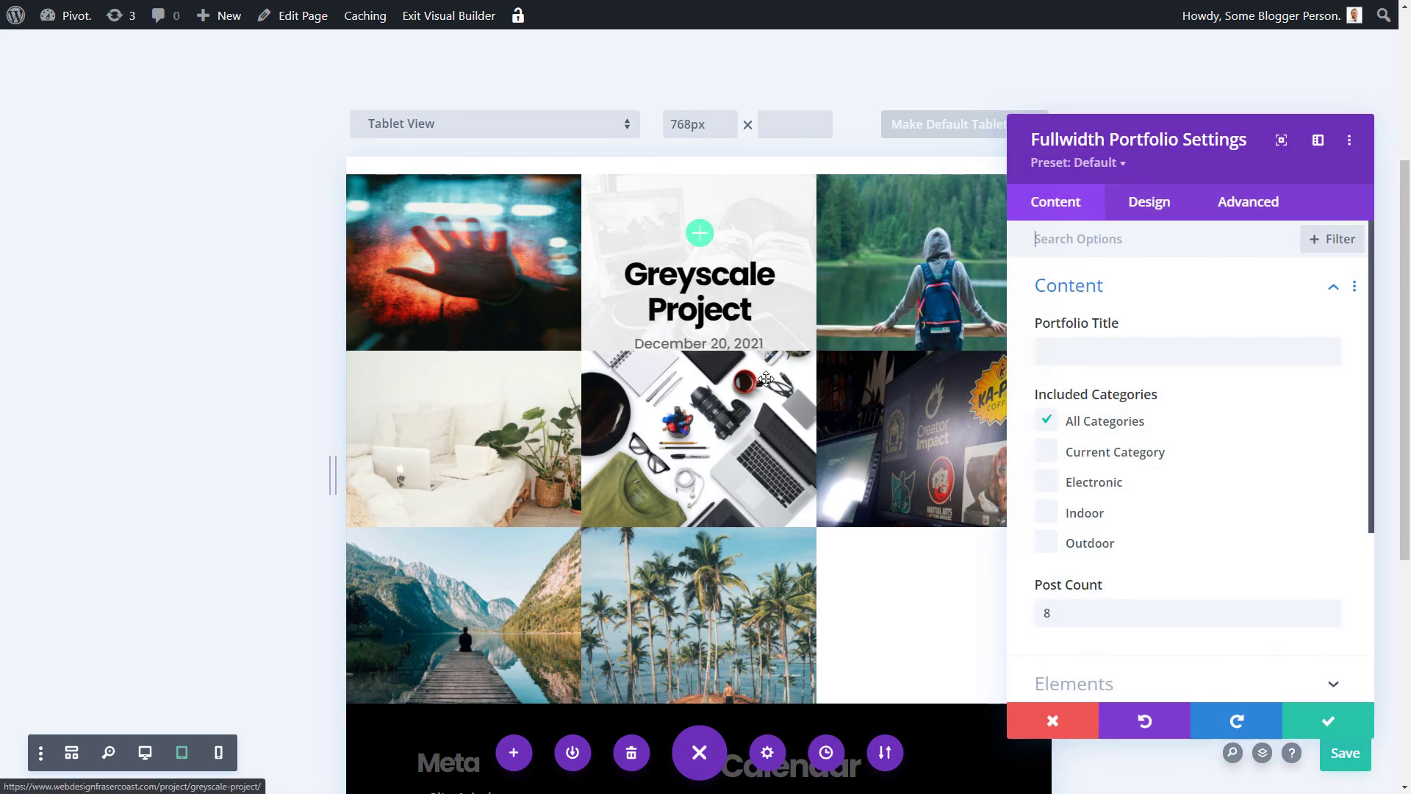
type("1")
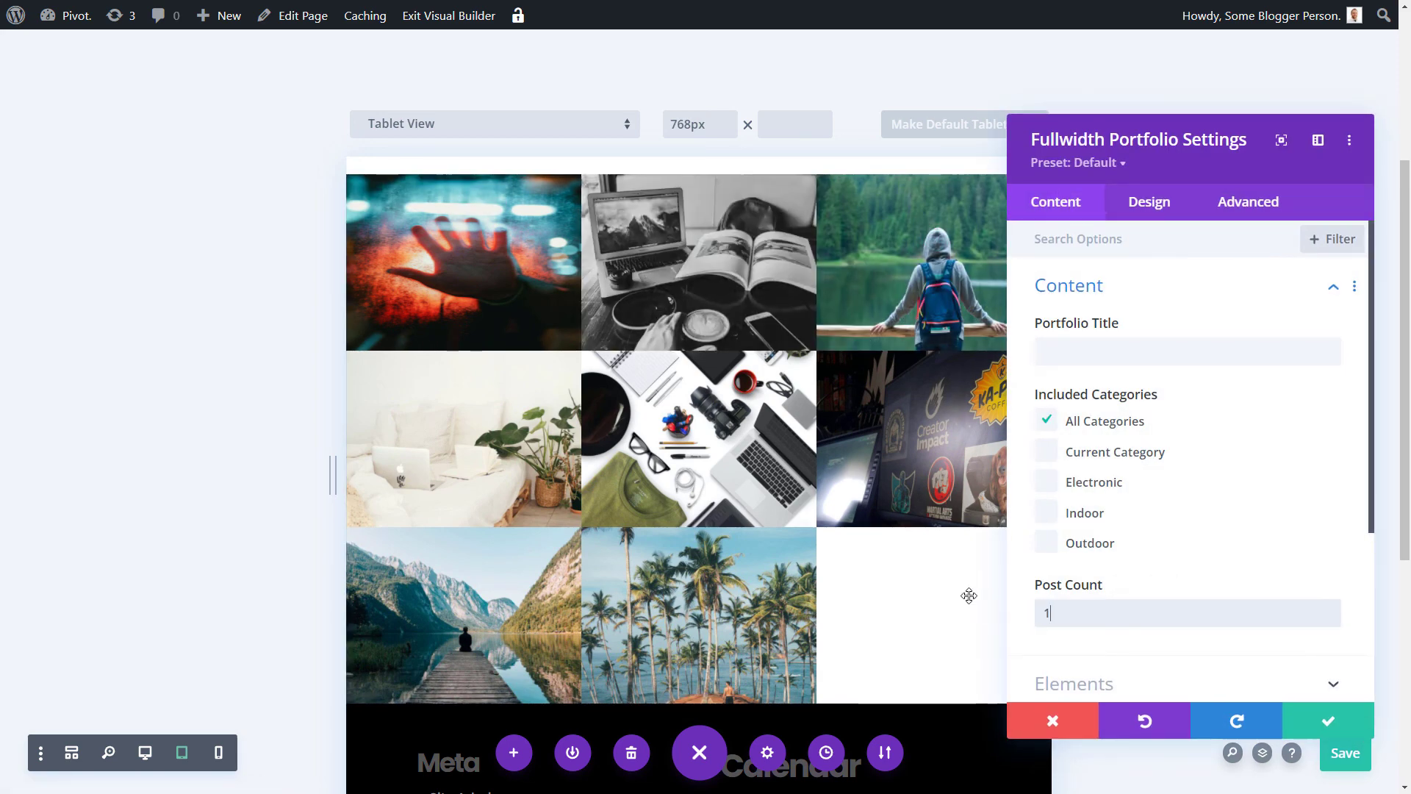
type("2")
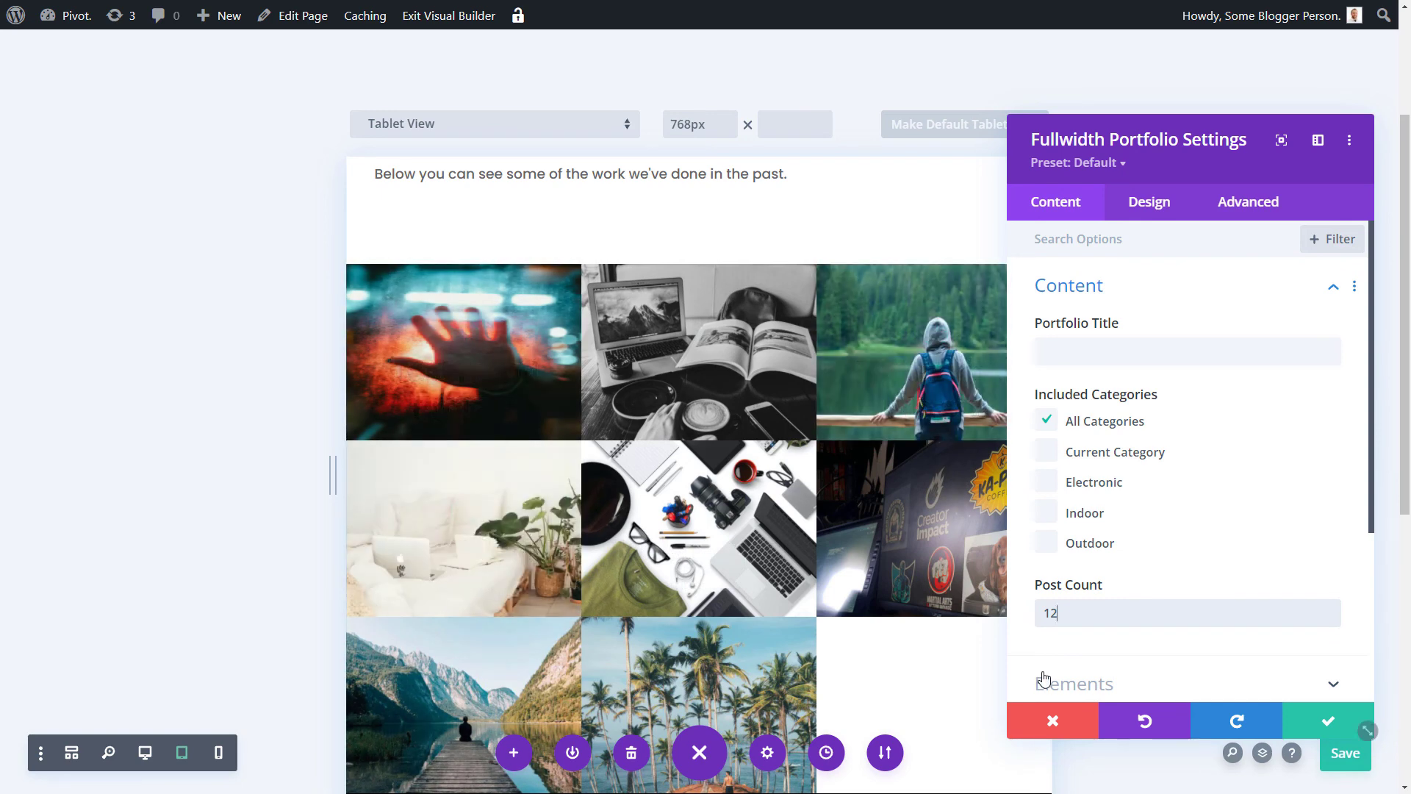
double_click(1049, 613)
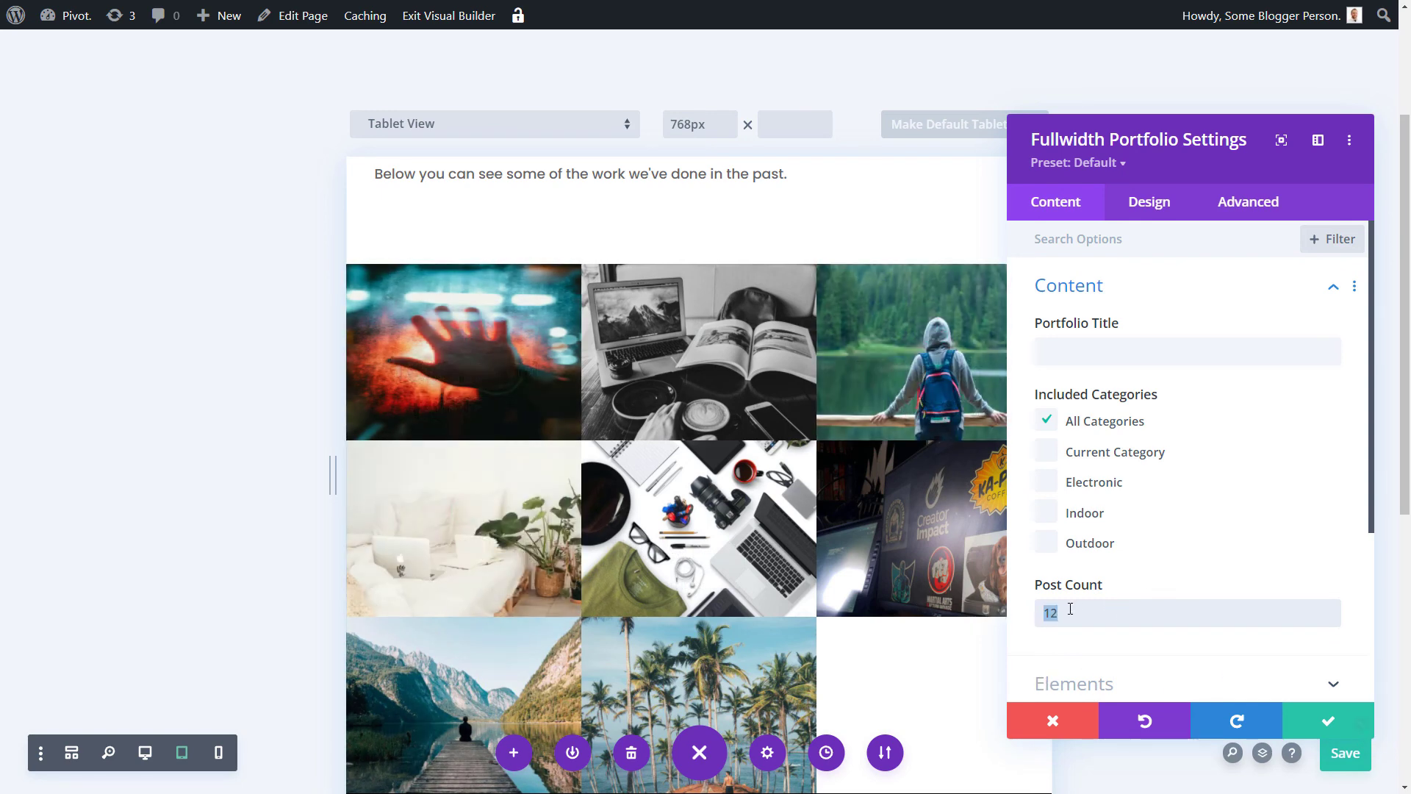
type("4")
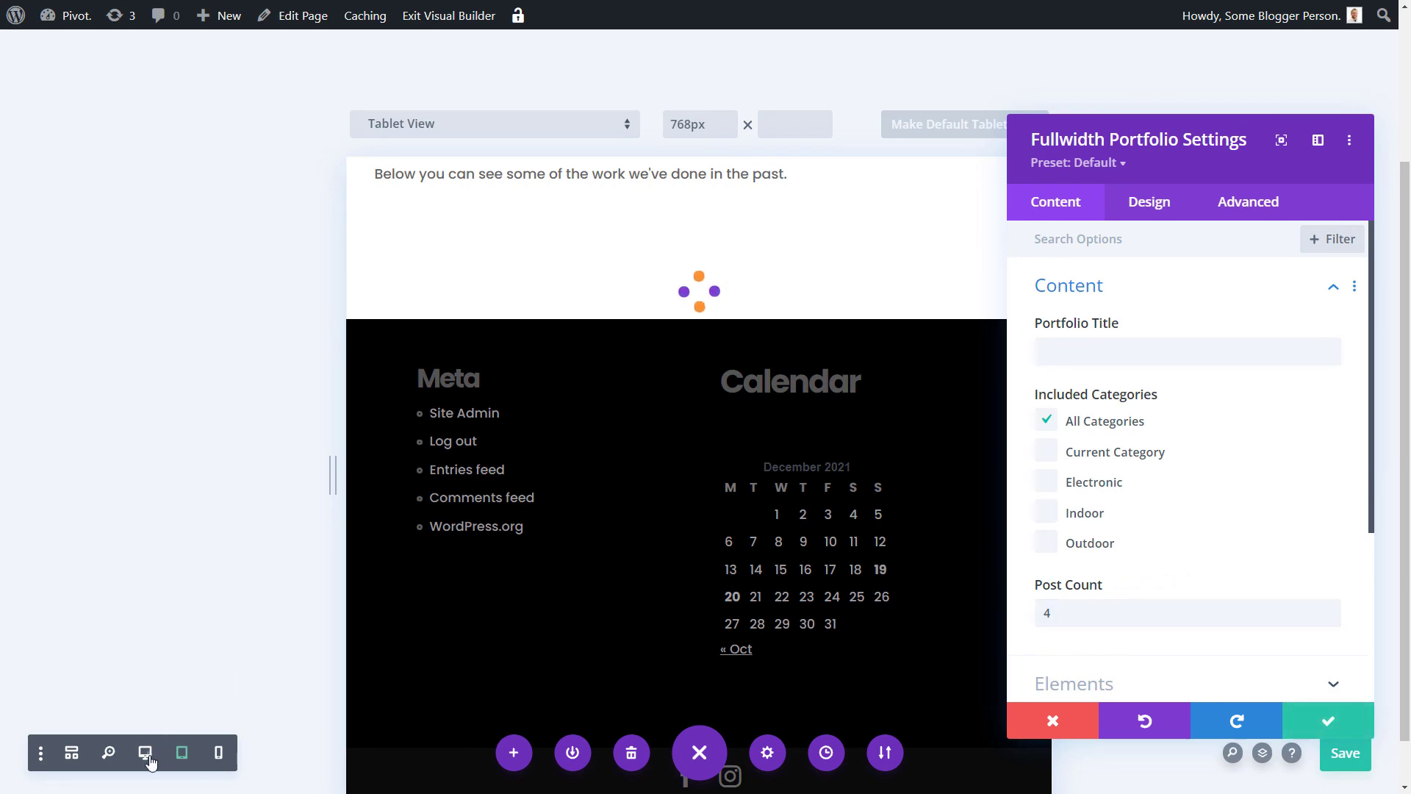
Switch to Desktop View and scroll to review the single row of four project images
left_click(144, 753)
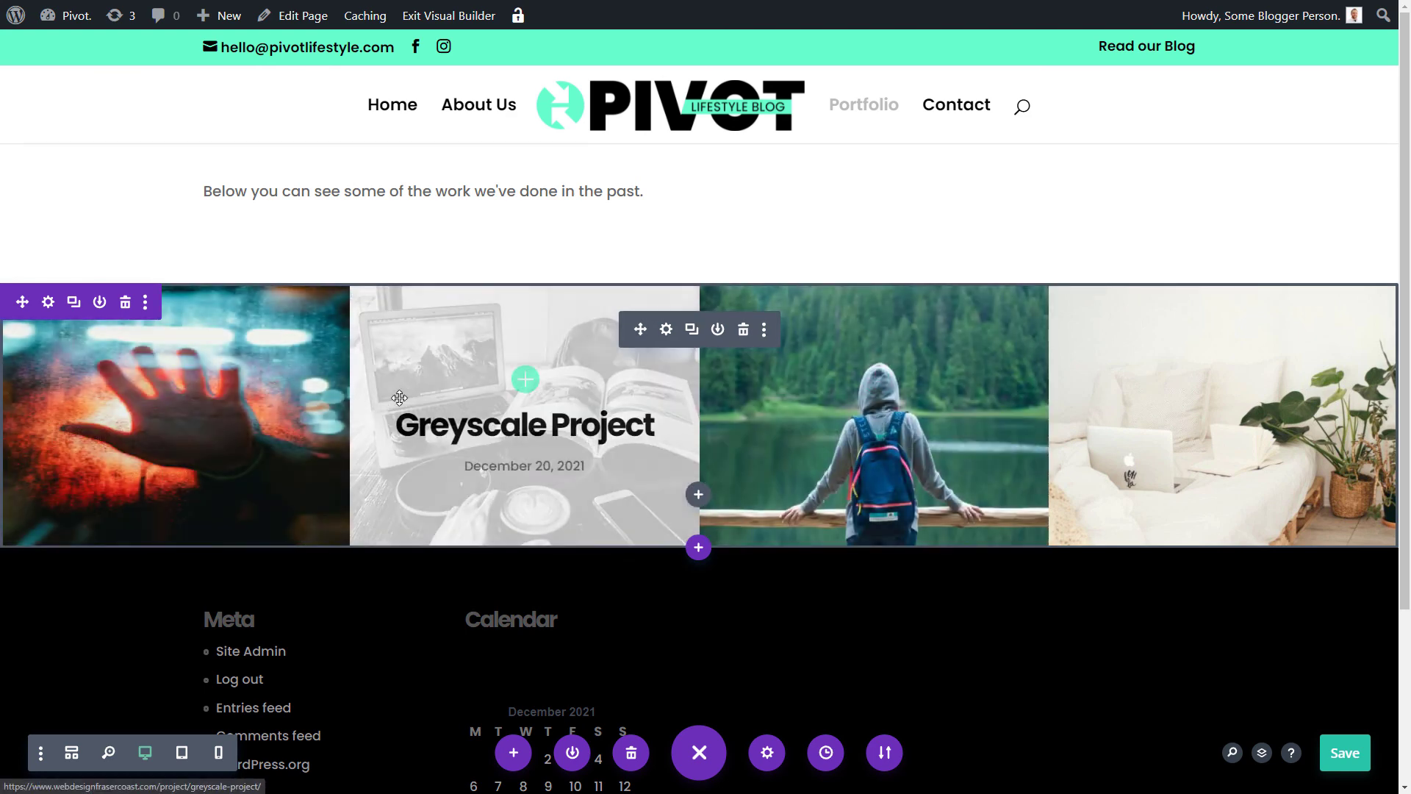
scroll("down", 3)
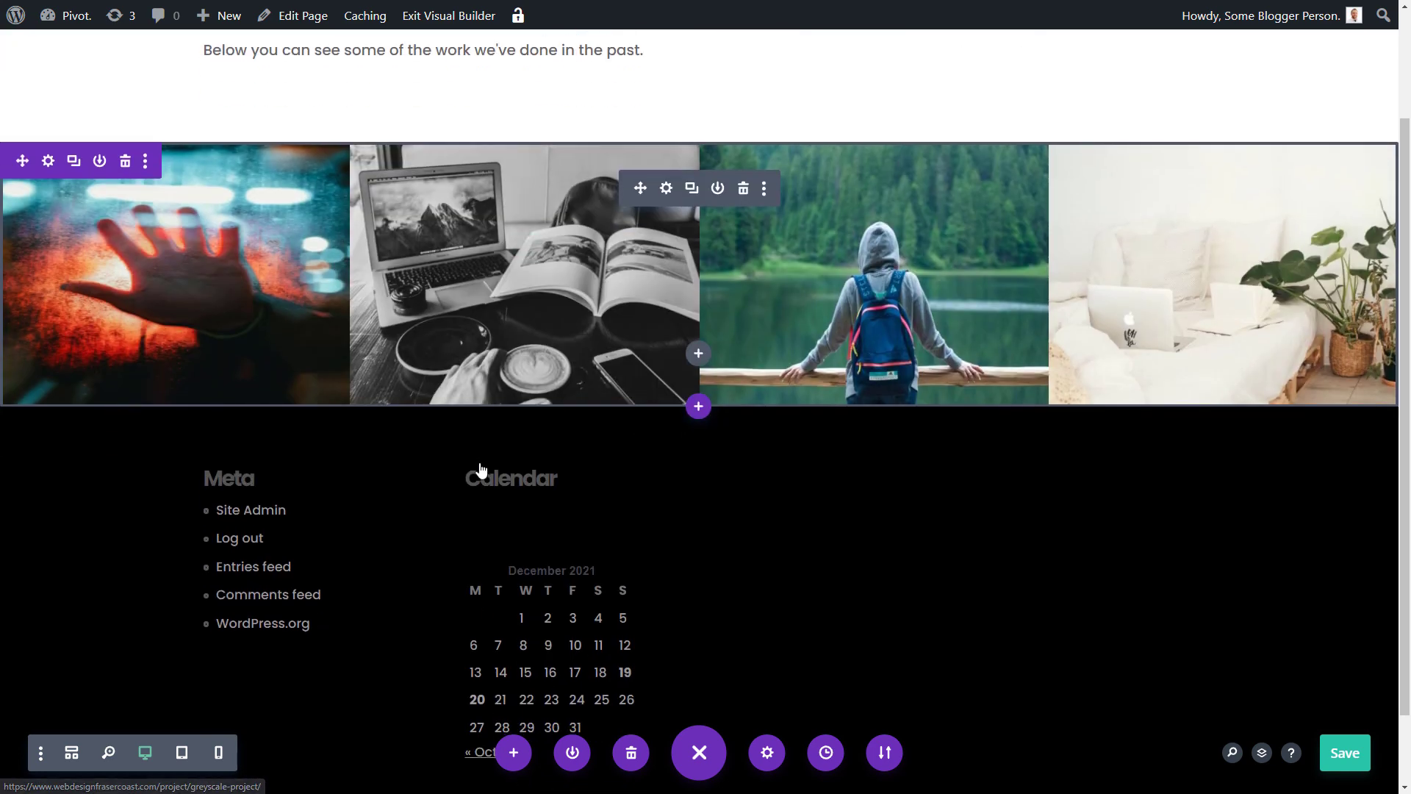